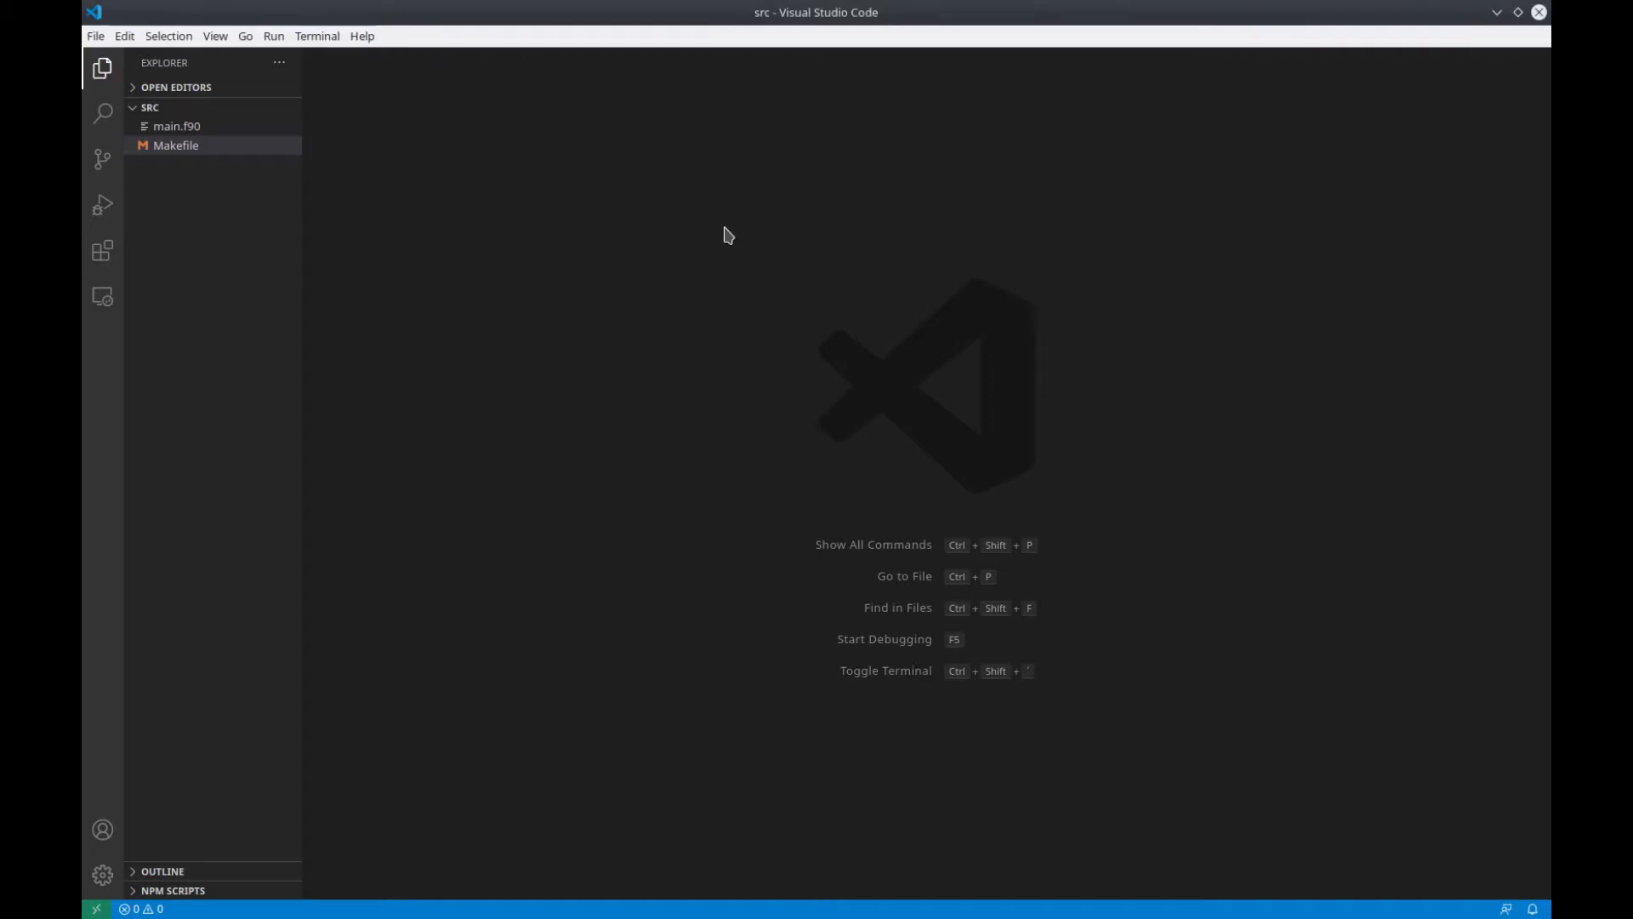
mouse_move(177, 126)
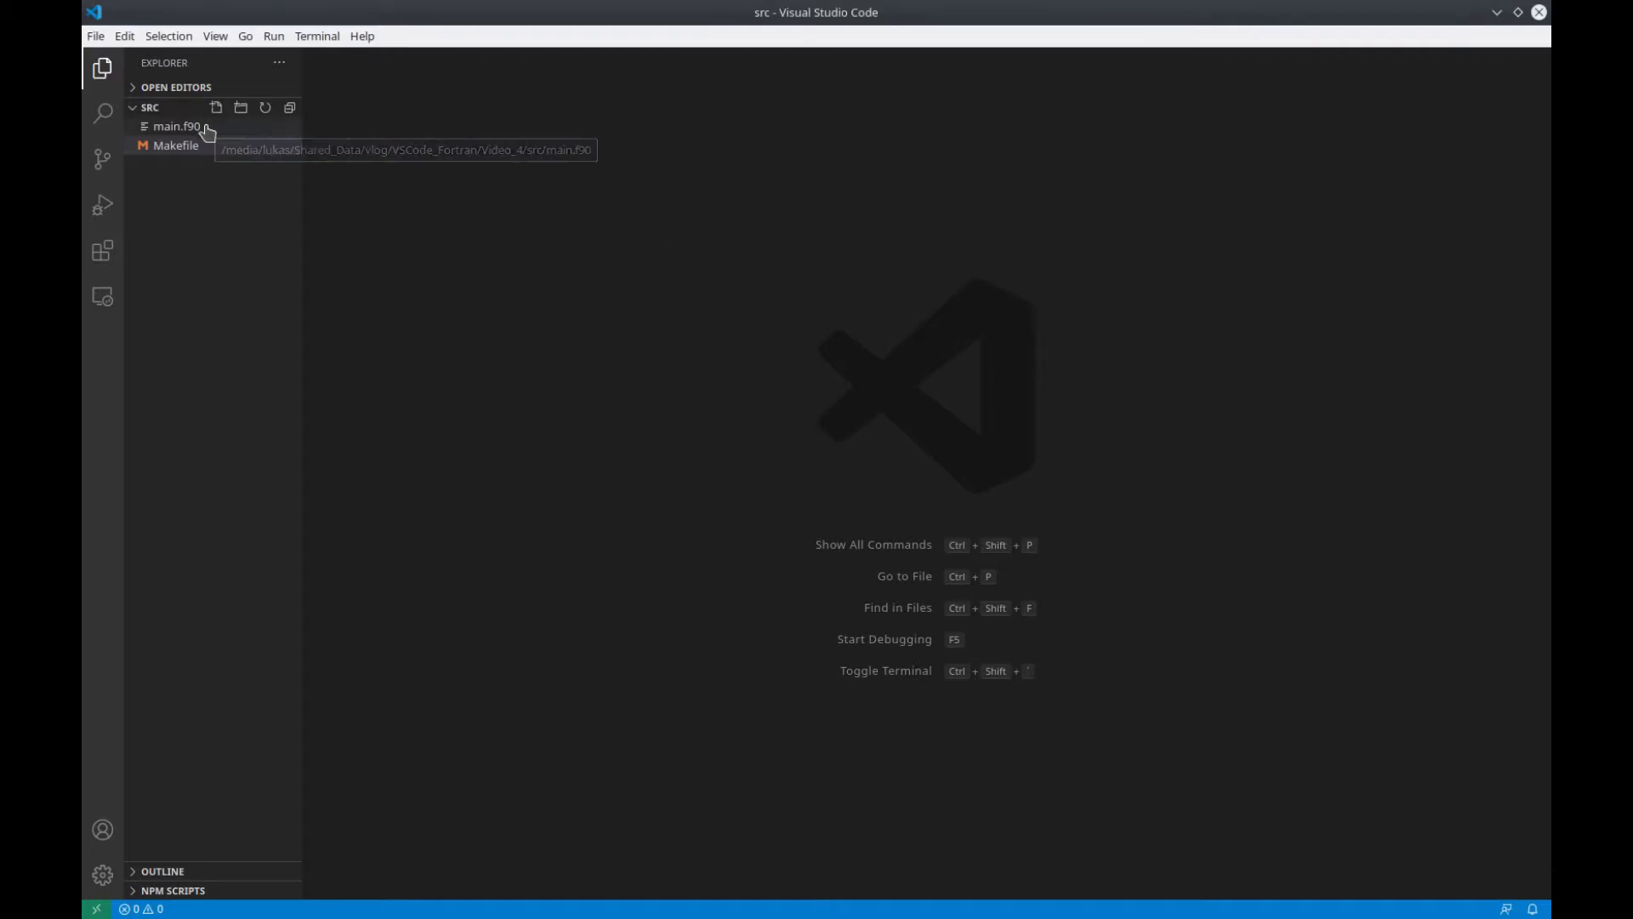
Bring up main.f90 from the Explorer and highlight the norm loop stepping by 2
left_click(177, 126)
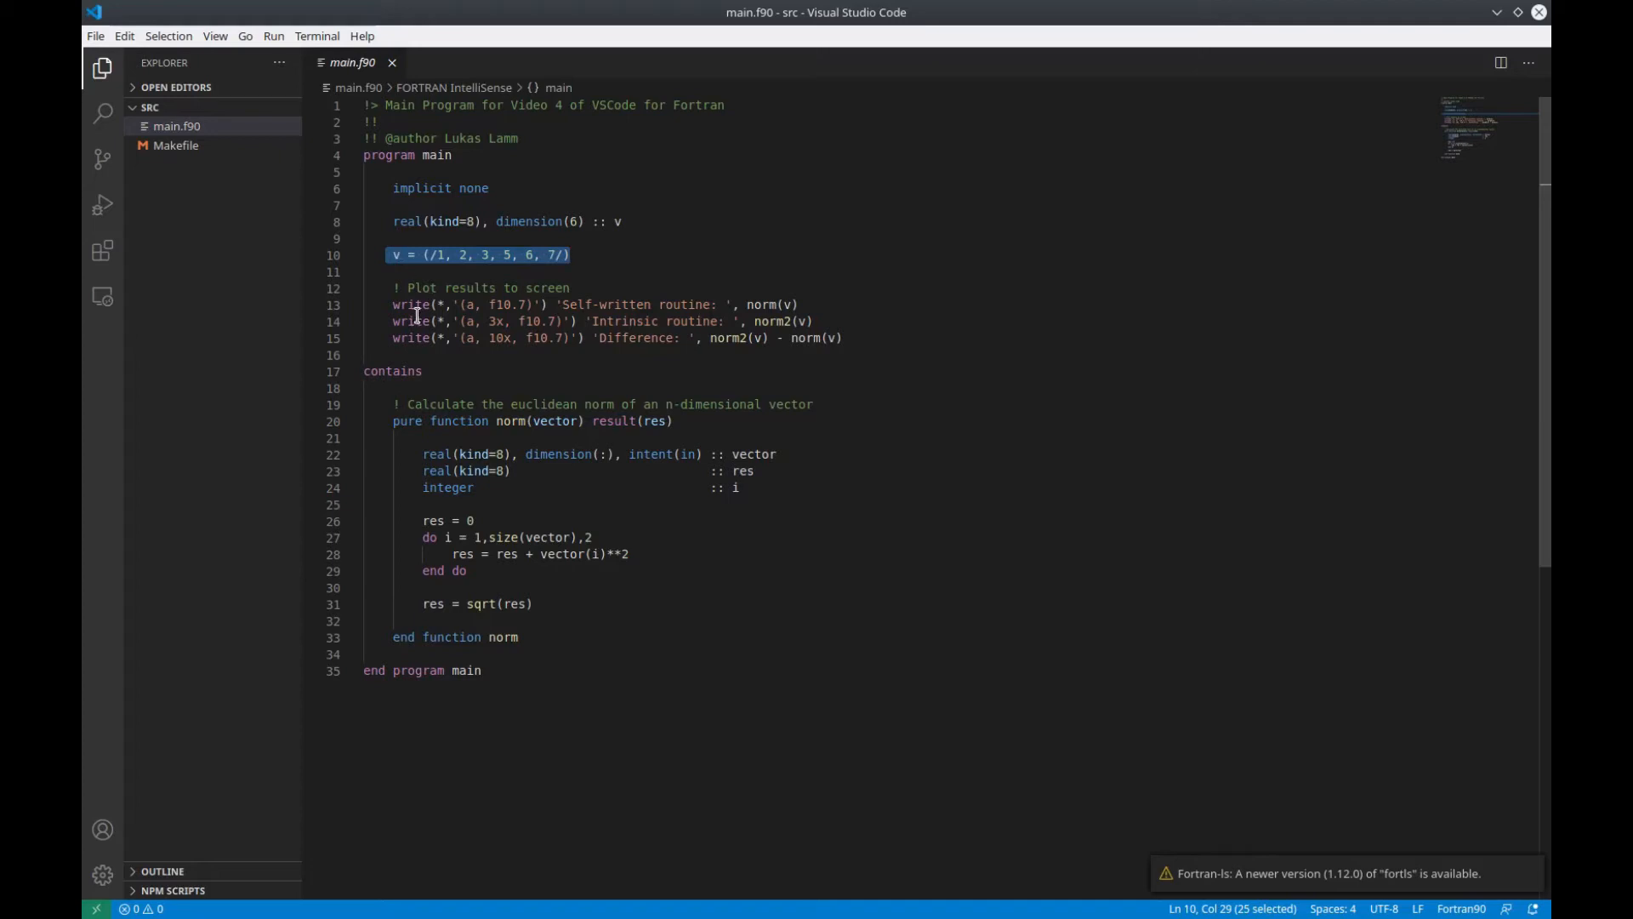
left_click_drag(394, 305, 843, 338)
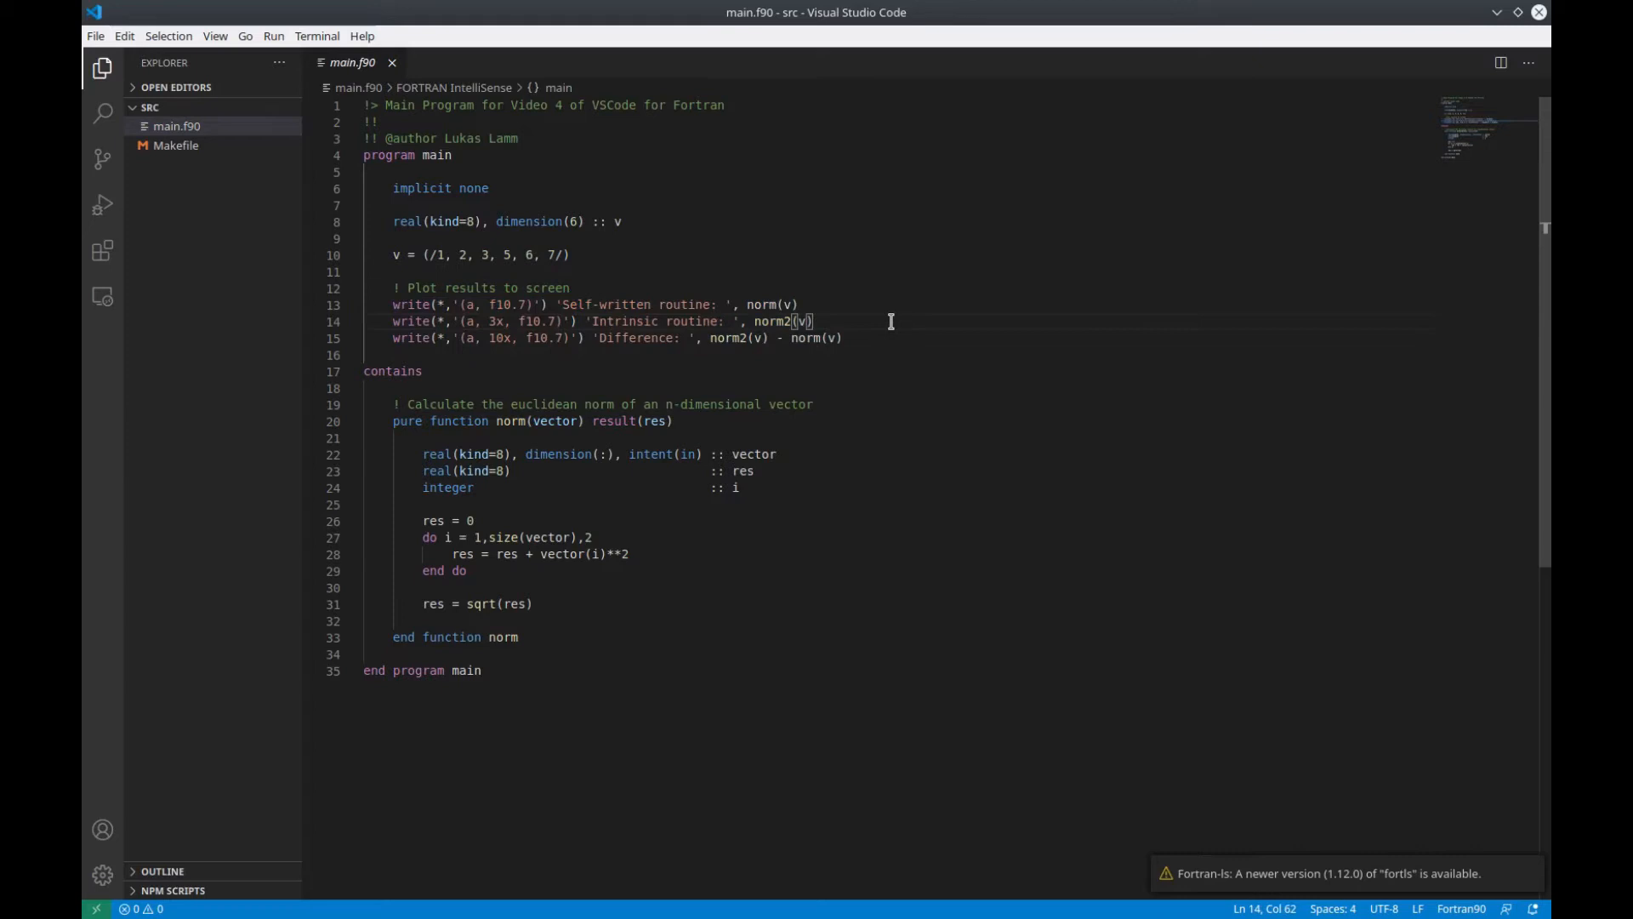
Compile main.f90 with gfortran and run ./a.out, getting mismatched norms 6.78 vs 11.14
key("ctrl+`")
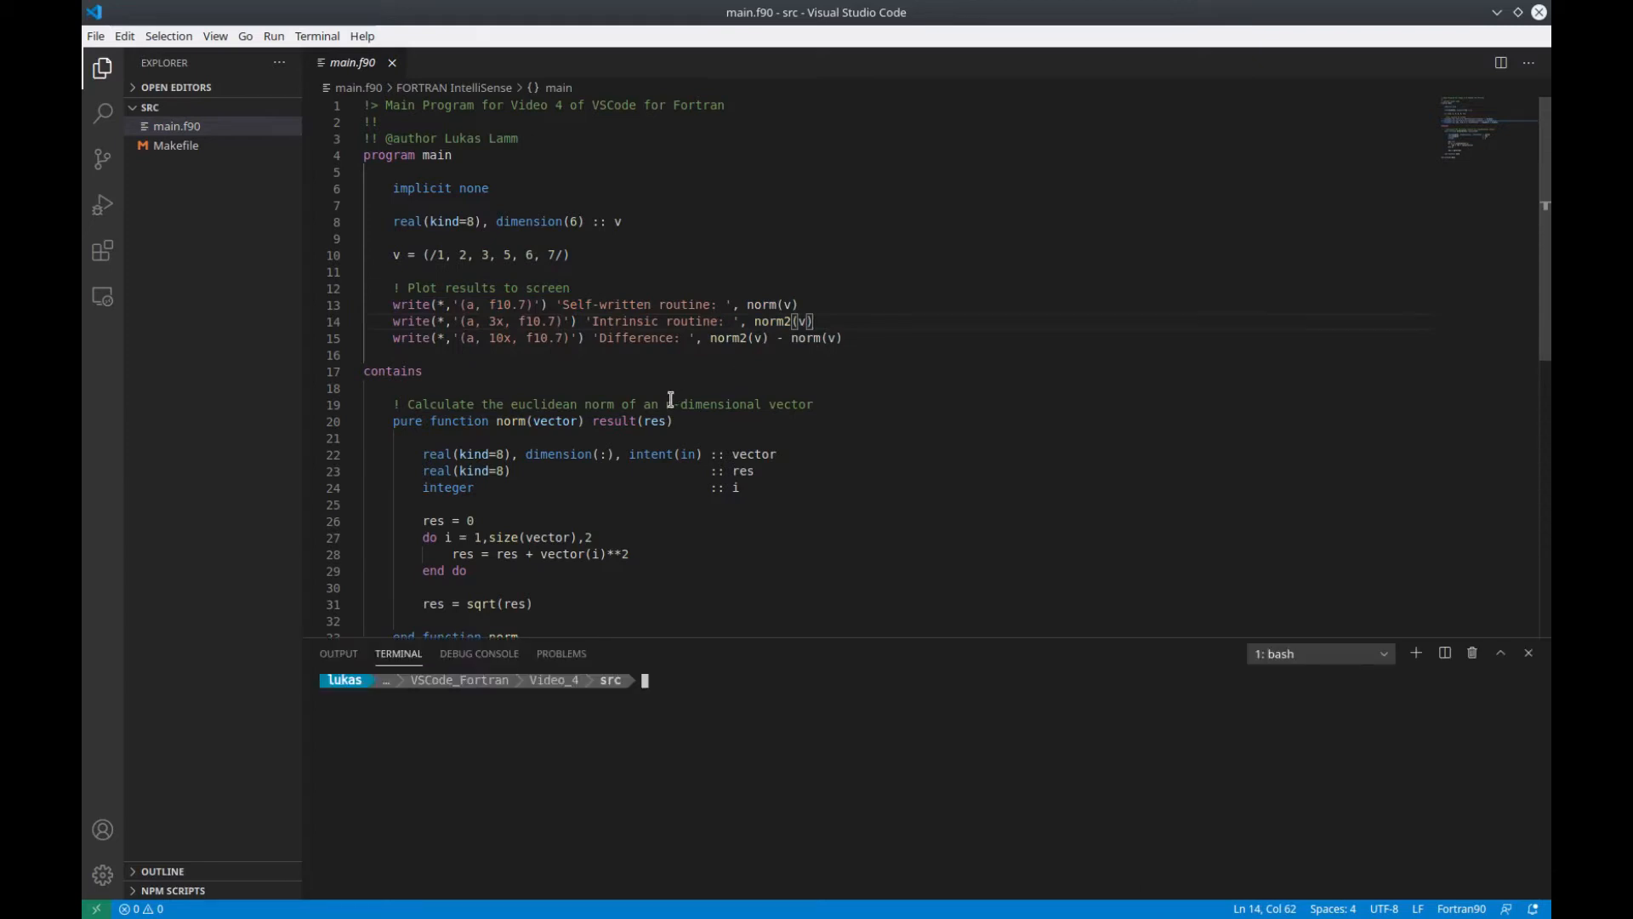
type("gfortran")
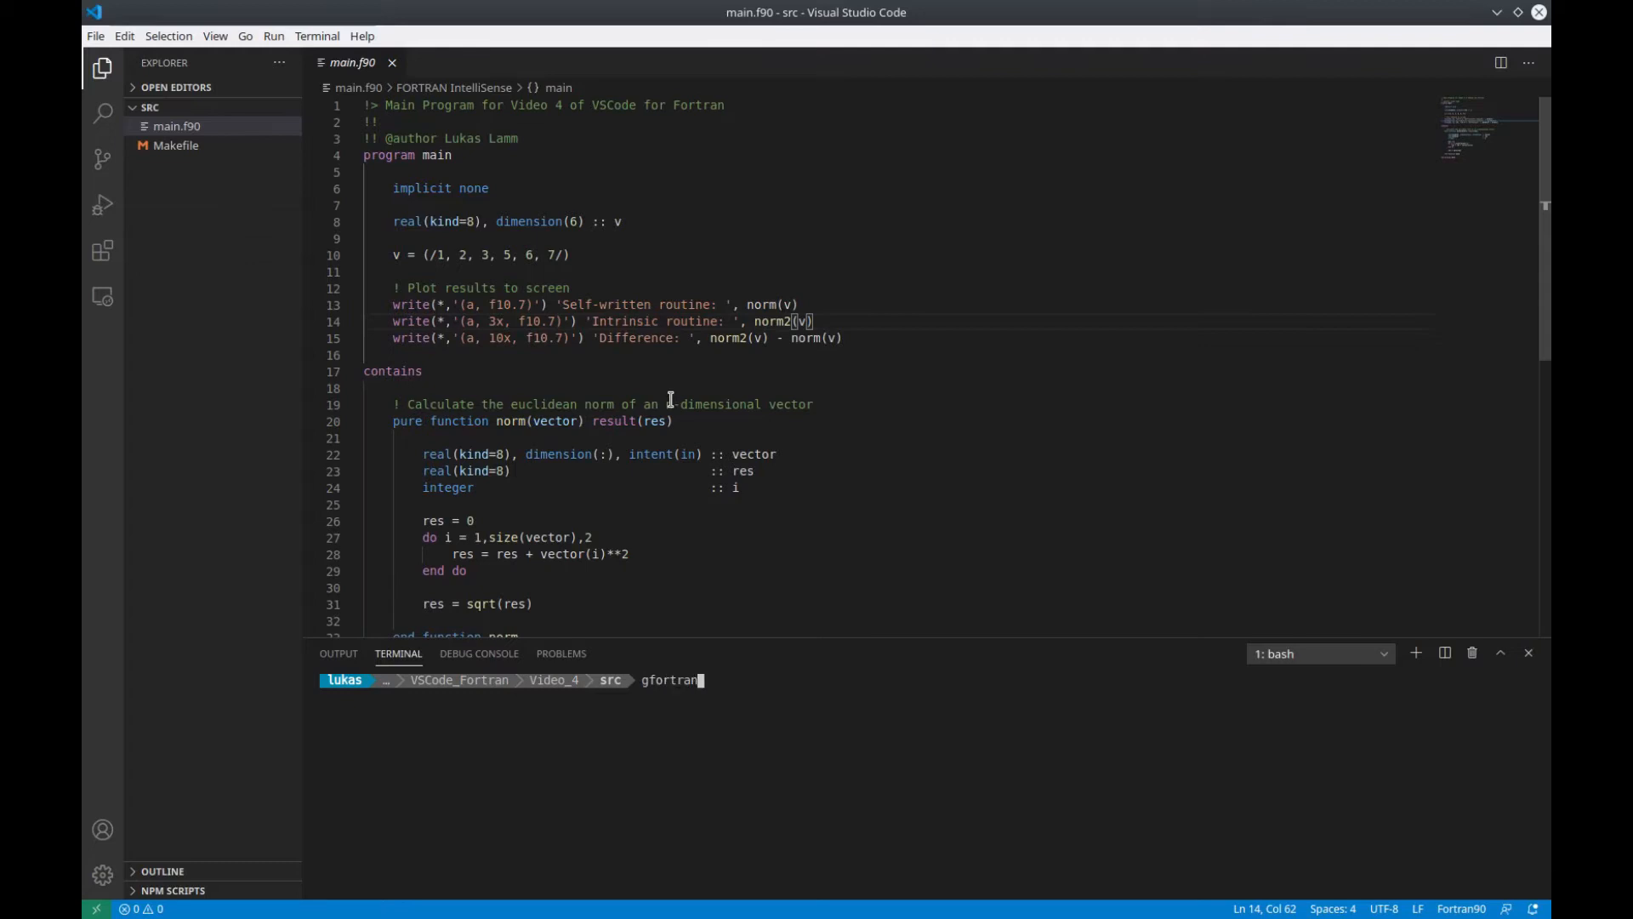
type("main.f90")
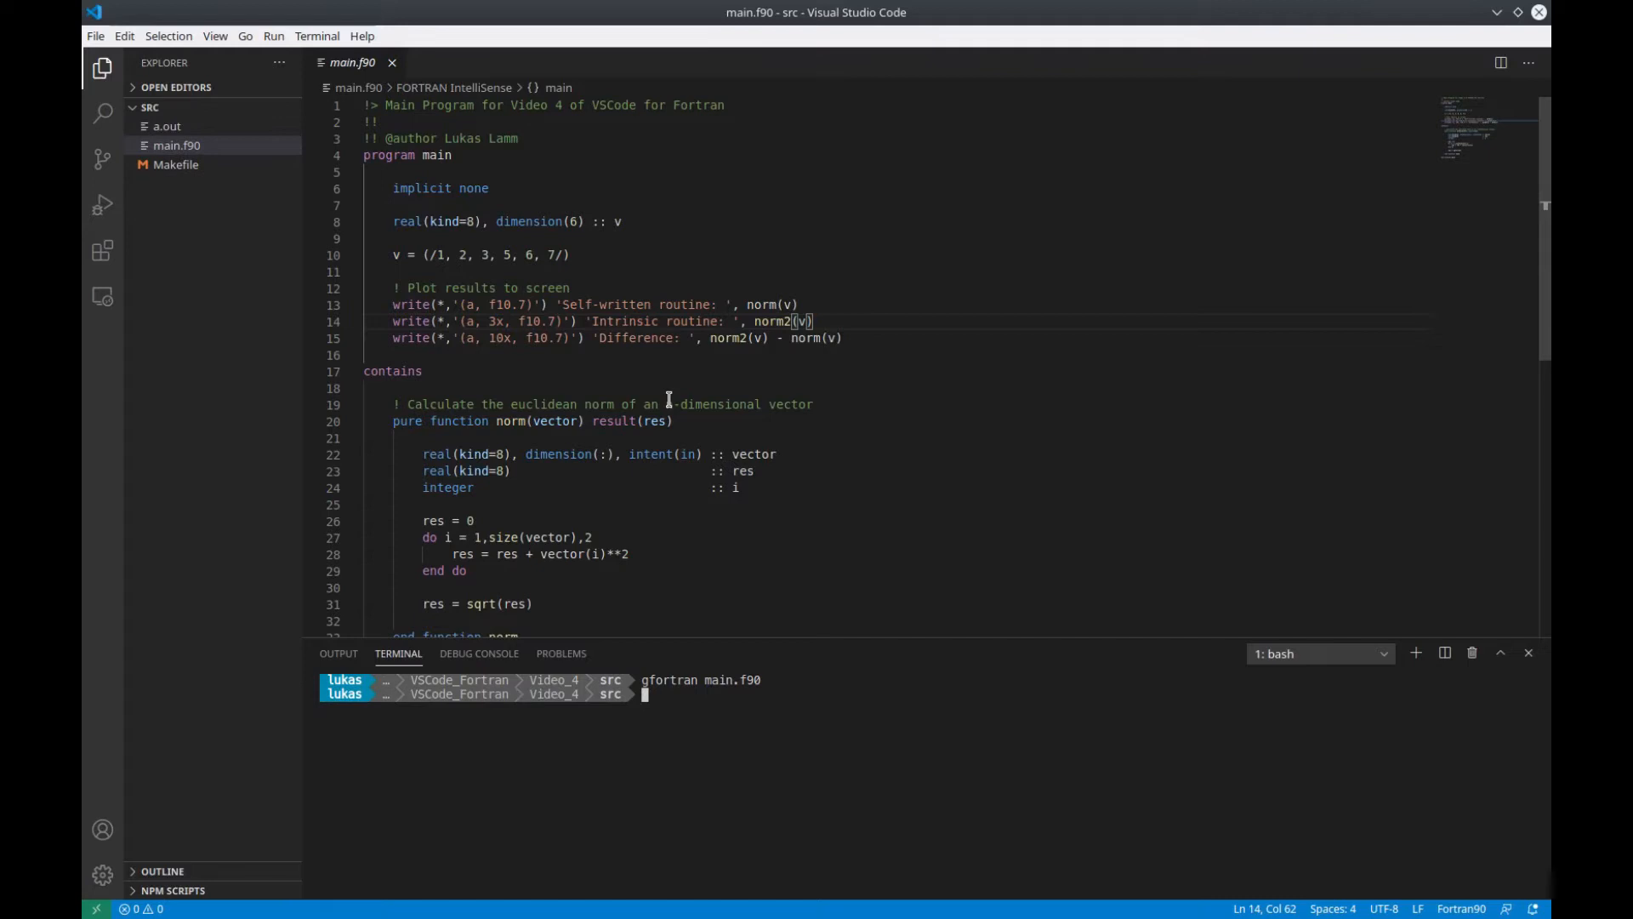
type("./a.out")
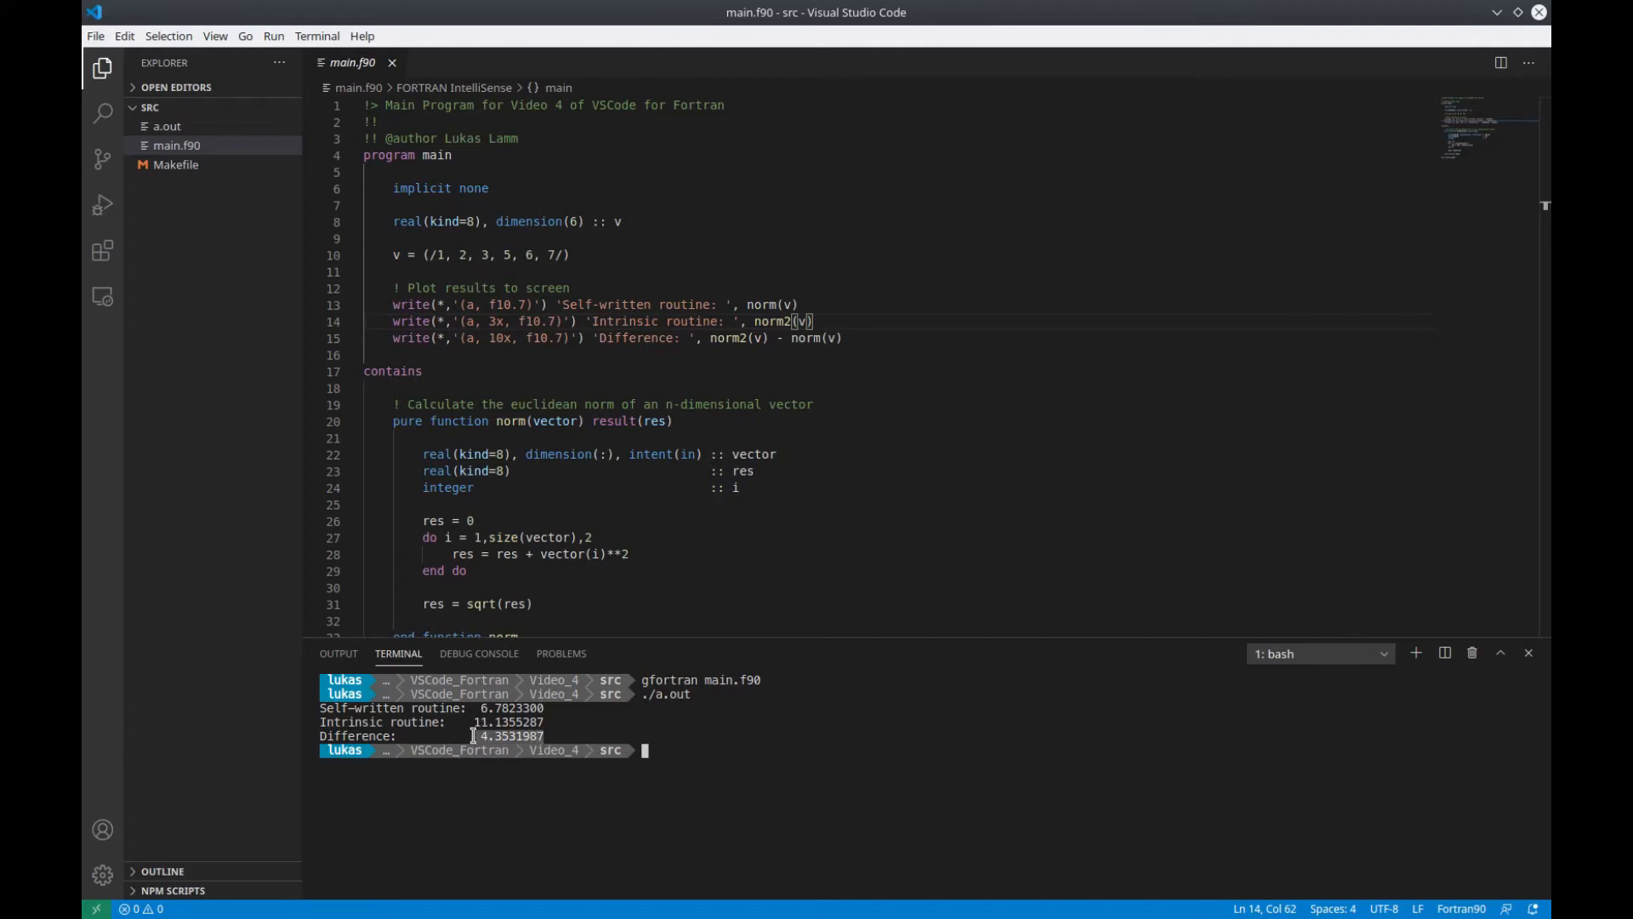
mouse_move(831, 737)
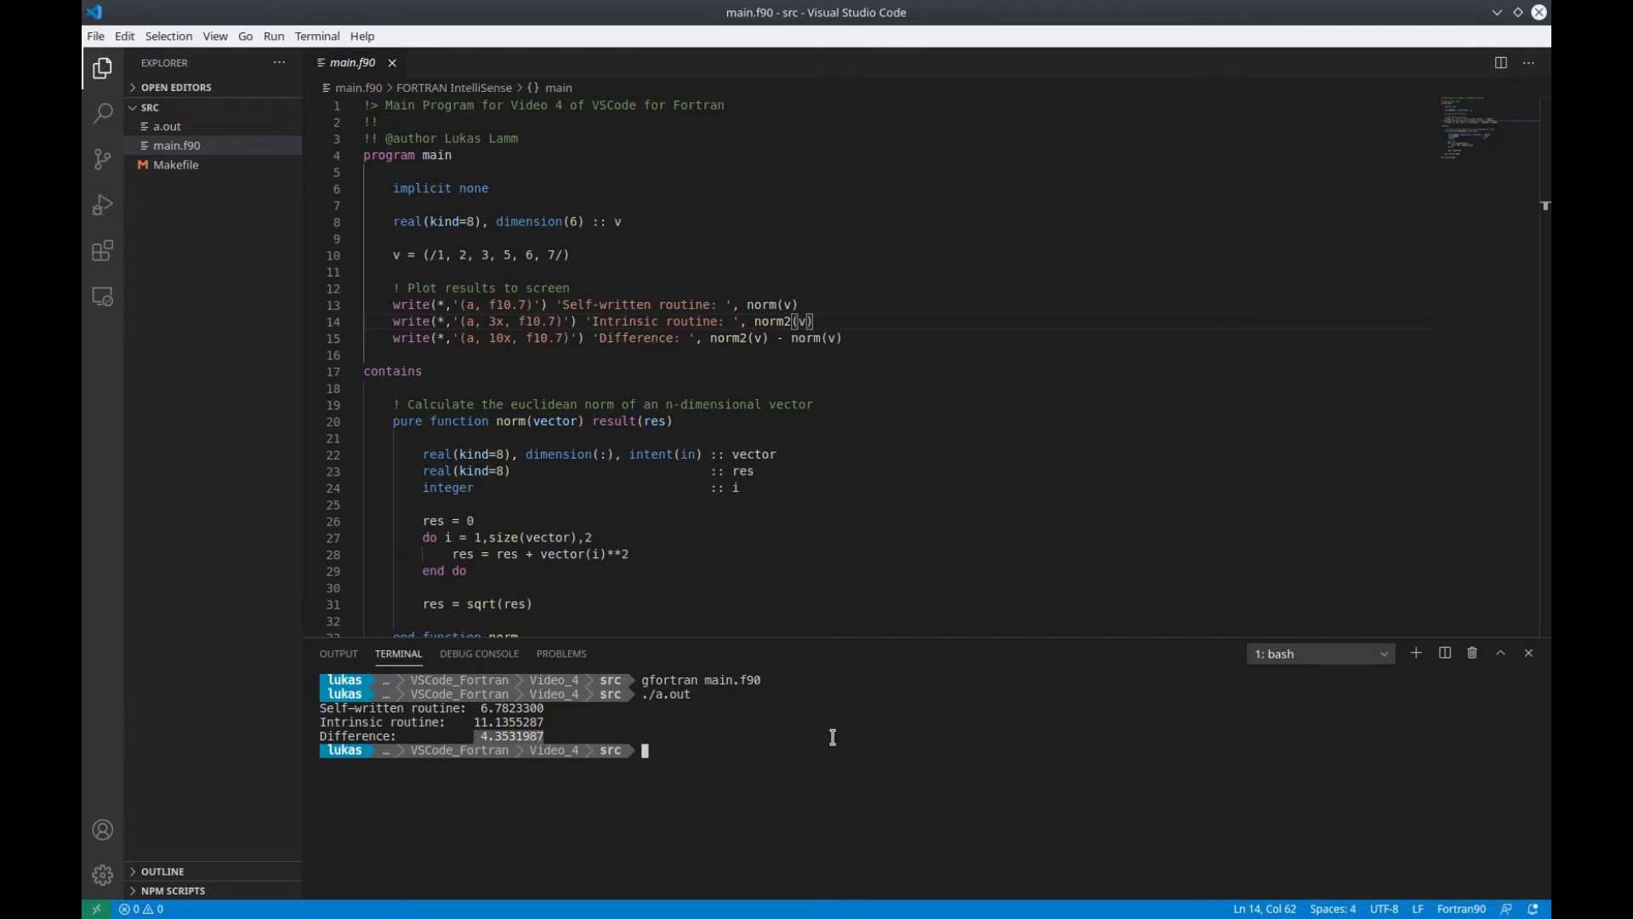
mouse_move(739, 767)
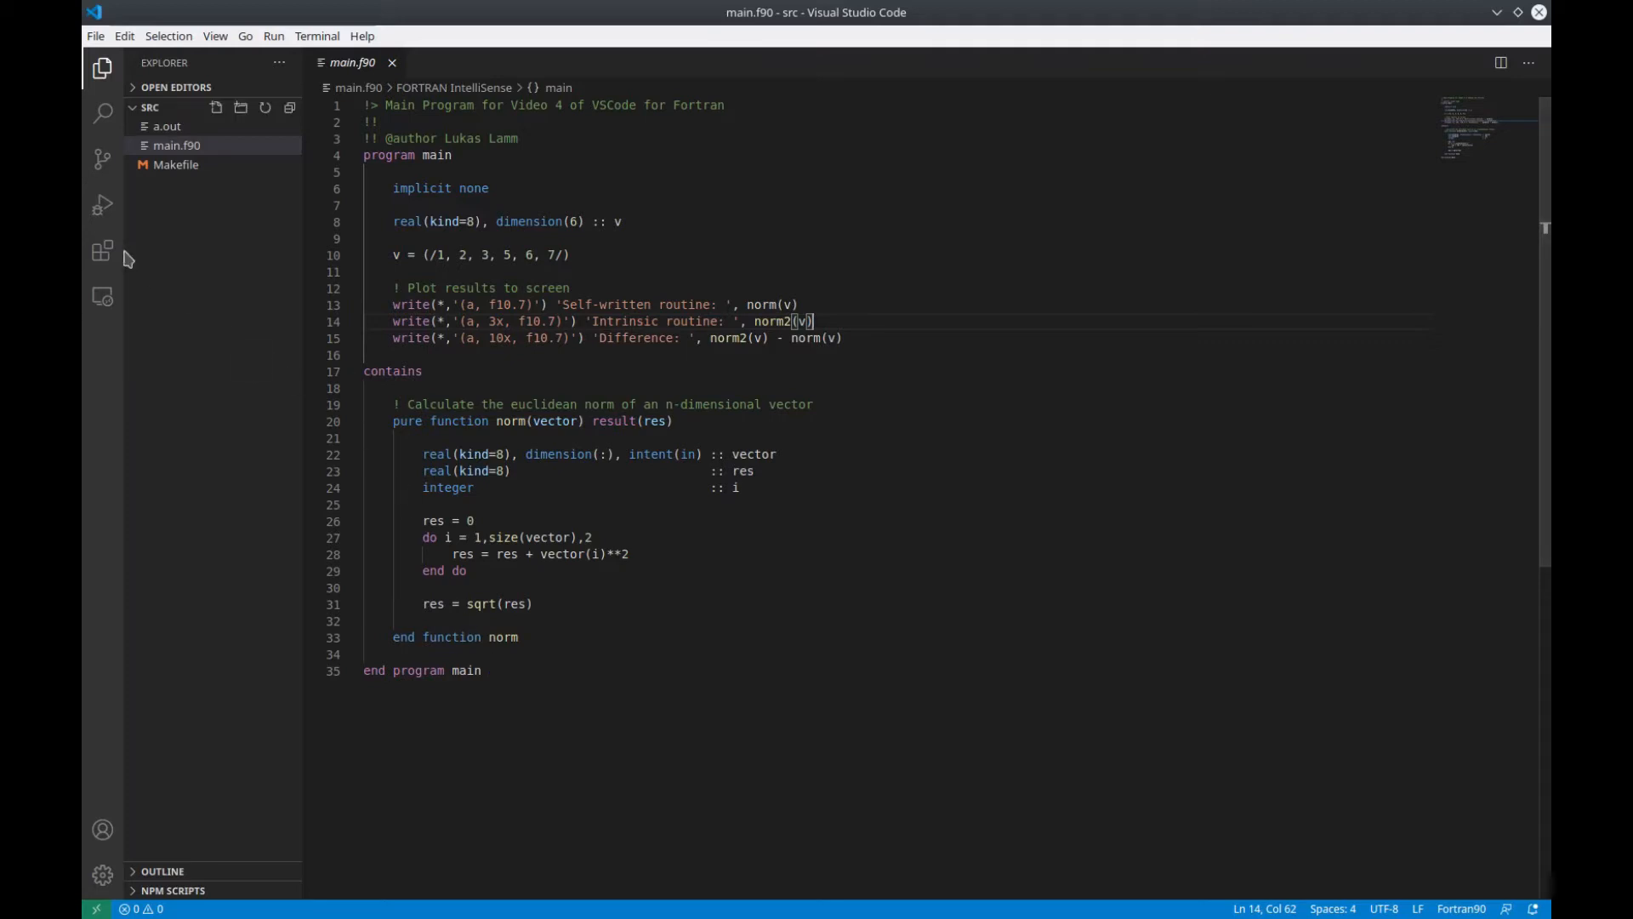
Search extensions for C/C++ and show the installed Microsoft C/C++ extension details
left_click(102, 252)
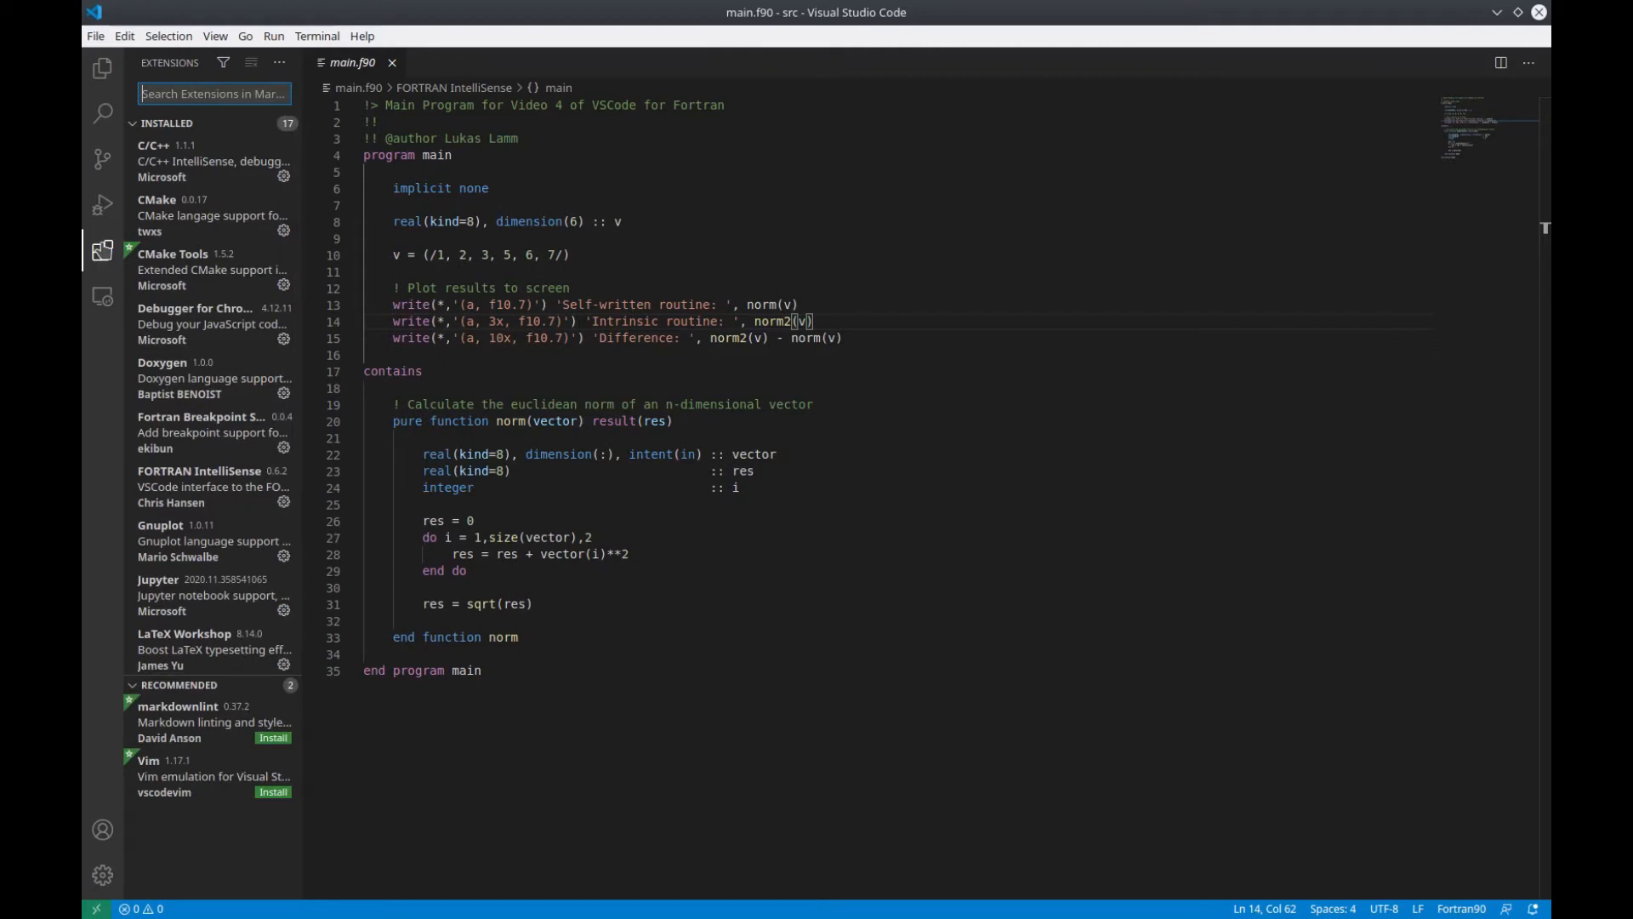
type("C/C++")
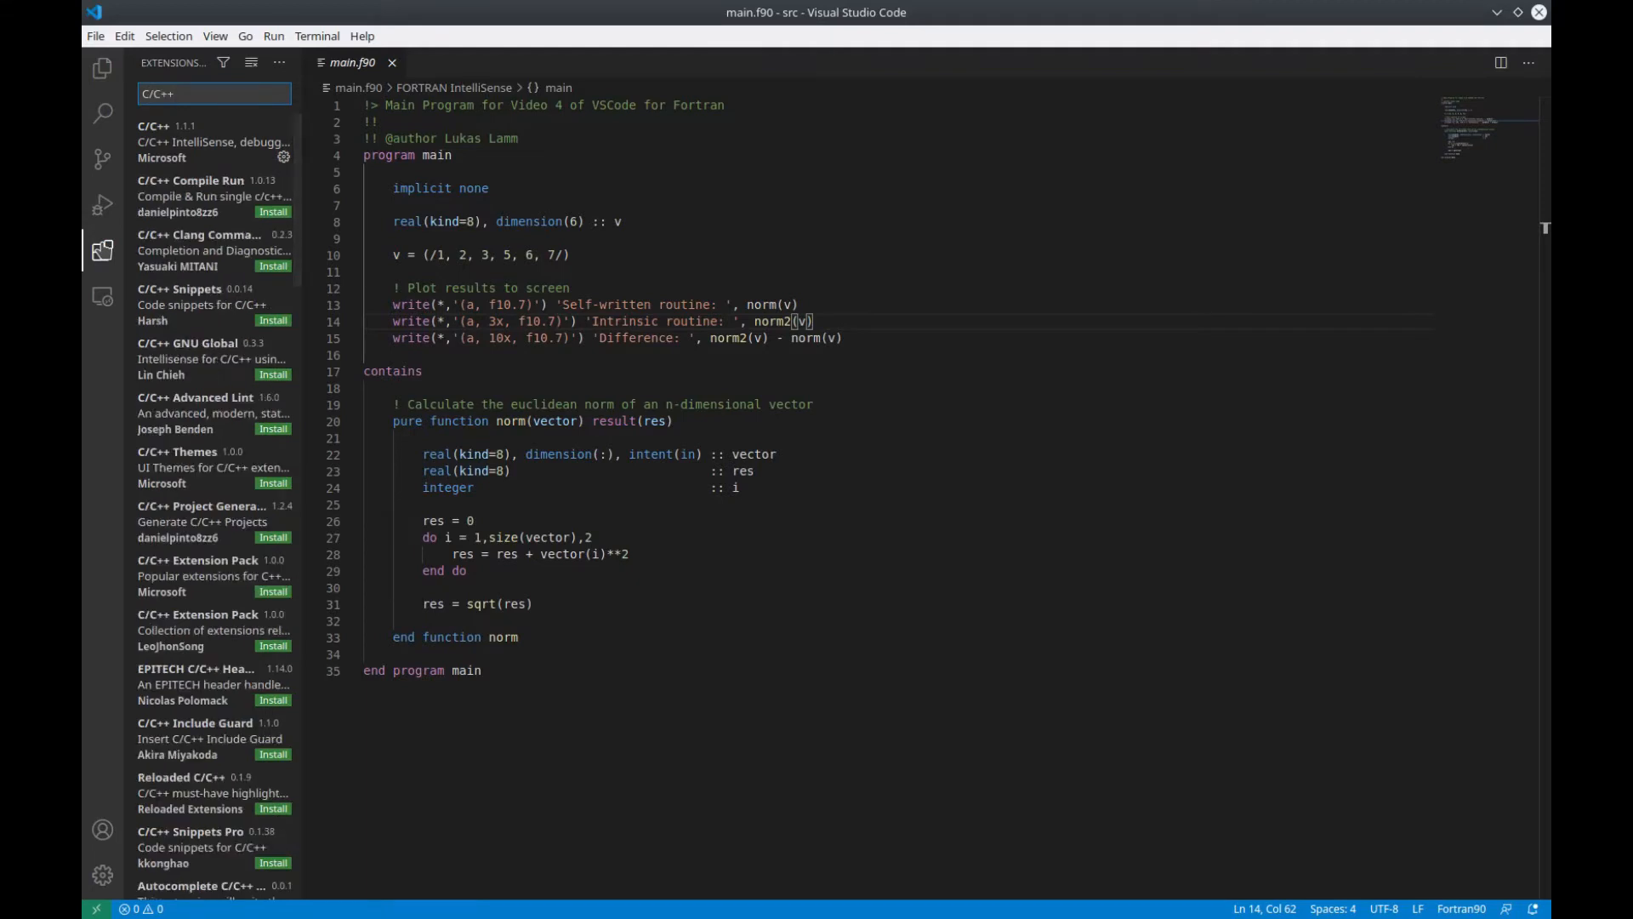
mouse_move(237, 143)
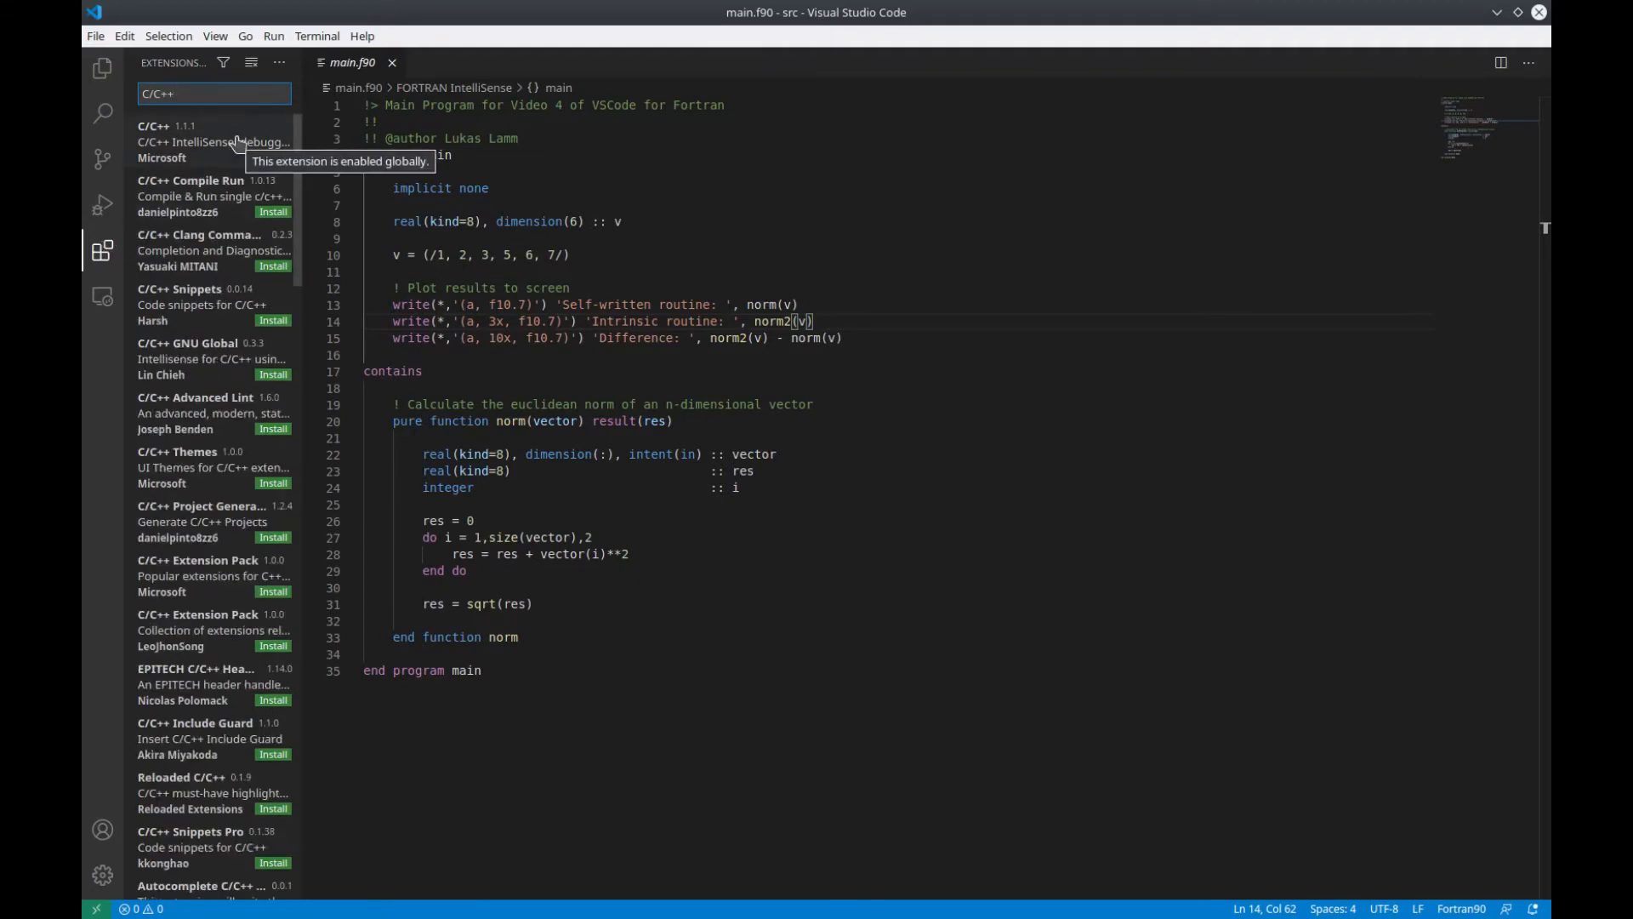
left_click(187, 140)
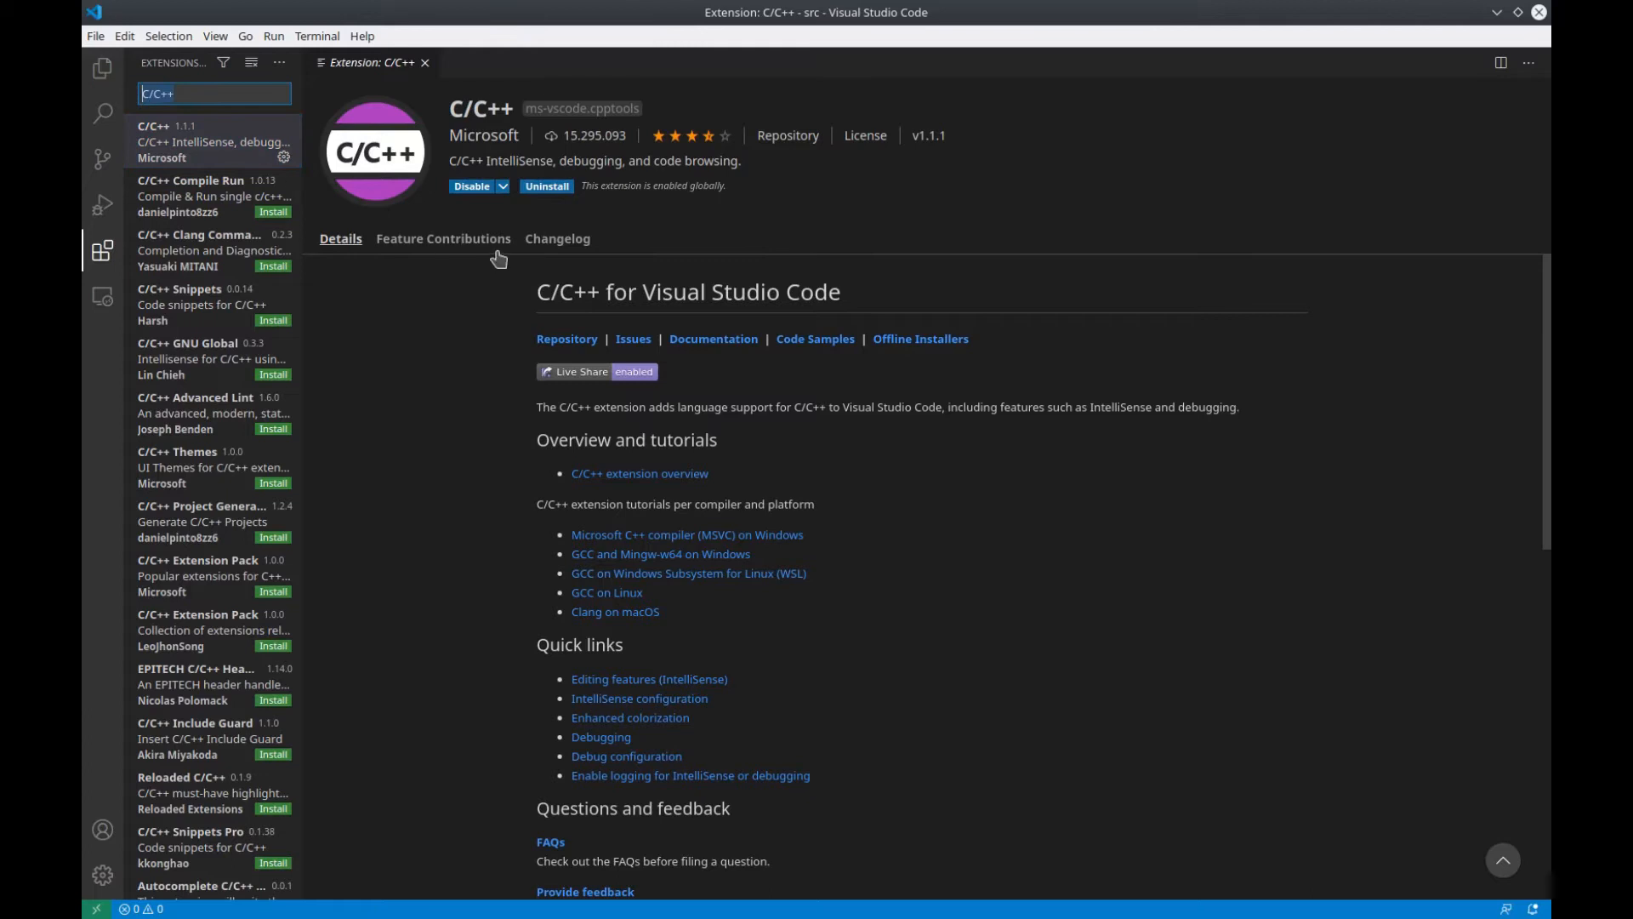
Show the installed Fortran Breakpoint Support extension, then return to the Explorer file list
type("Fortran Breakpointsw")
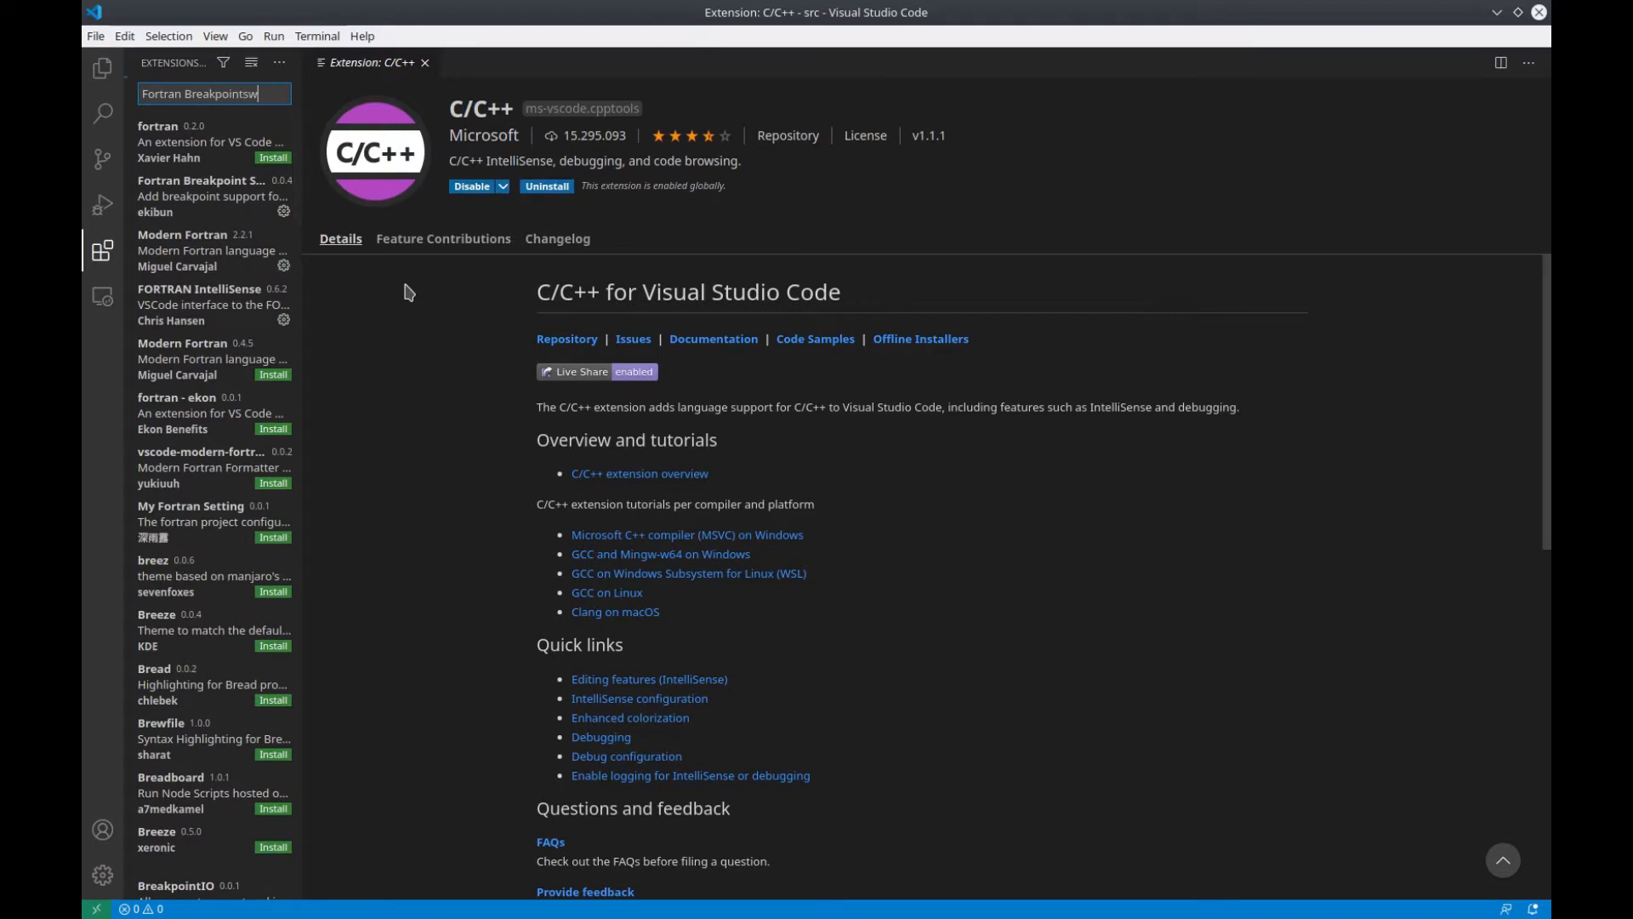
key("BackSpace")
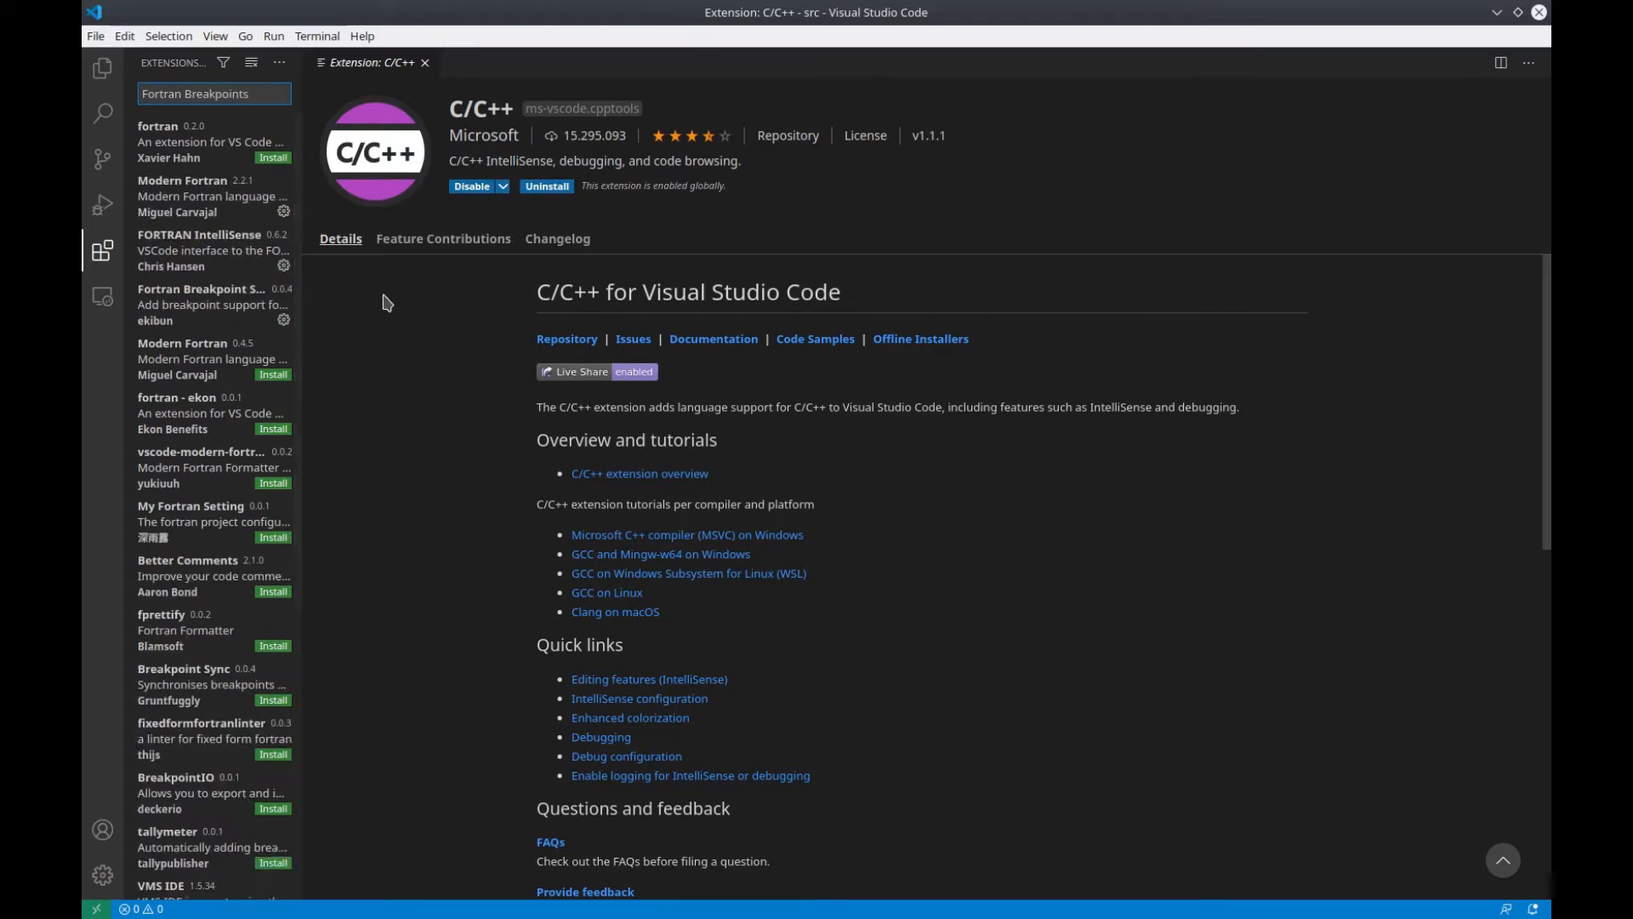
mouse_move(215, 305)
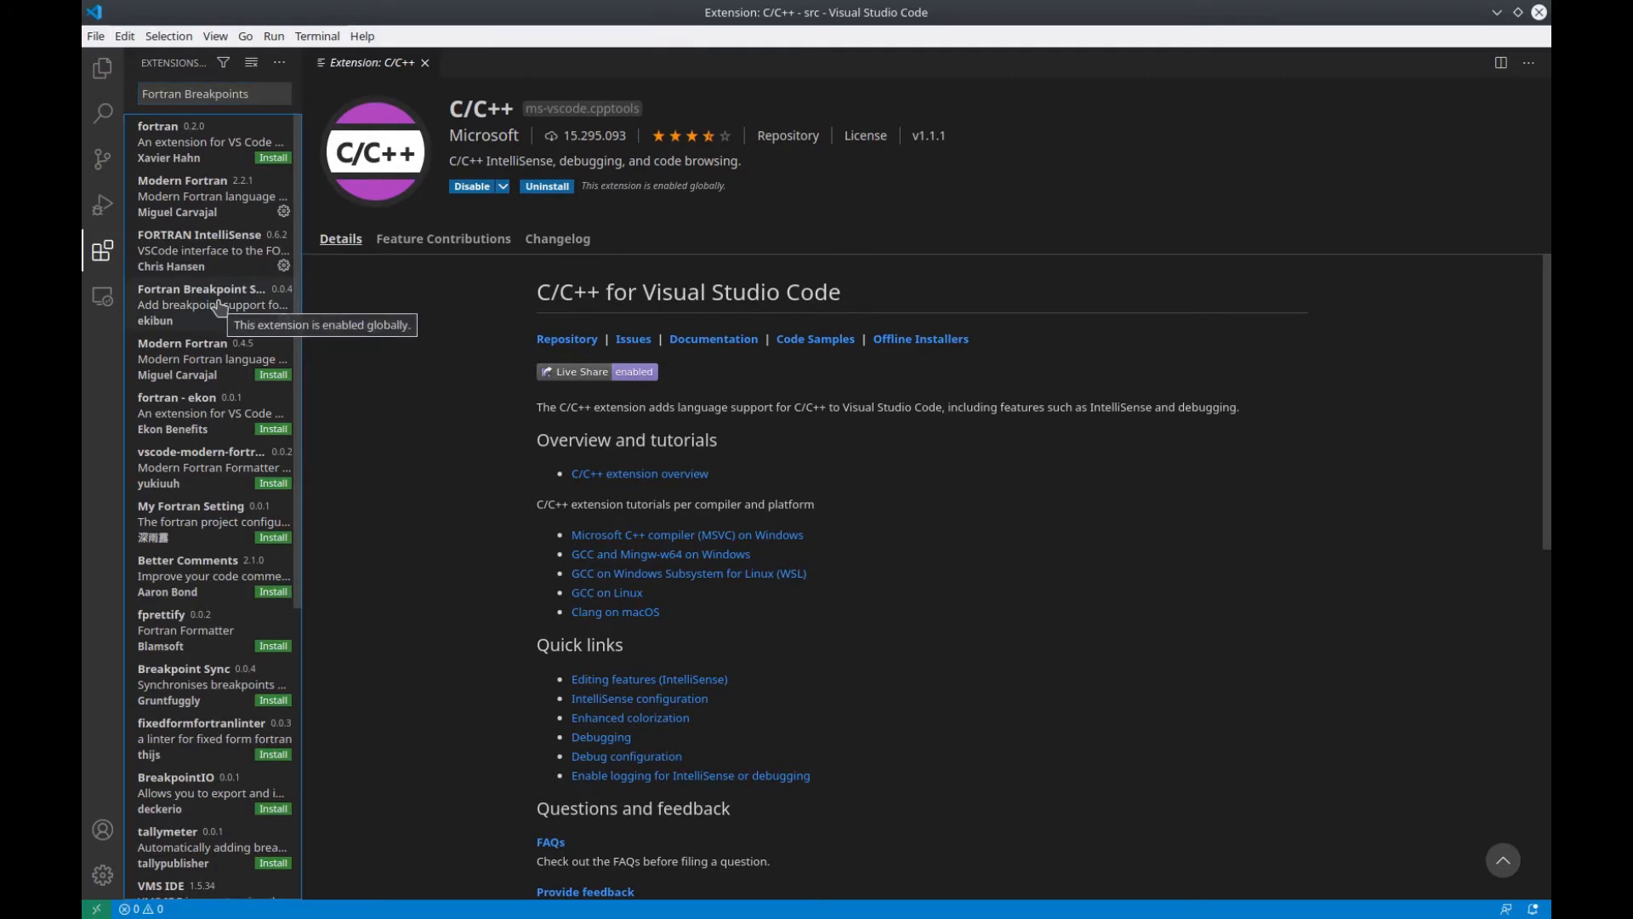
left_click(209, 305)
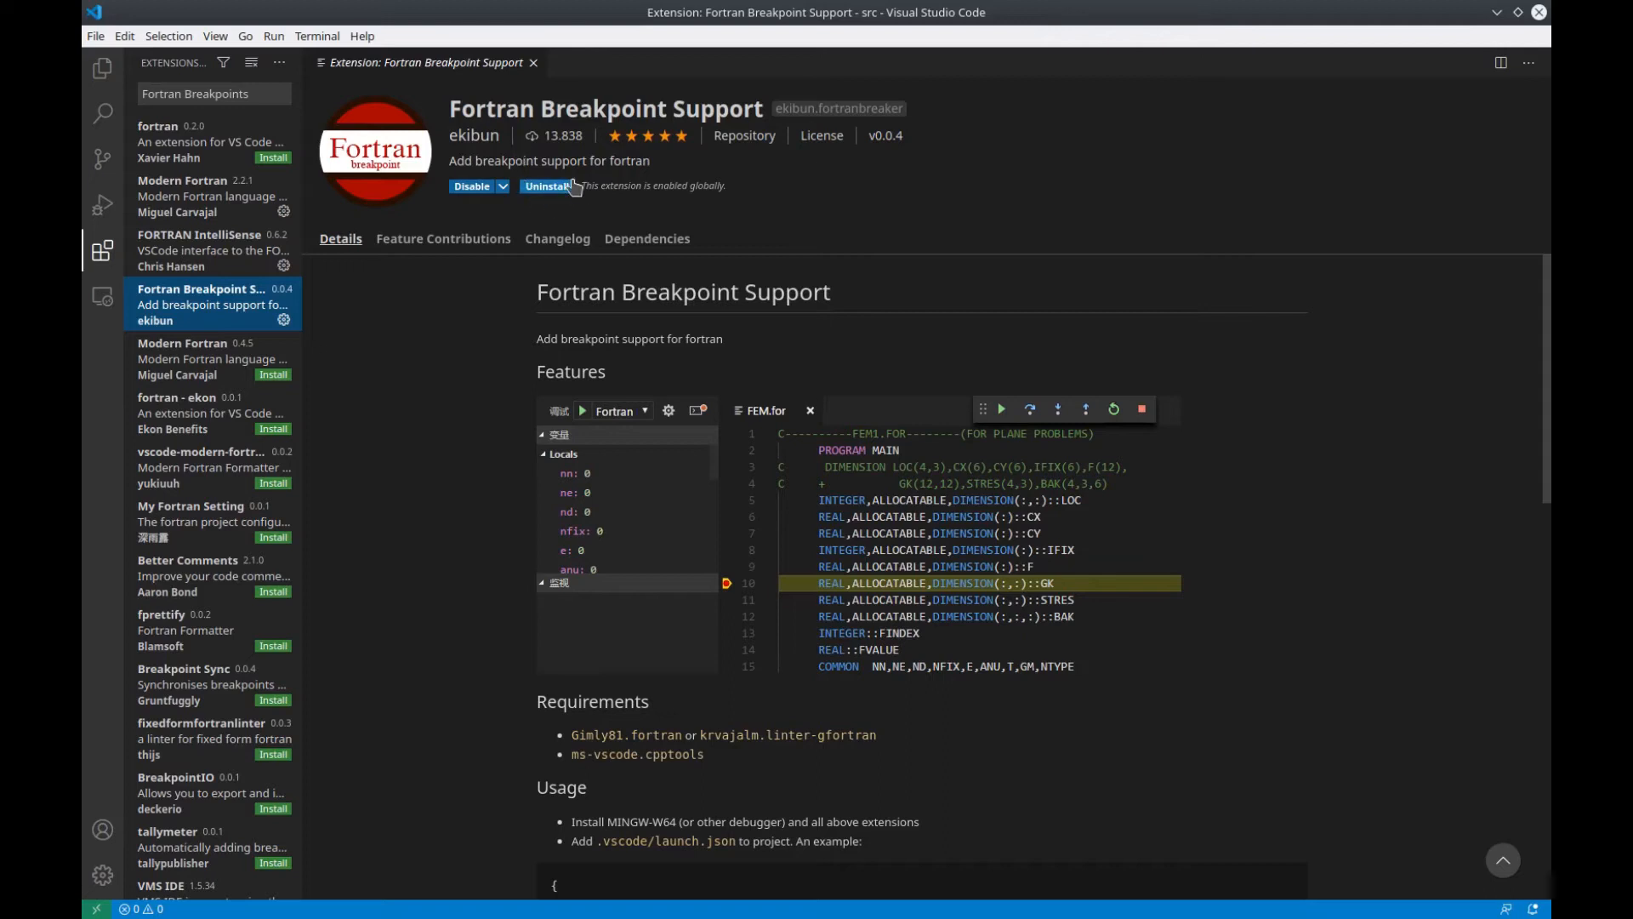
mouse_move(556, 237)
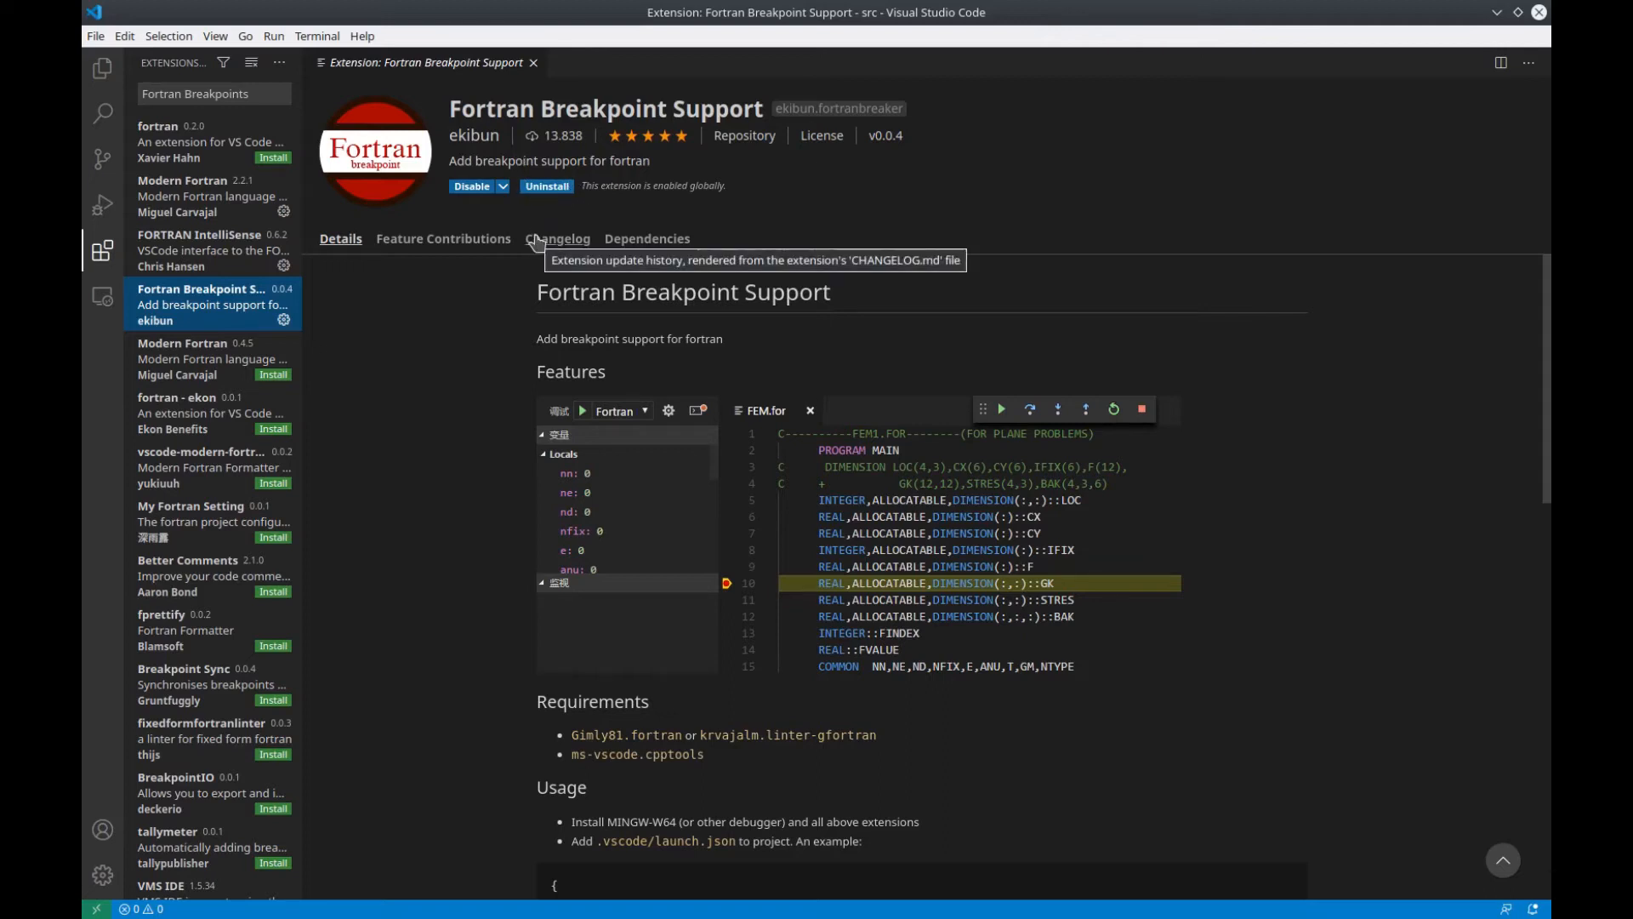
mouse_move(570, 223)
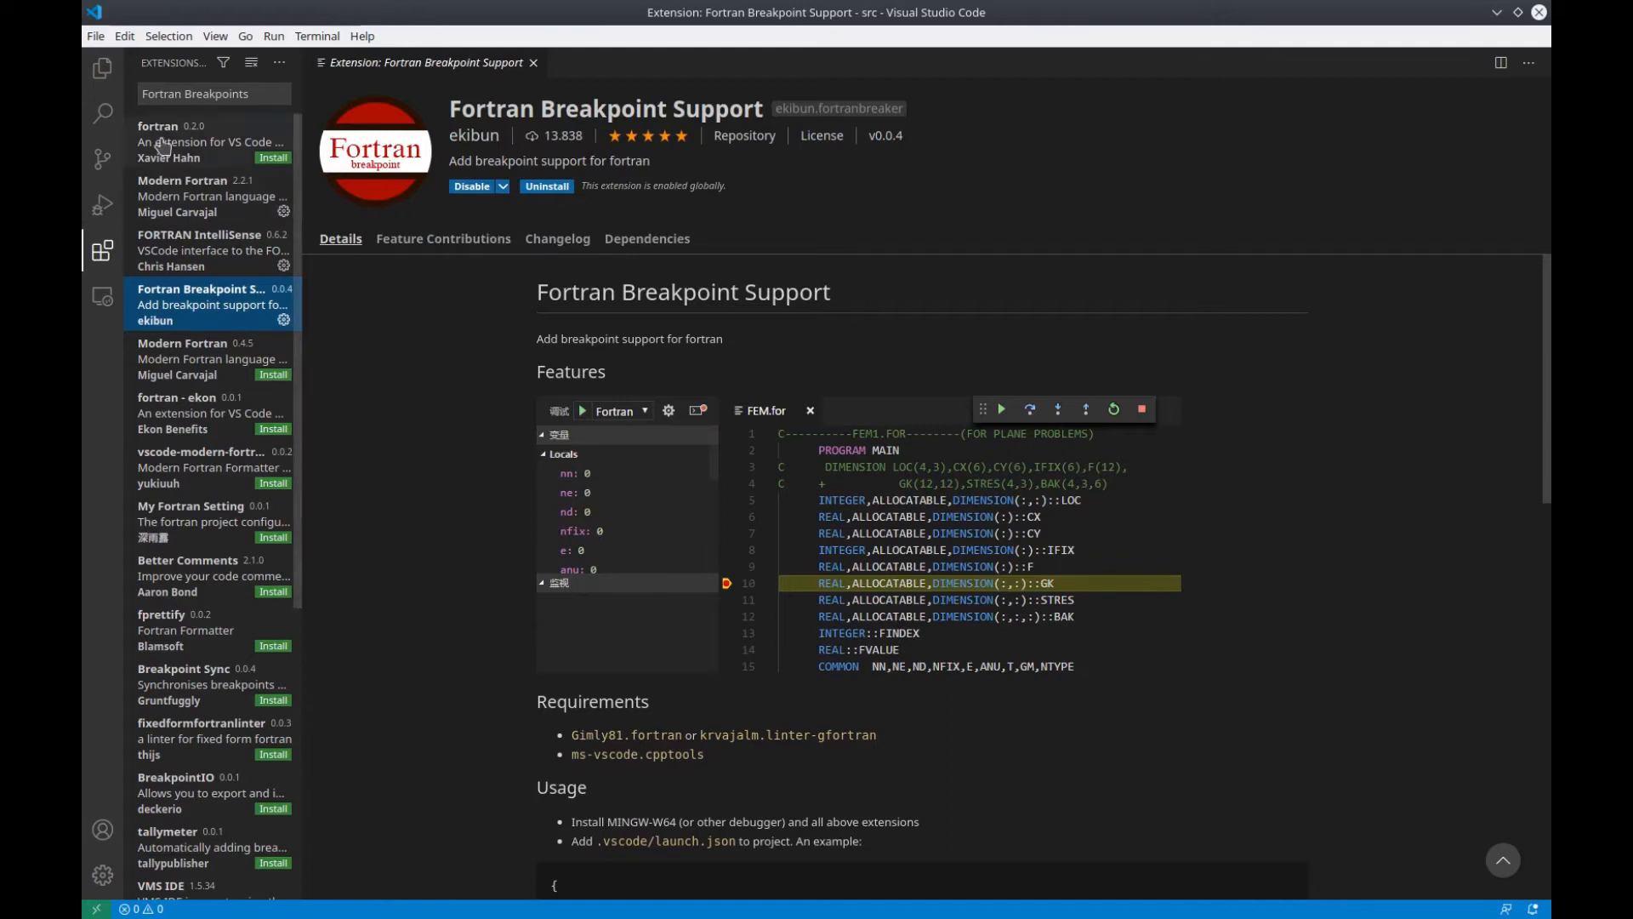
left_click(102, 69)
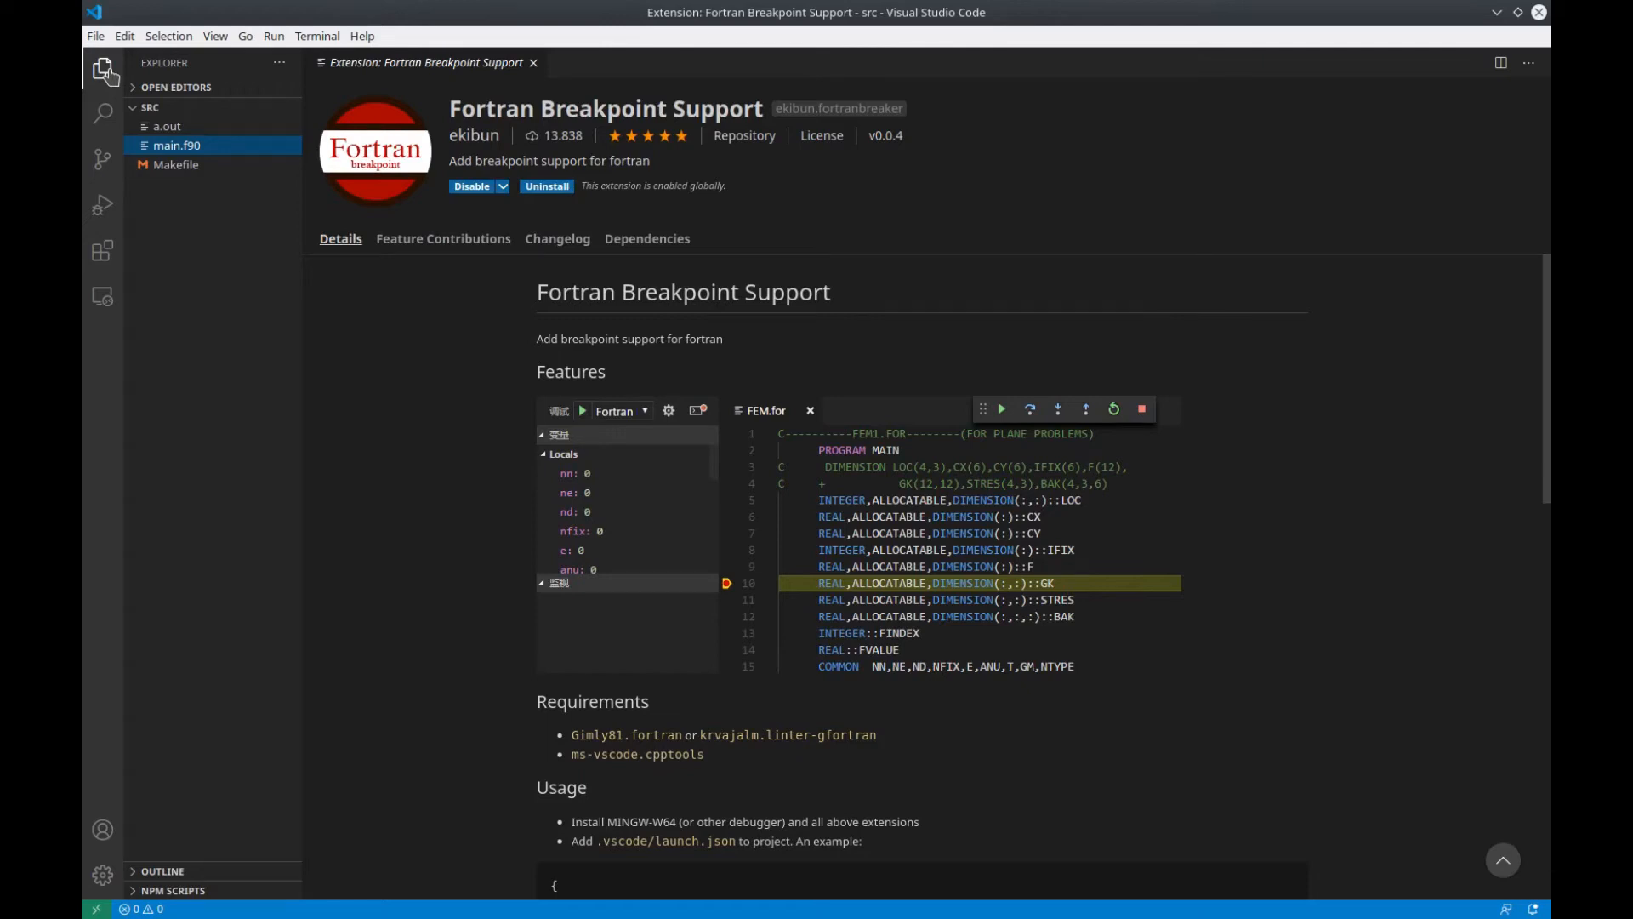
Create a .vscode folder with tasks.json defining a shell task 'make' running make -j4
left_click(533, 62)
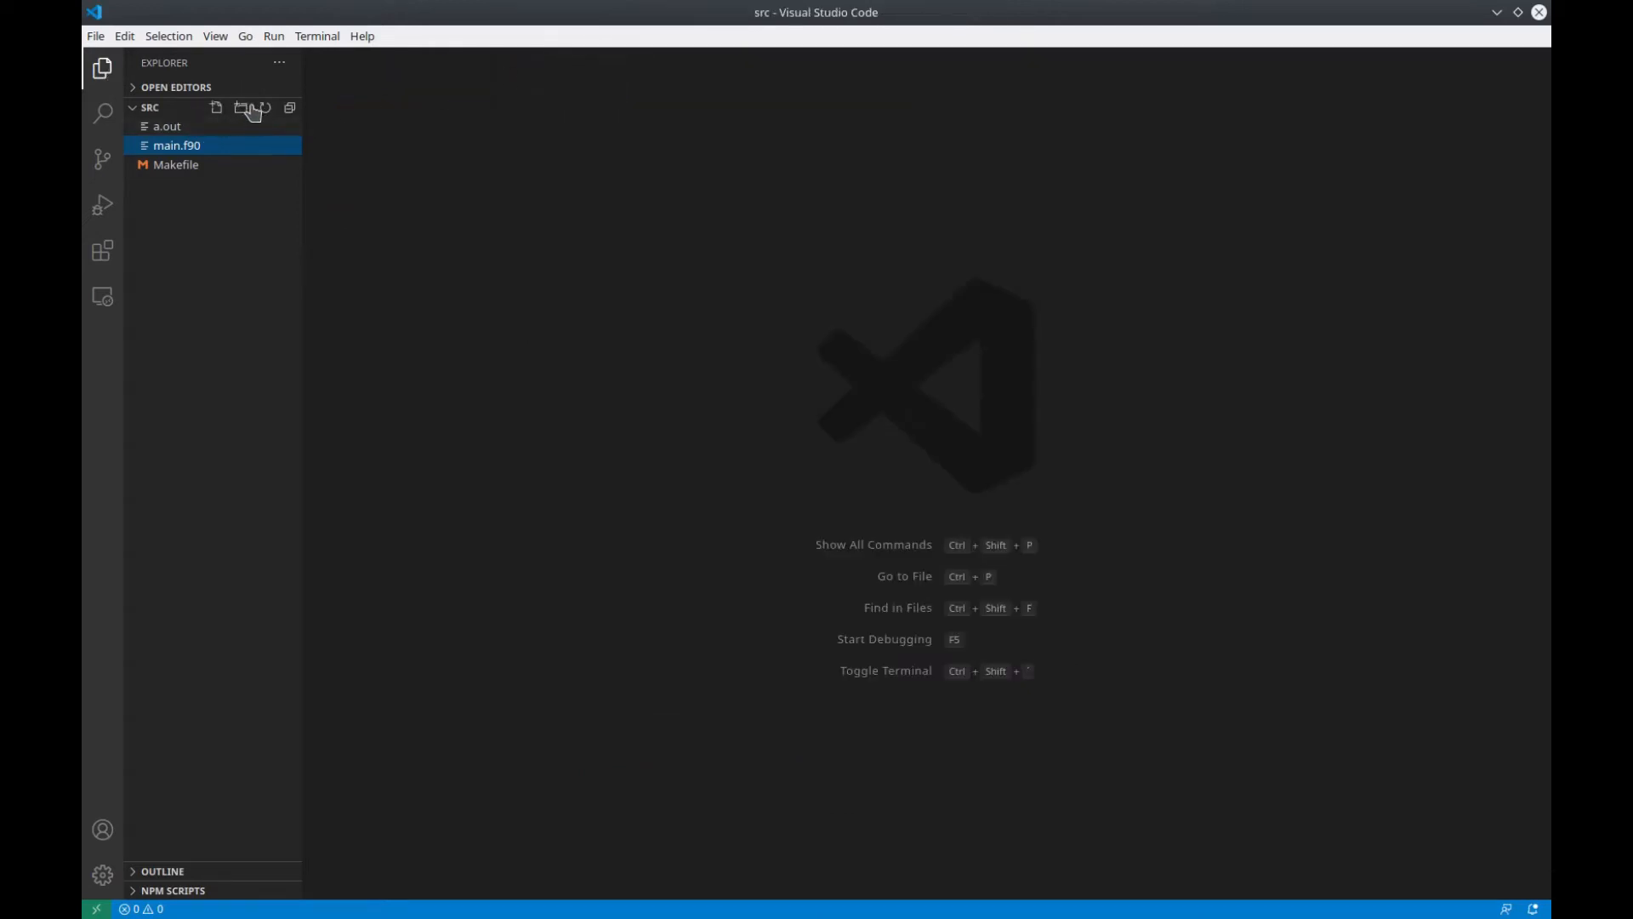
left_click(240, 108)
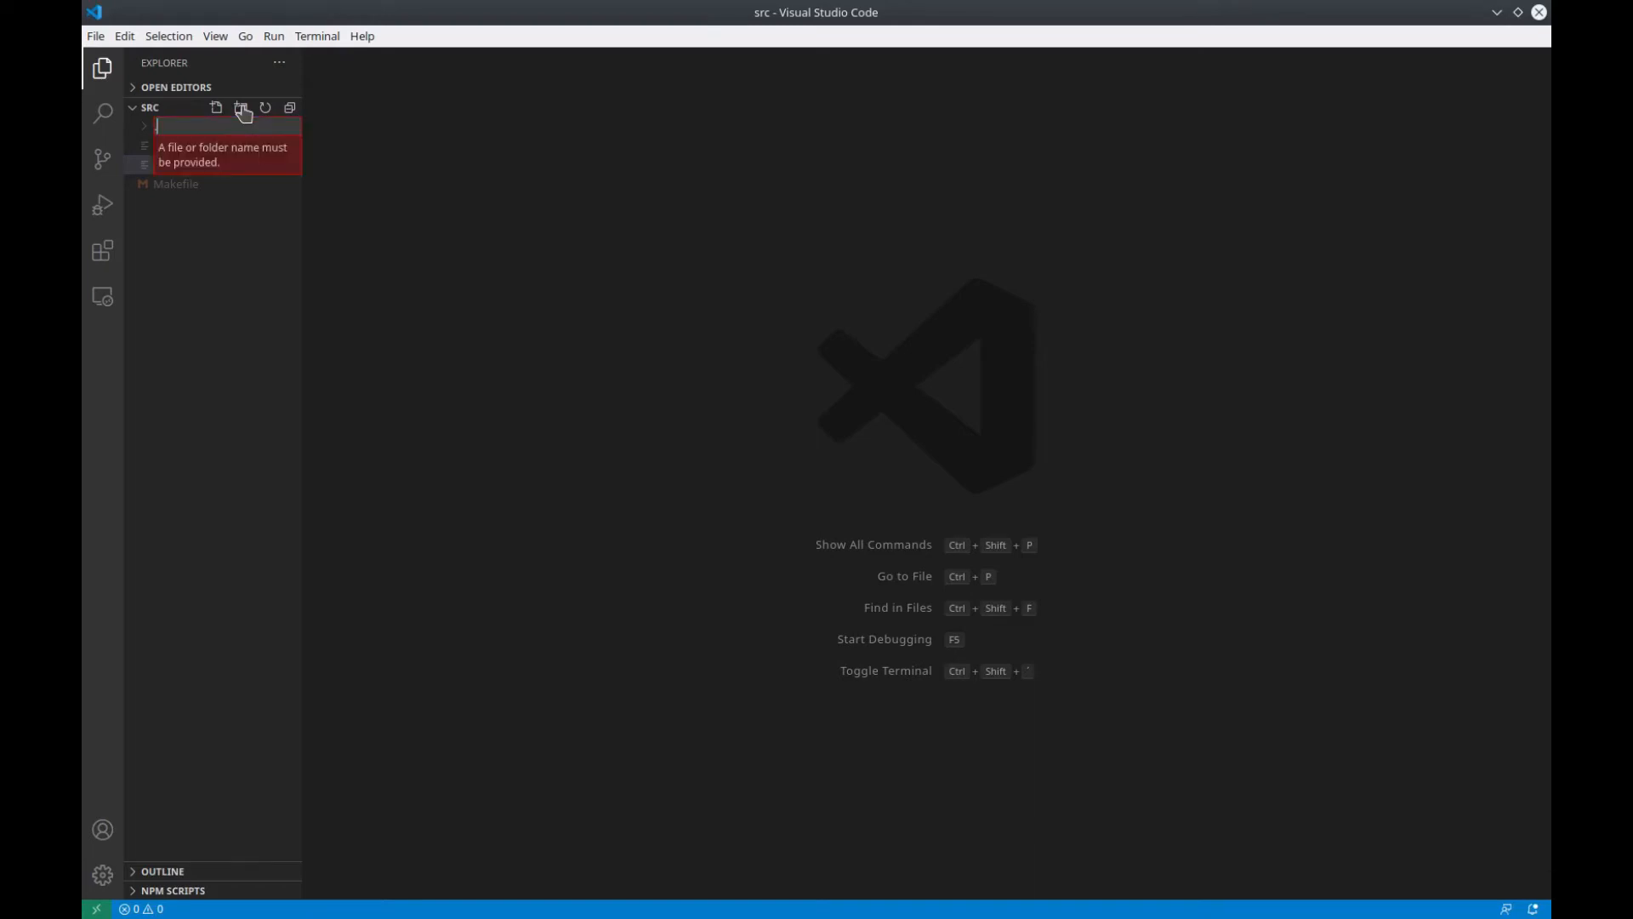
type(".vscode")
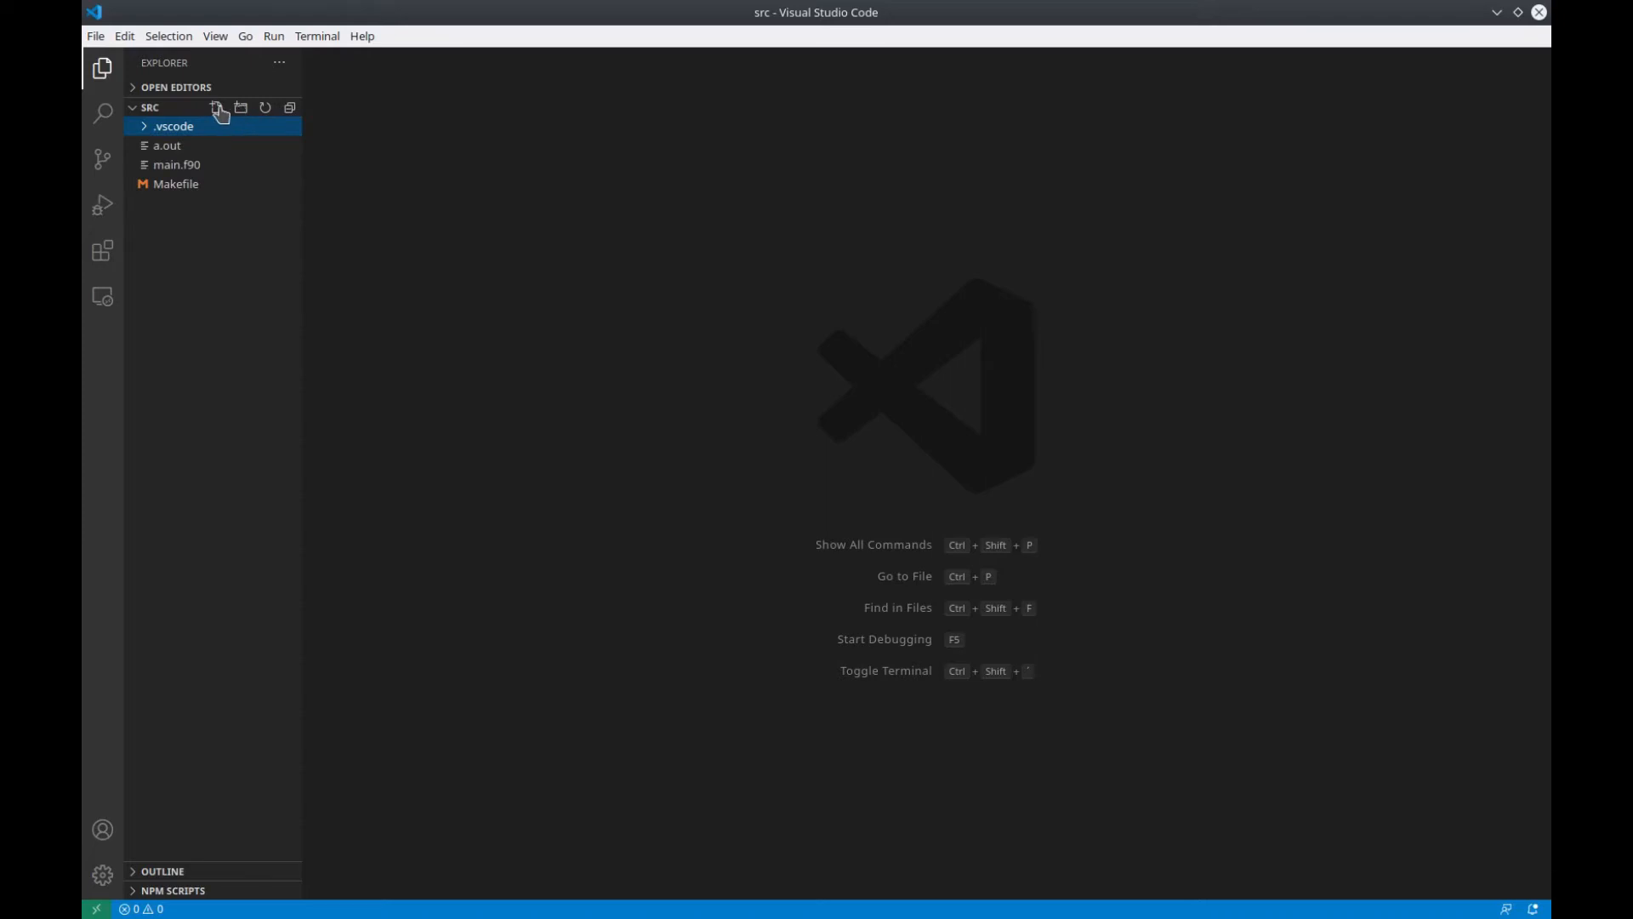
left_click(217, 107)
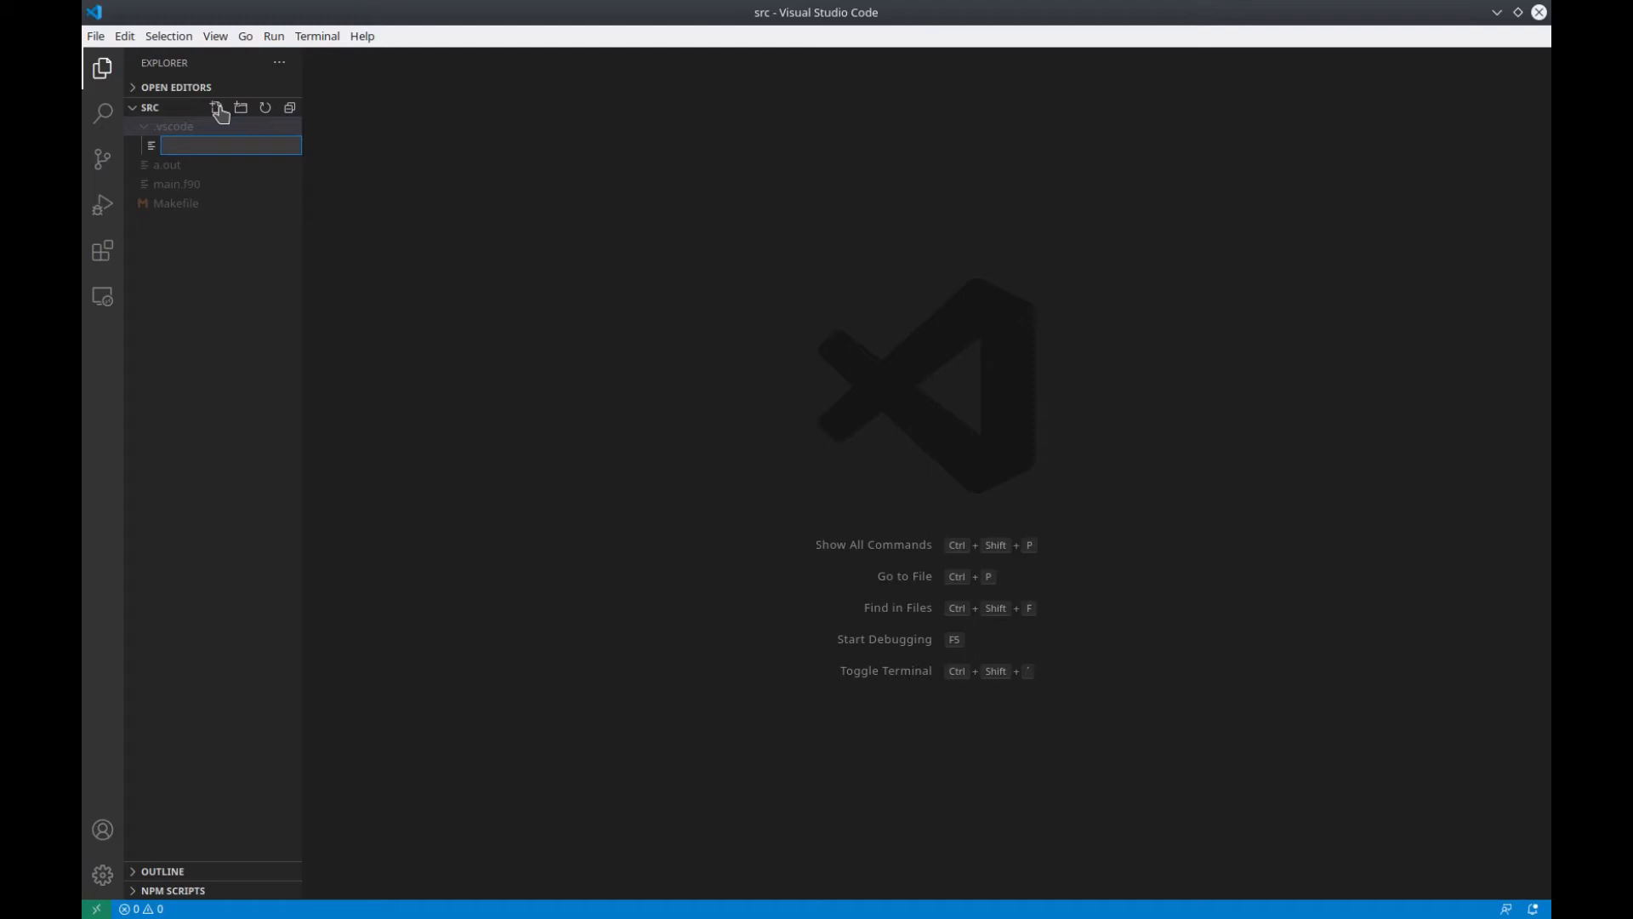
type("tasks.json")
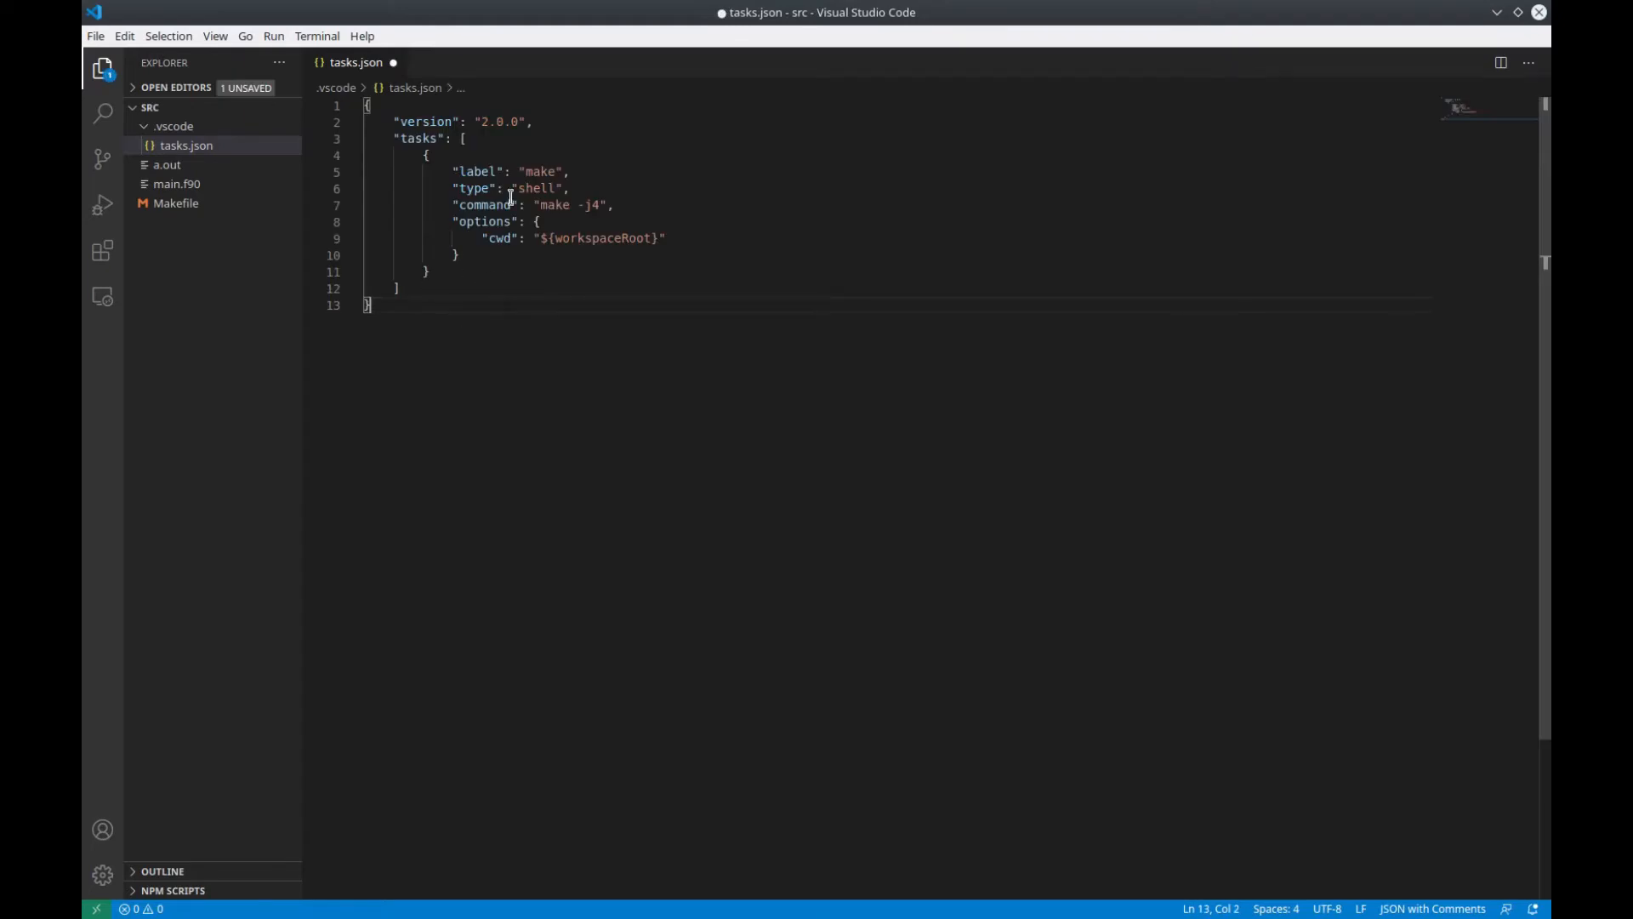
Save tasks.json, review the Makefile targets, and bring up the Command Palette
key("ctrl+s")
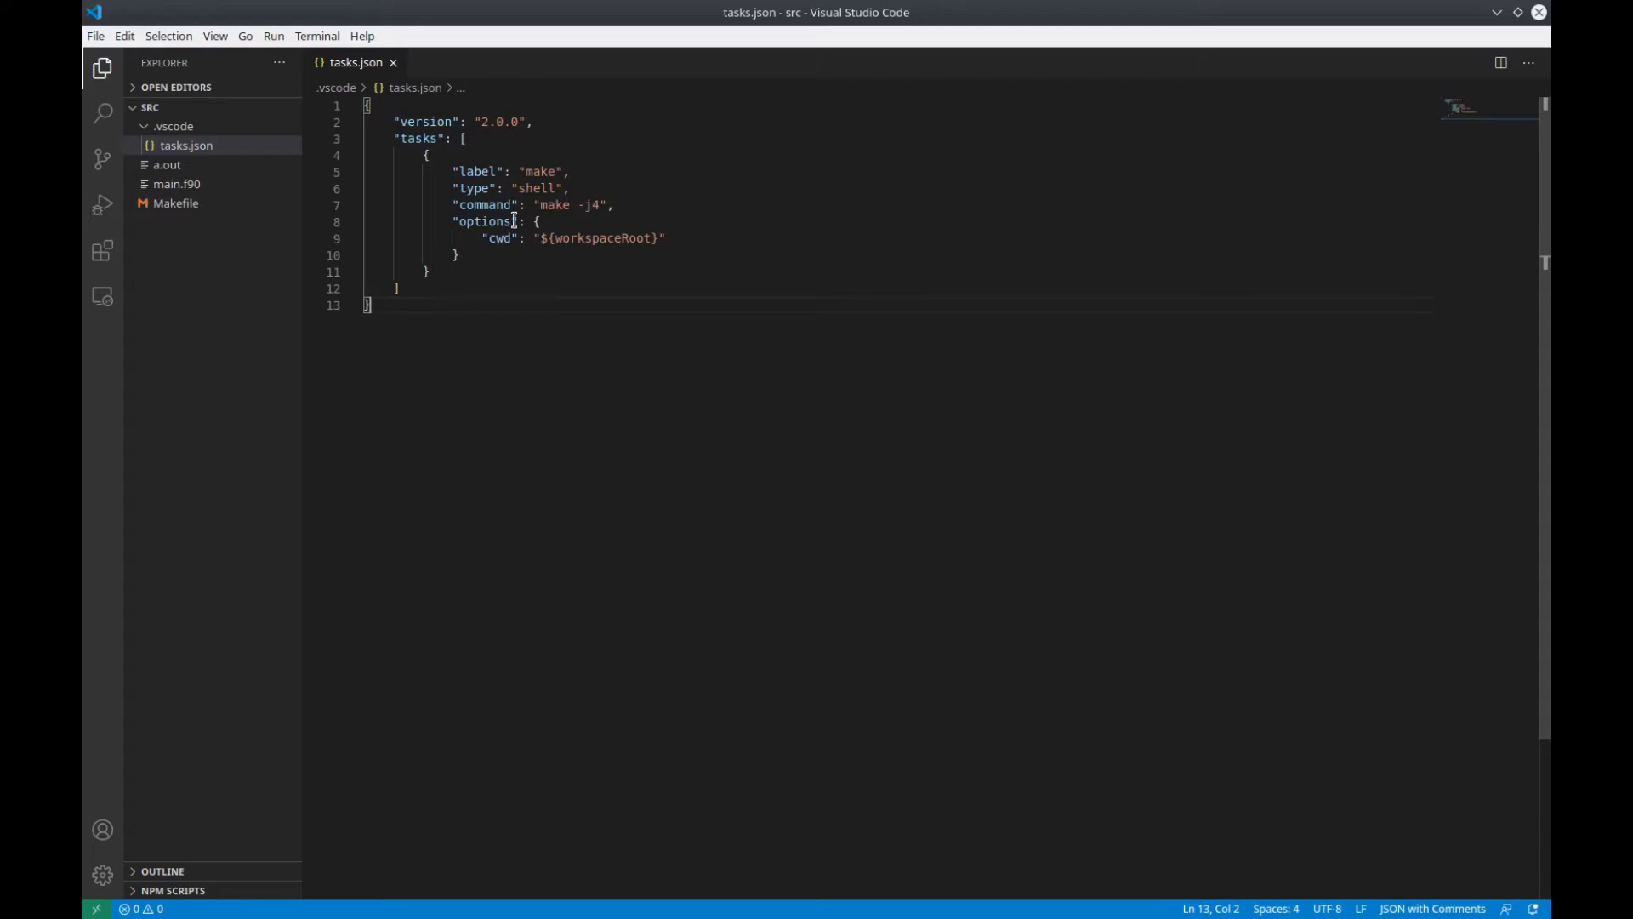
double_click(539, 171)
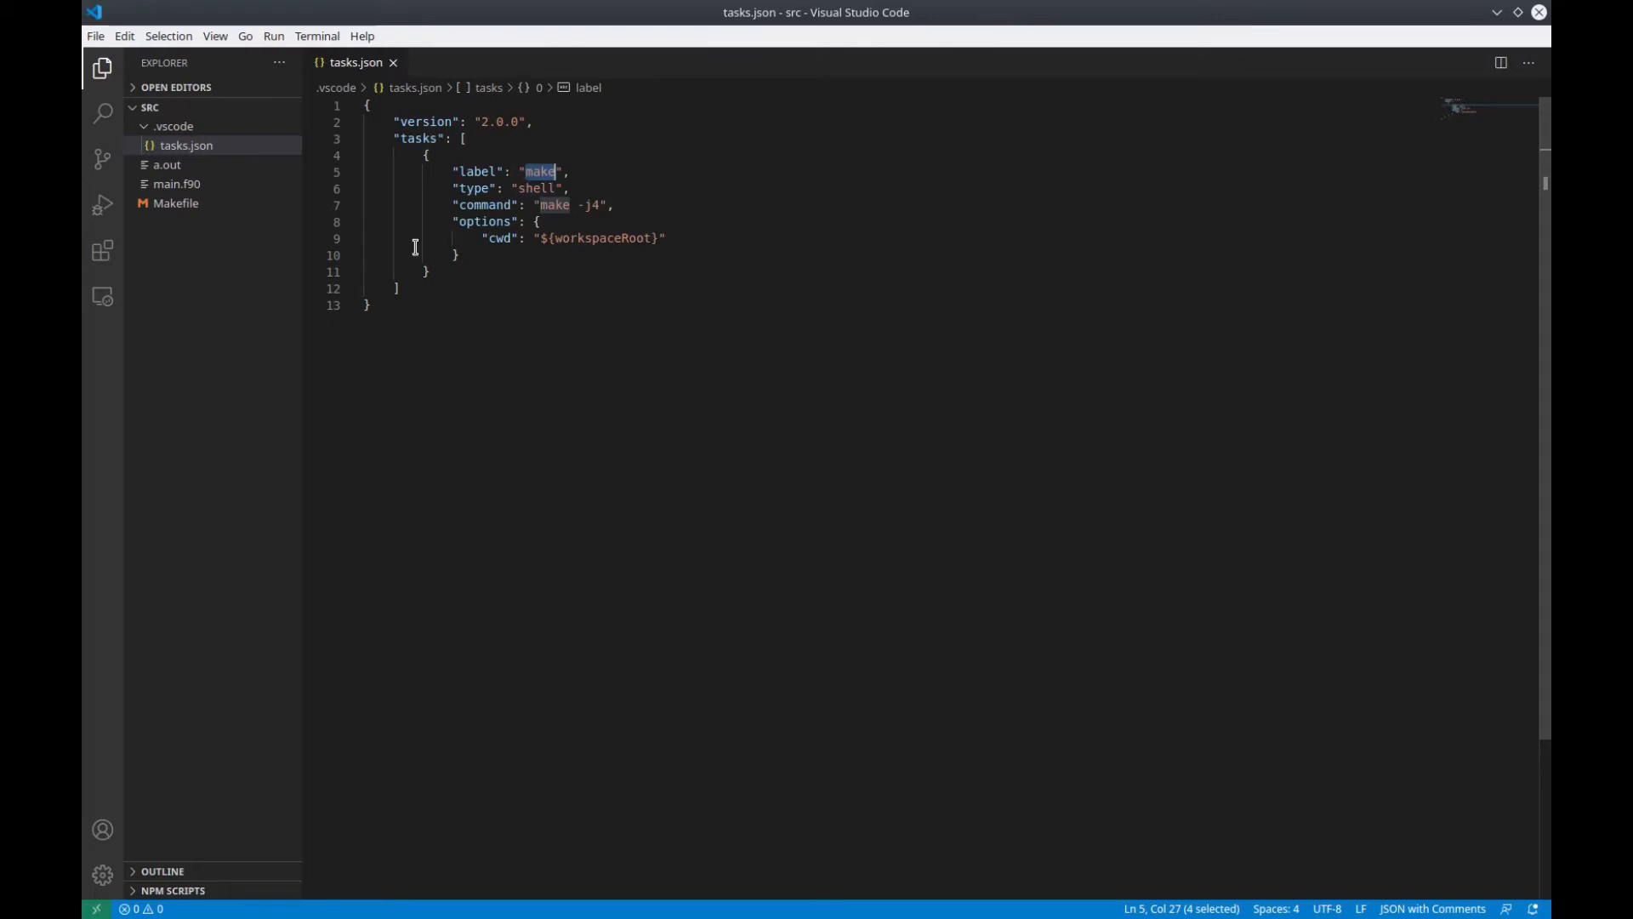
left_click(175, 202)
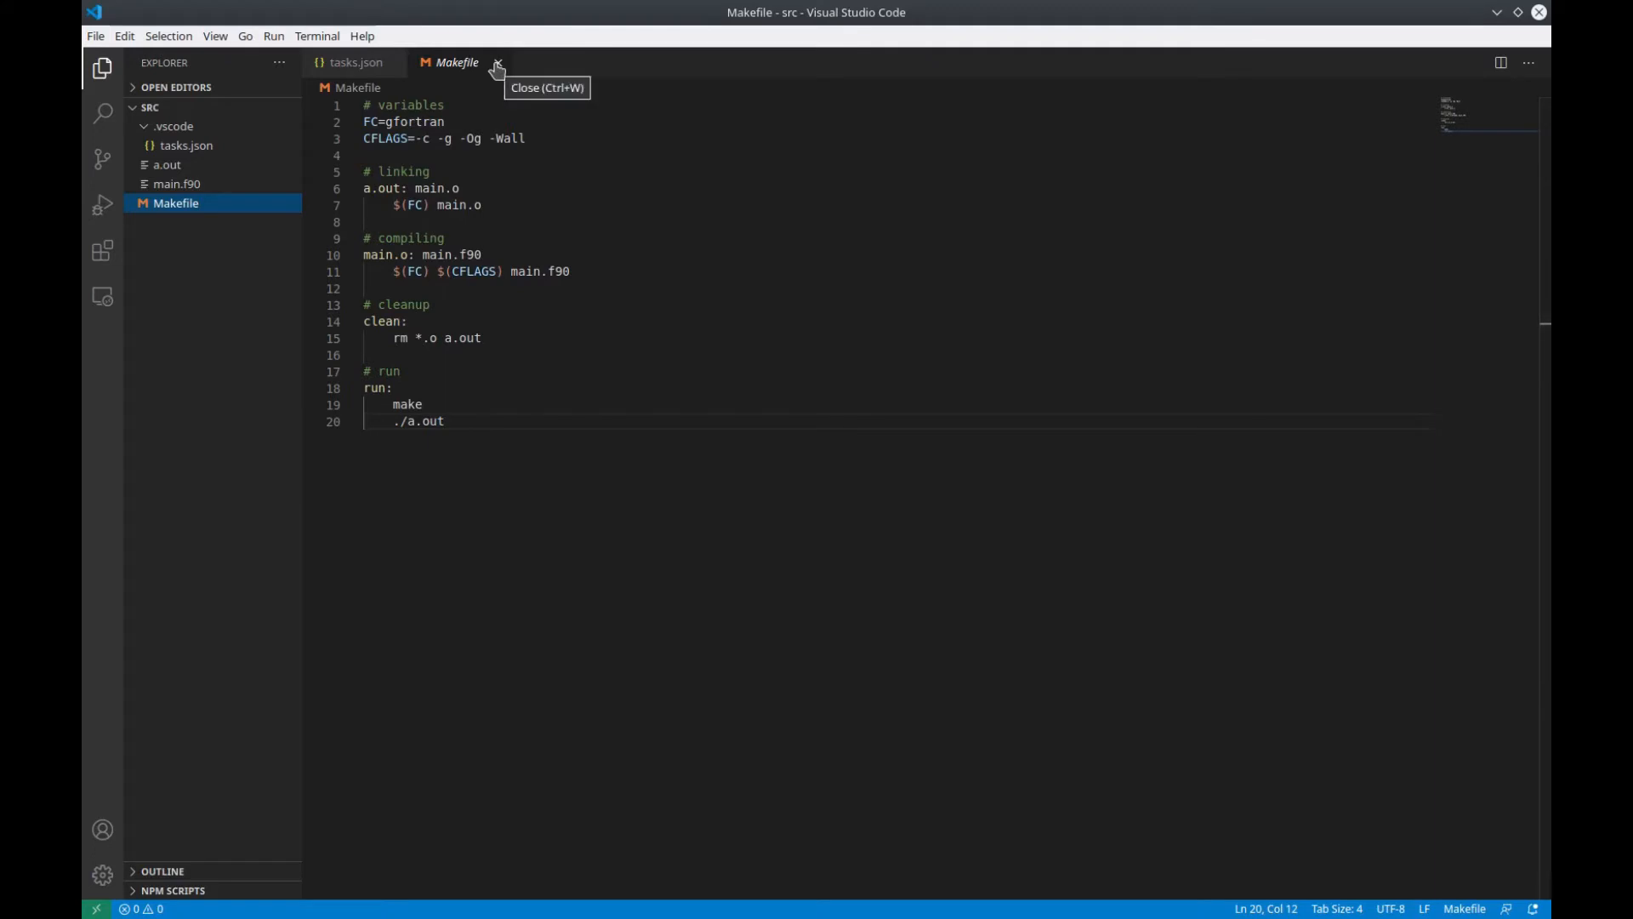
left_click(497, 62)
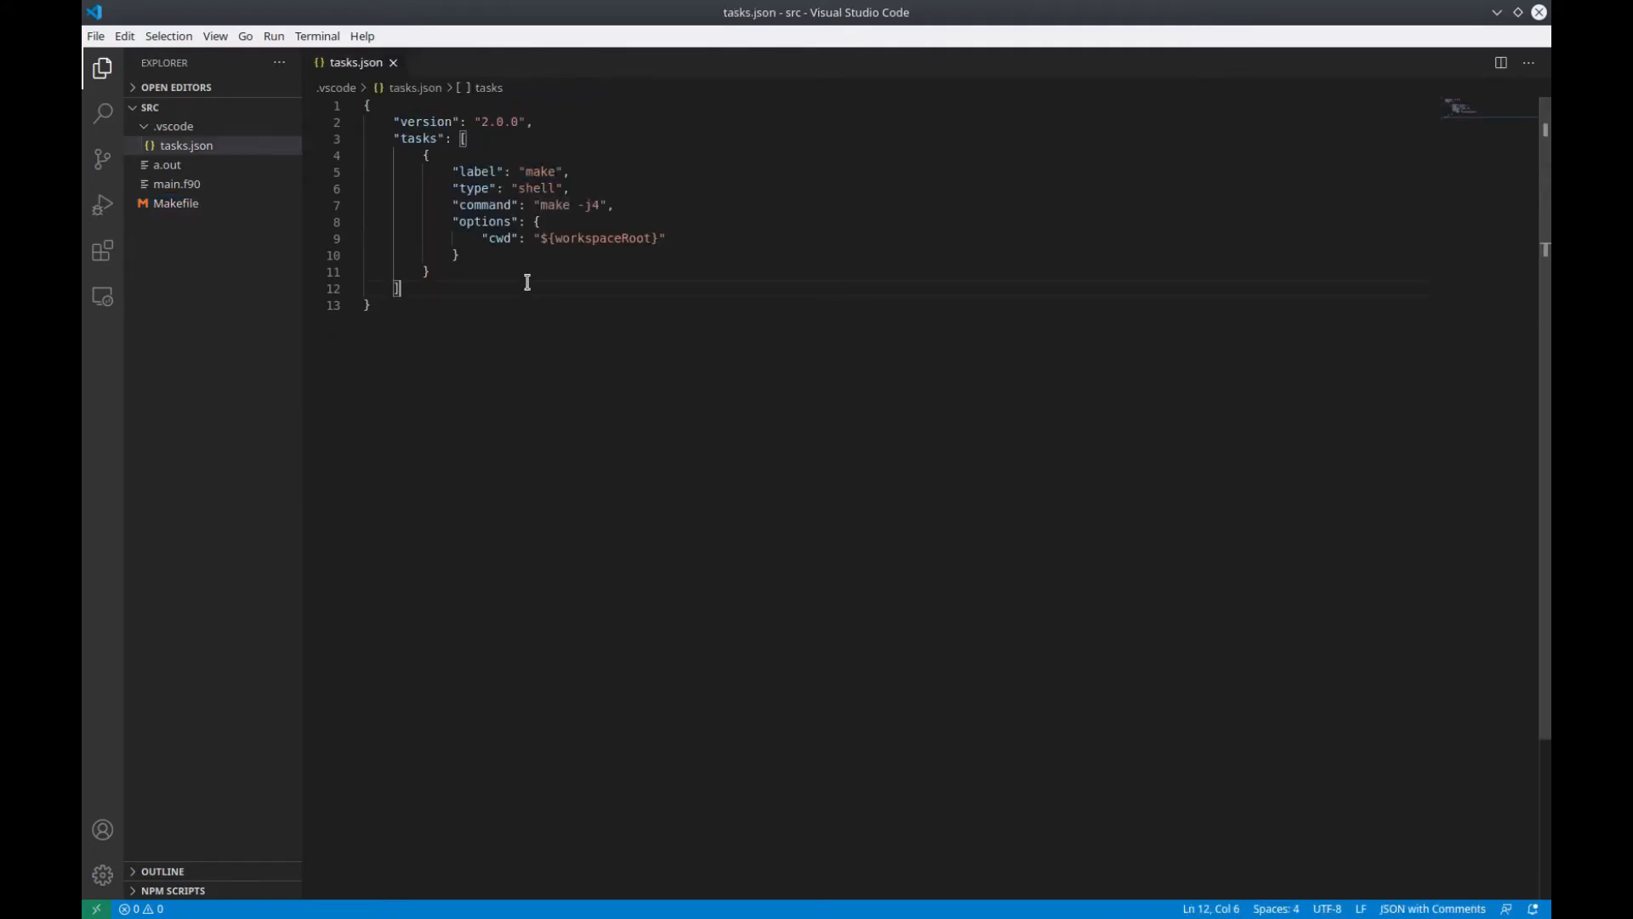
mouse_move(597, 238)
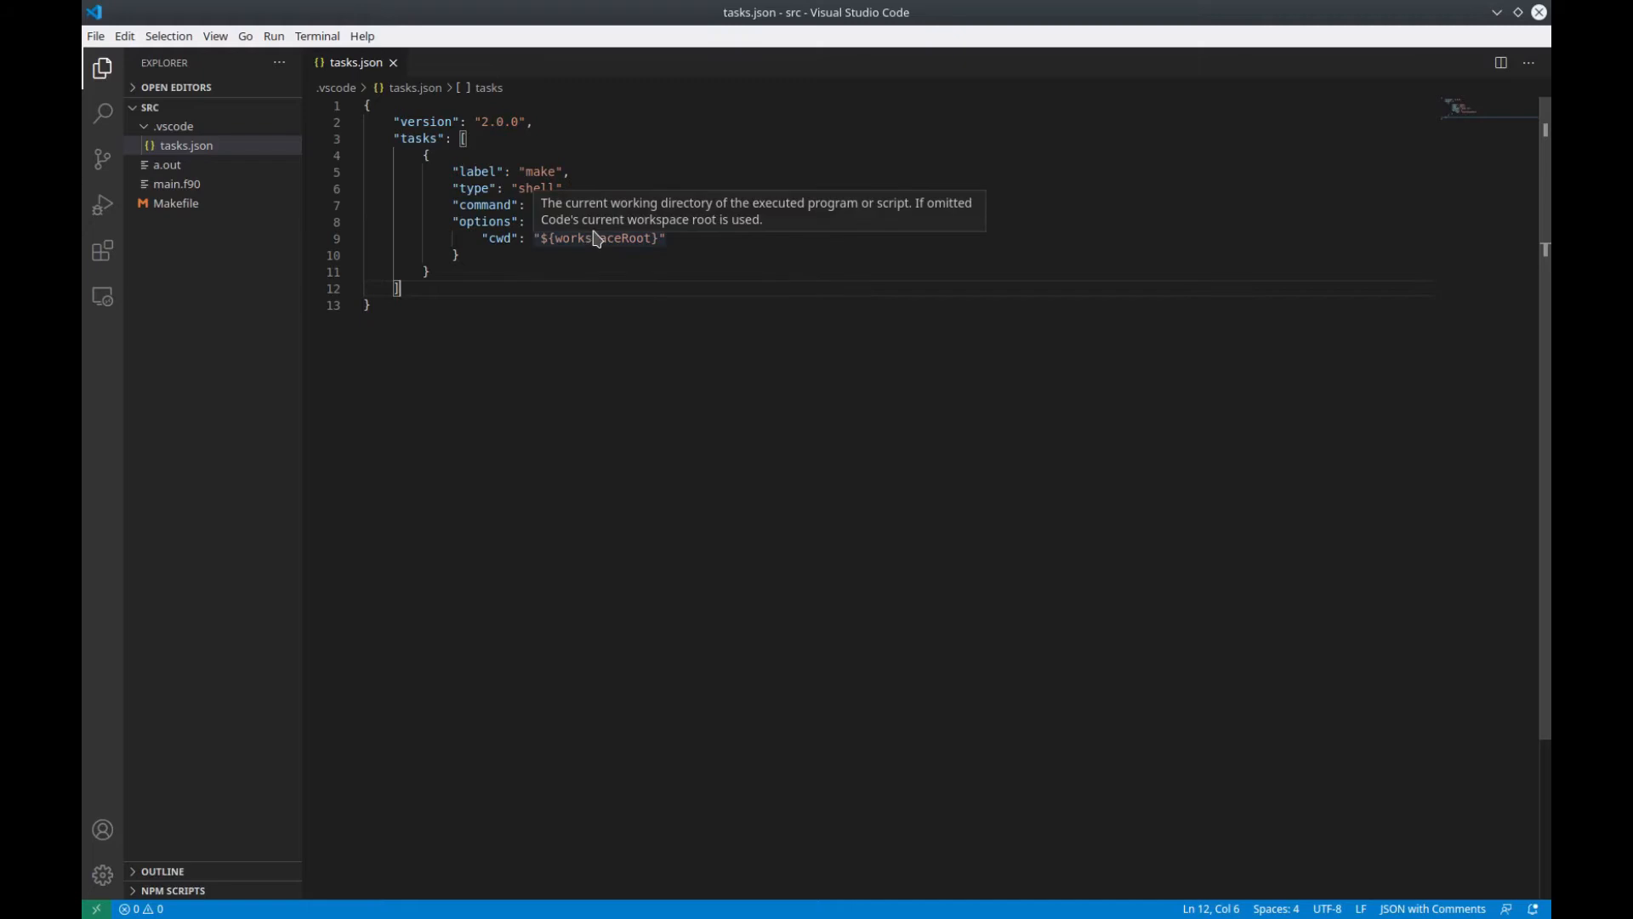
key("Ctrl+Shift+P")
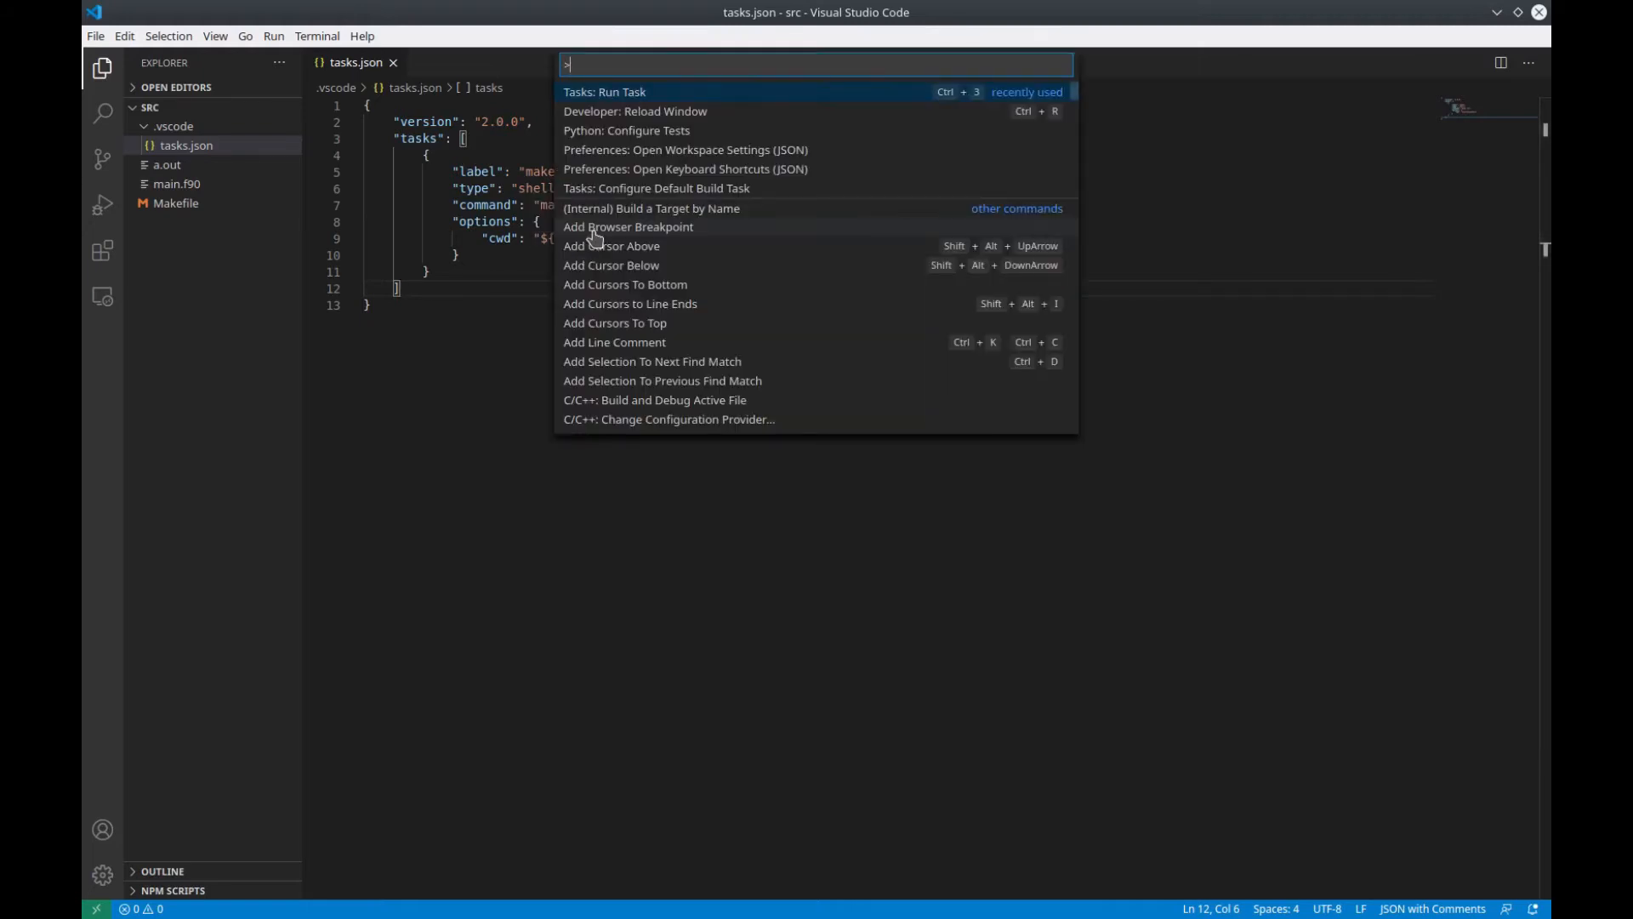
Run the make build task to produce main.o
key("Escape")
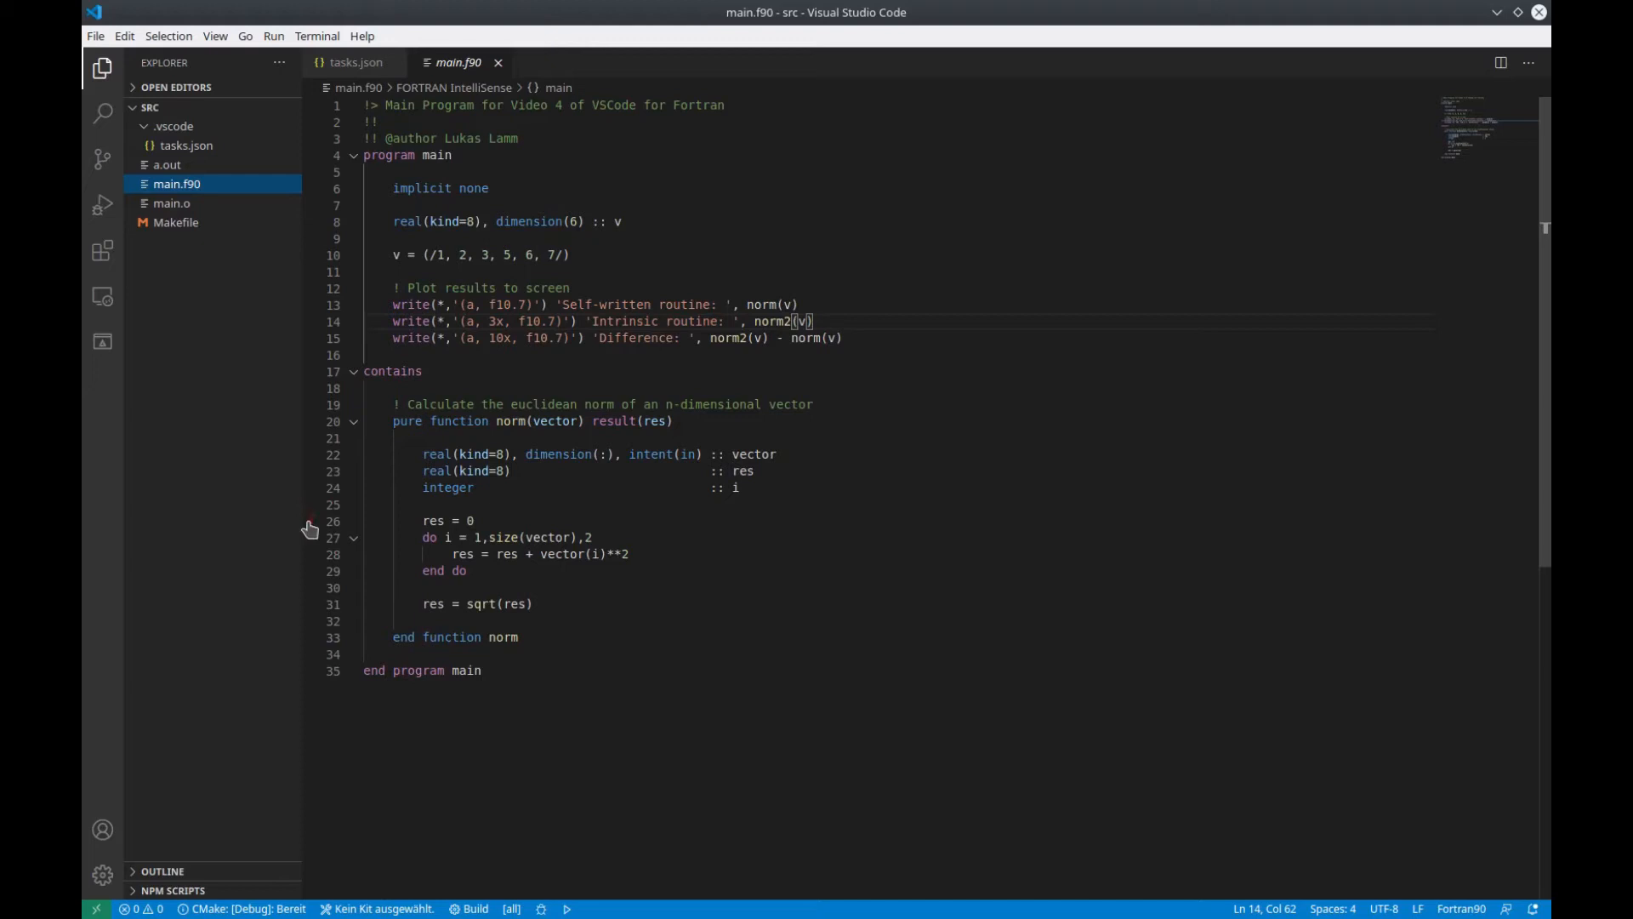
Set a breakpoint on line 26 (res = 0) of the norm function and select .vscode
left_click(311, 520)
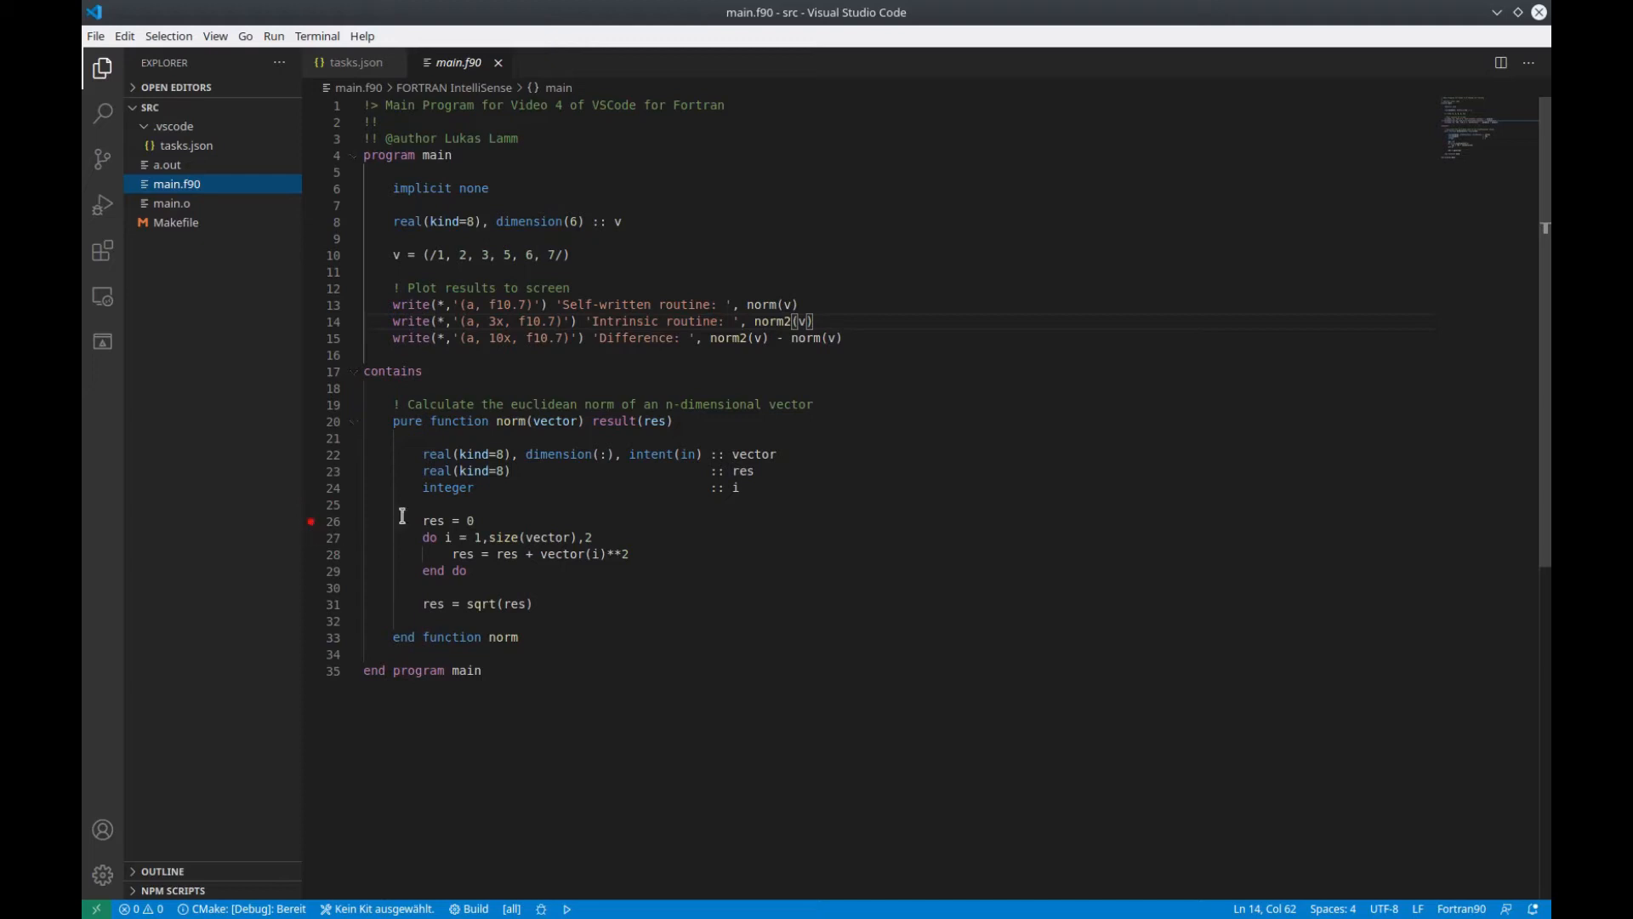
mouse_move(492, 398)
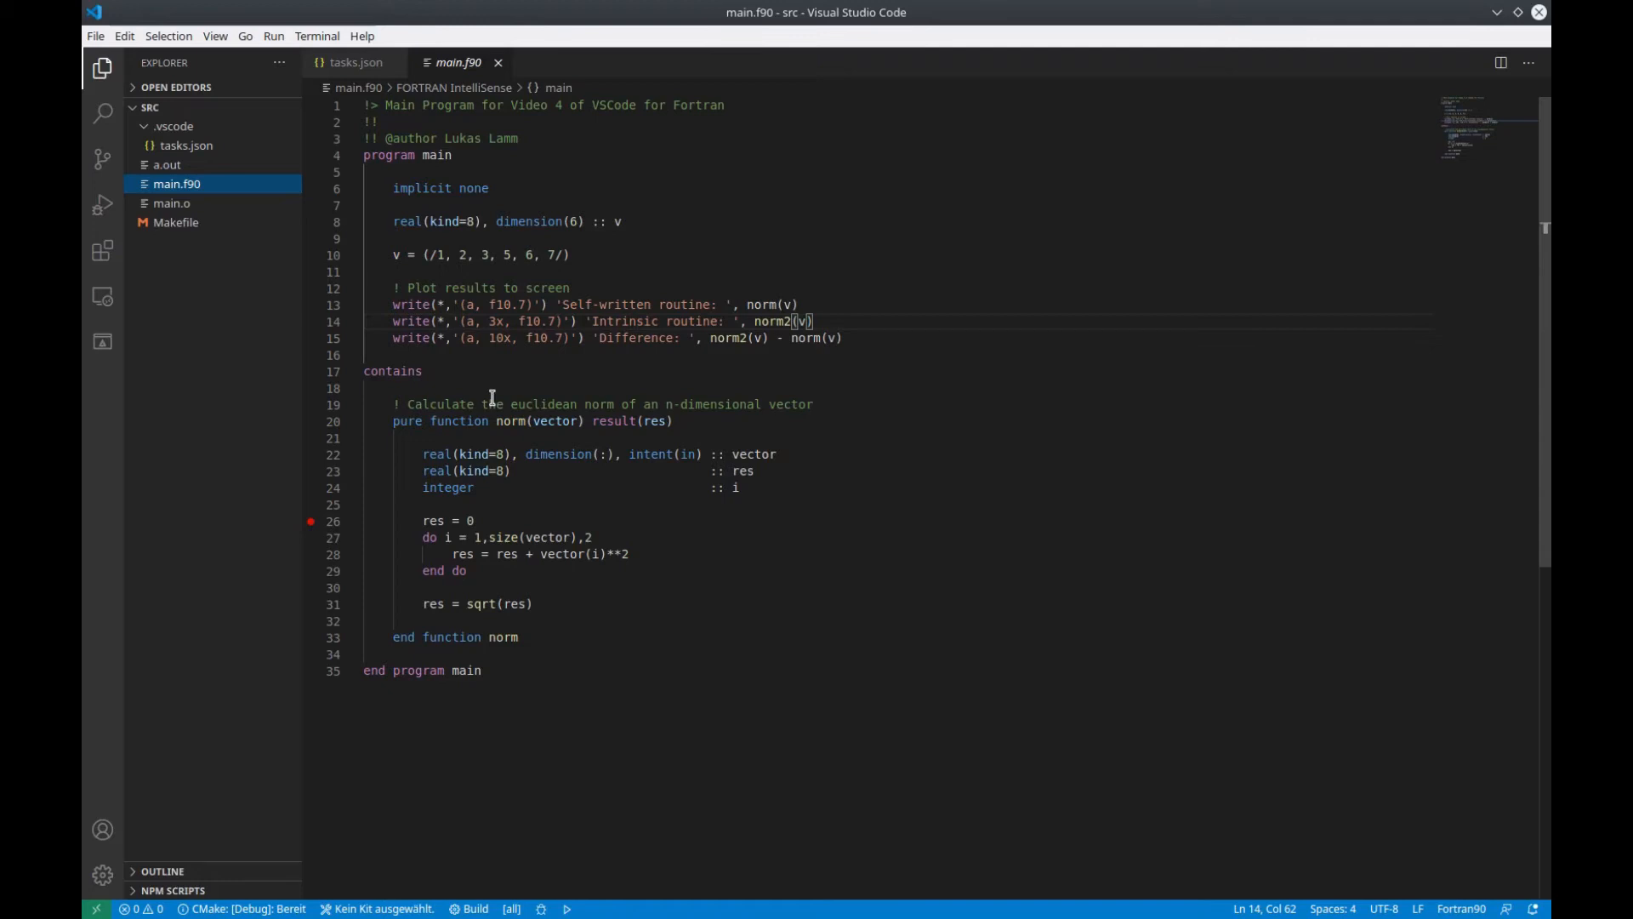
mouse_move(390, 455)
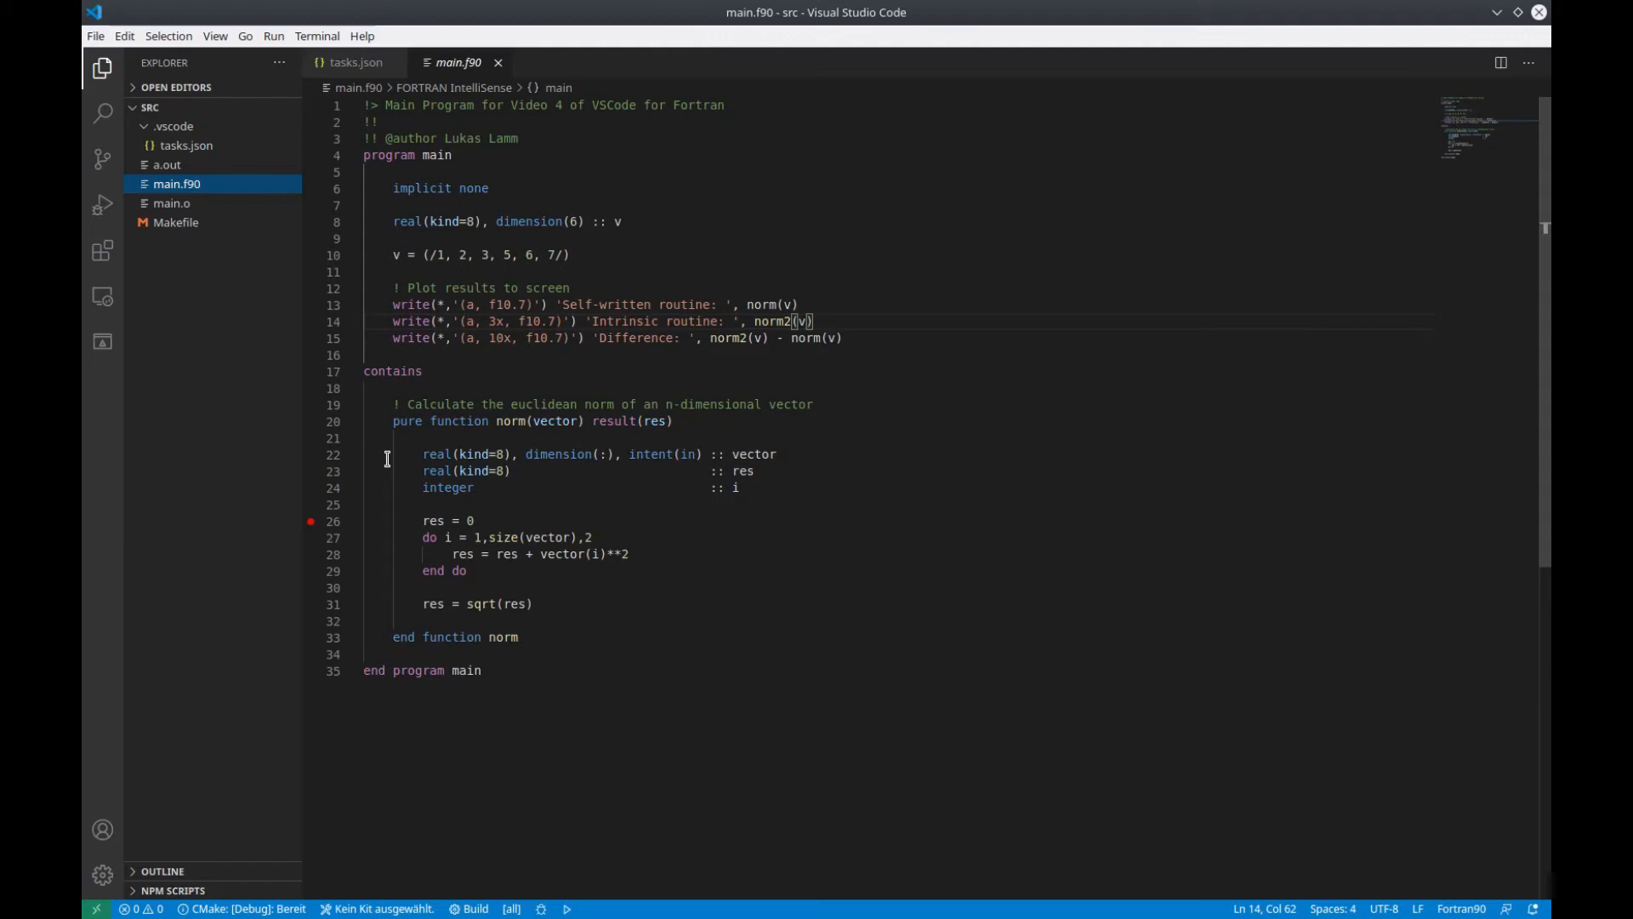
left_click(173, 126)
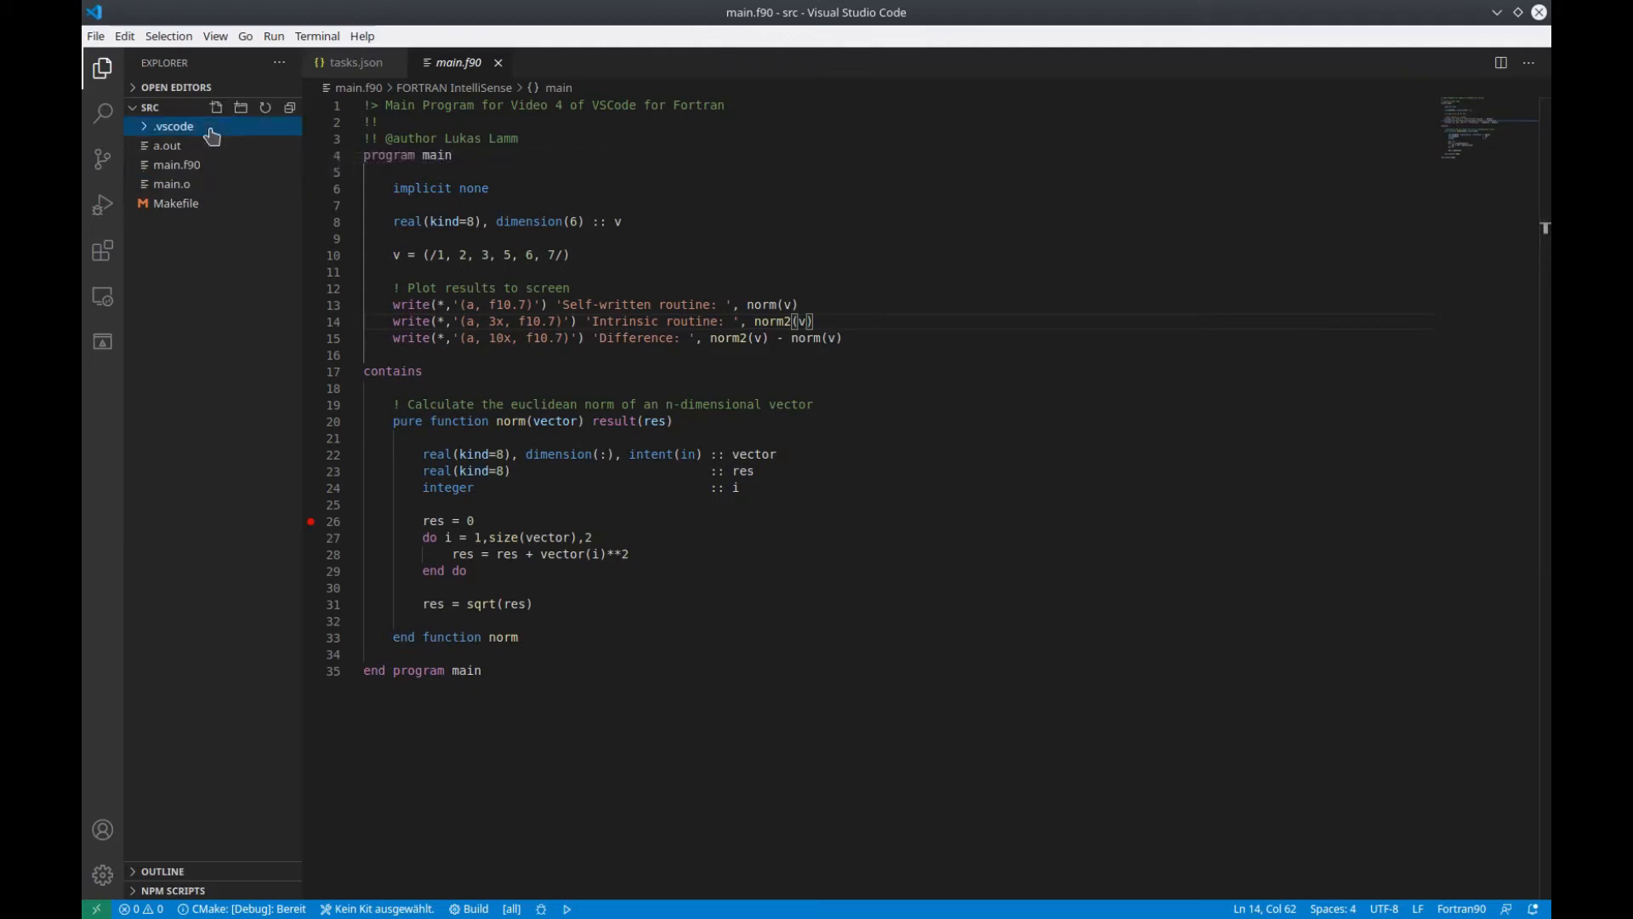
Create launch.json in .vscode with a Run GDB cppdbg configuration for a.out, pre-launch task make
right_click(173, 126)
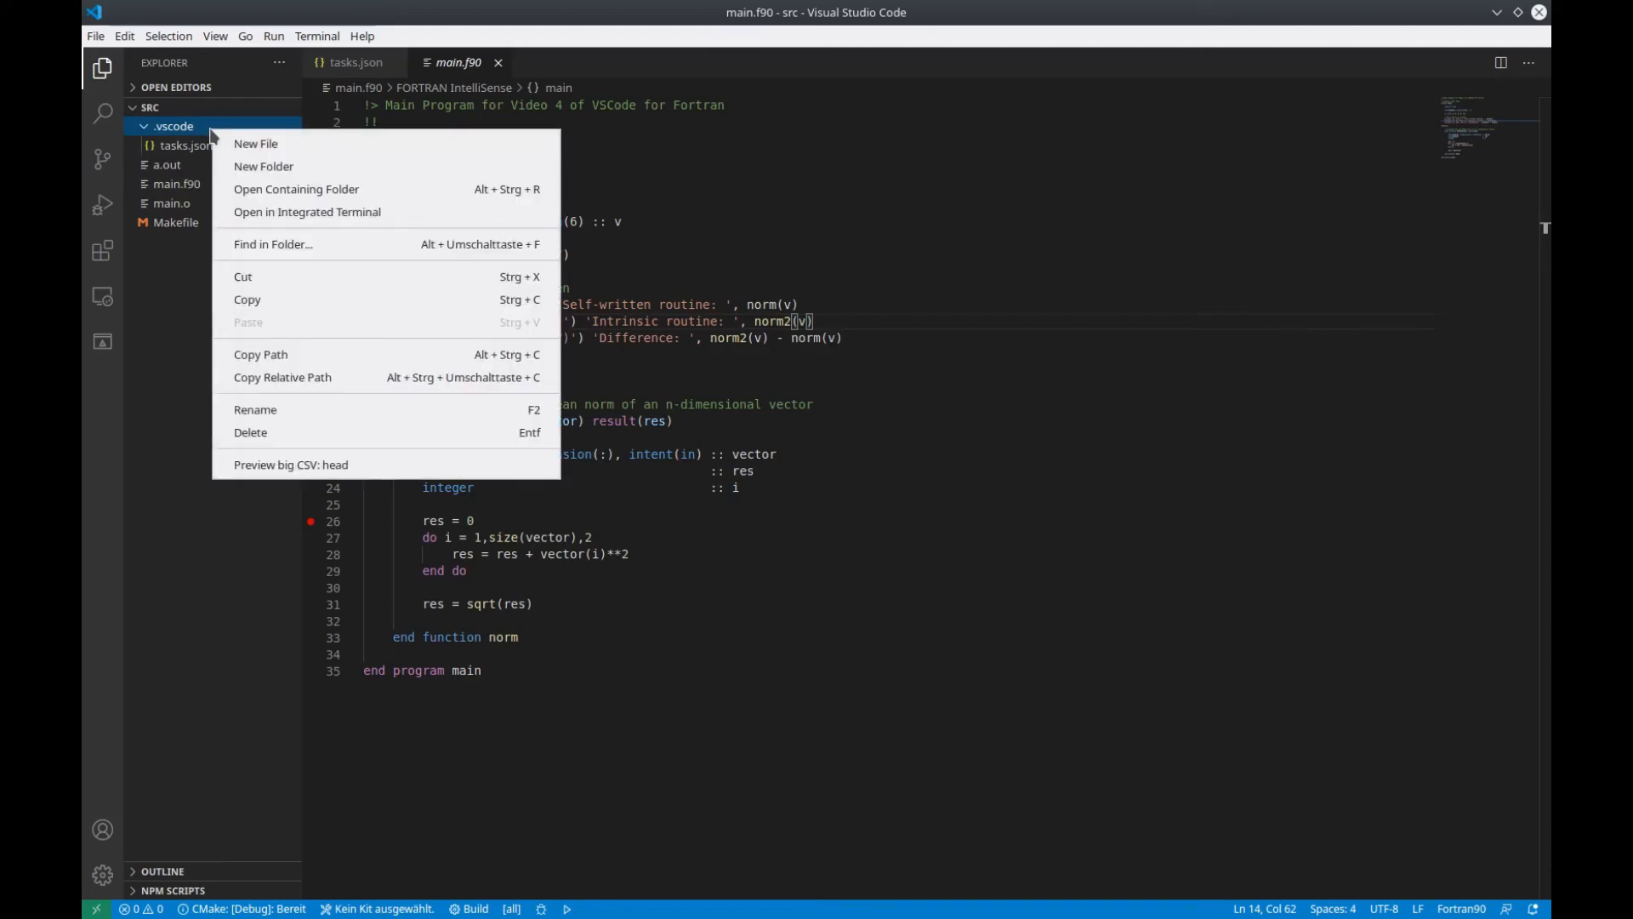
left_click(255, 143)
type("launch.json")
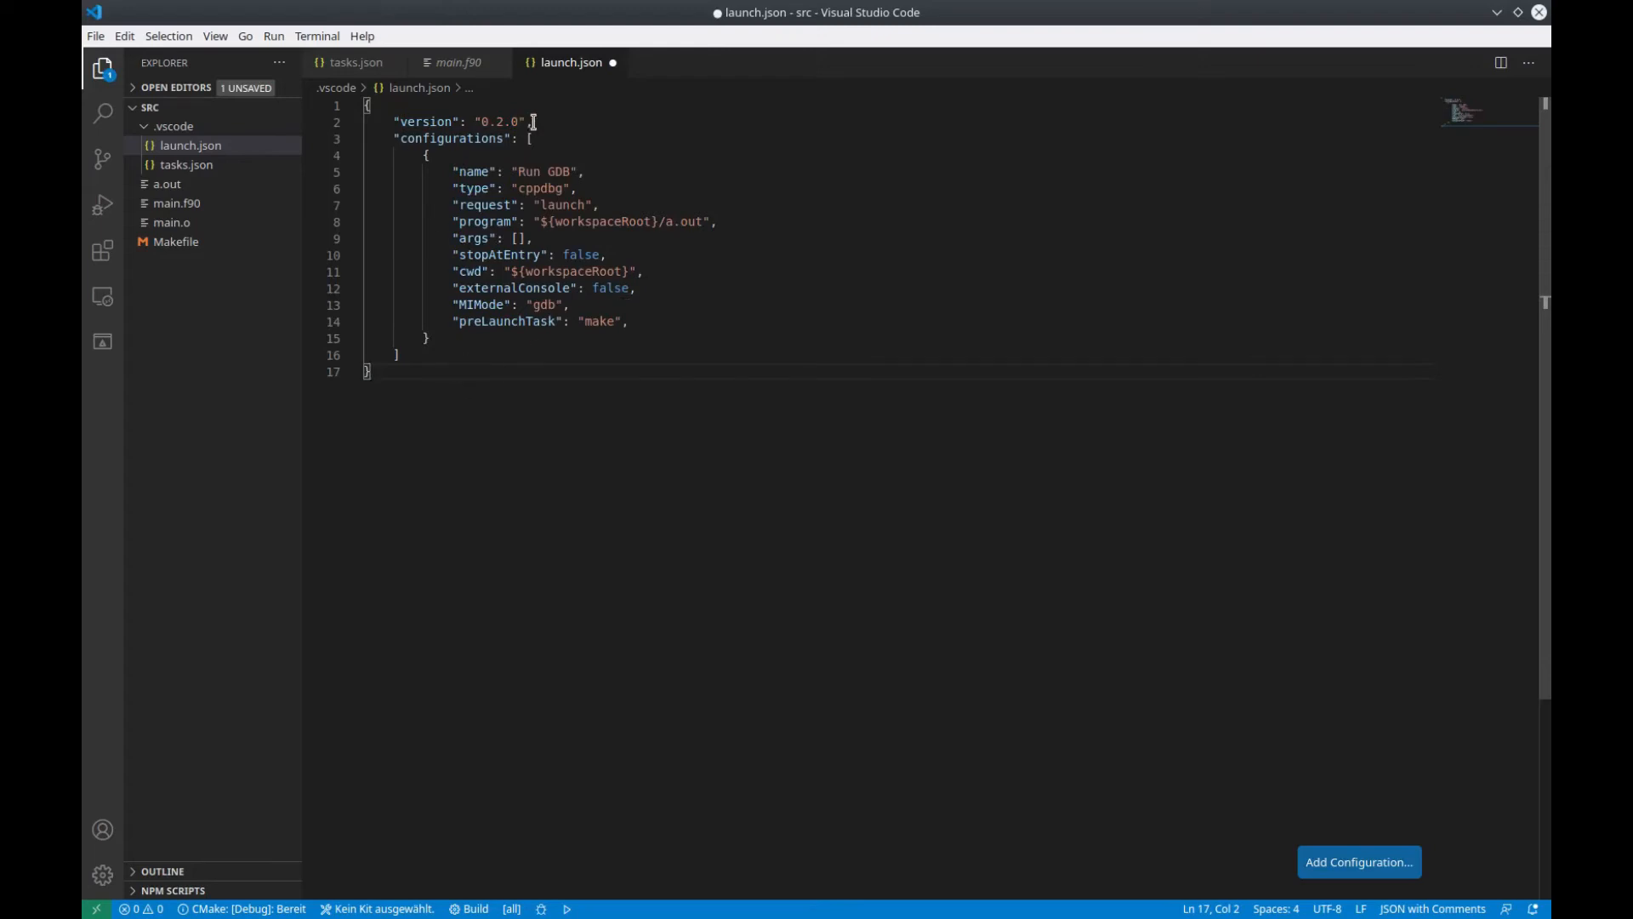
Save launch.json and set args to [] while reviewing program, args and cwd fields
key("ctrl+s")
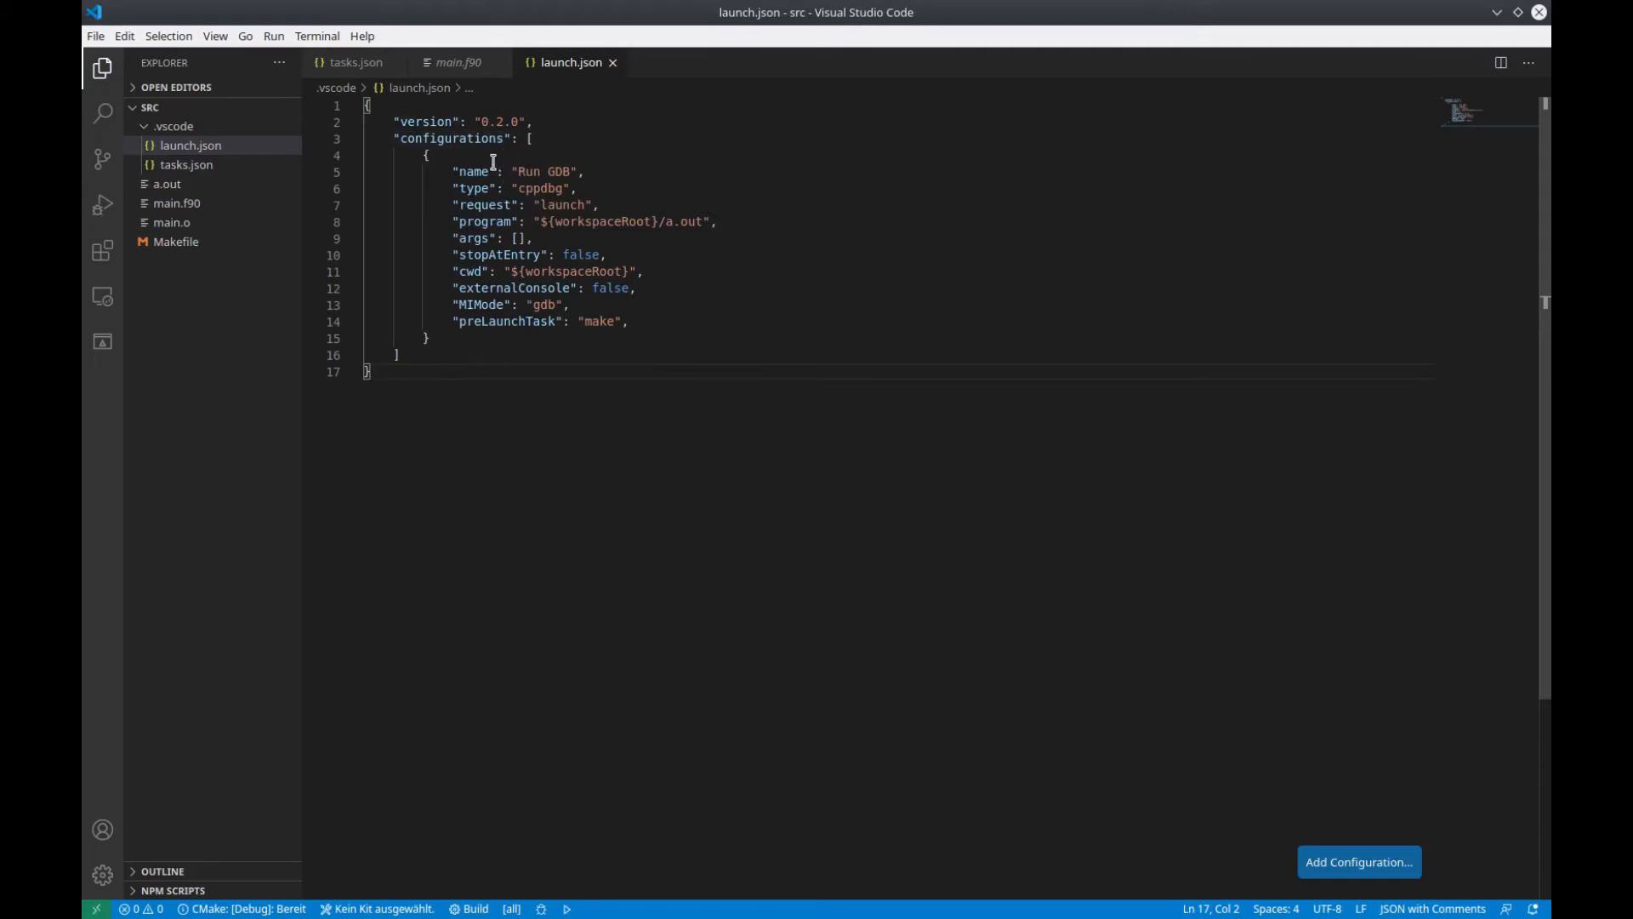
mouse_move(657, 241)
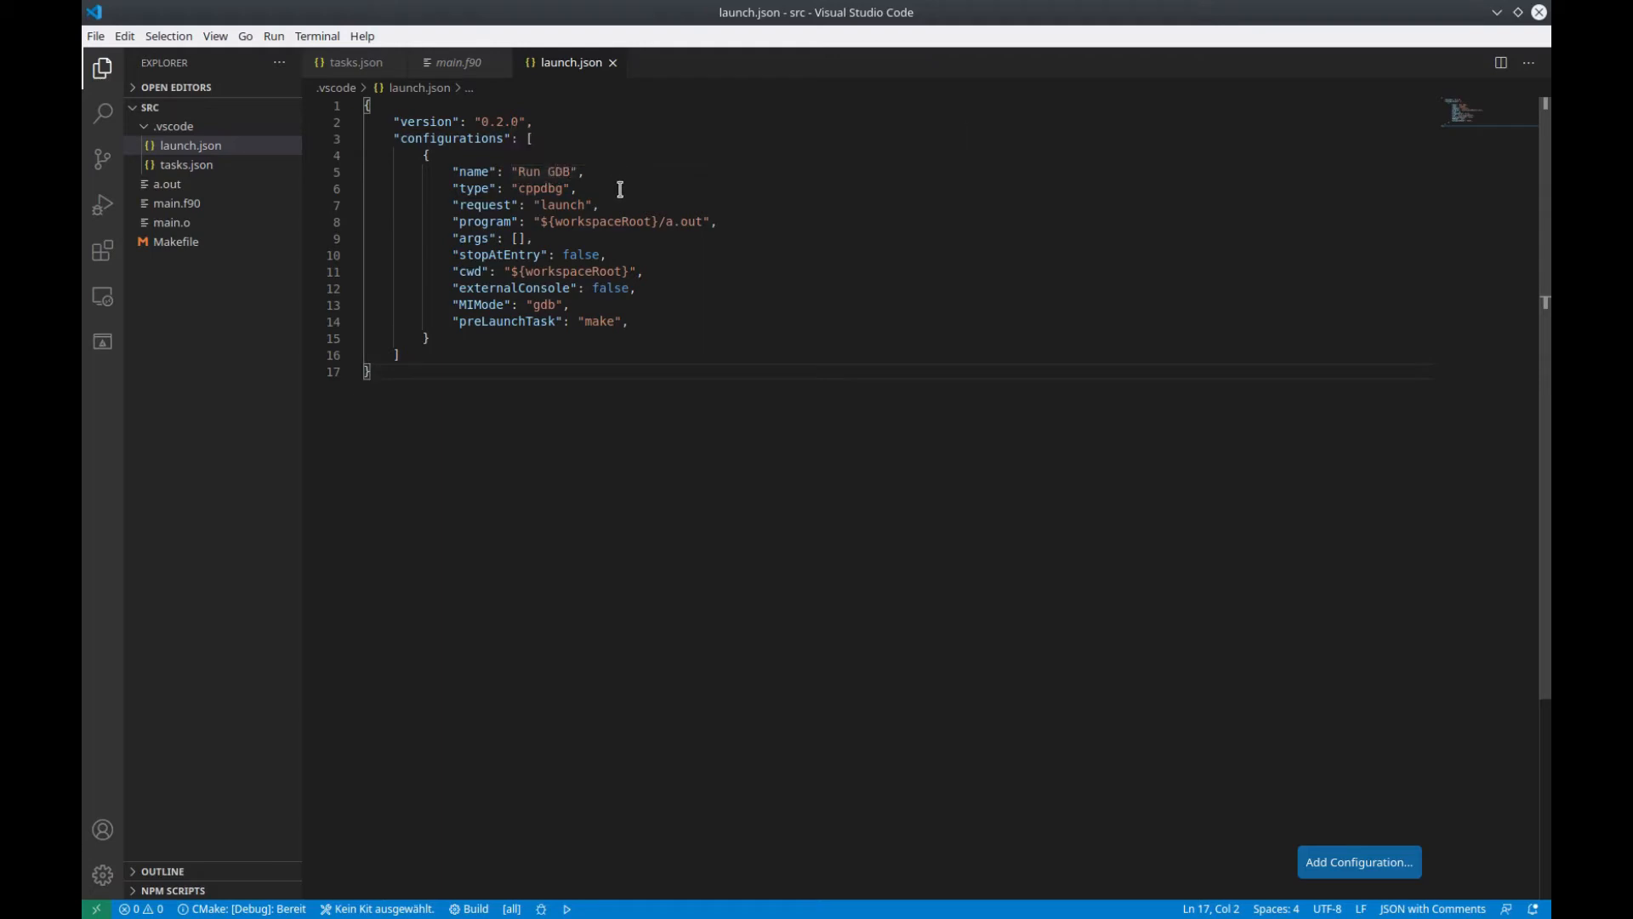
mouse_move(645, 190)
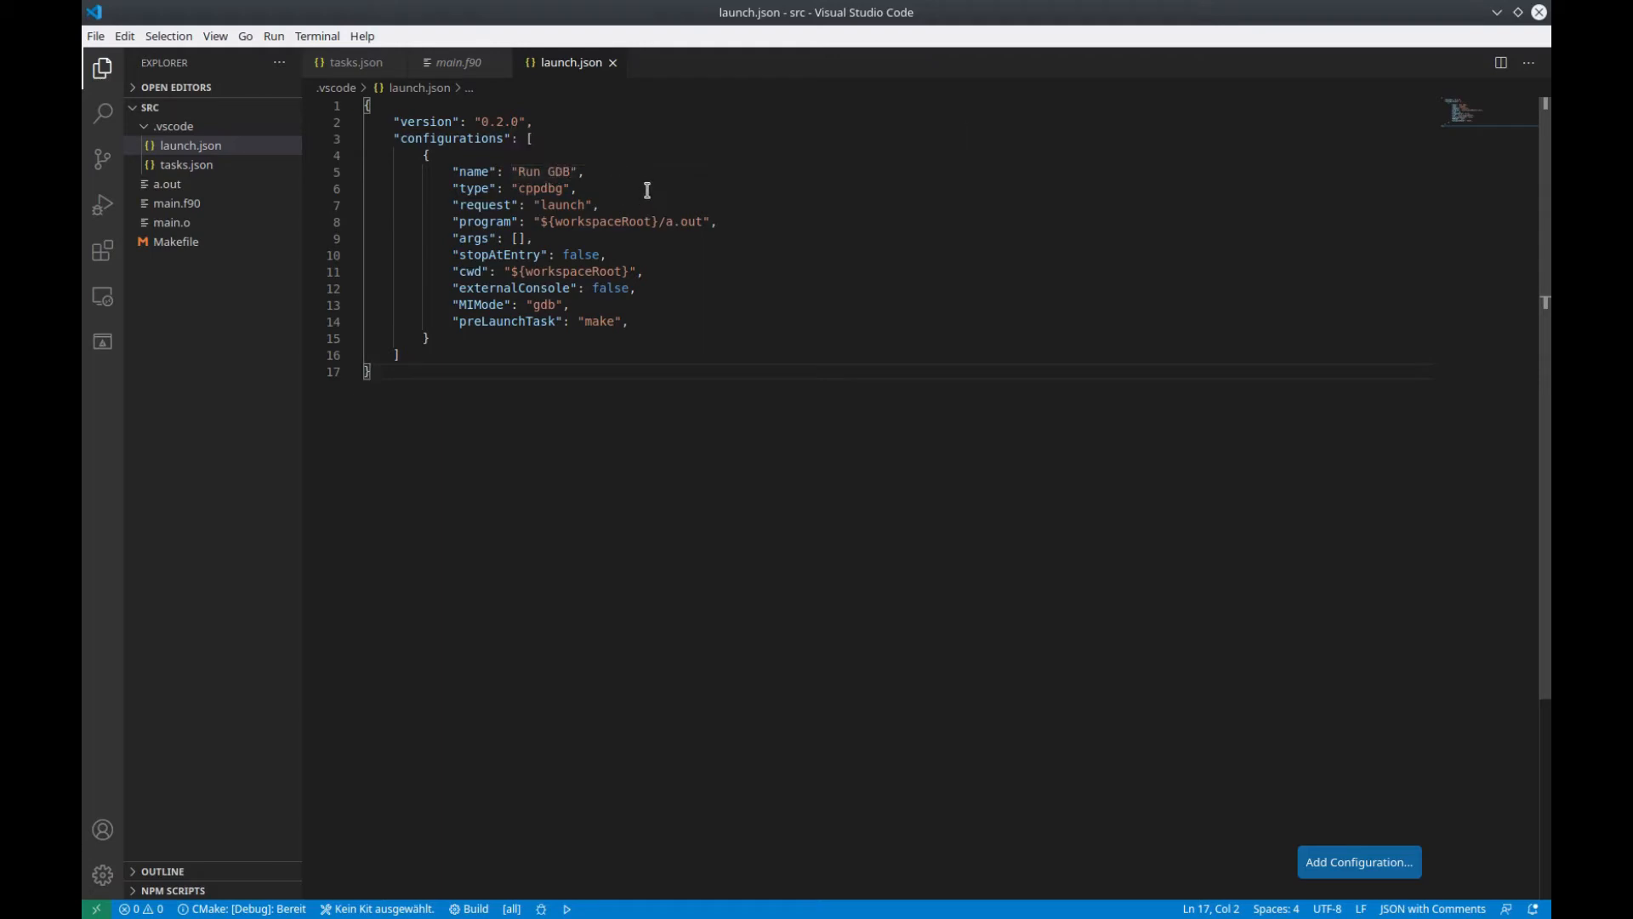
mouse_move(583, 189)
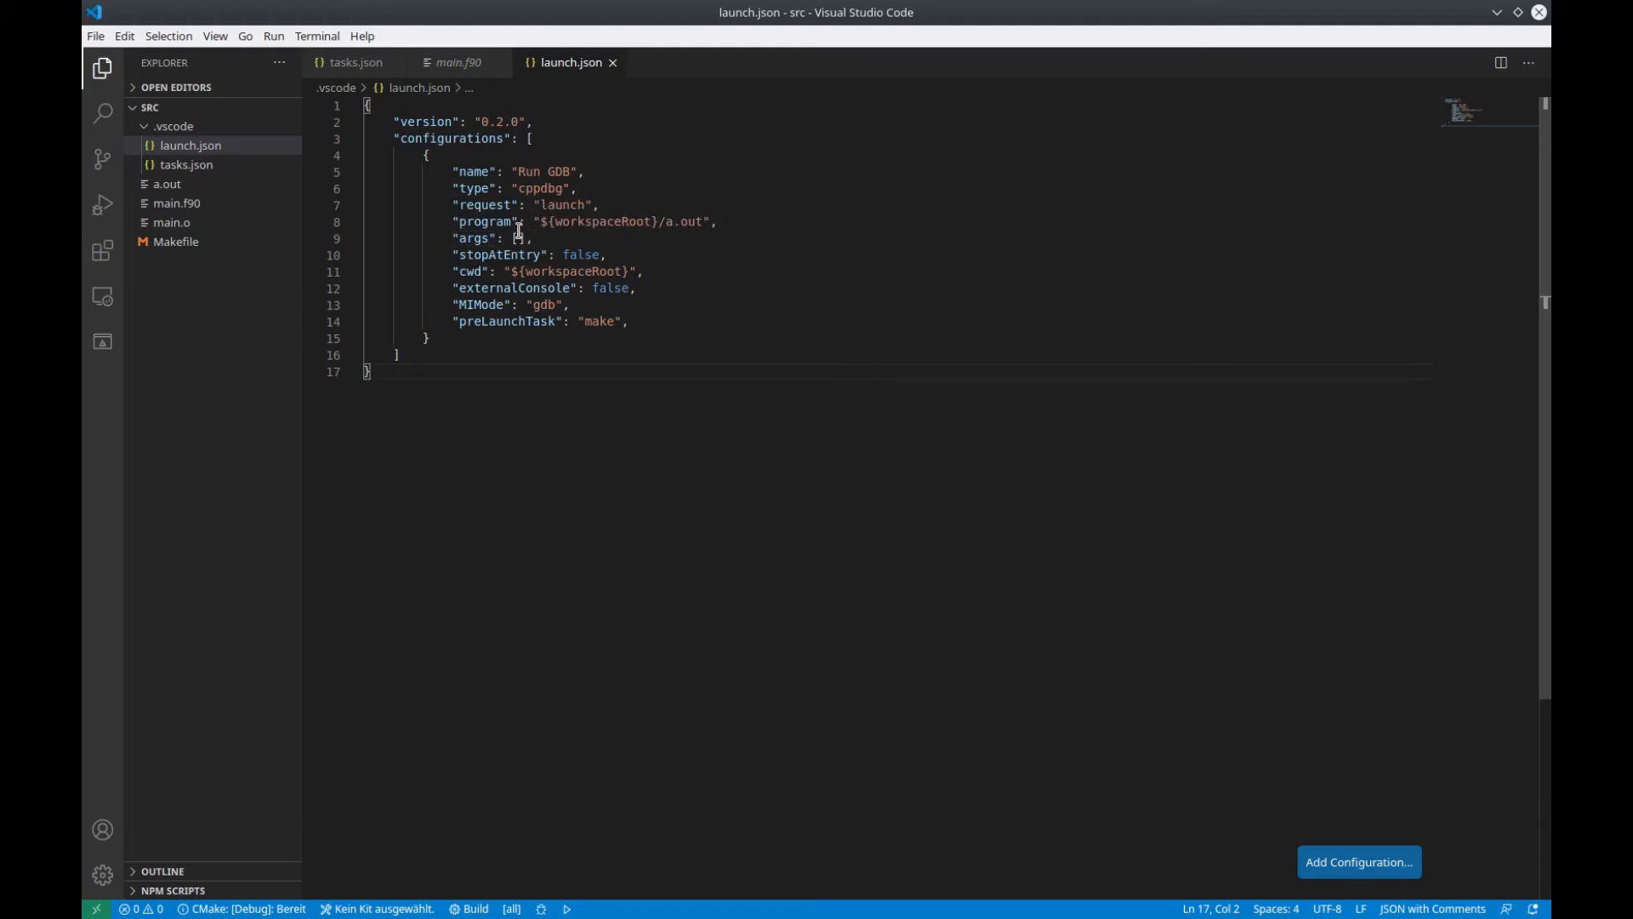
type("[]")
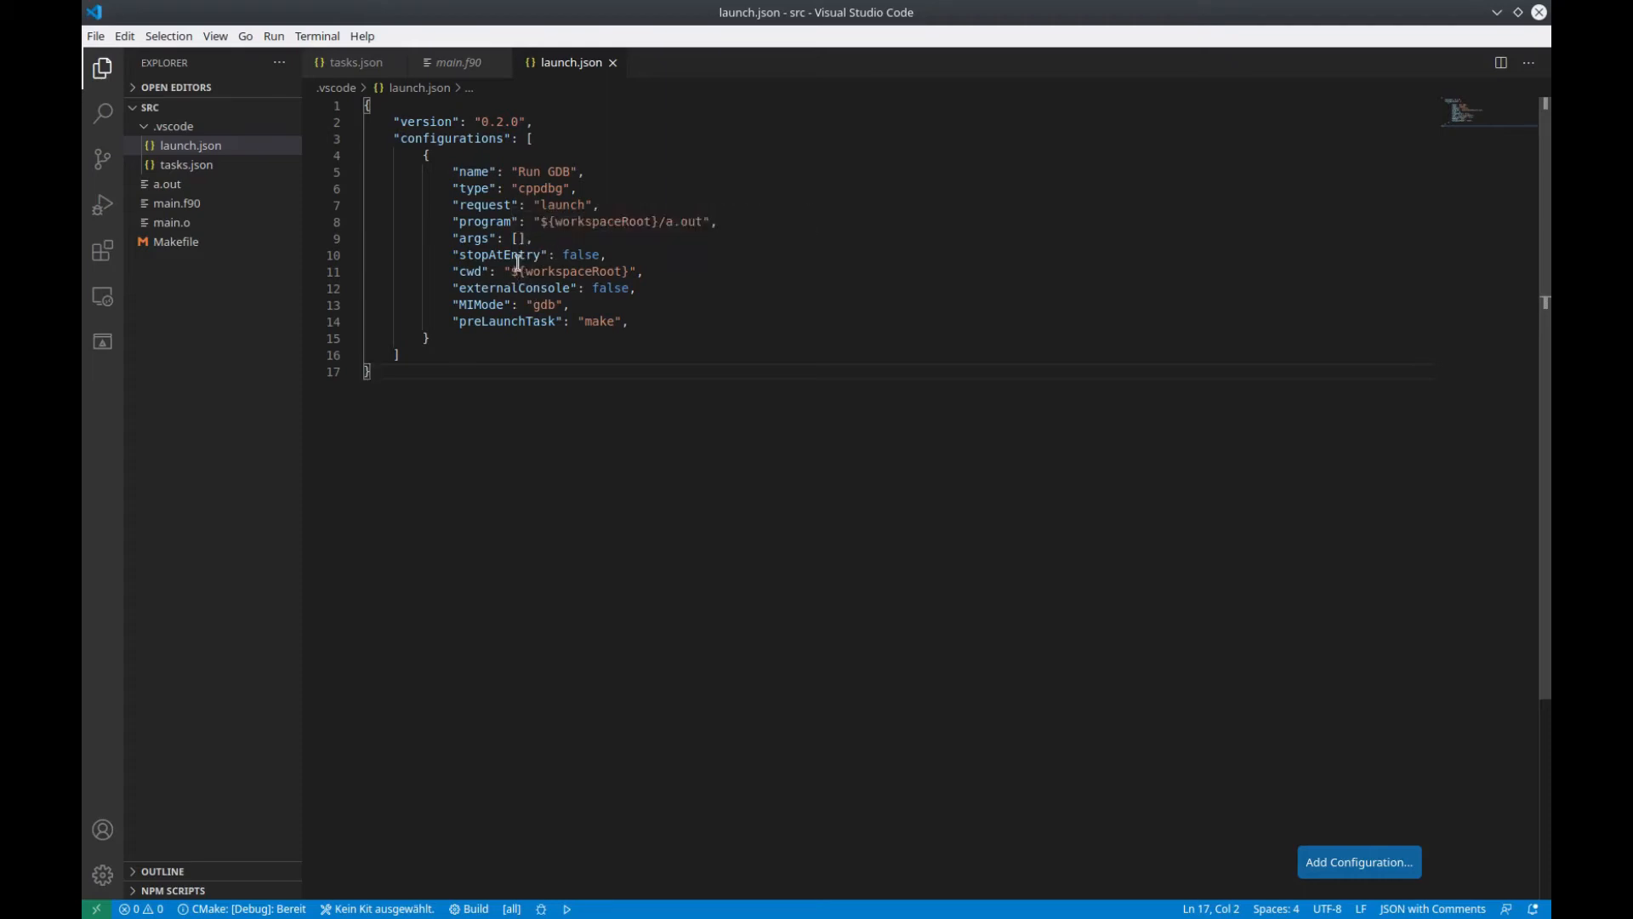
mouse_move(617, 255)
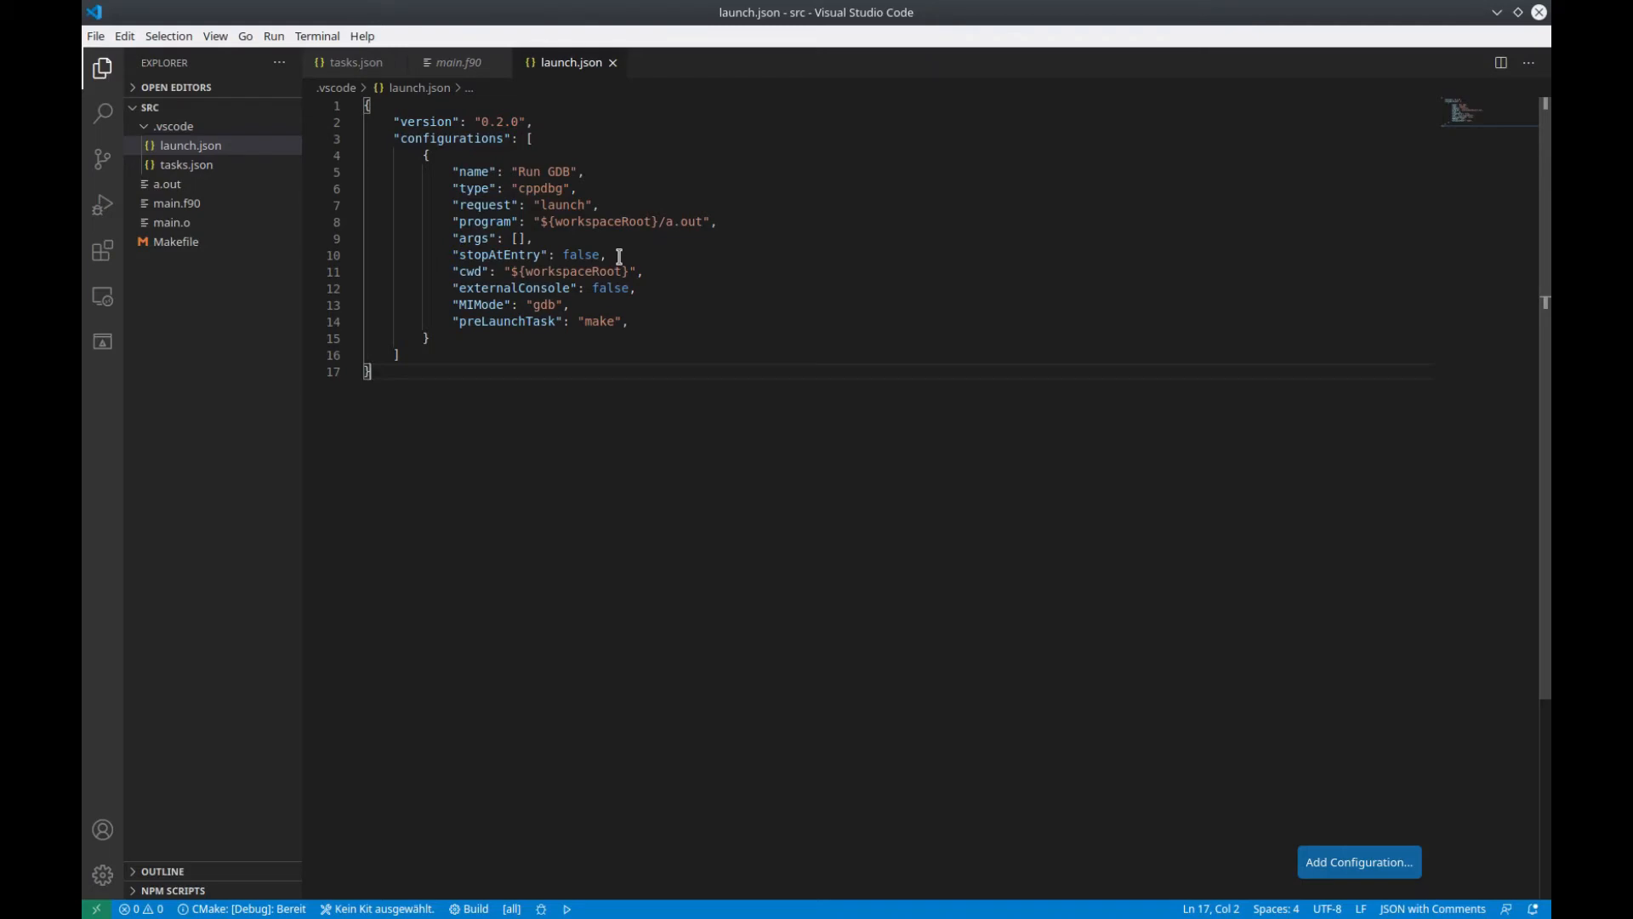
mouse_move(576, 271)
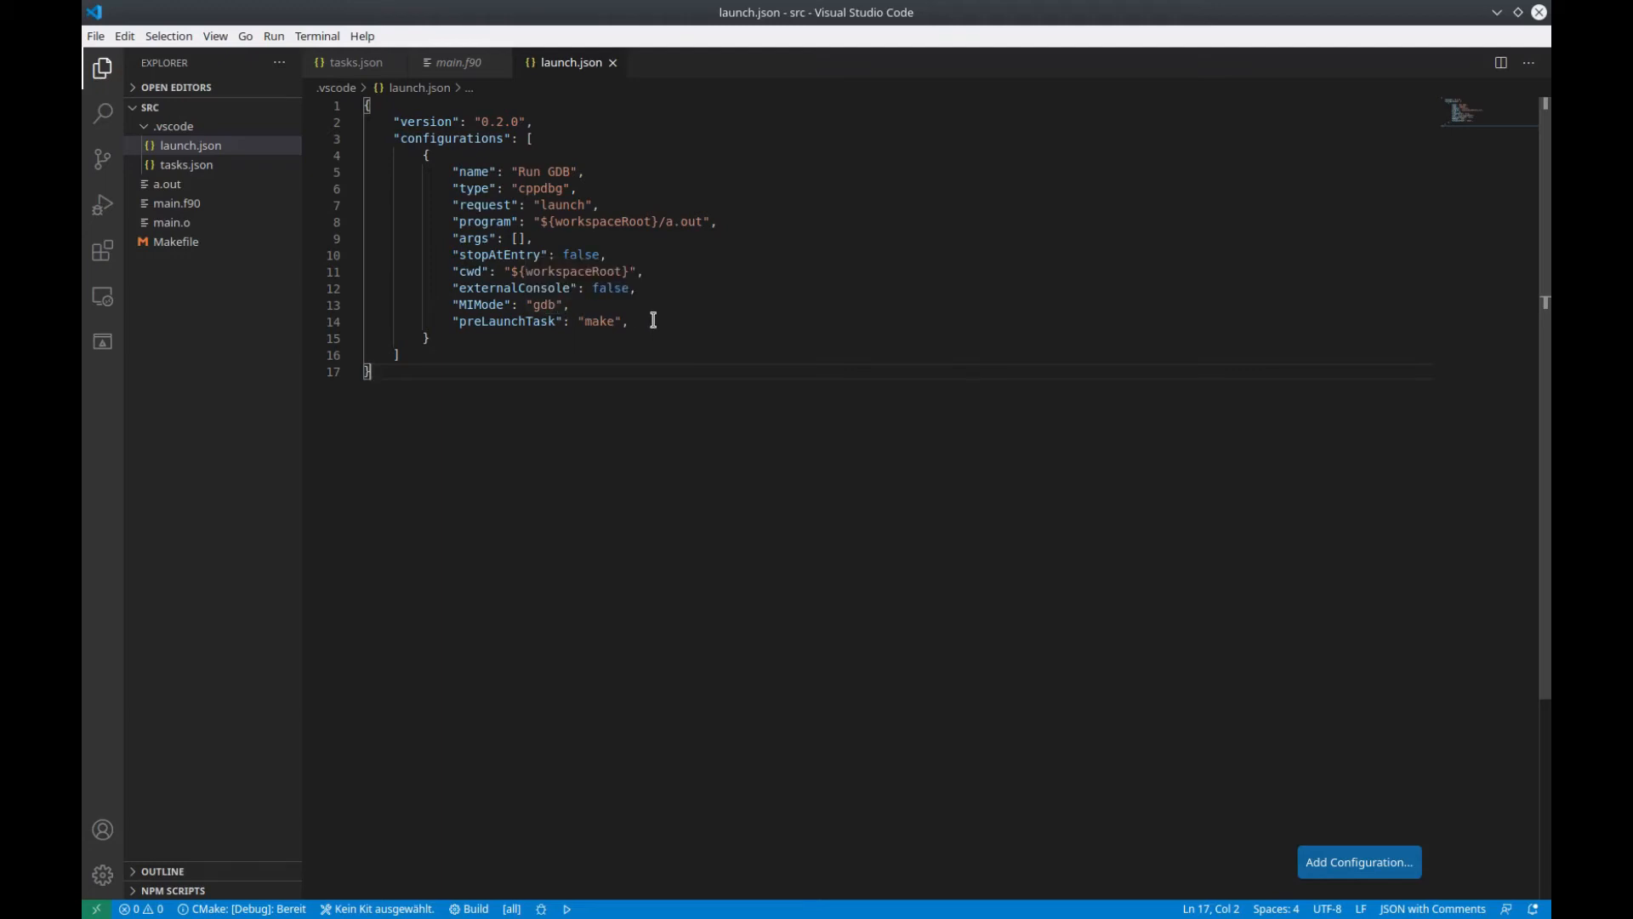
Confirm the preLaunchTask "make" in launch.json matches the make label in tasks.json
triple_click(538, 321)
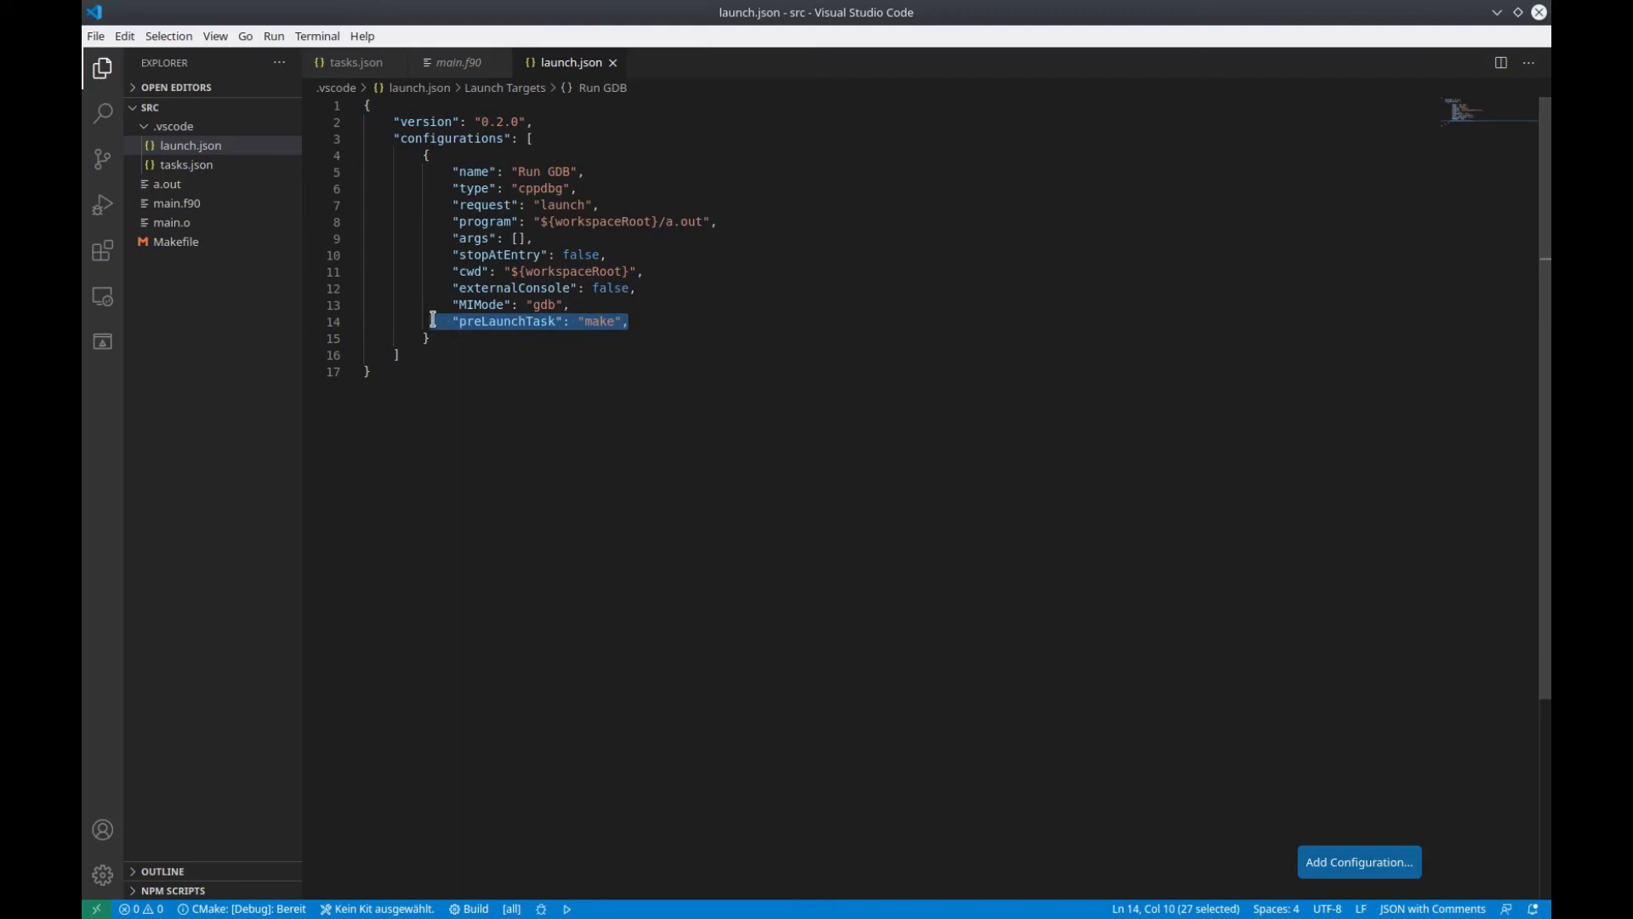
mouse_move(654, 331)
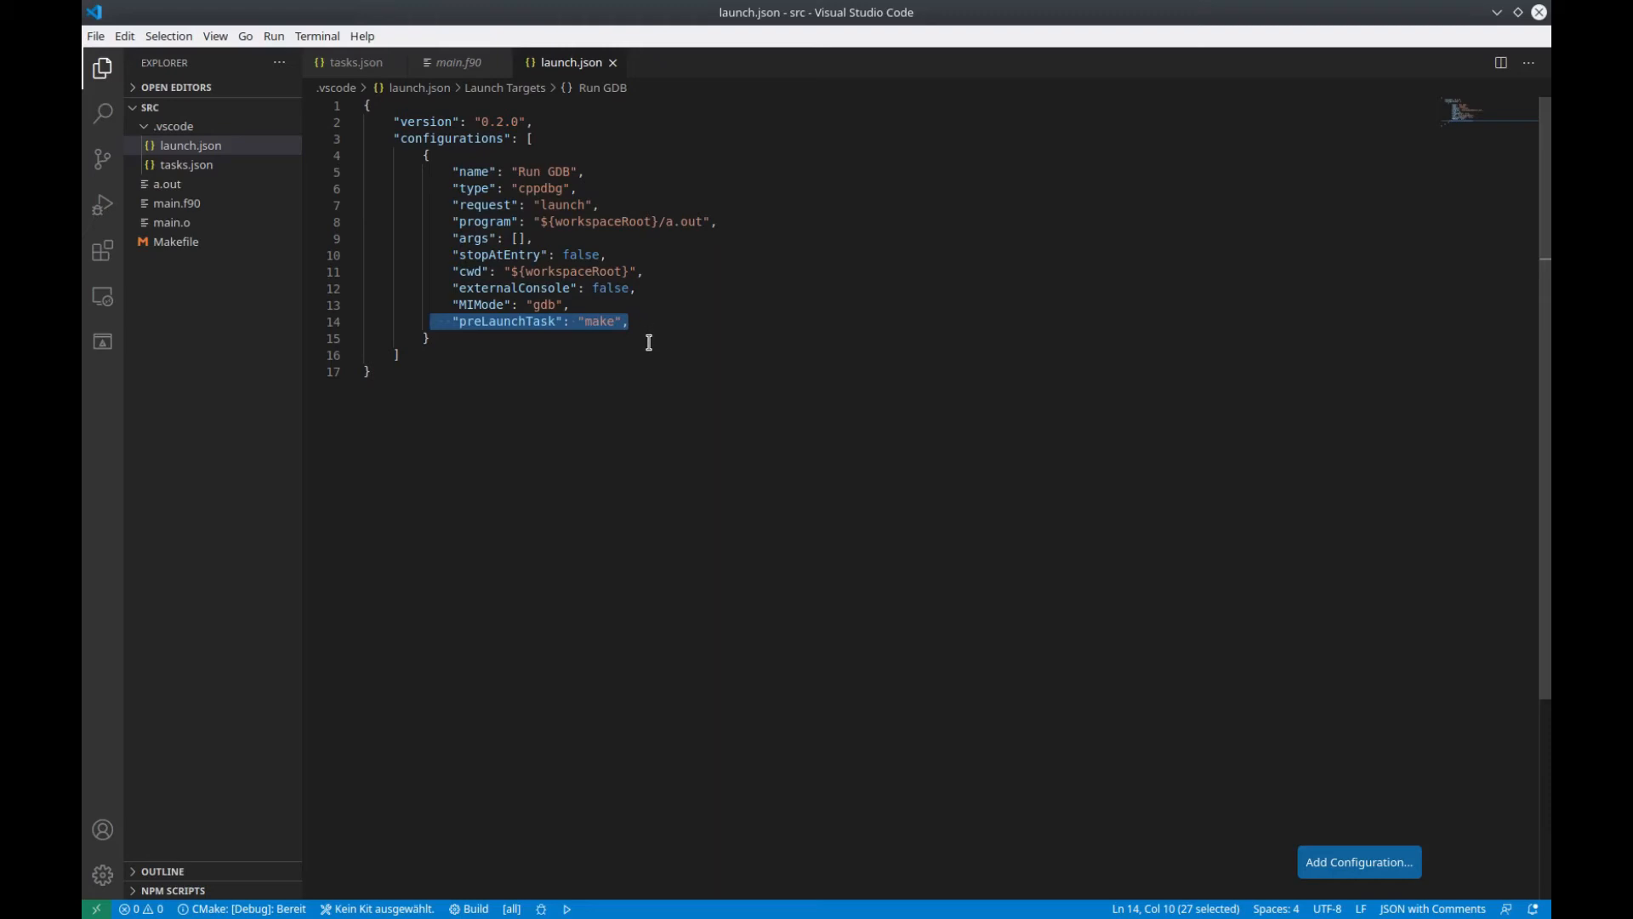
left_click(354, 61)
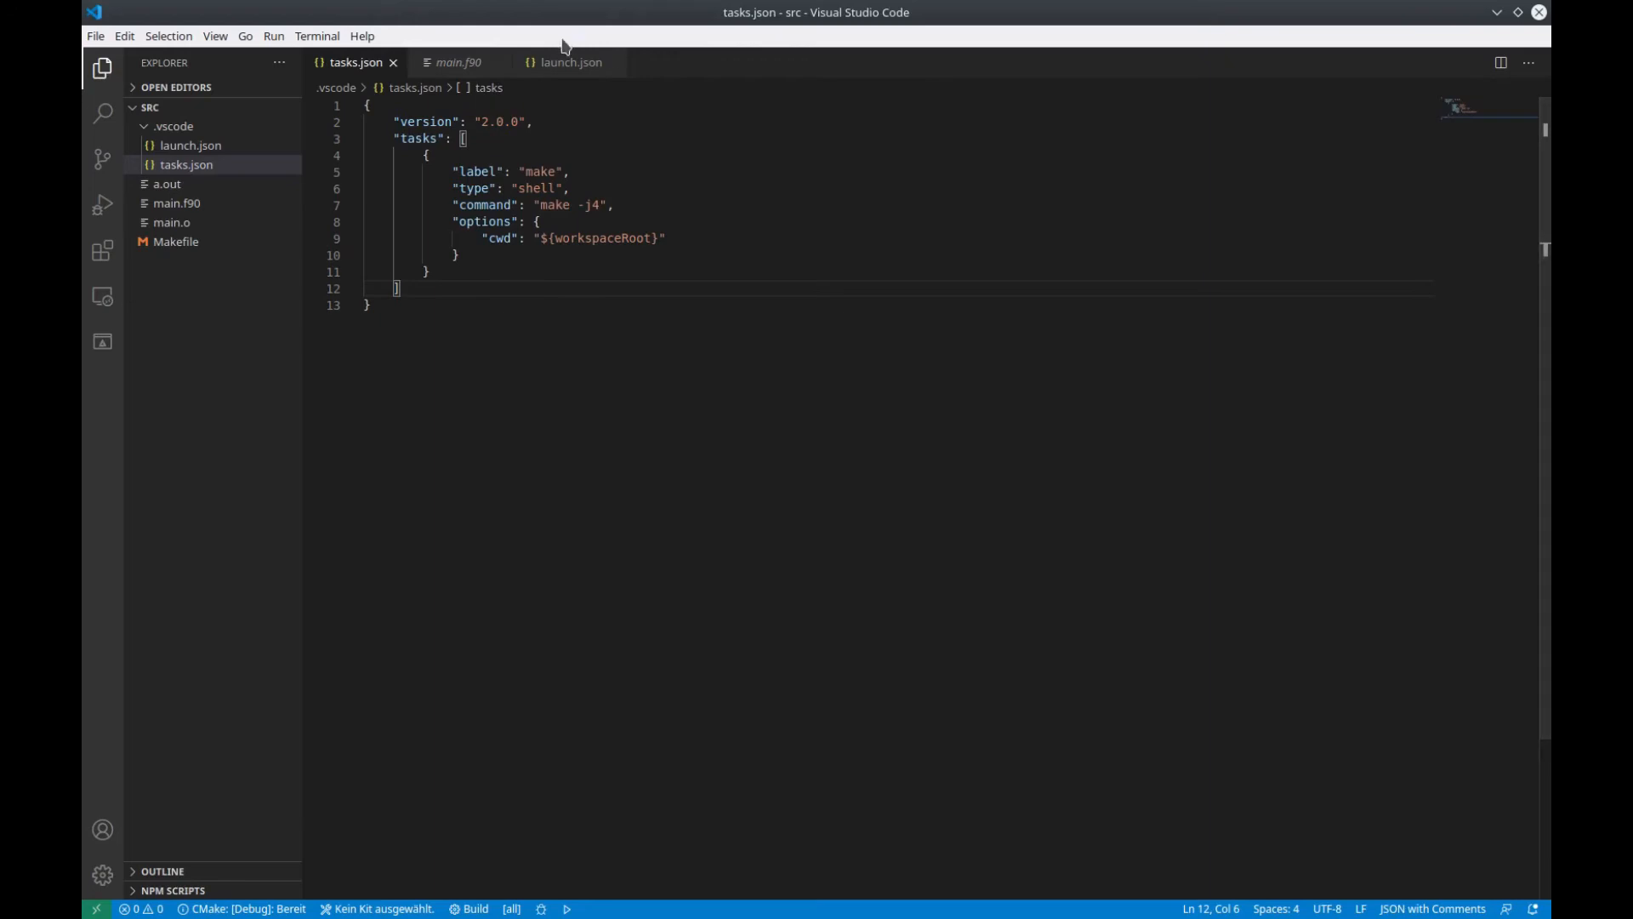
left_click(571, 61)
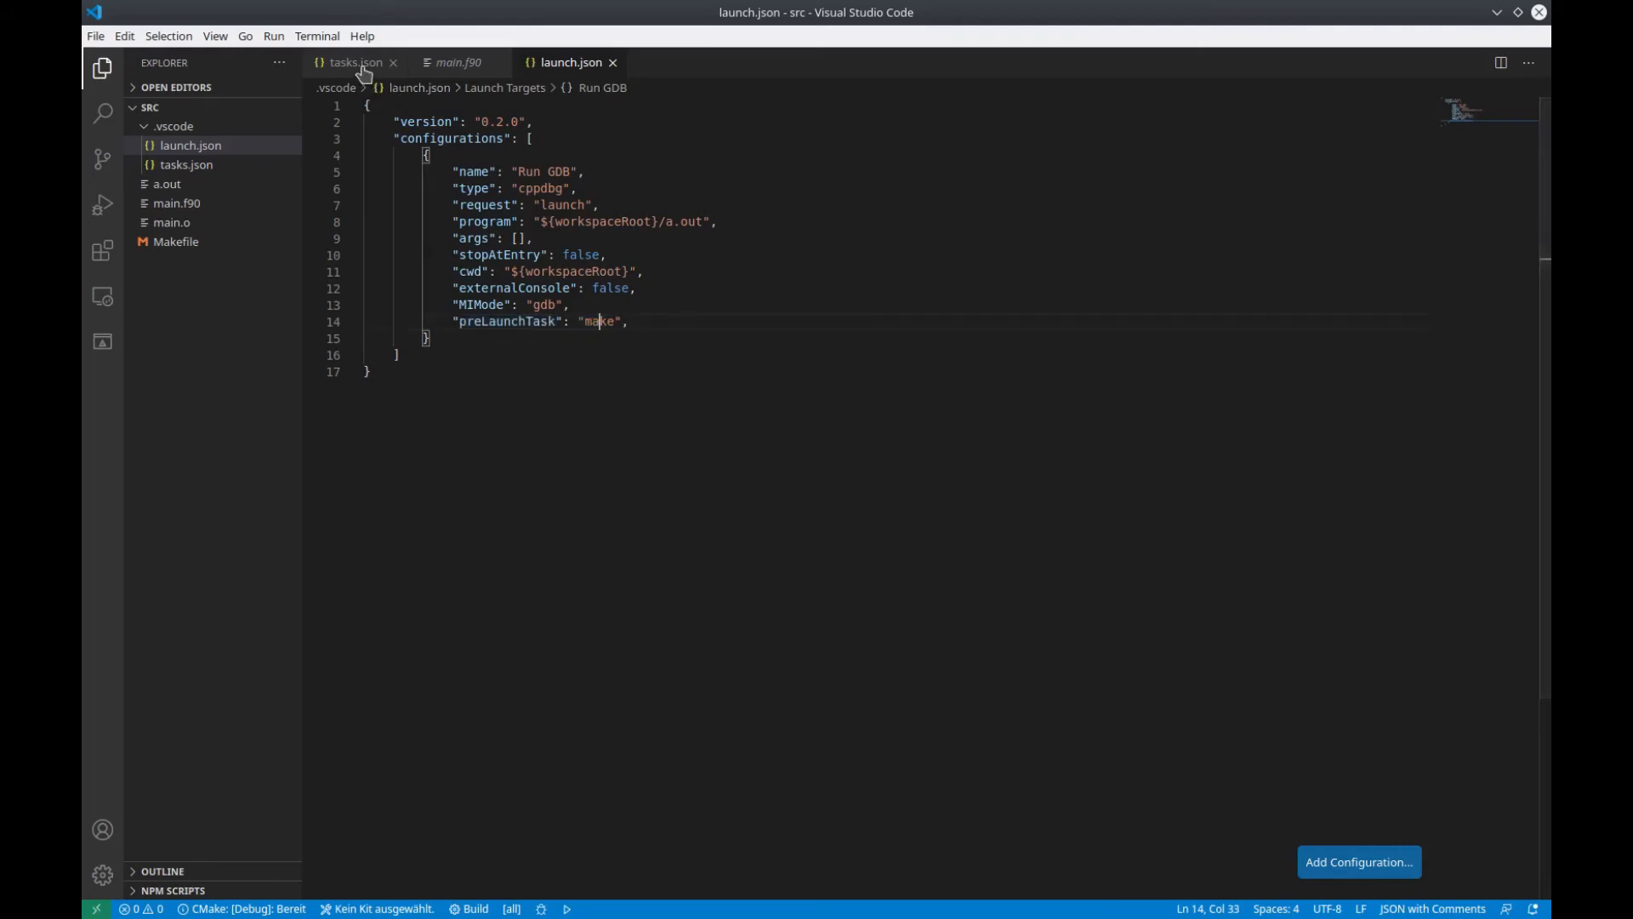
left_click(355, 61)
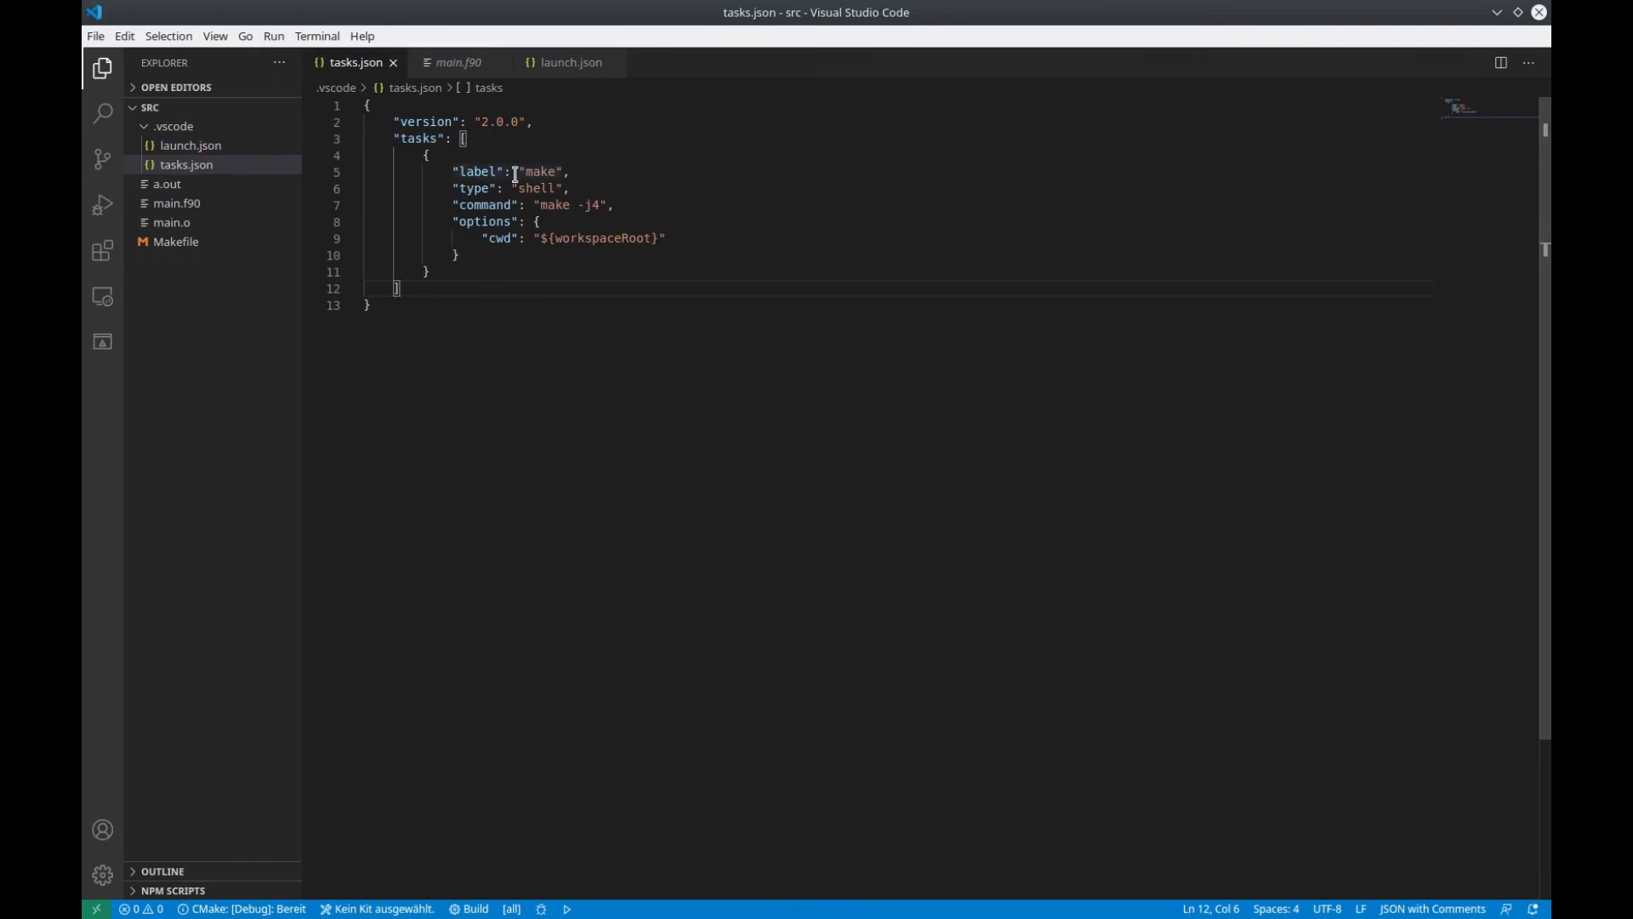
left_click(571, 61)
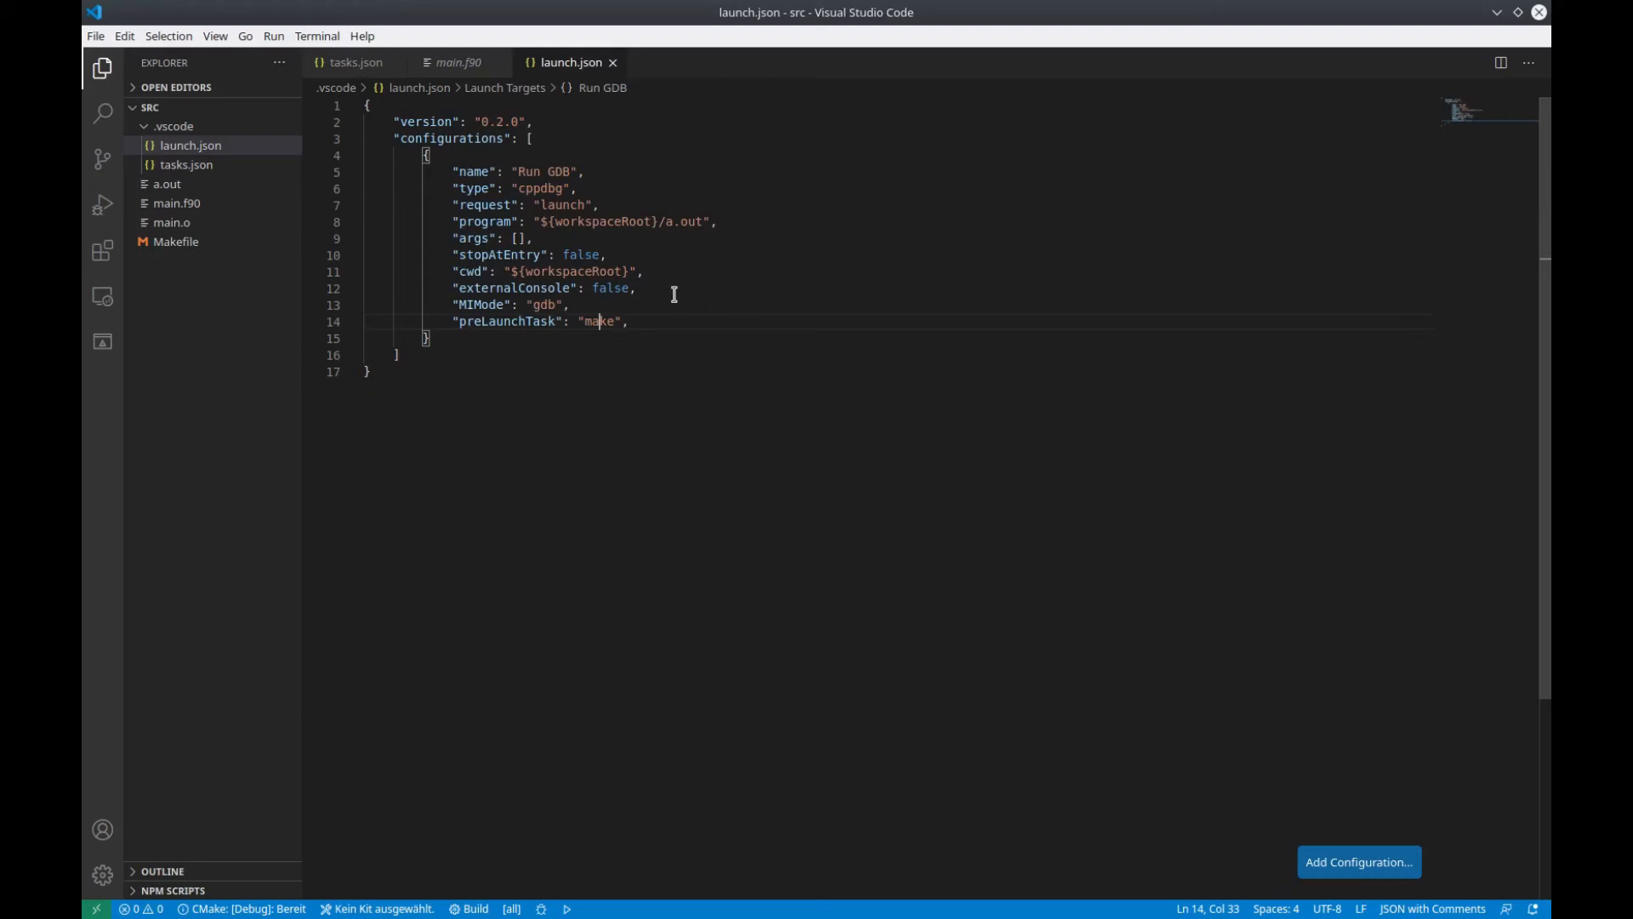
mouse_move(718, 288)
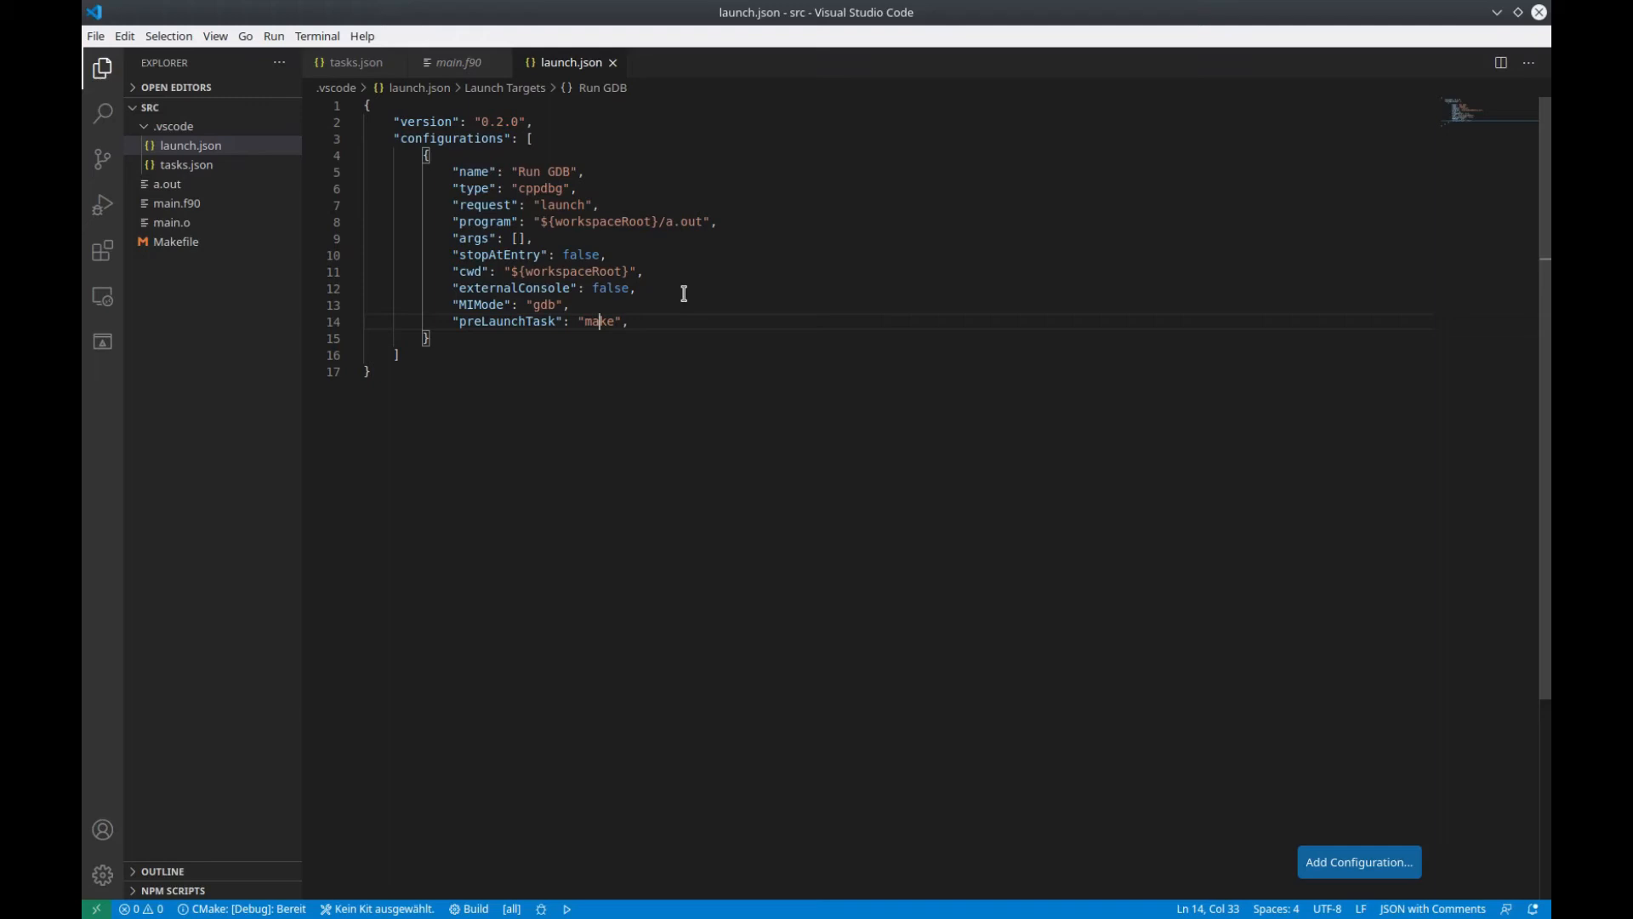
mouse_move(611, 299)
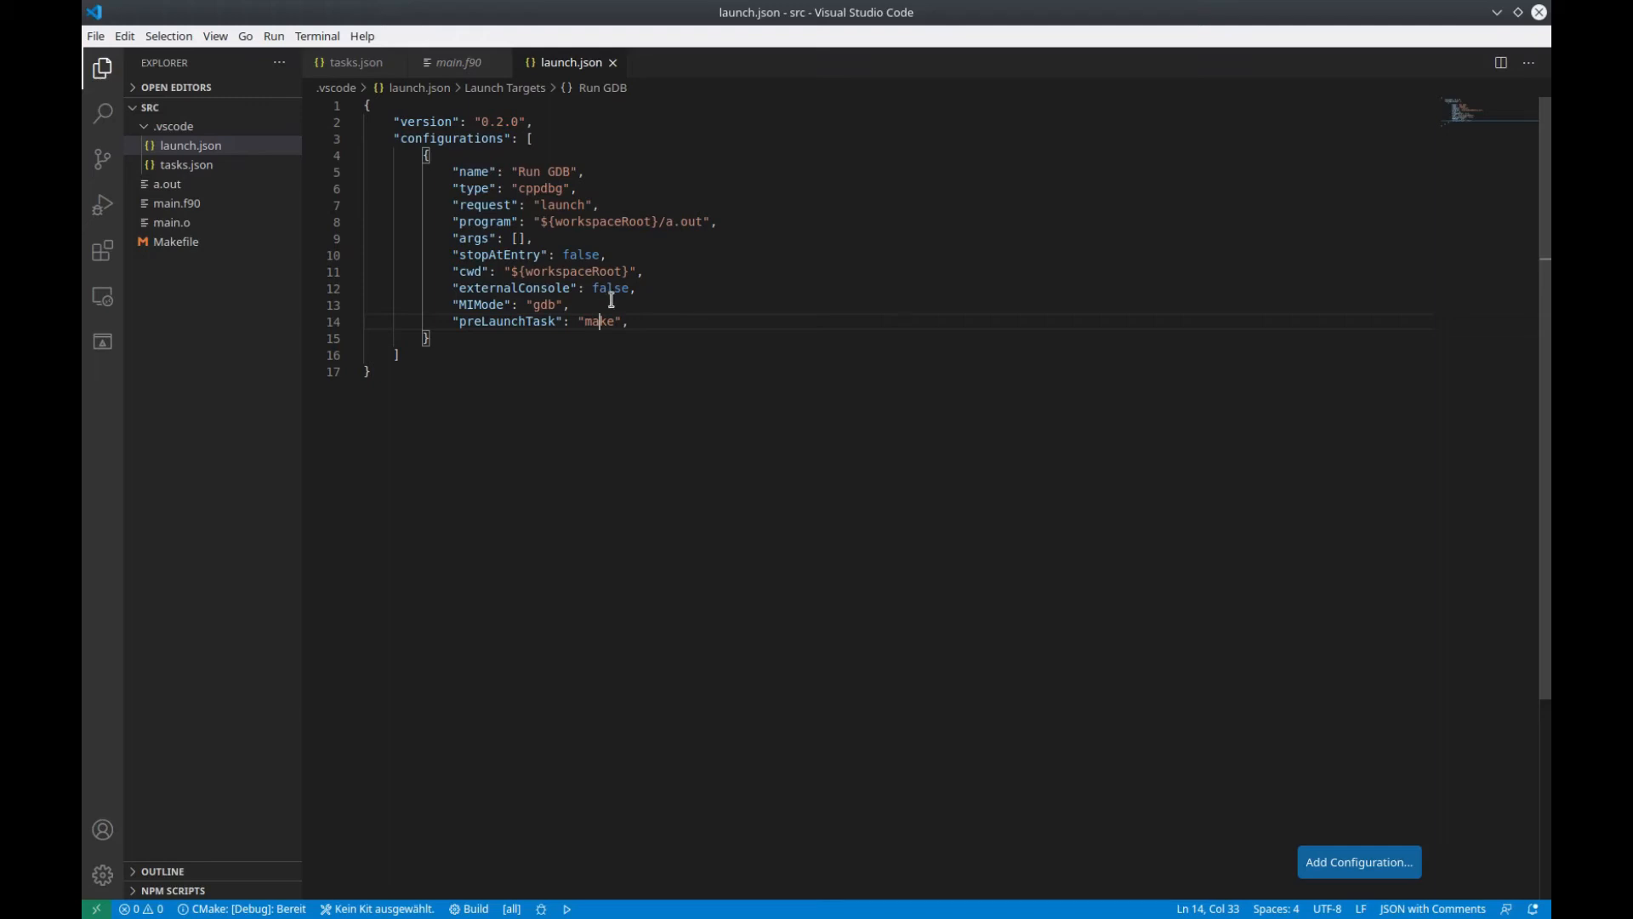
Start the Run GDB debug session, pausing at the line 26 breakpoint in norm
left_click(458, 62)
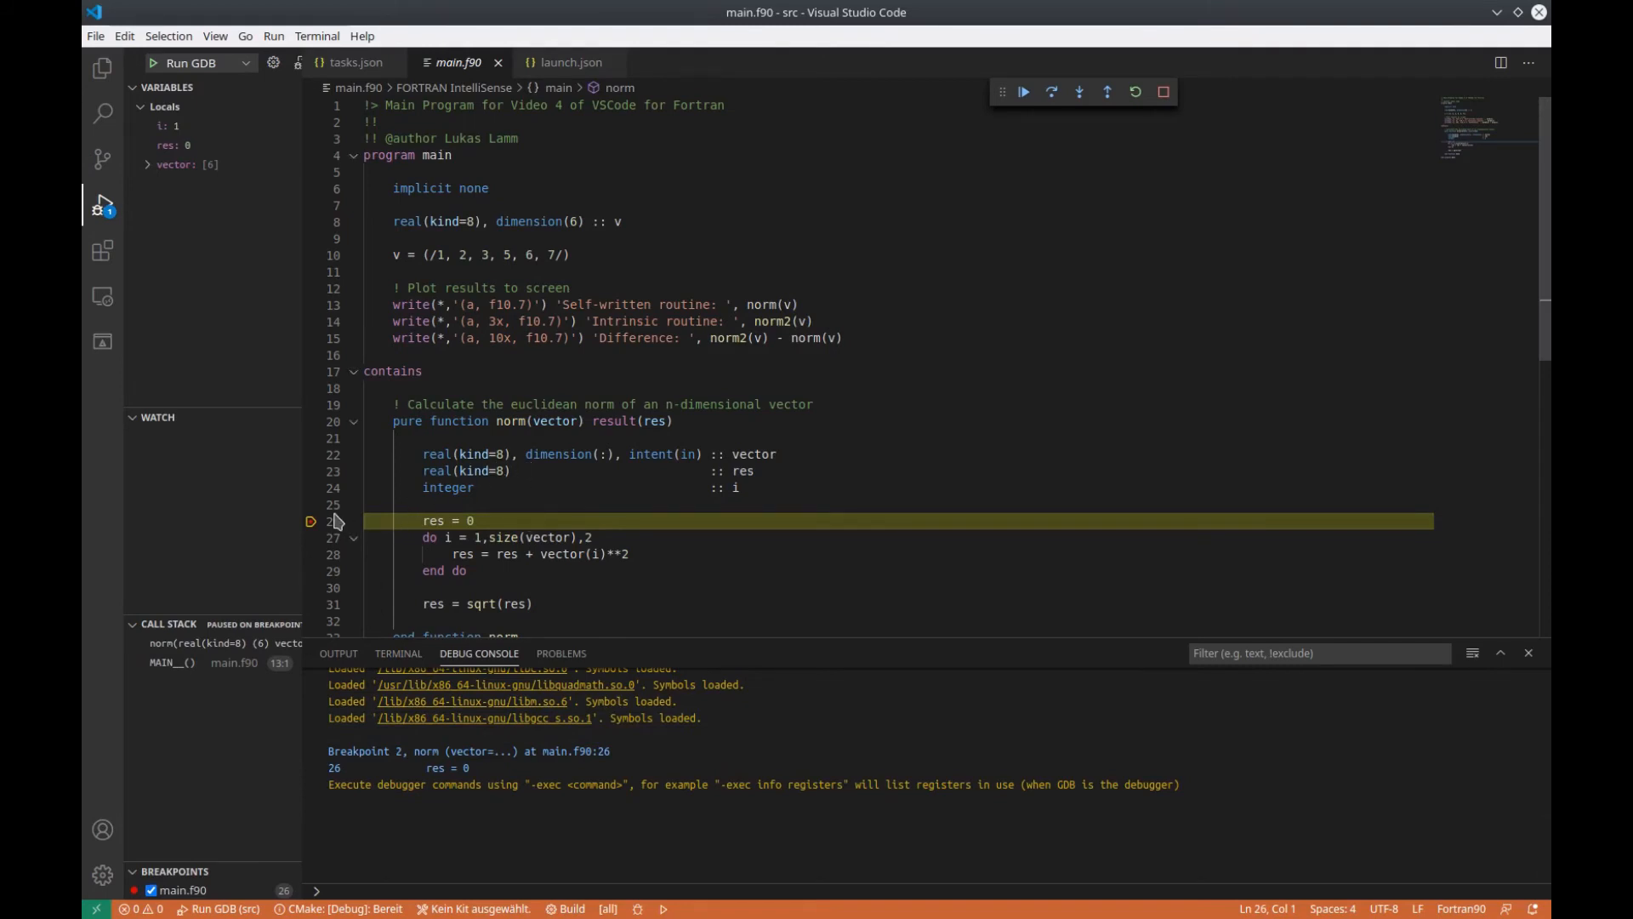
mouse_move(384, 530)
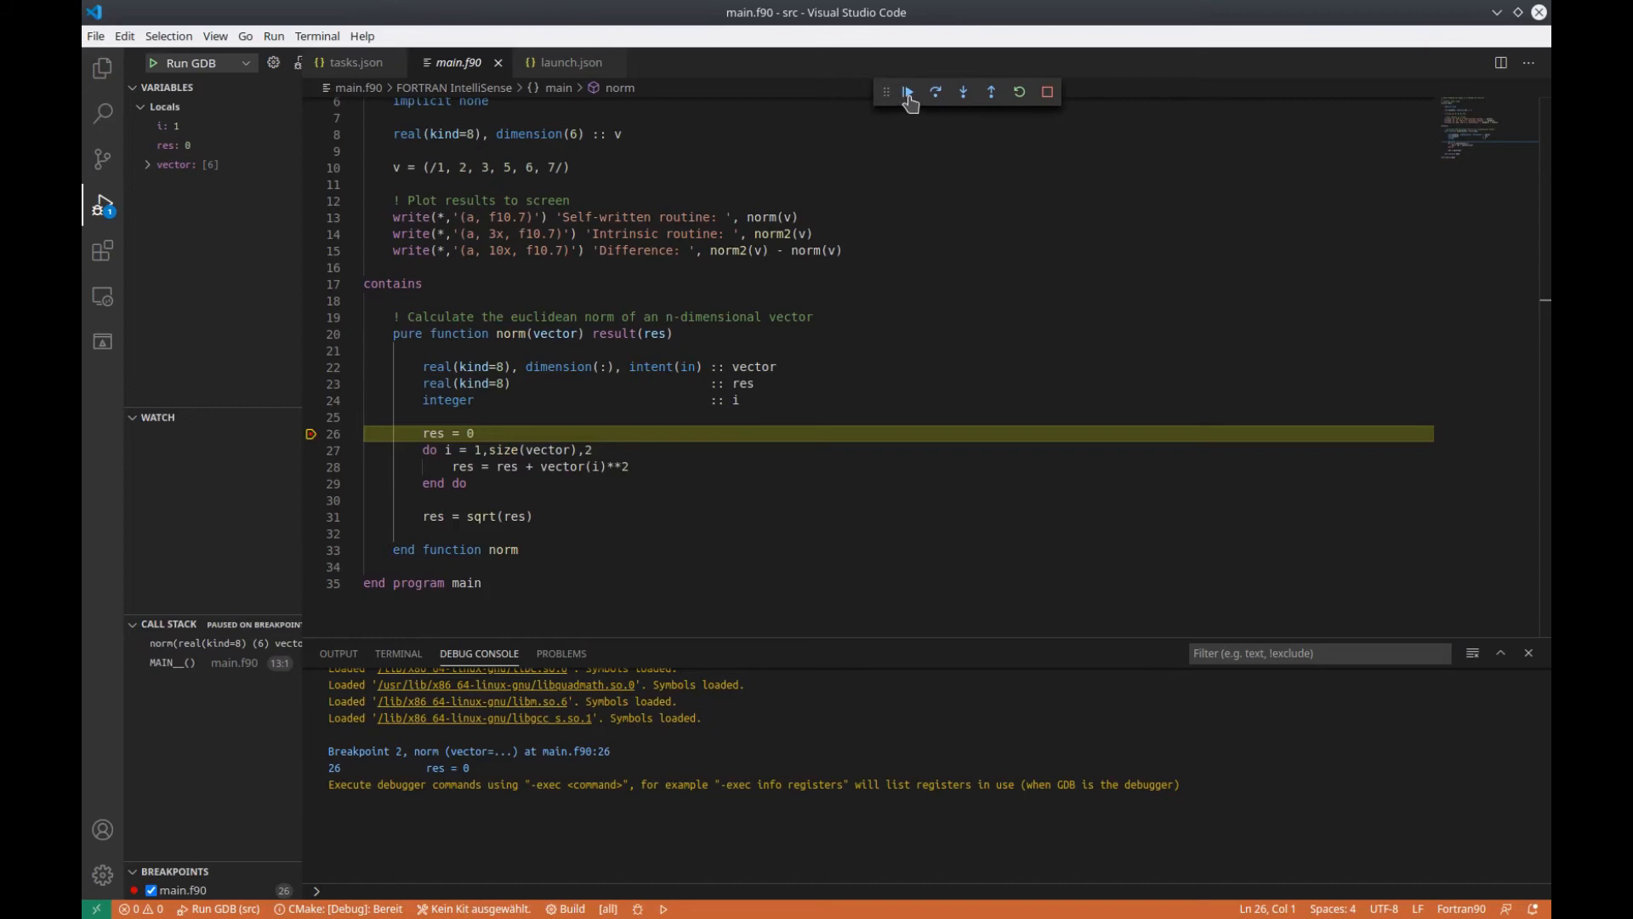
mouse_move(905, 92)
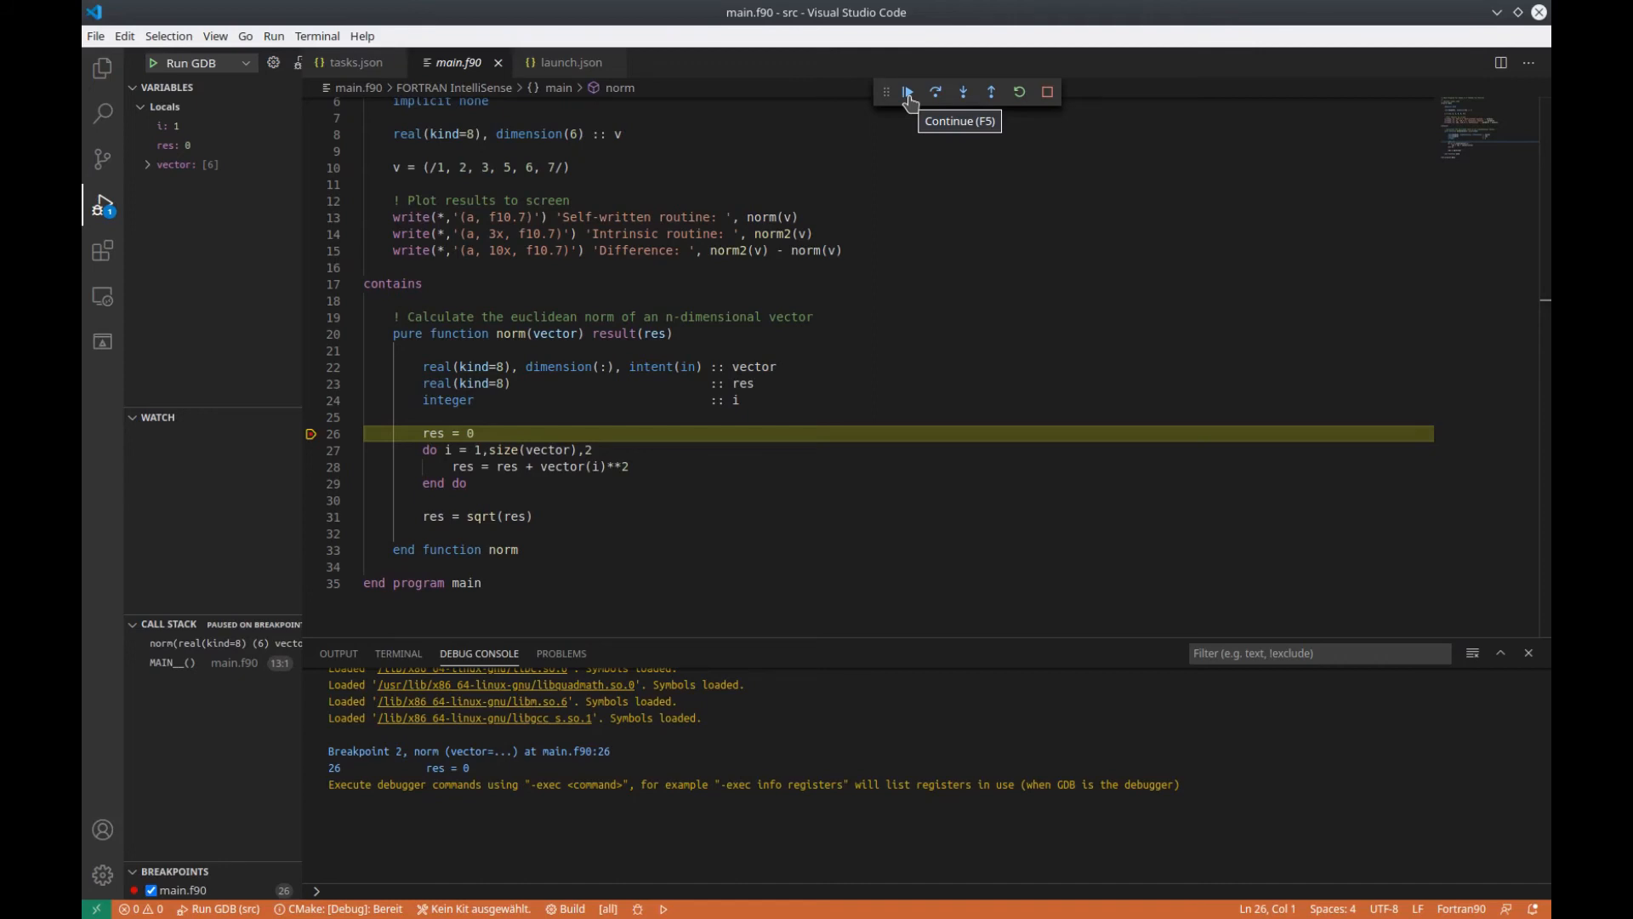
mouse_move(934, 92)
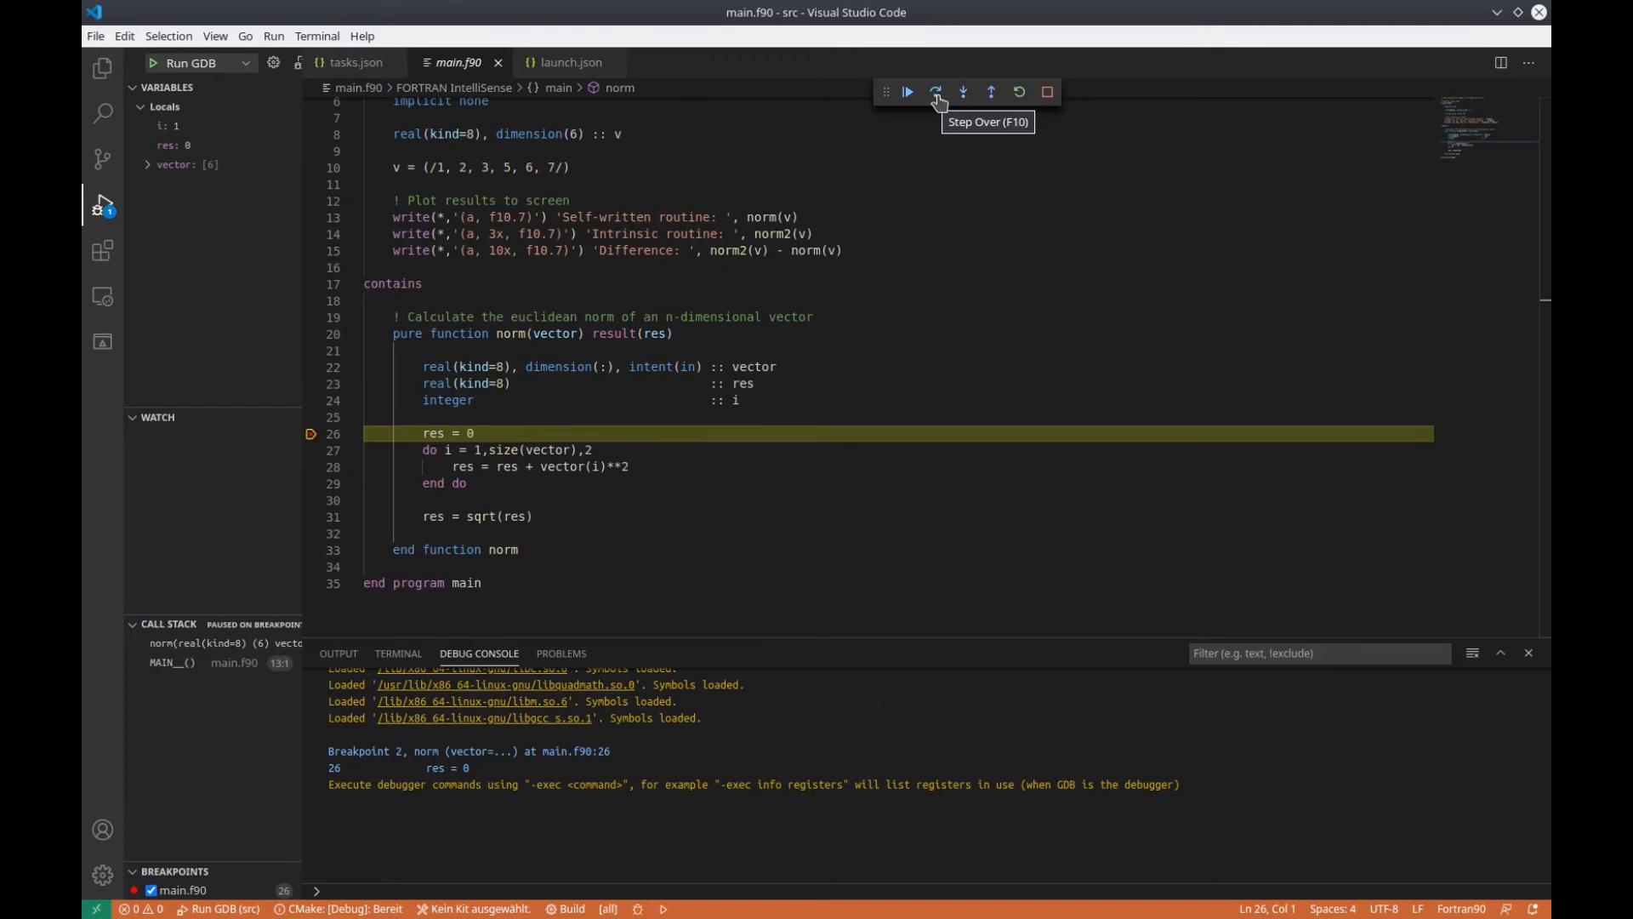
mouse_move(962, 92)
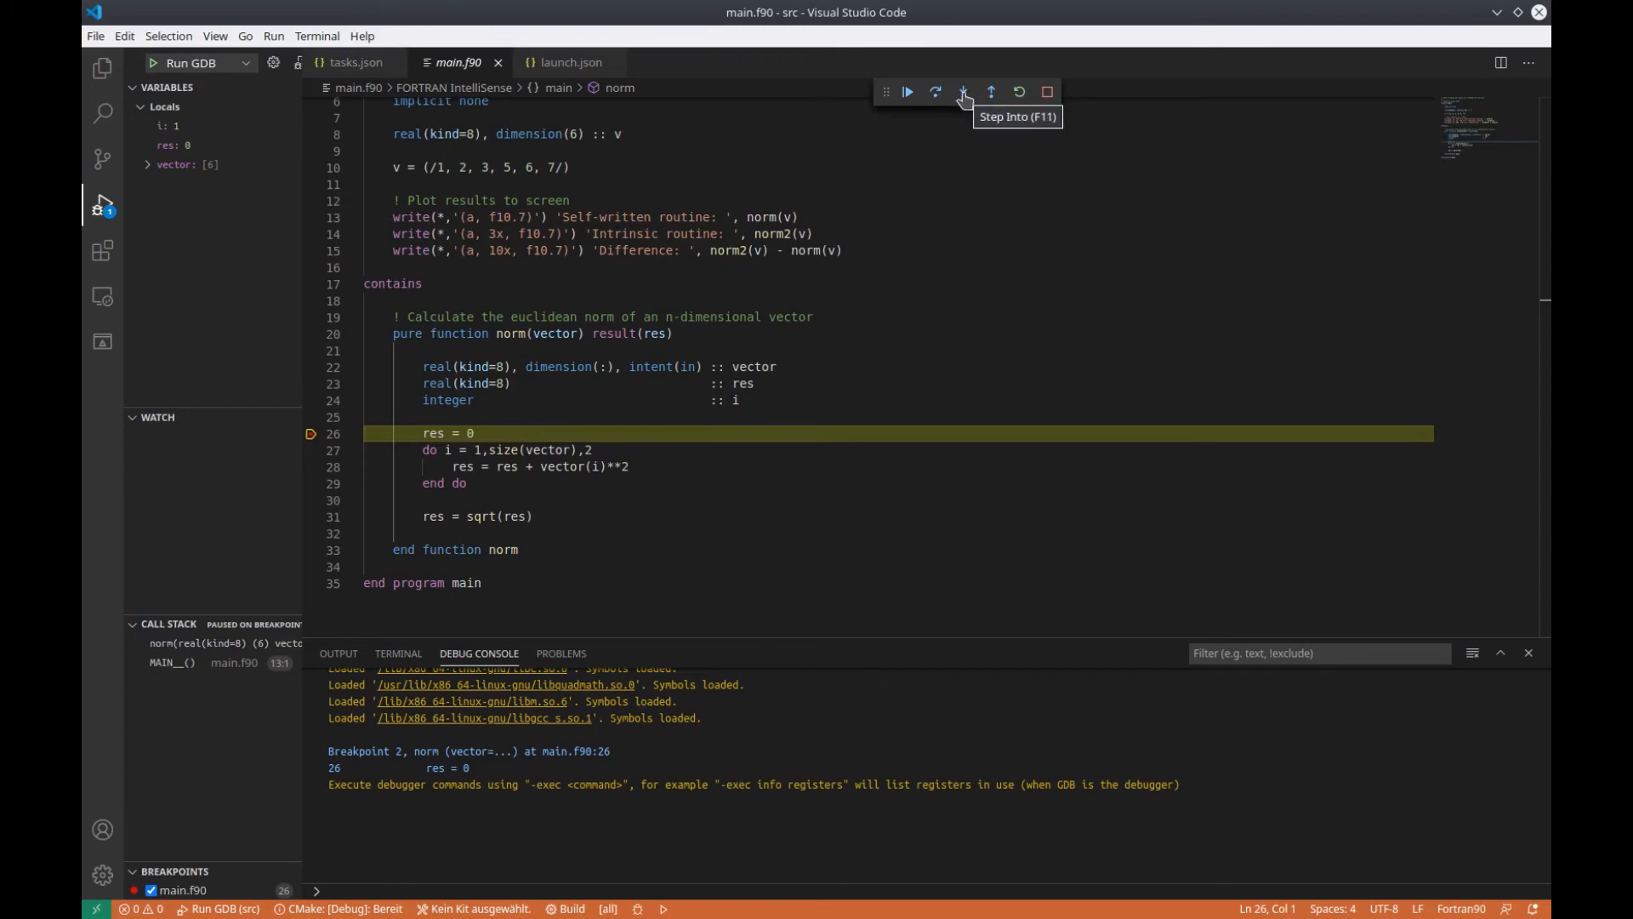
mouse_move(989, 92)
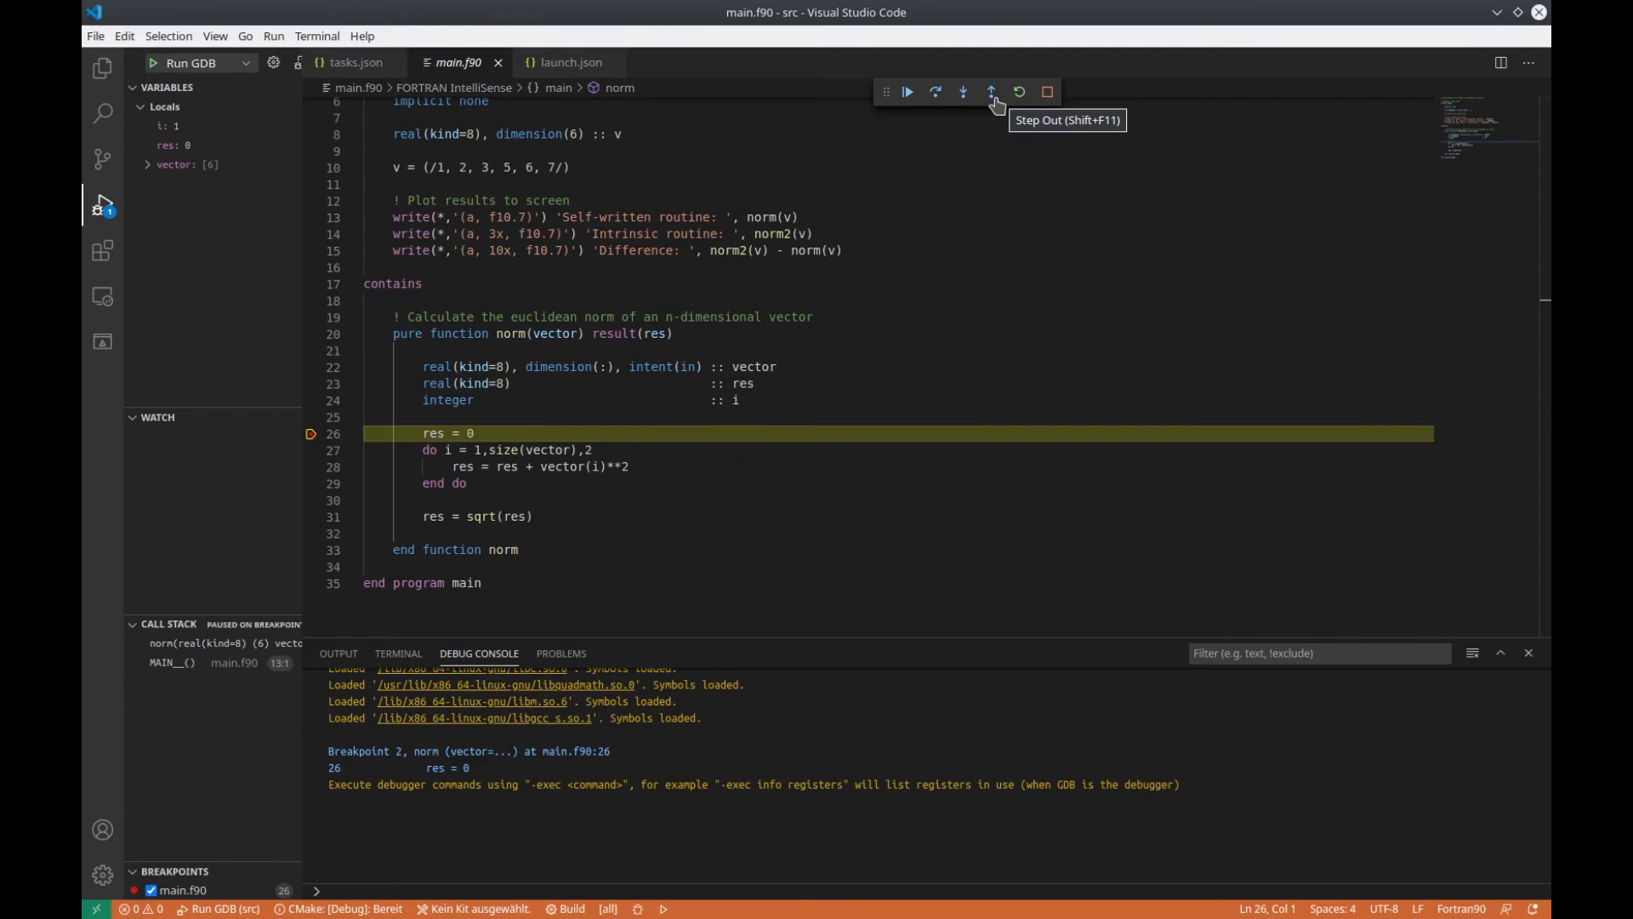
mouse_move(1019, 92)
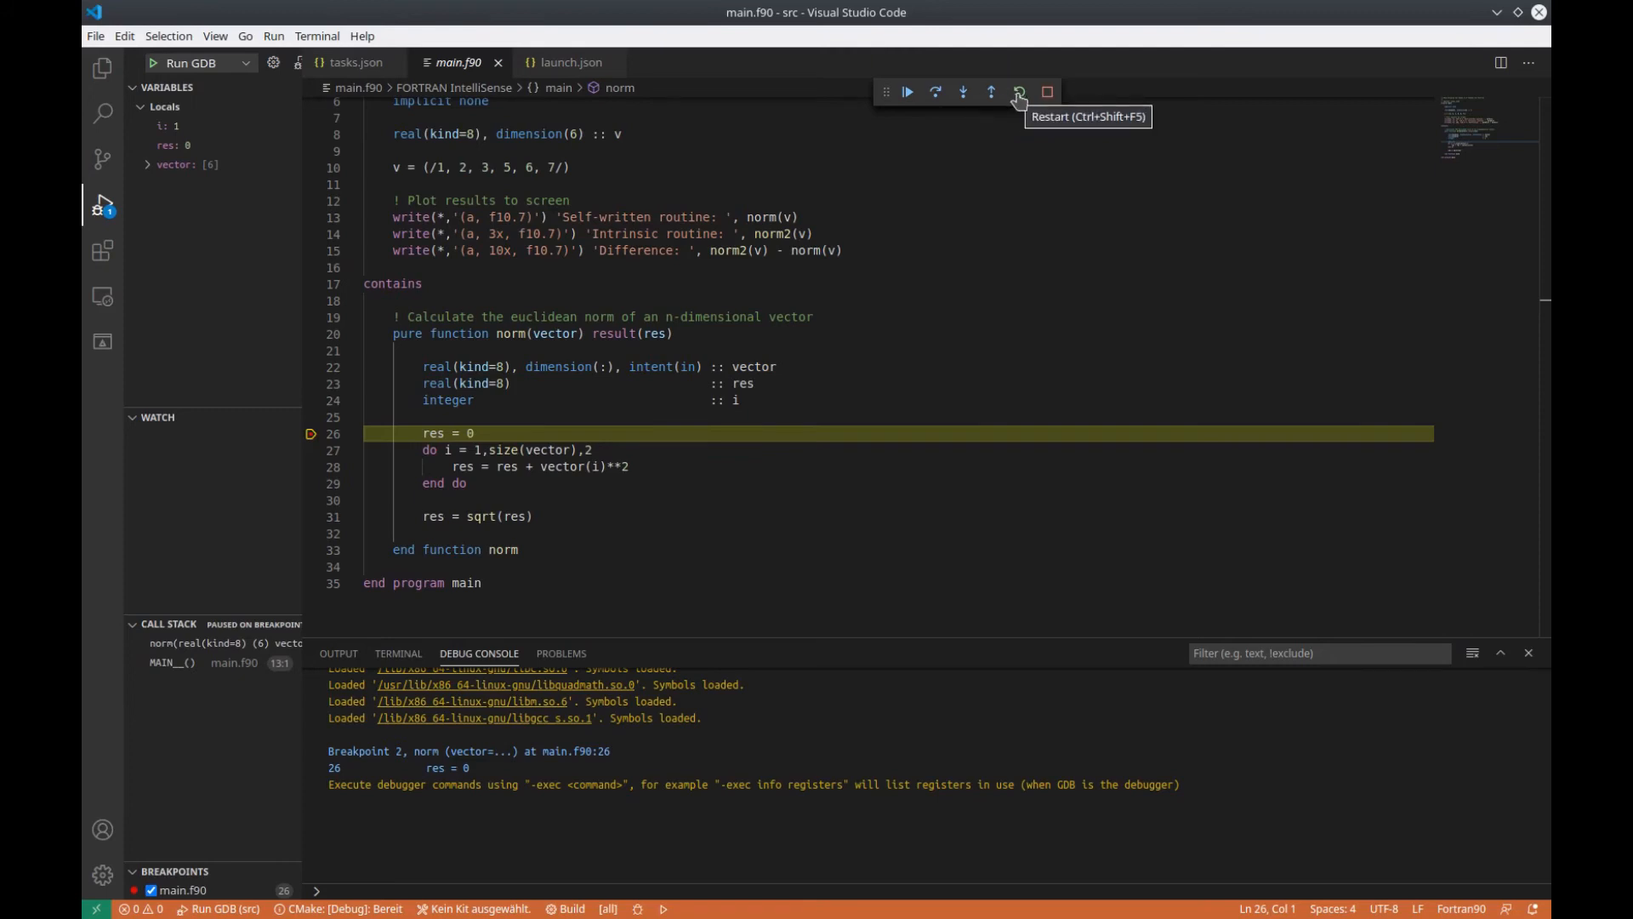
mouse_move(1046, 92)
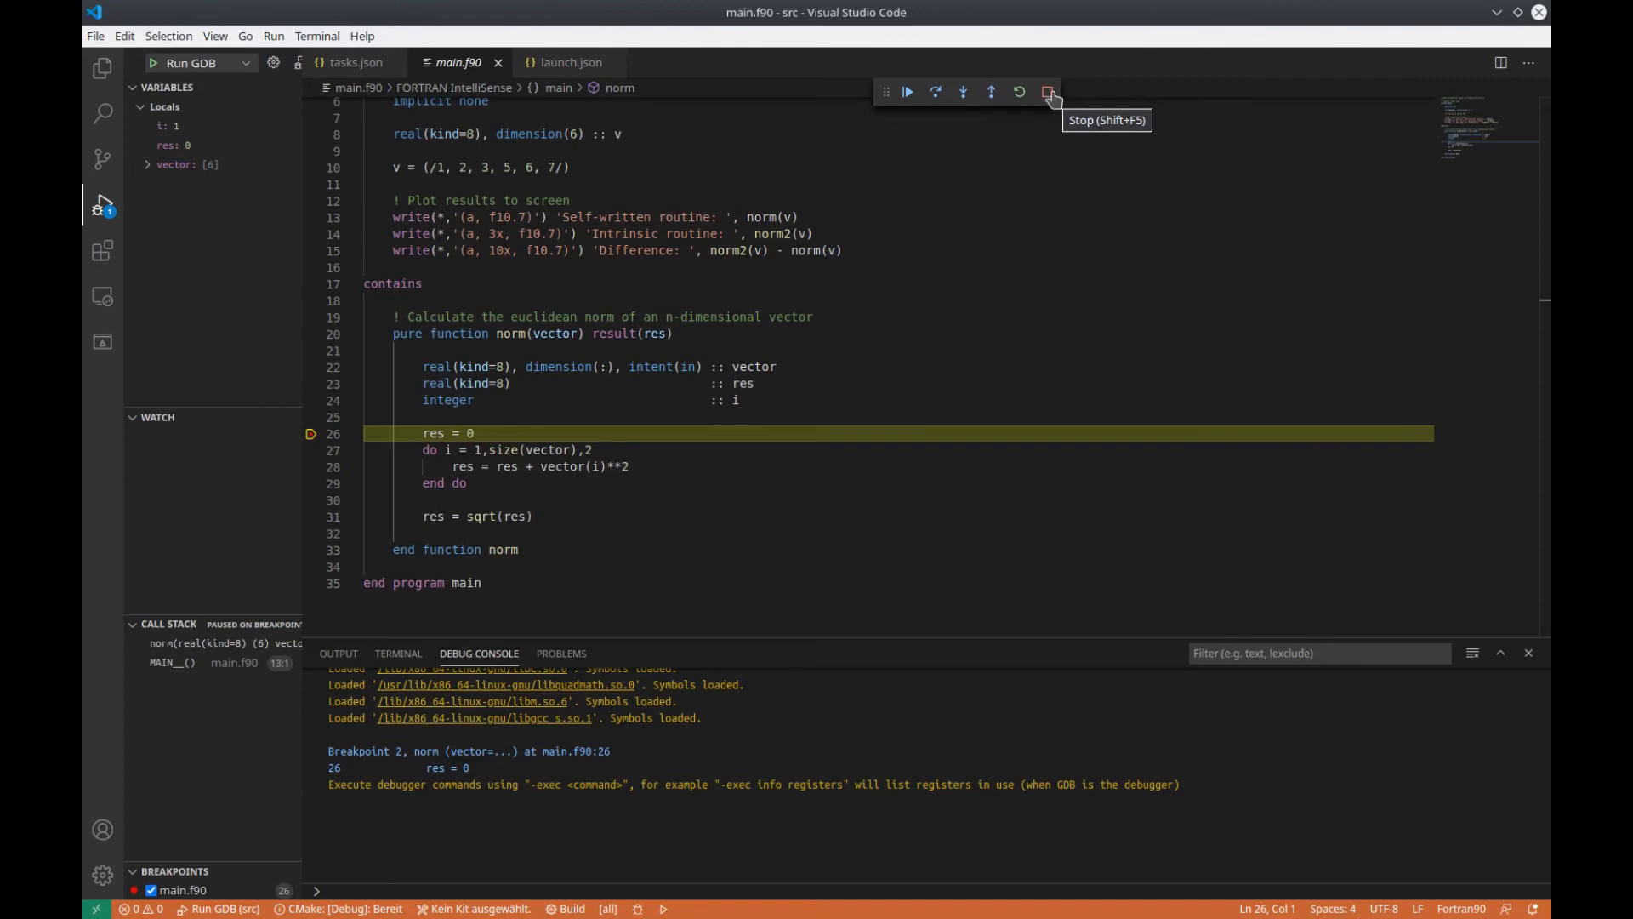
mouse_move(1017, 92)
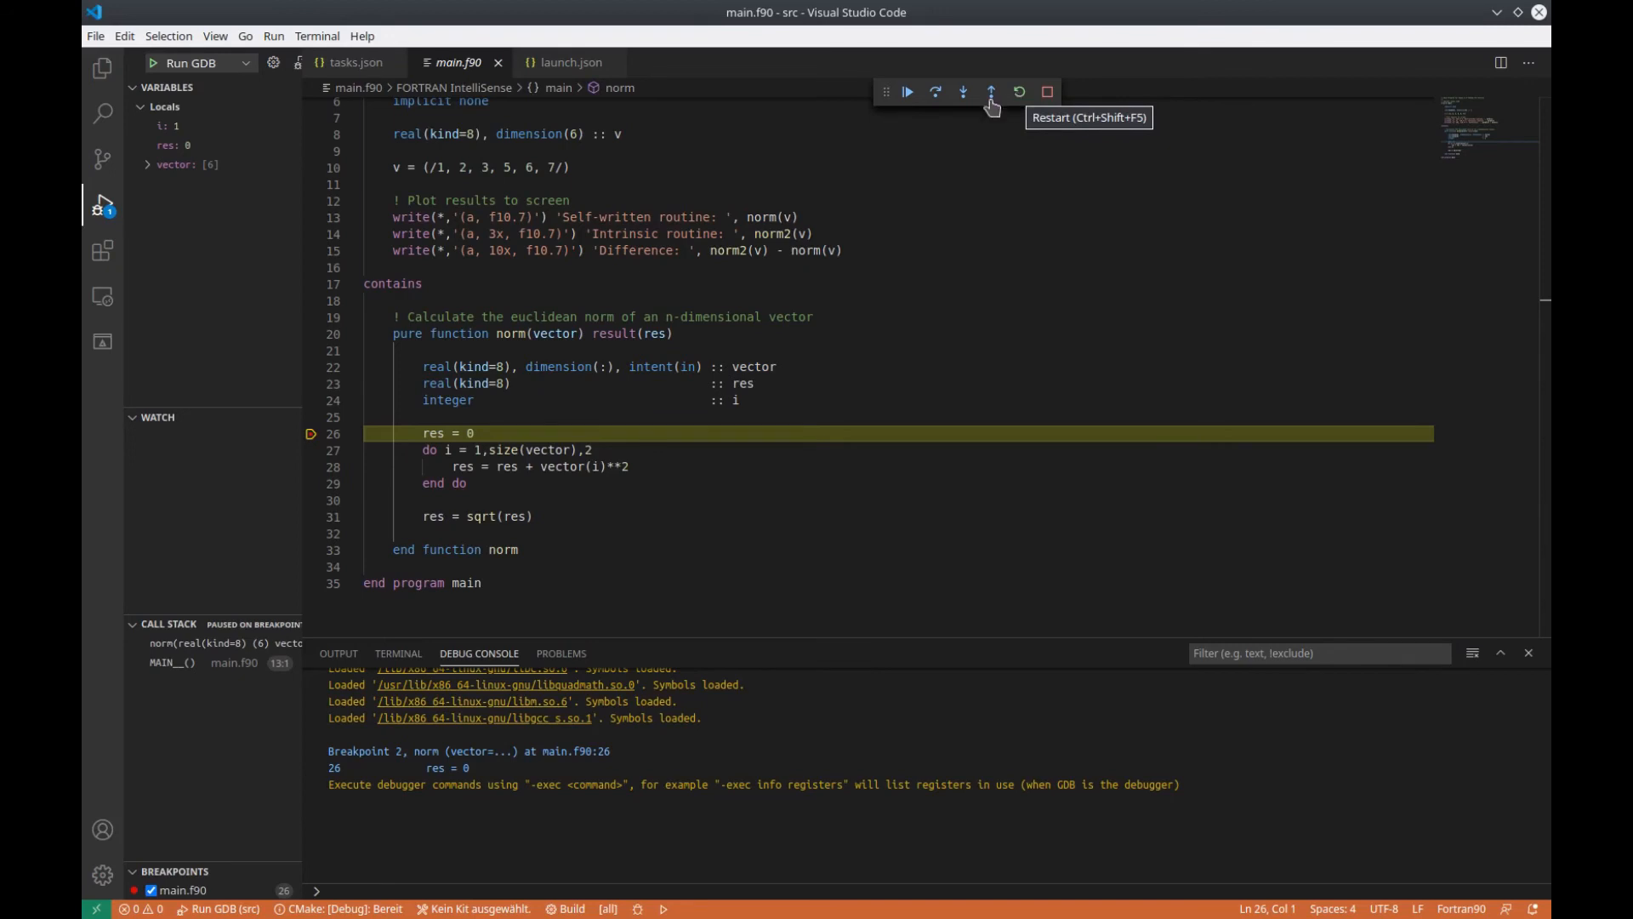
mouse_move(907, 92)
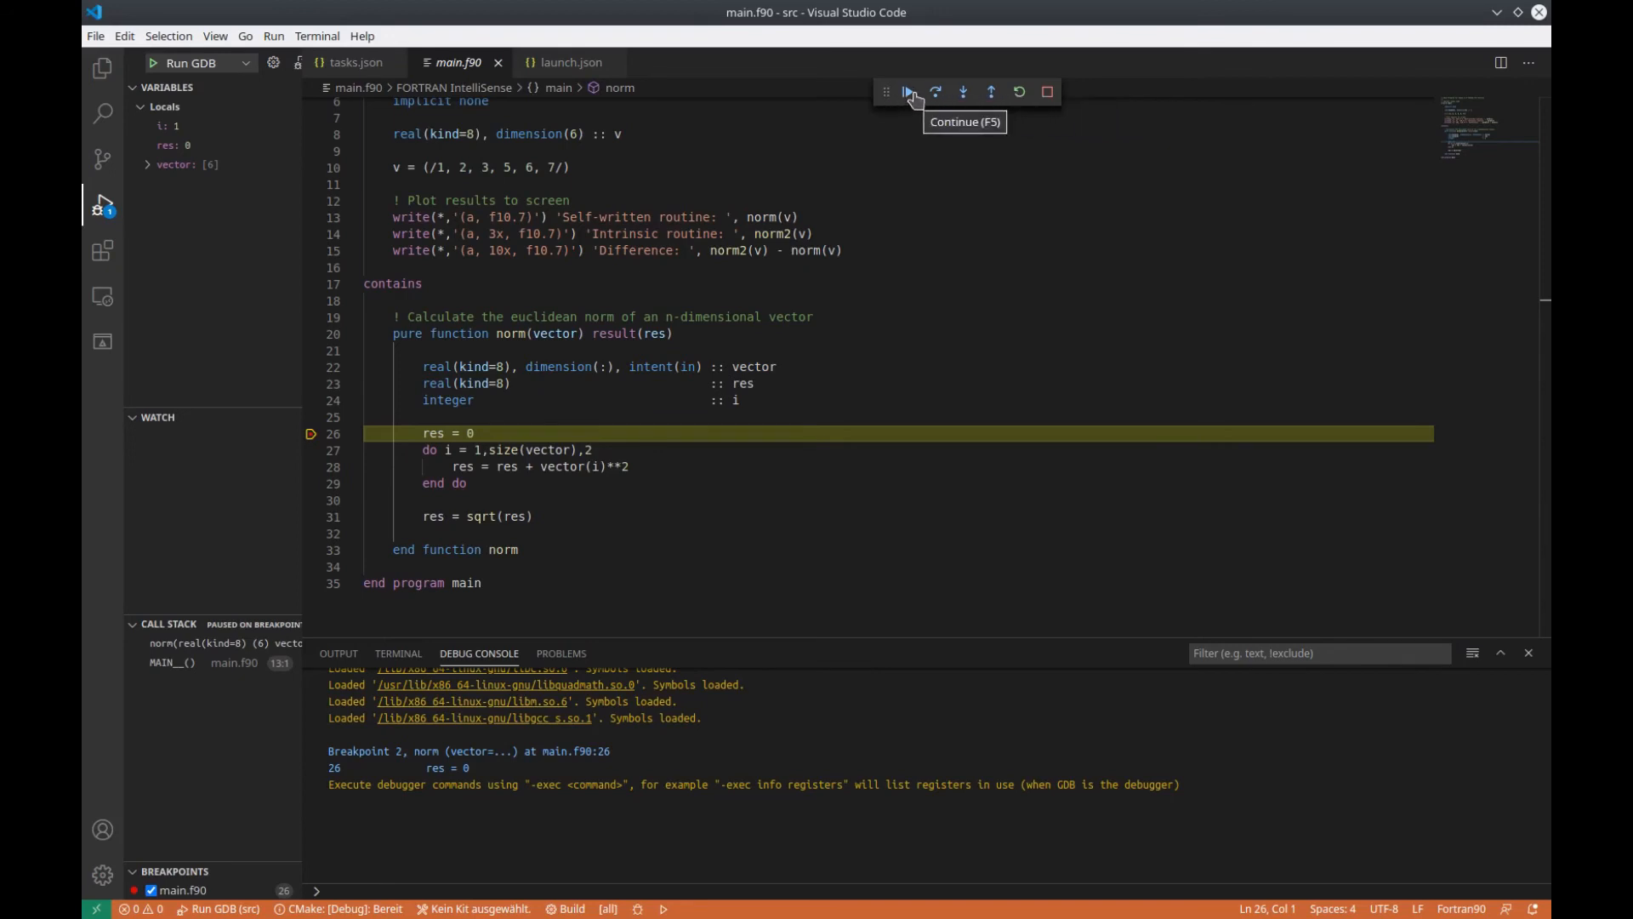
mouse_move(936, 92)
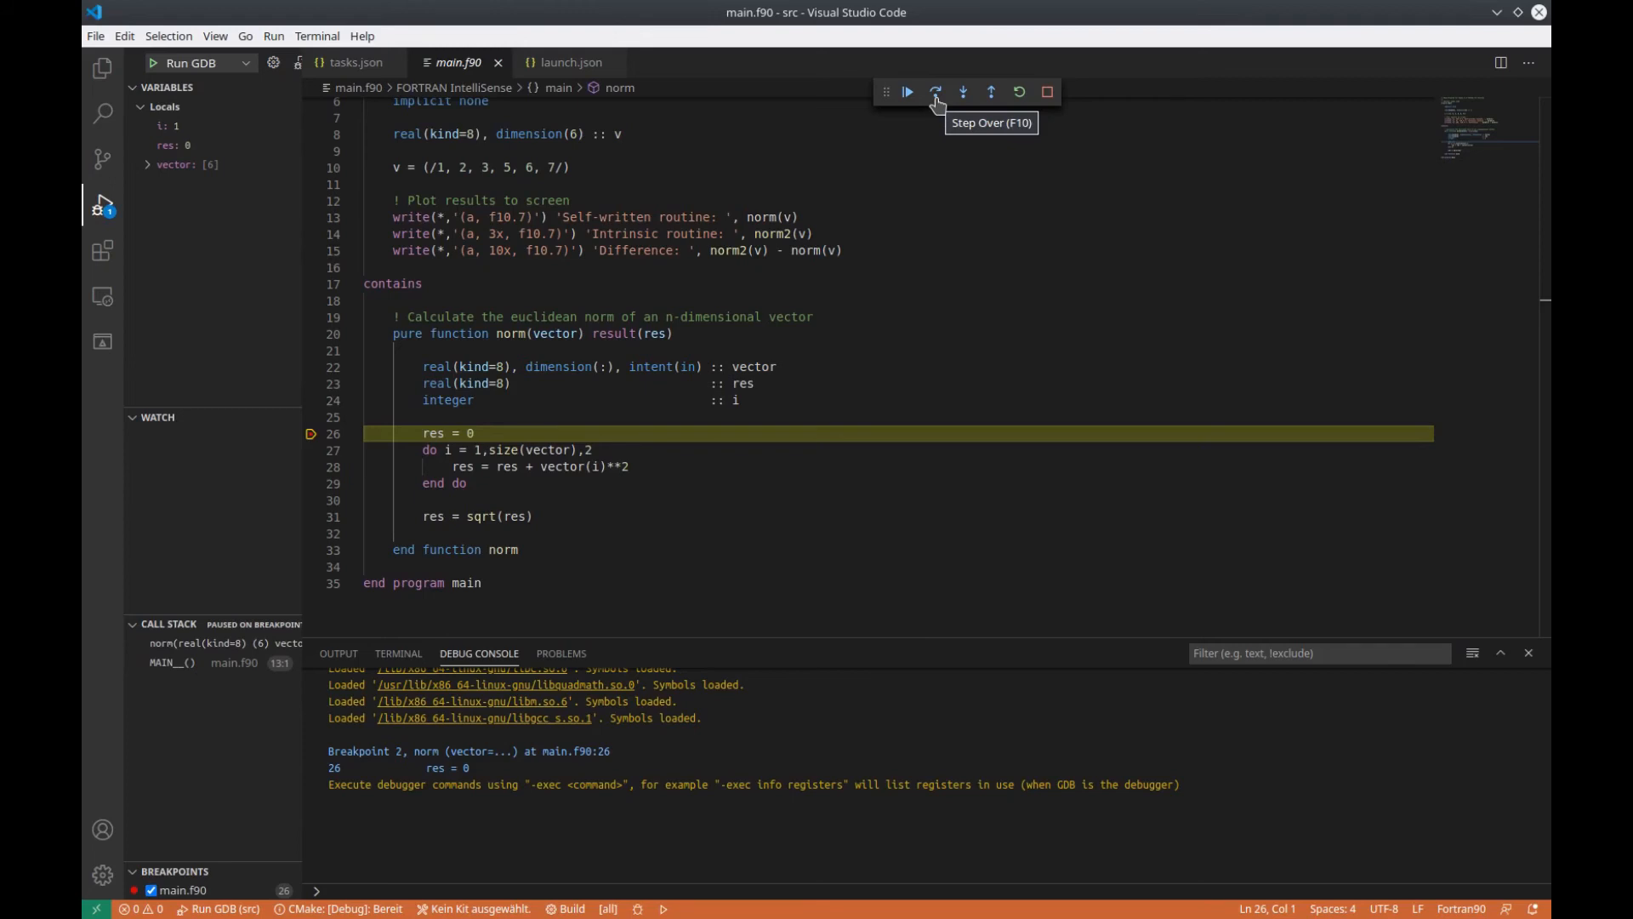
Step to the loop on line 27 and expand vector to show elements 1, 2, 3, 5, 6, 7
left_click(934, 92)
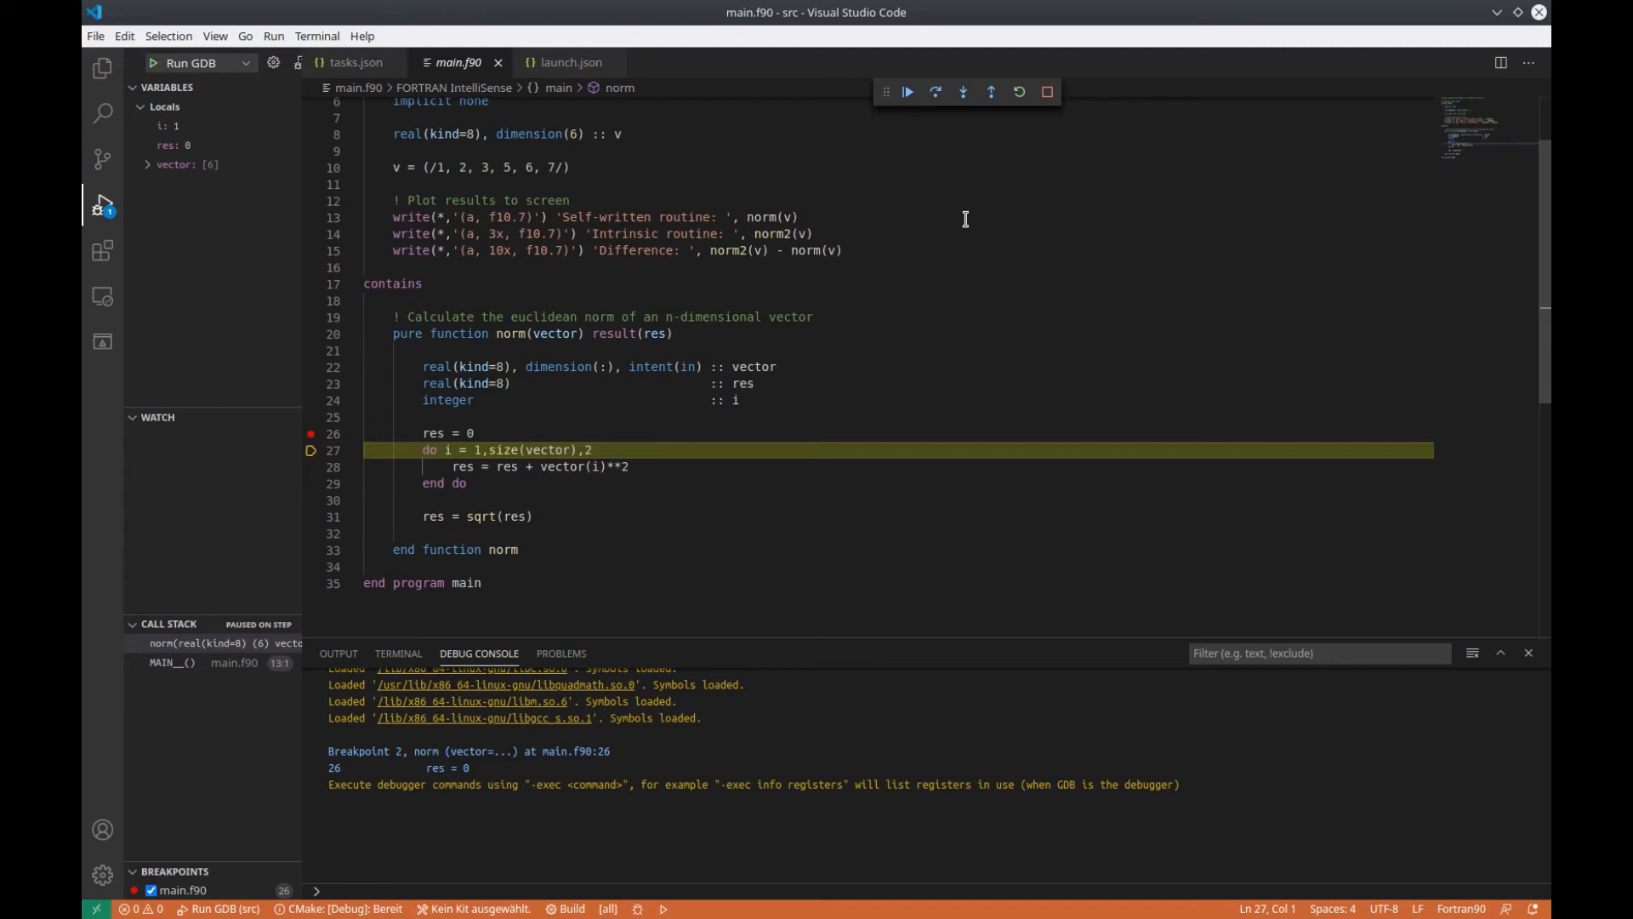
mouse_move(946, 227)
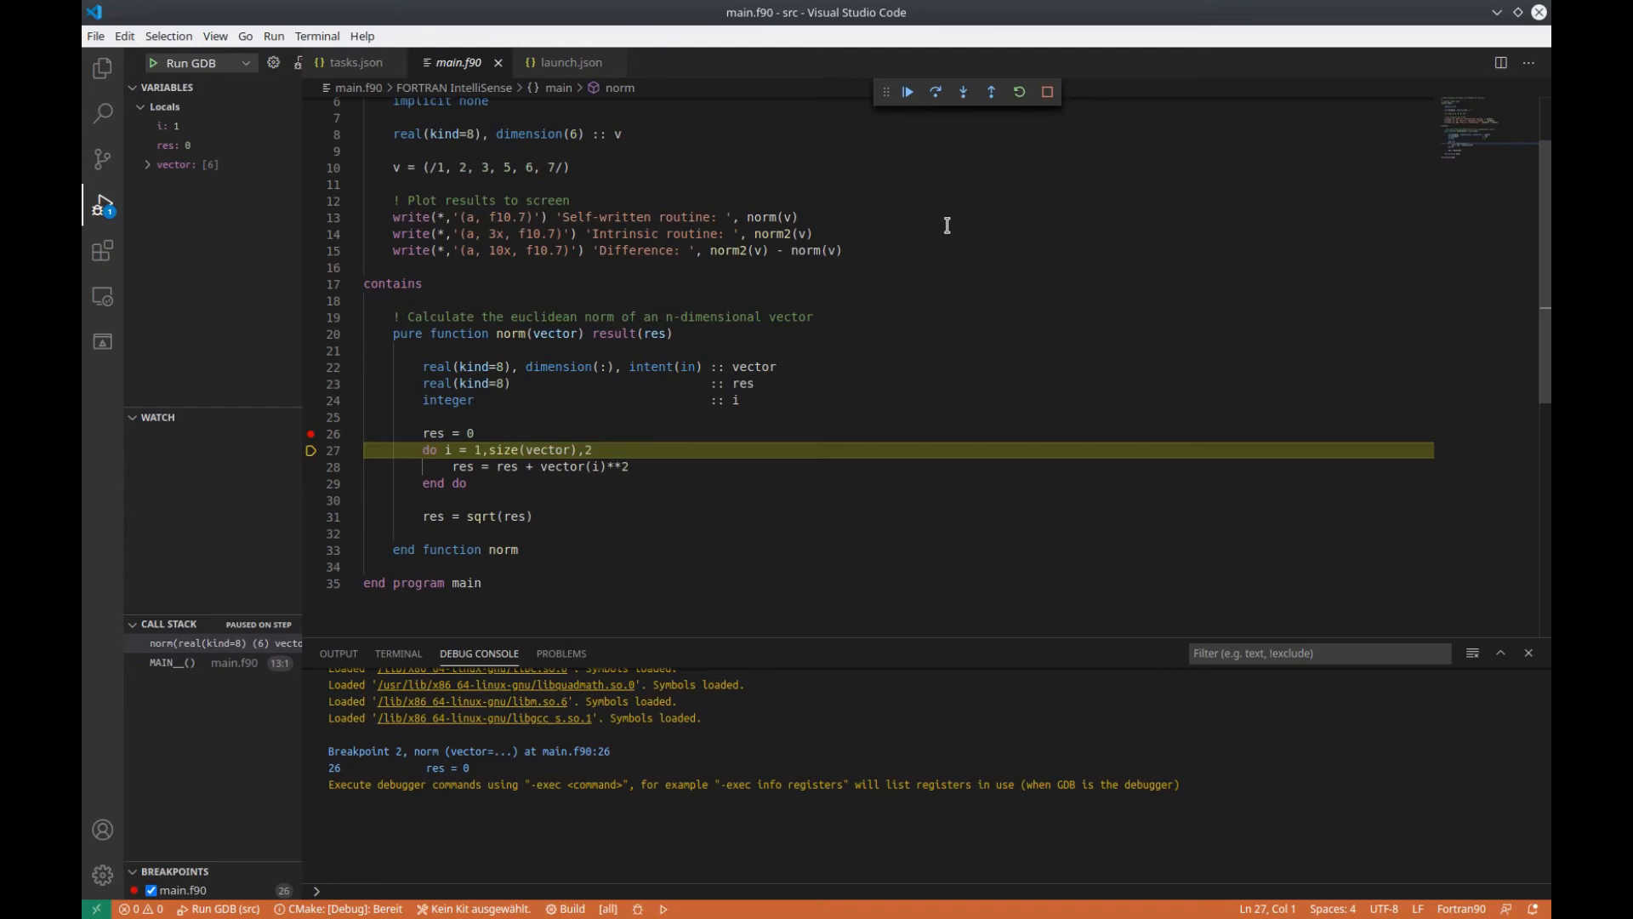
mouse_move(446, 290)
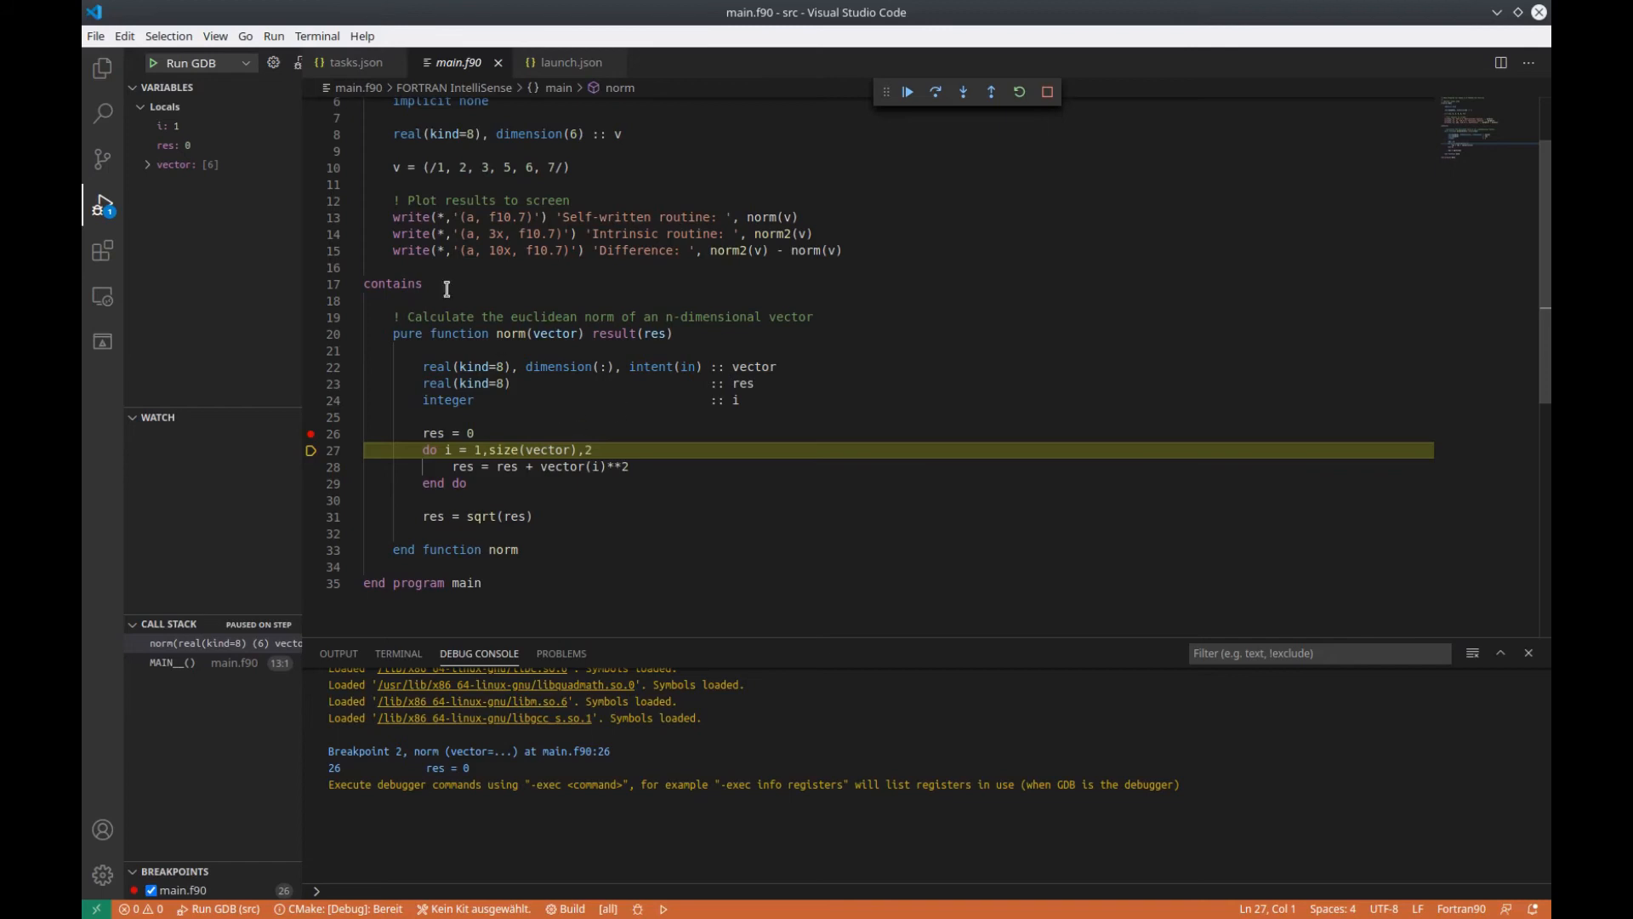
mouse_move(147, 193)
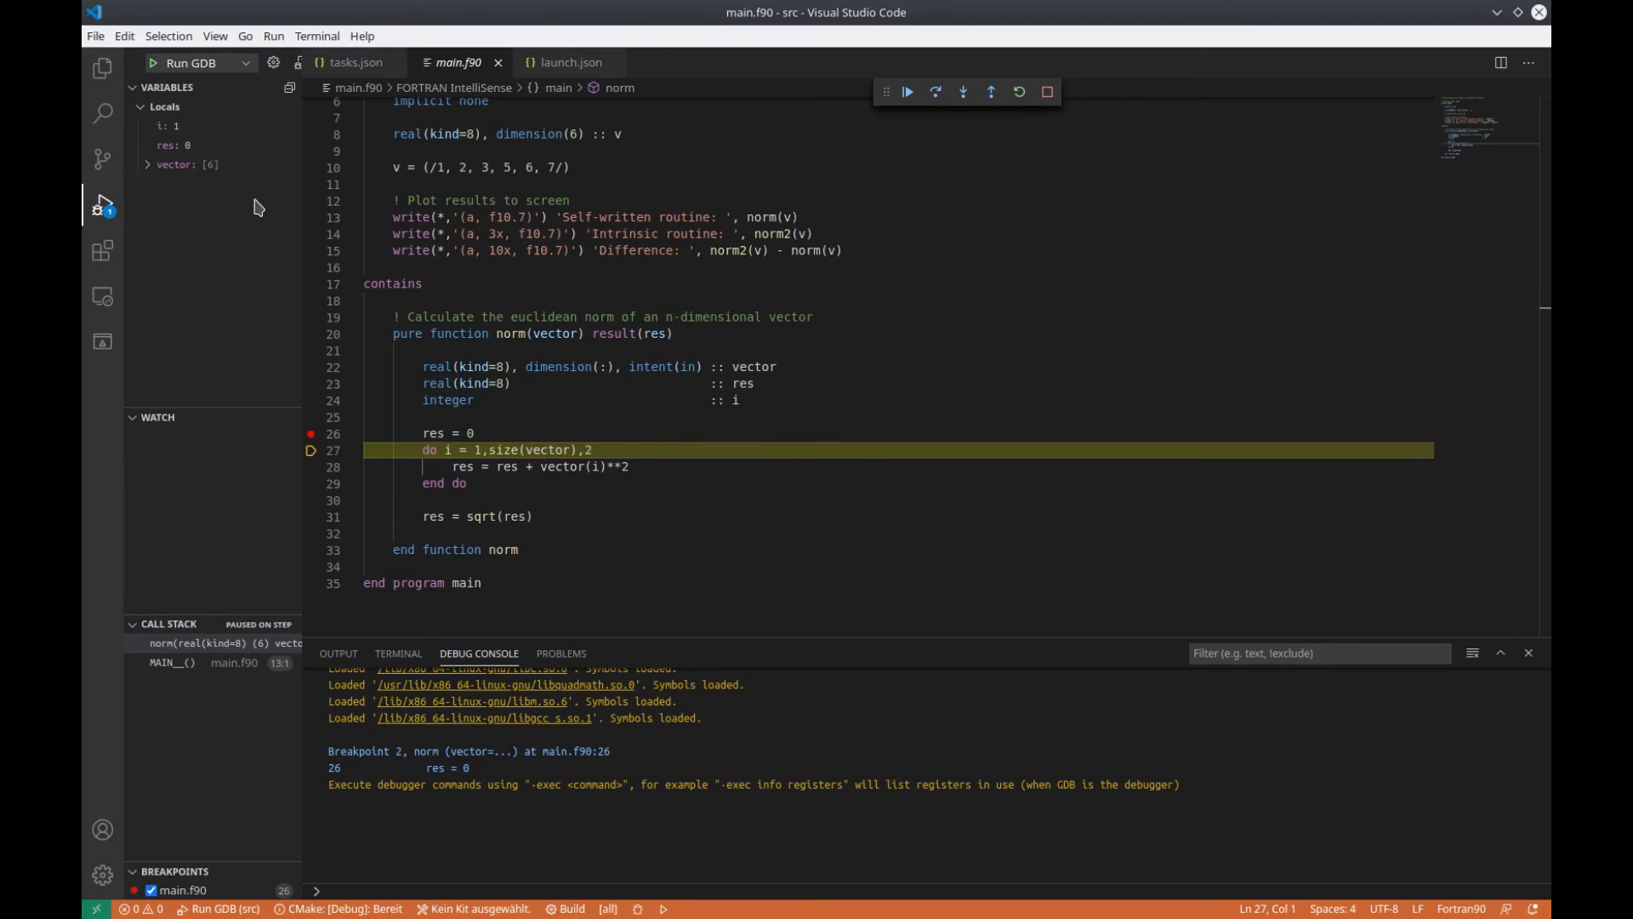
mouse_move(195, 188)
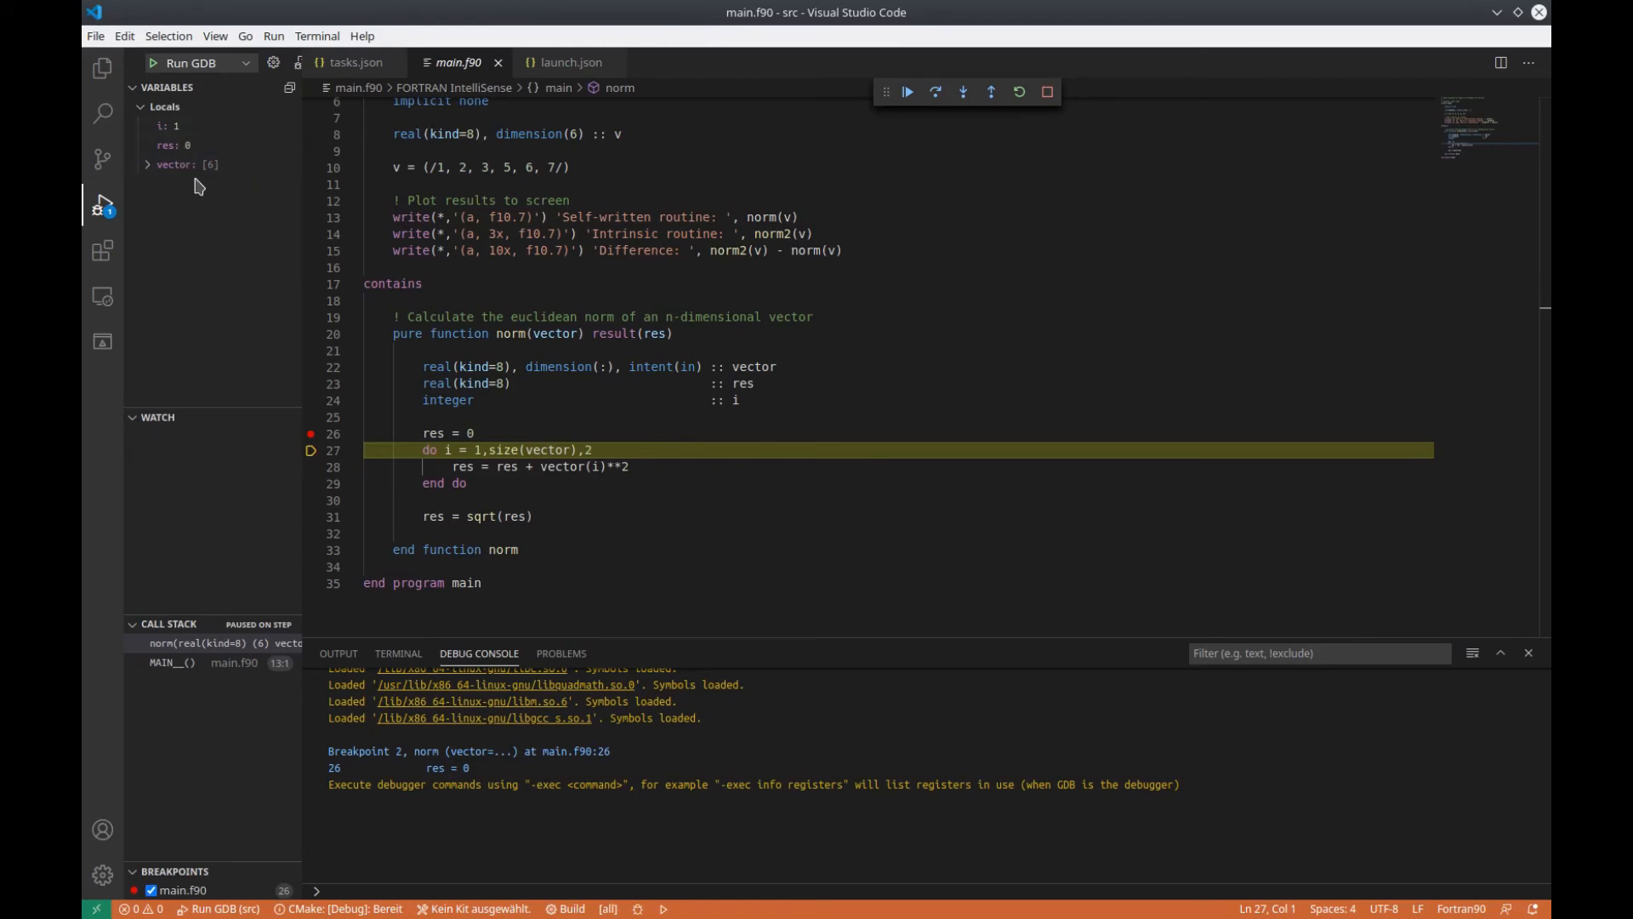
mouse_move(164, 102)
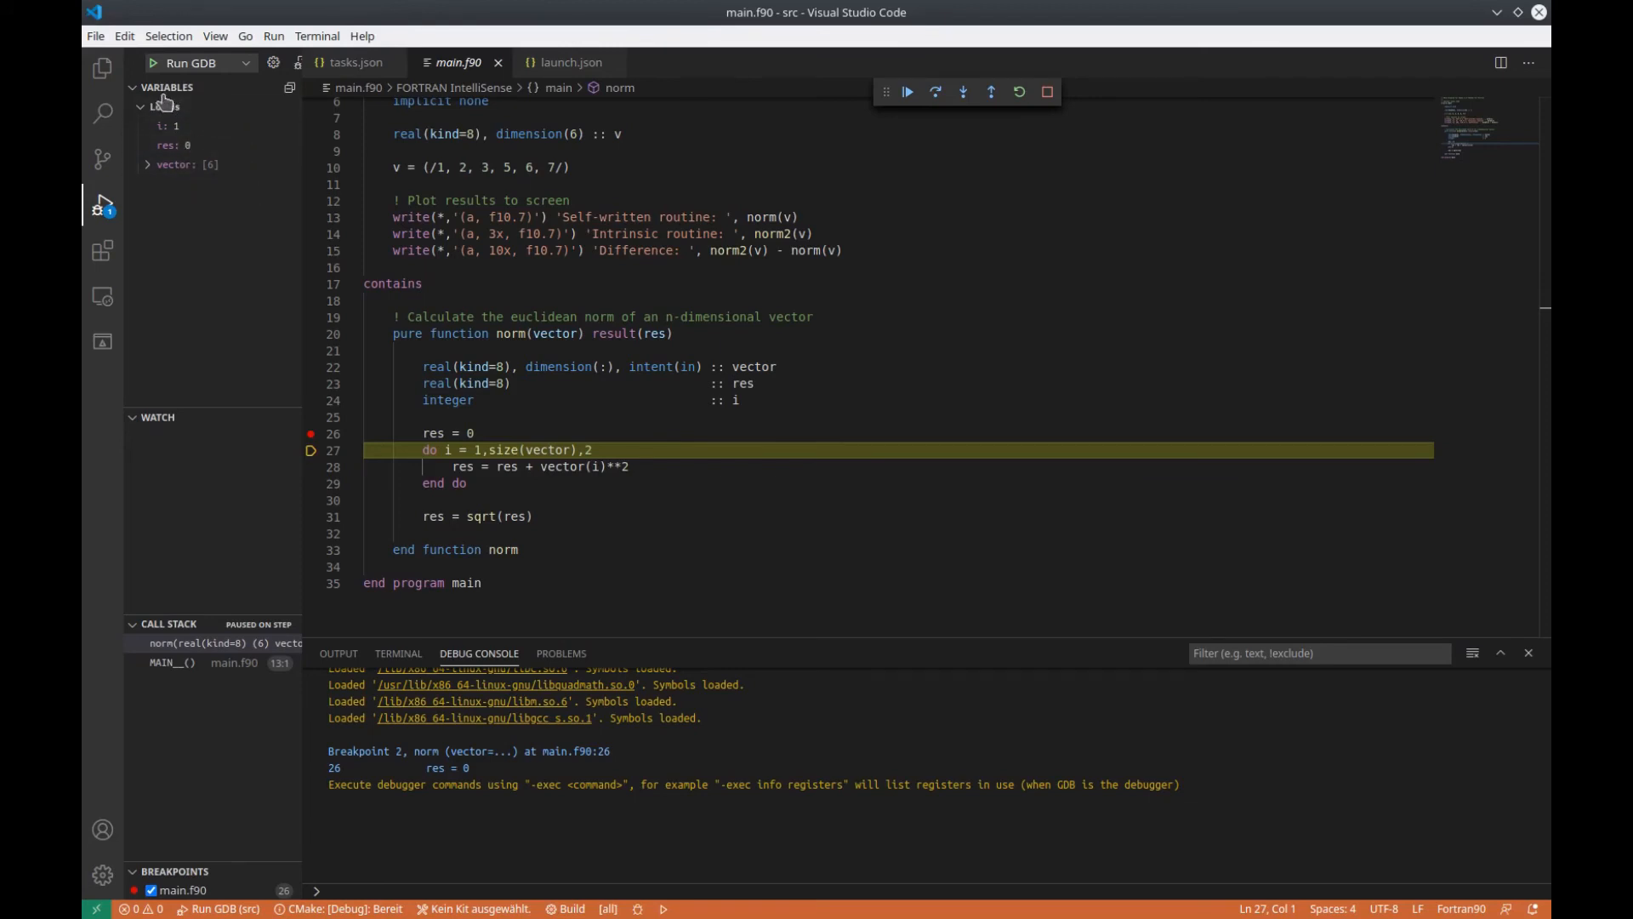
mouse_move(182, 164)
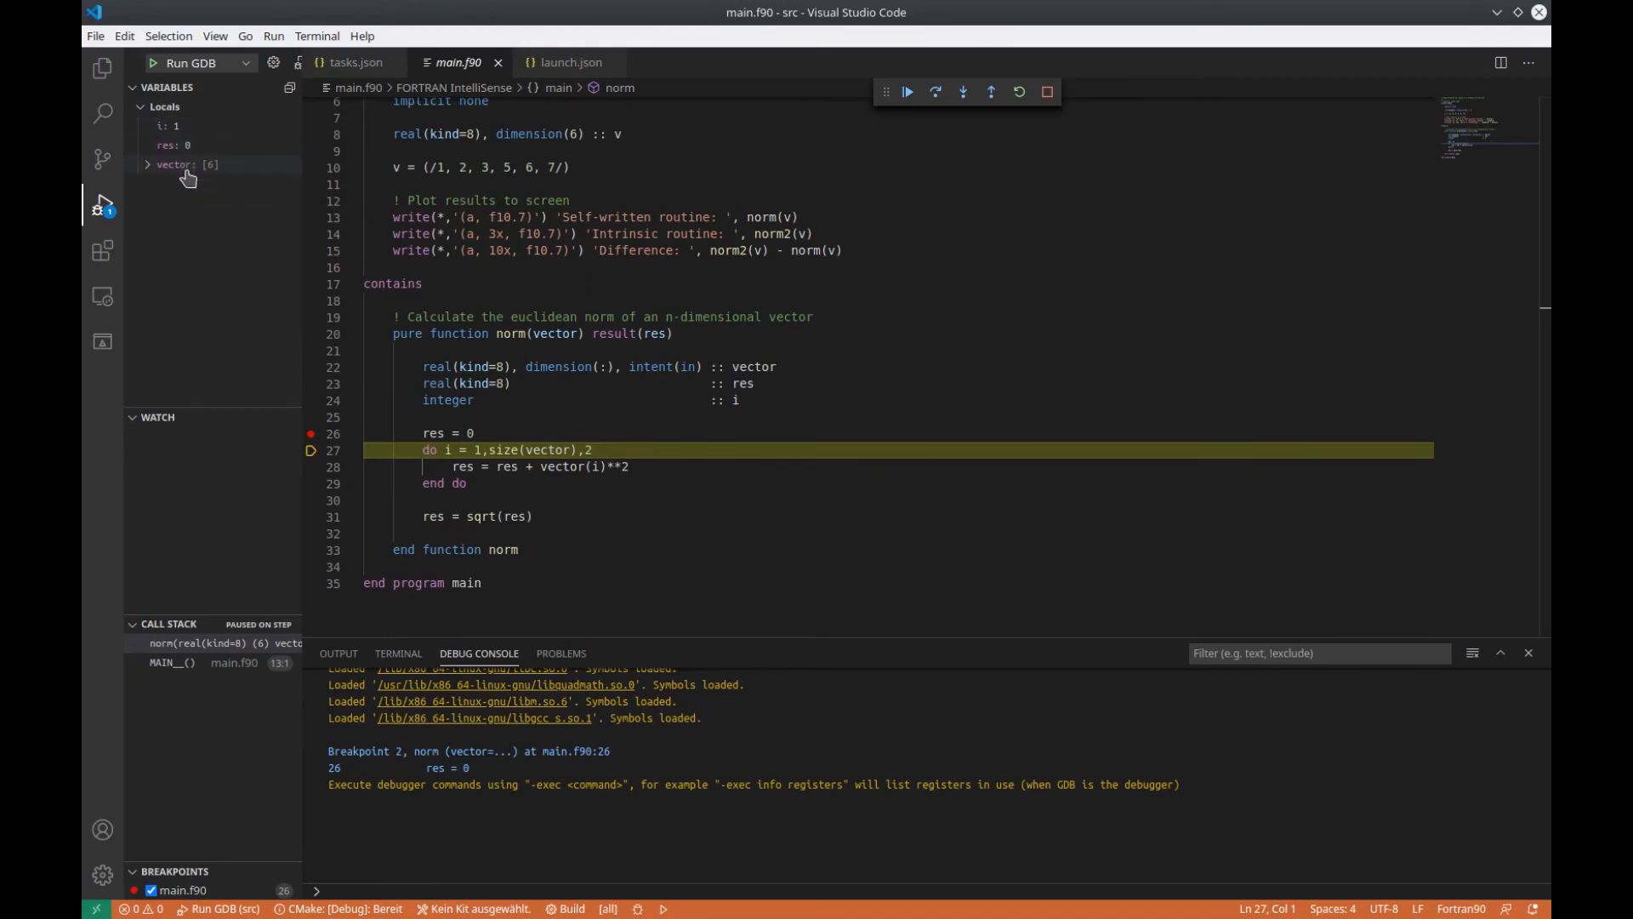
mouse_move(156, 167)
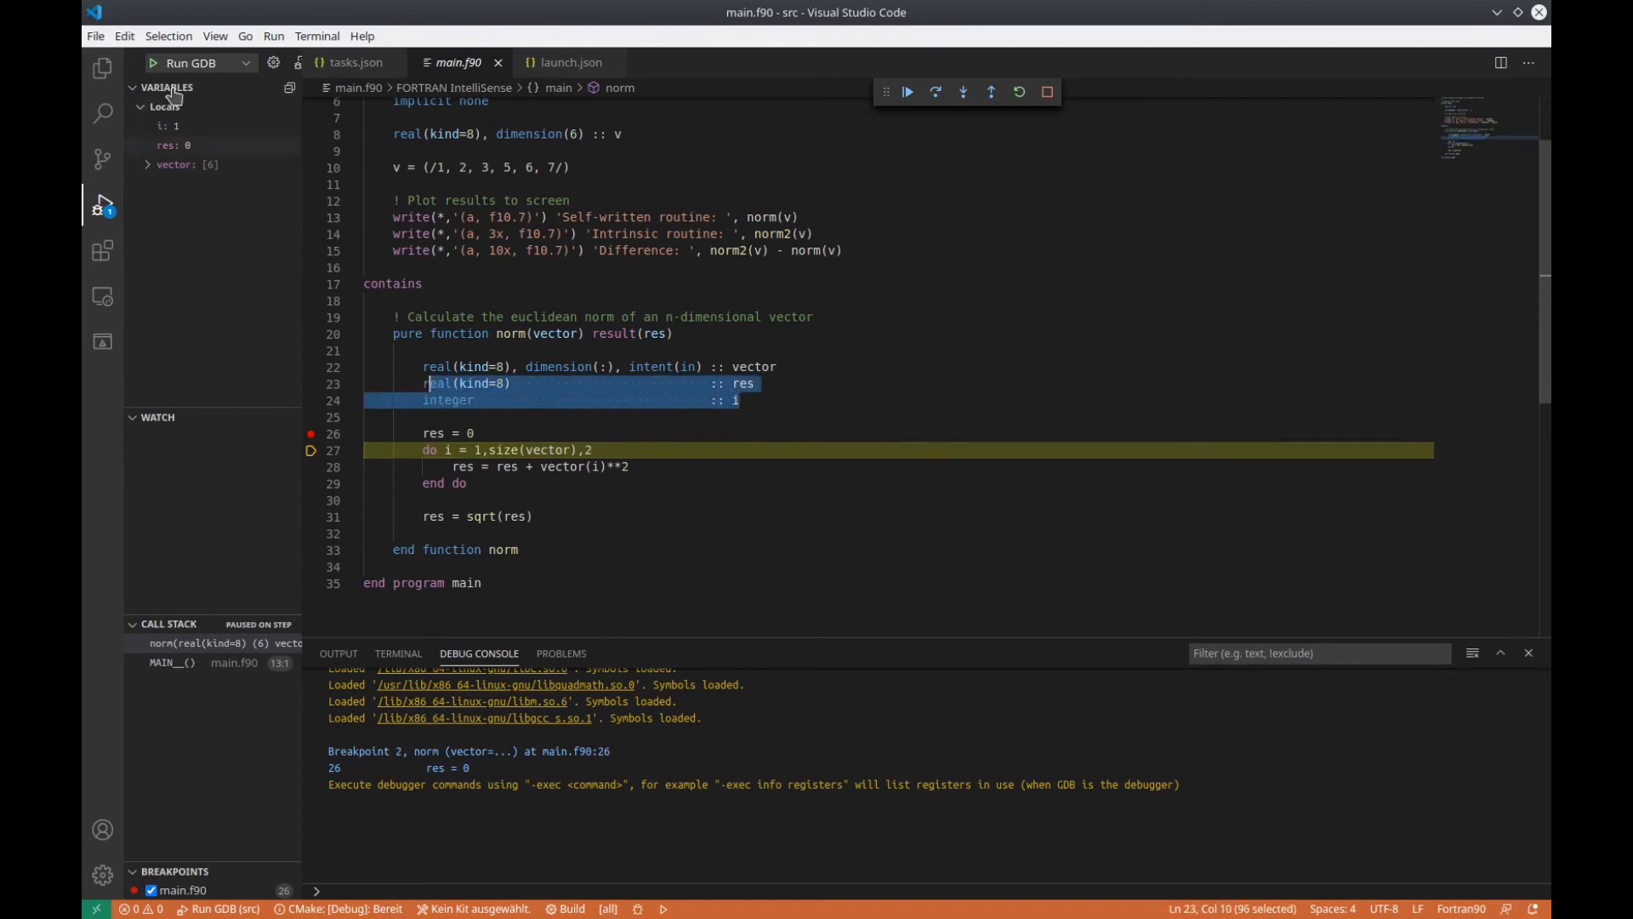
mouse_move(176, 157)
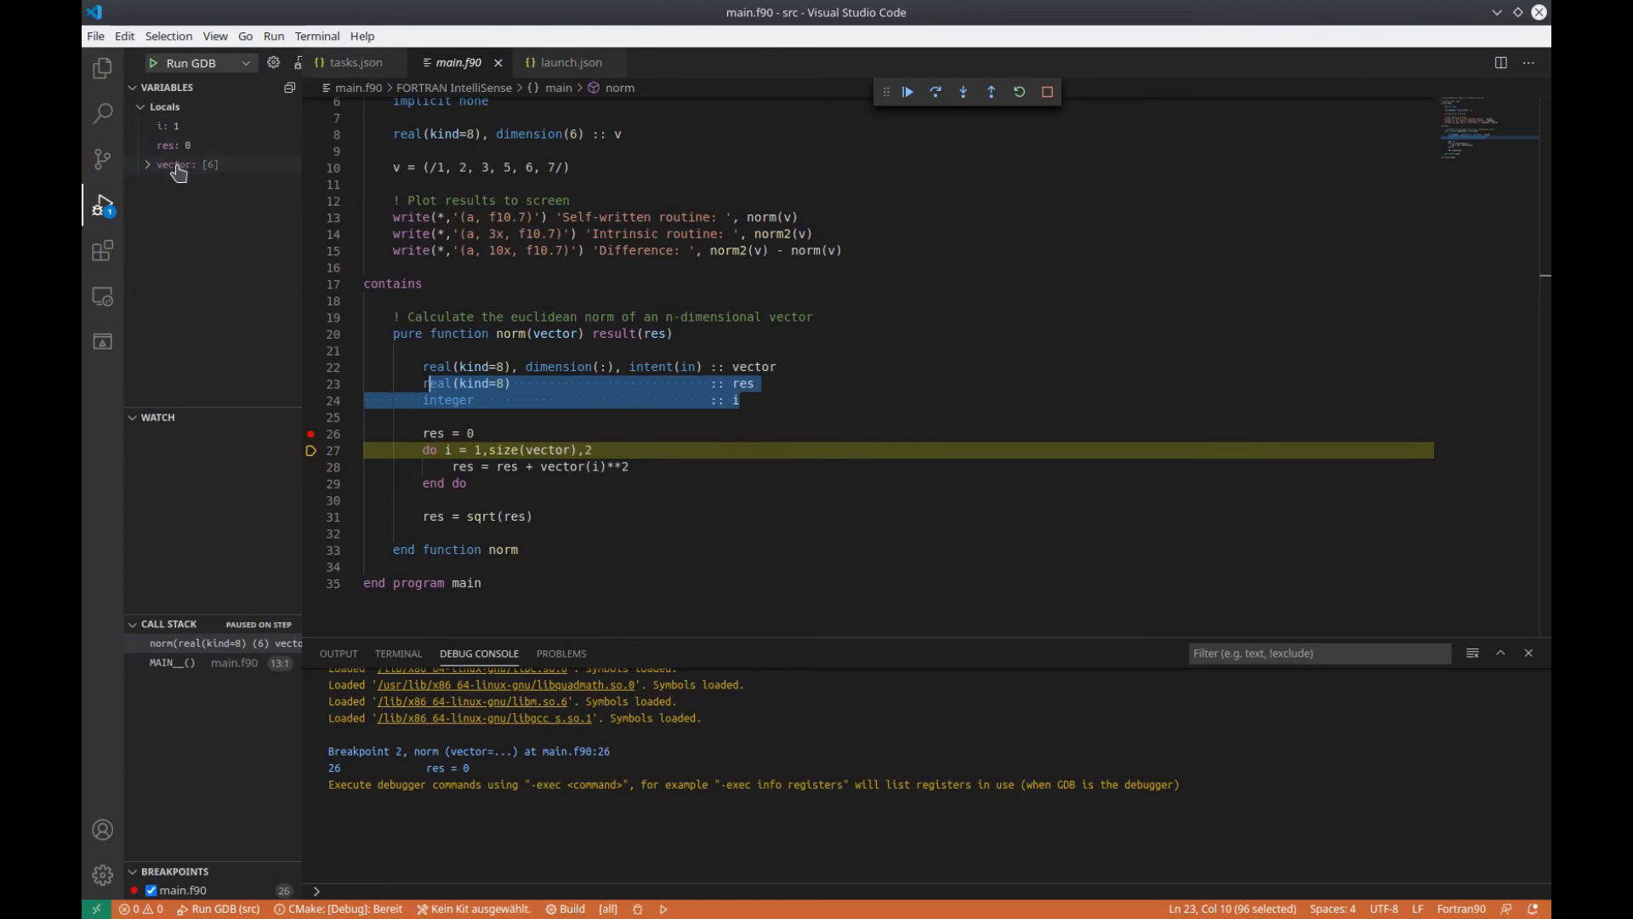
mouse_move(176, 173)
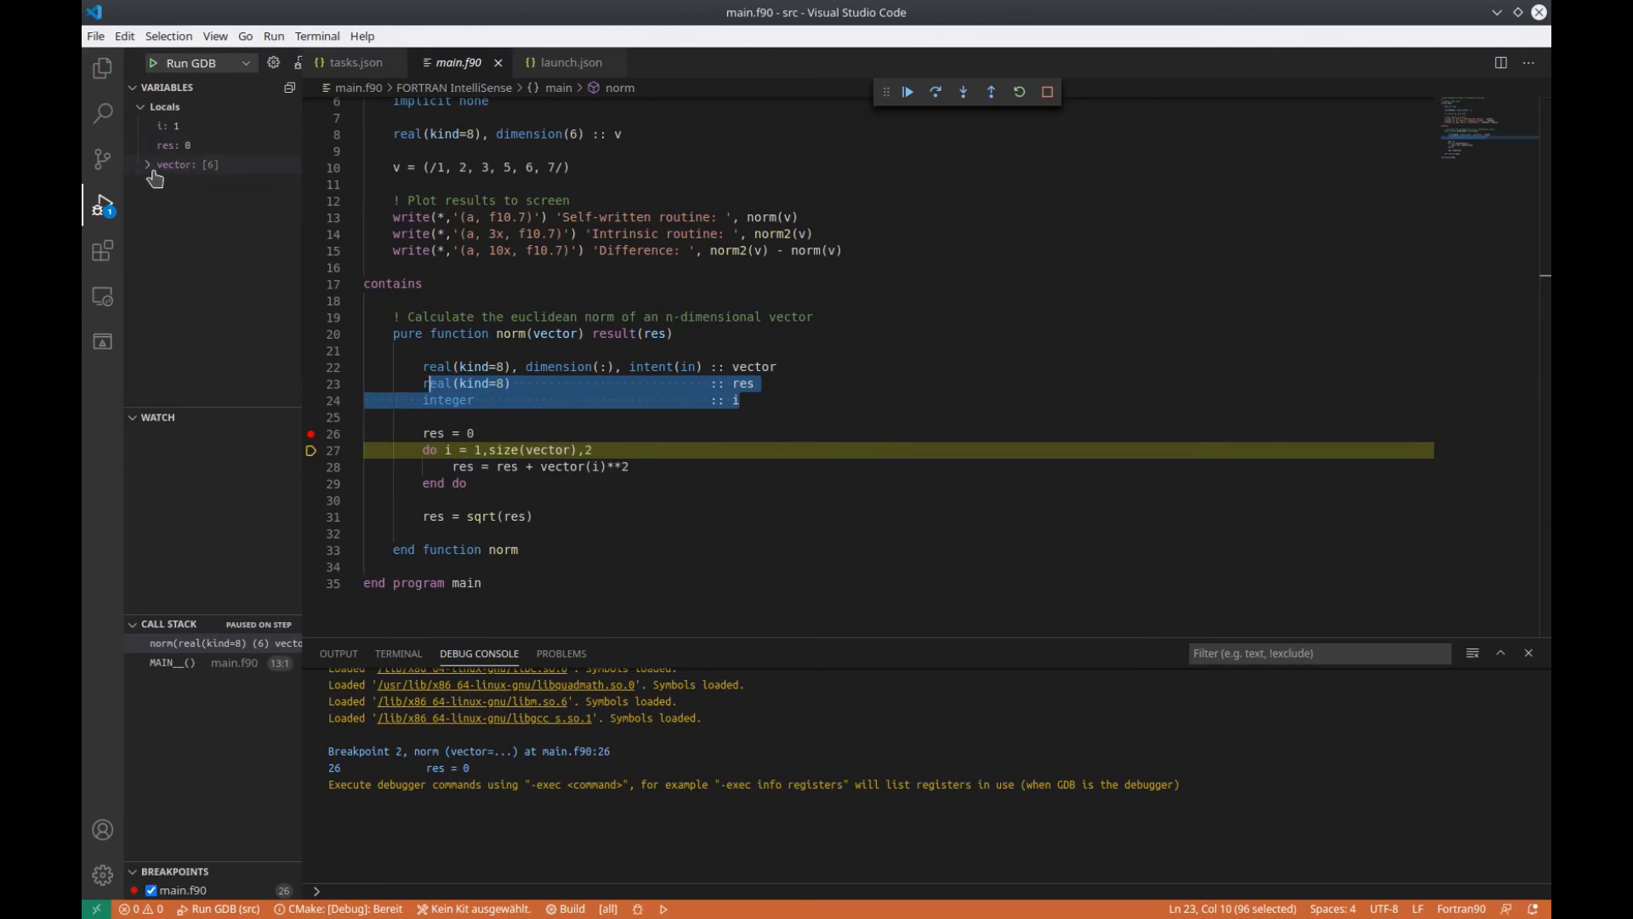
left_click(147, 164)
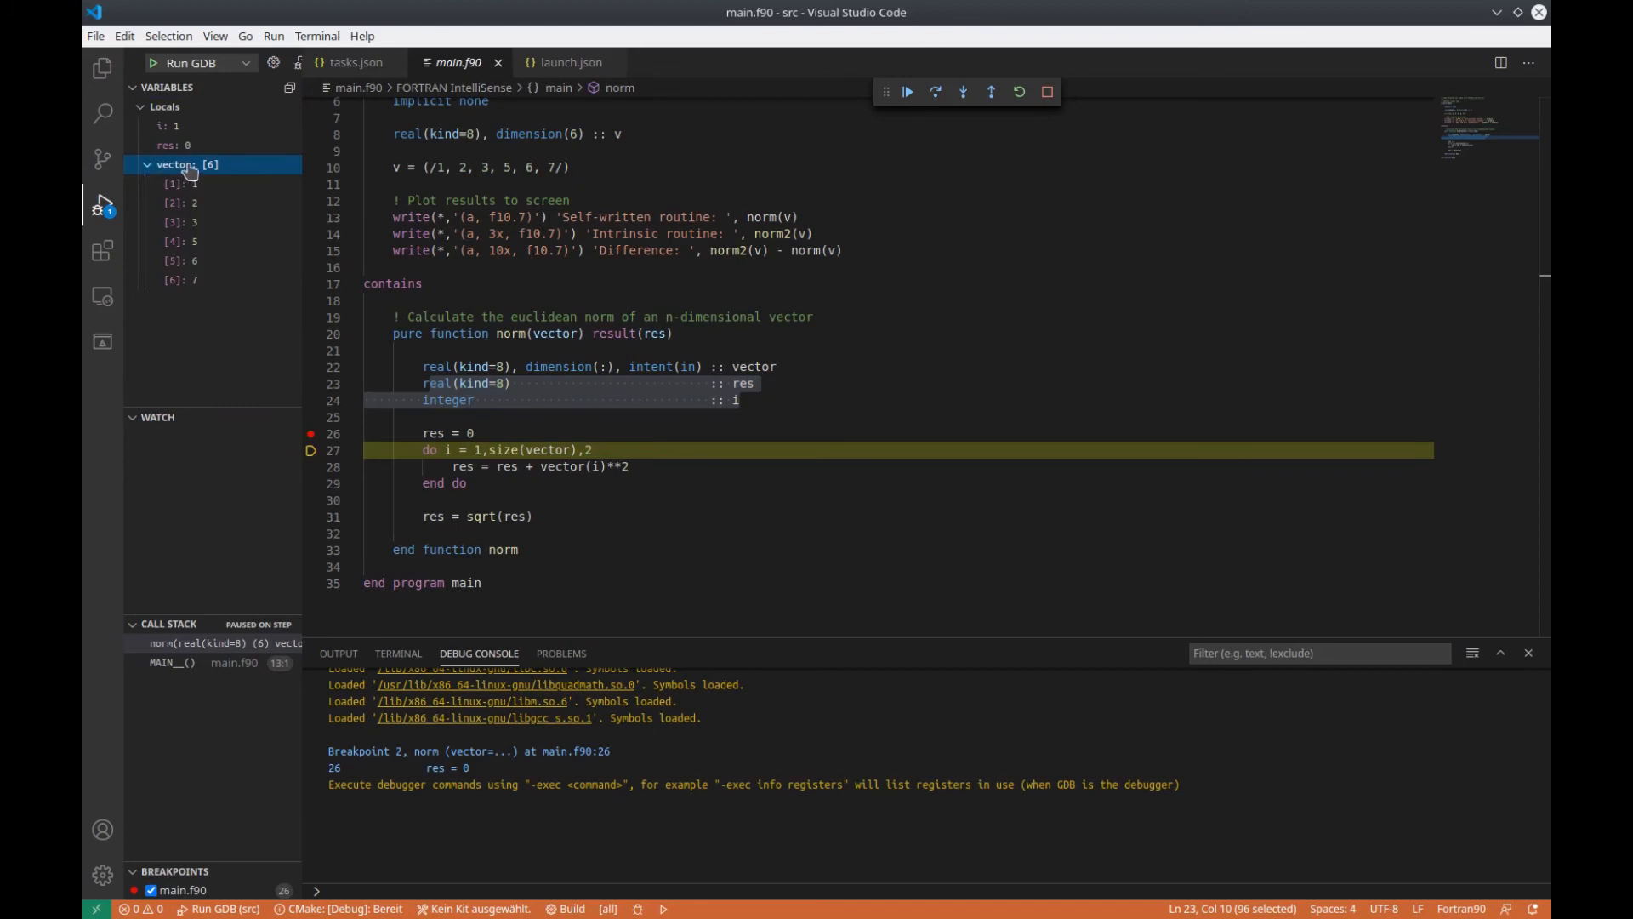
mouse_move(187, 367)
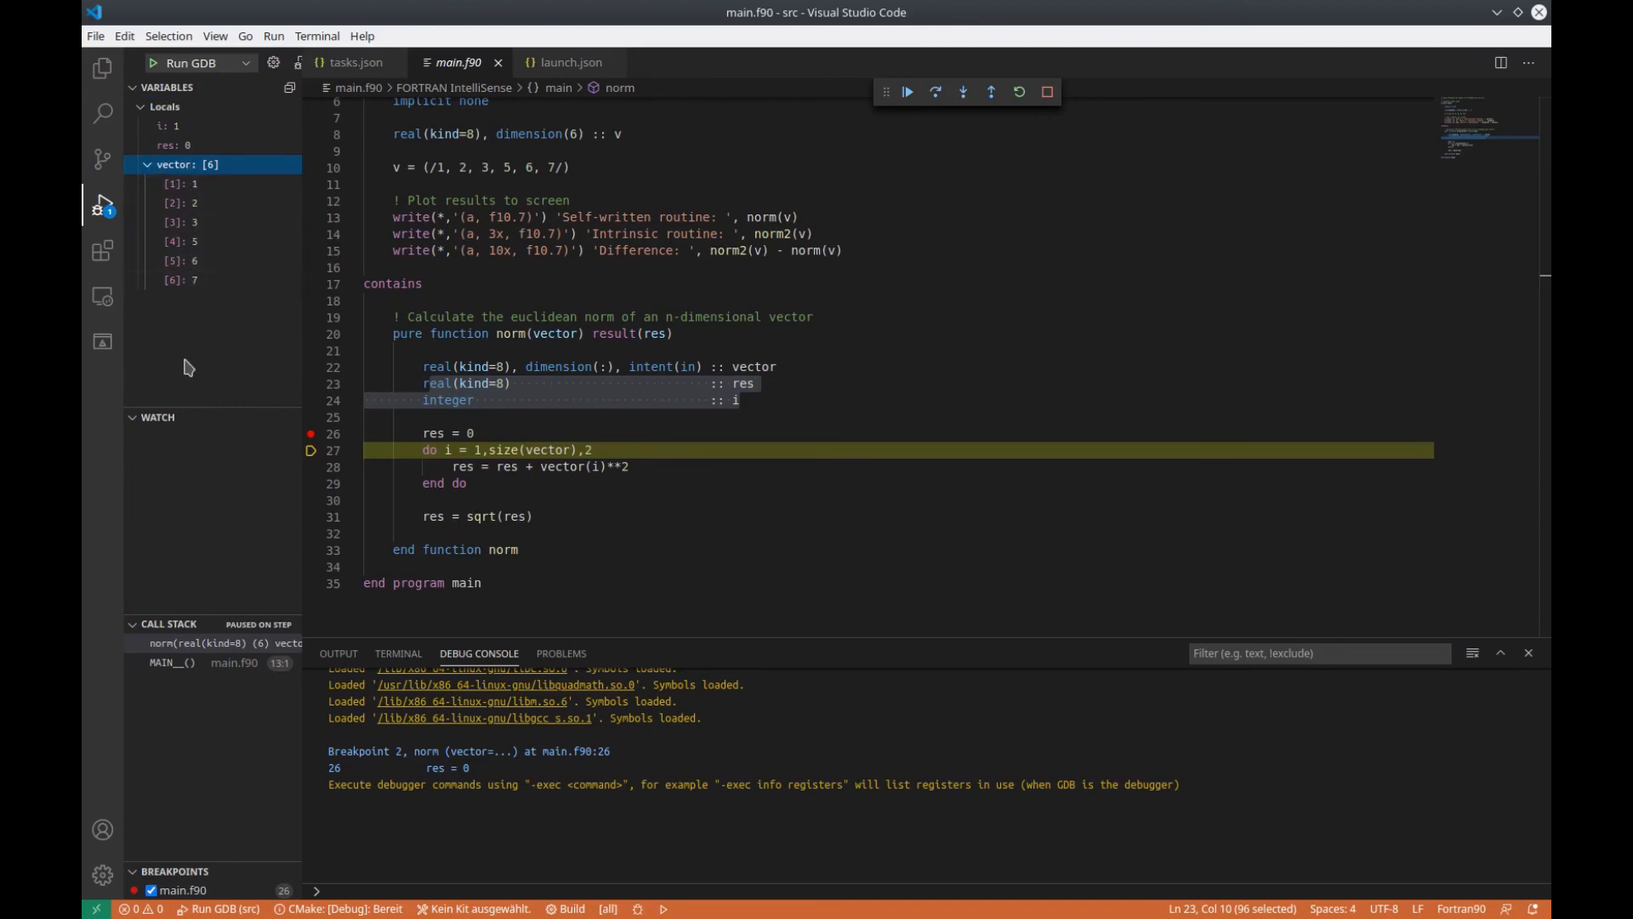
mouse_move(240, 418)
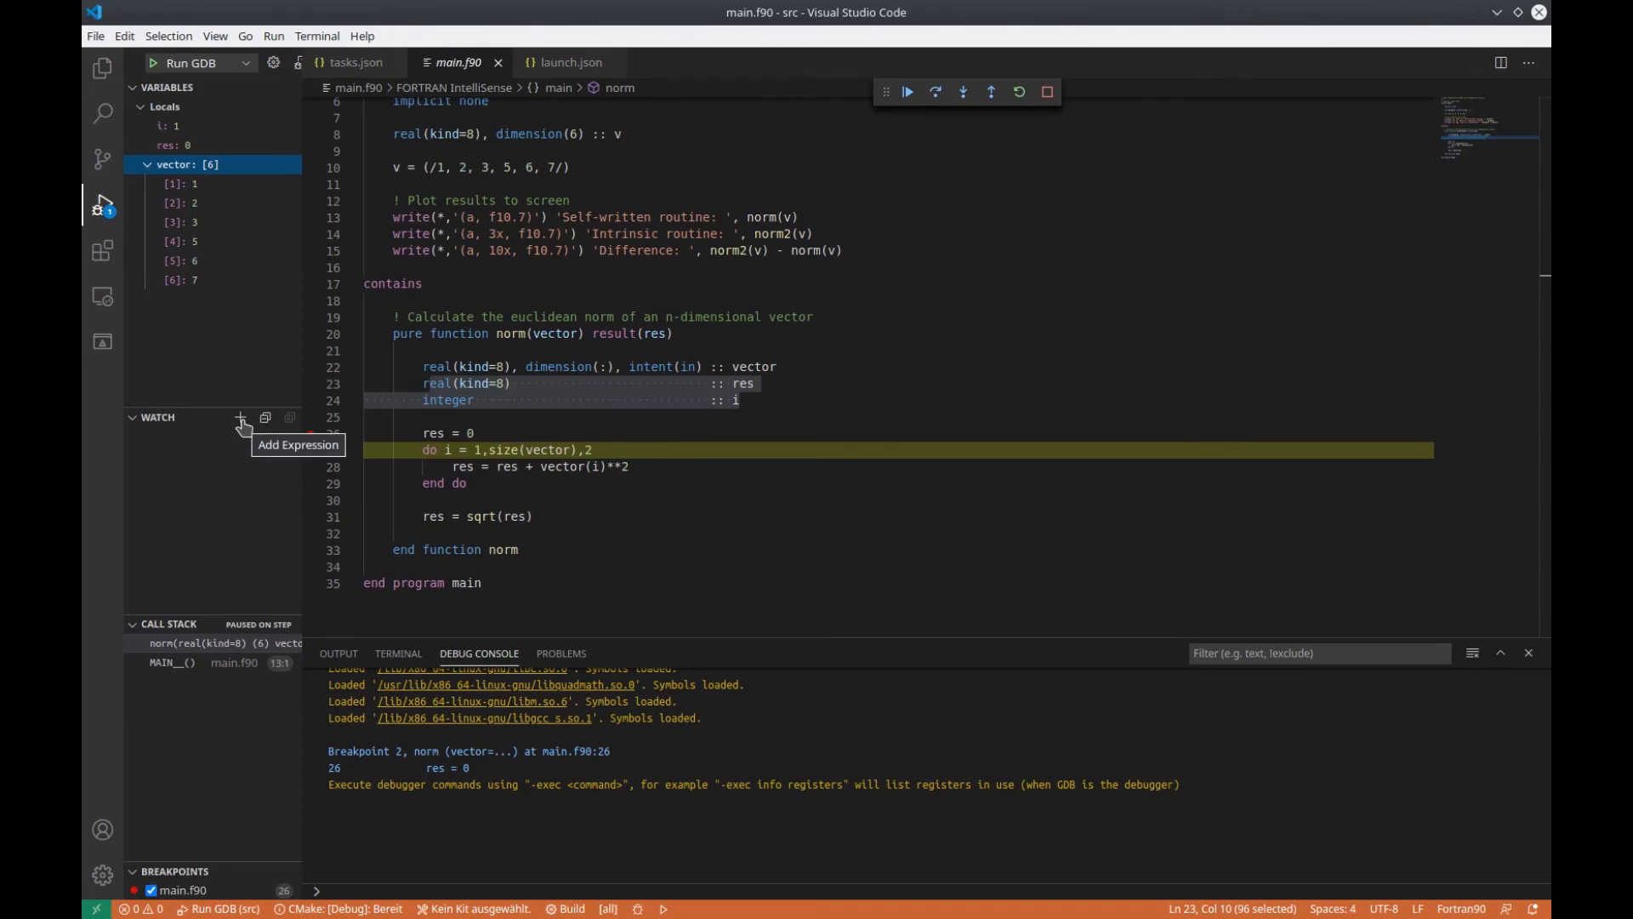
Add a watch expression on i, which shows 1
left_click(240, 418)
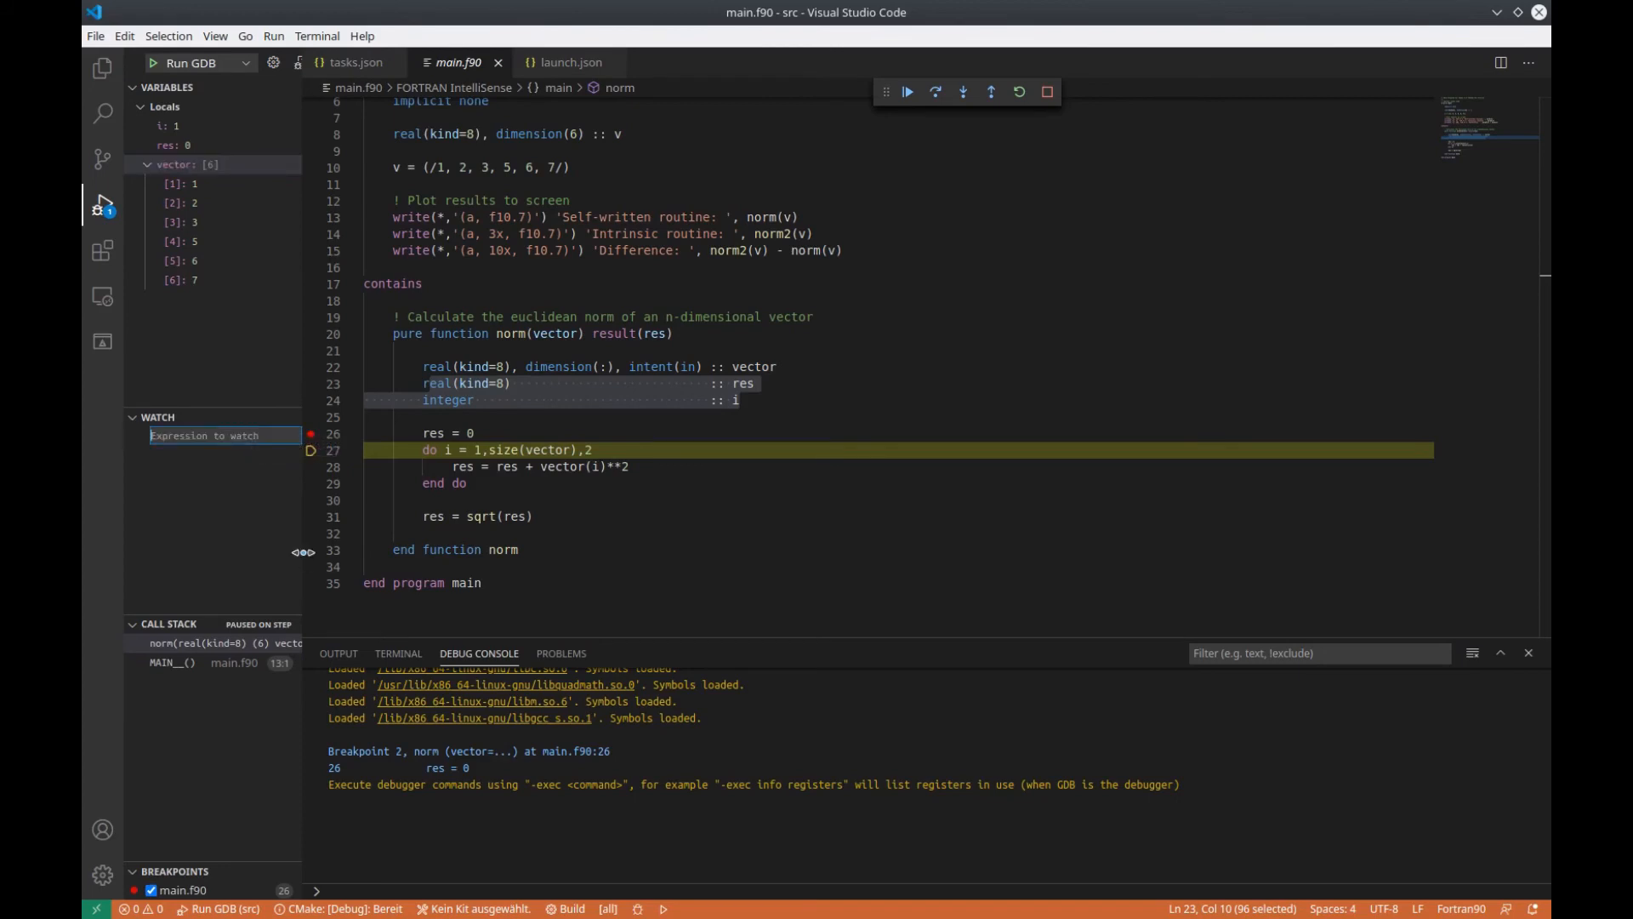
type("i")
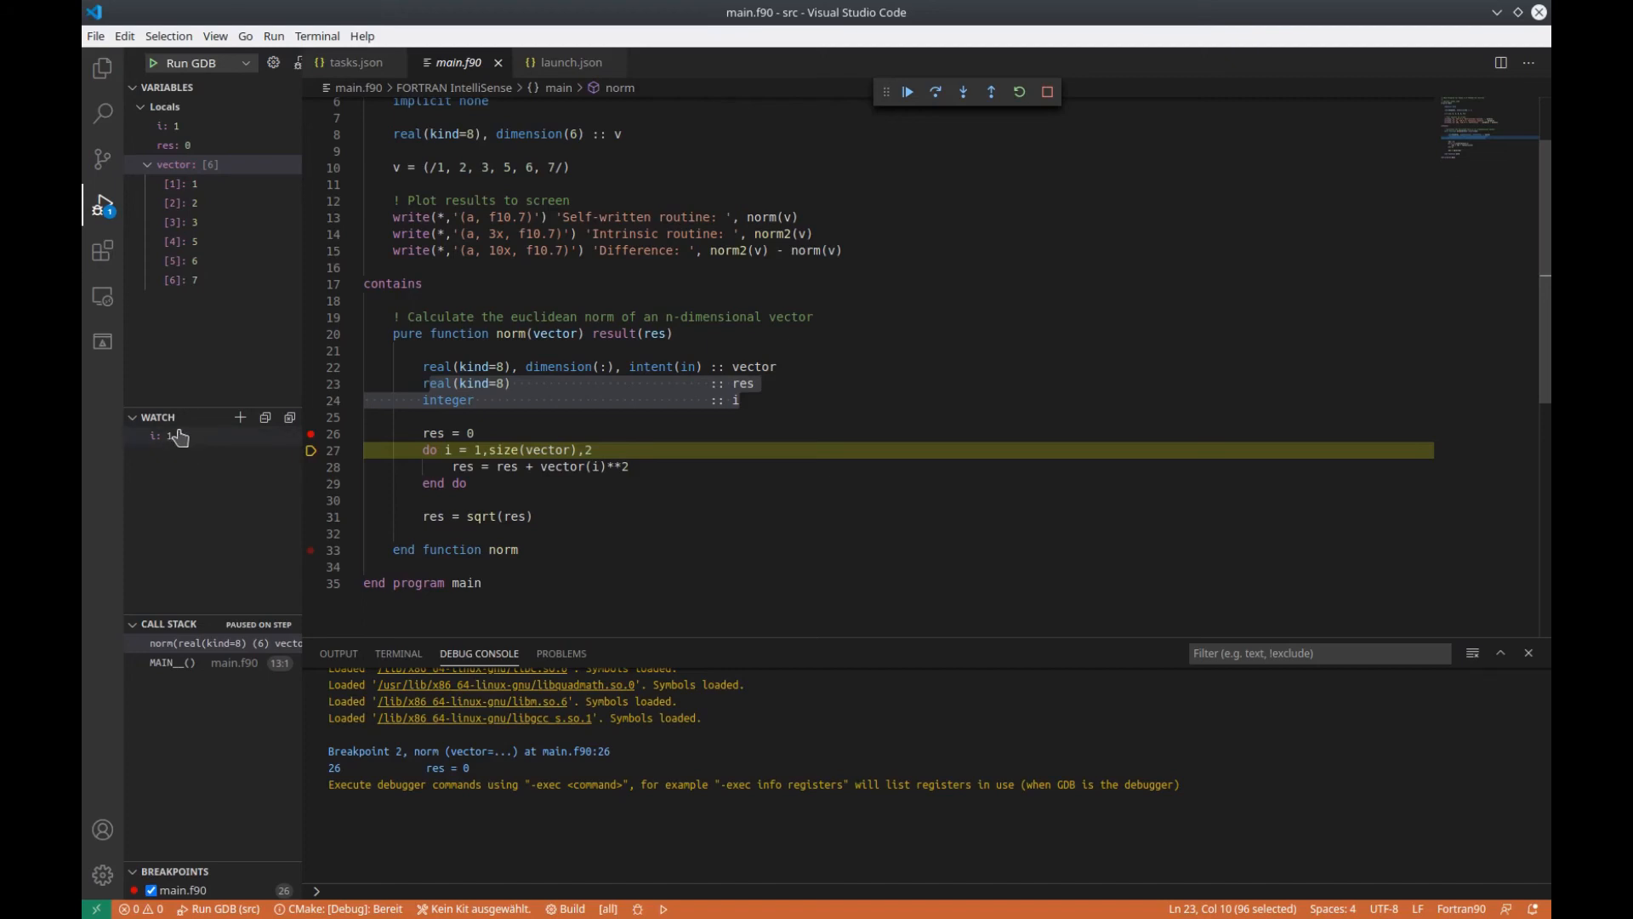
mouse_move(180, 438)
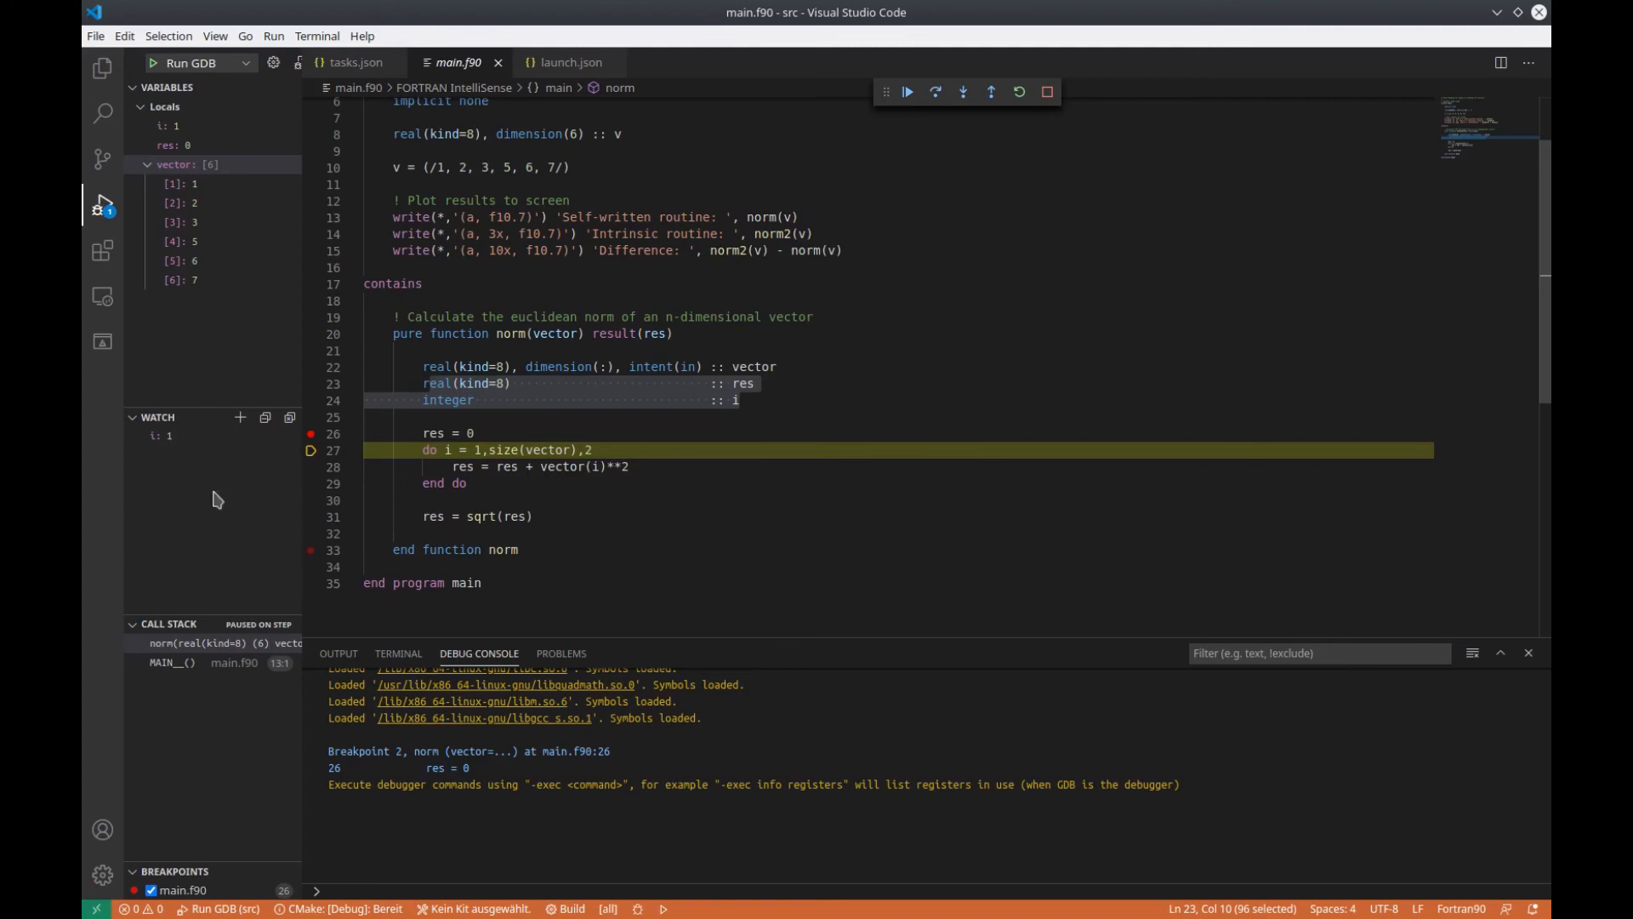
mouse_move(201, 591)
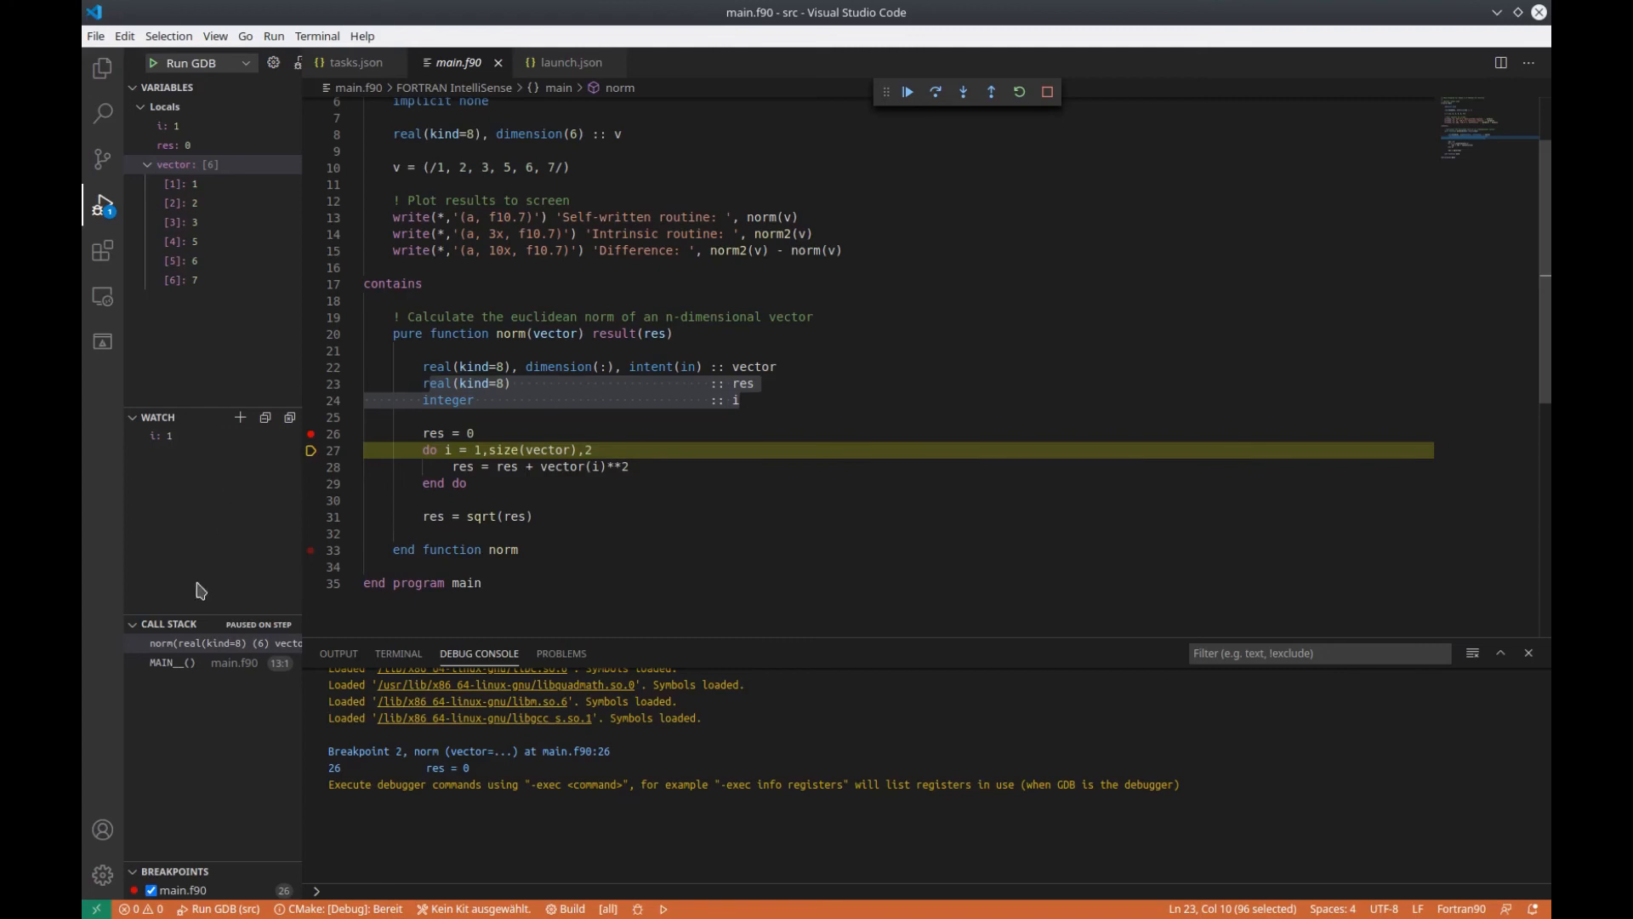
mouse_move(193, 695)
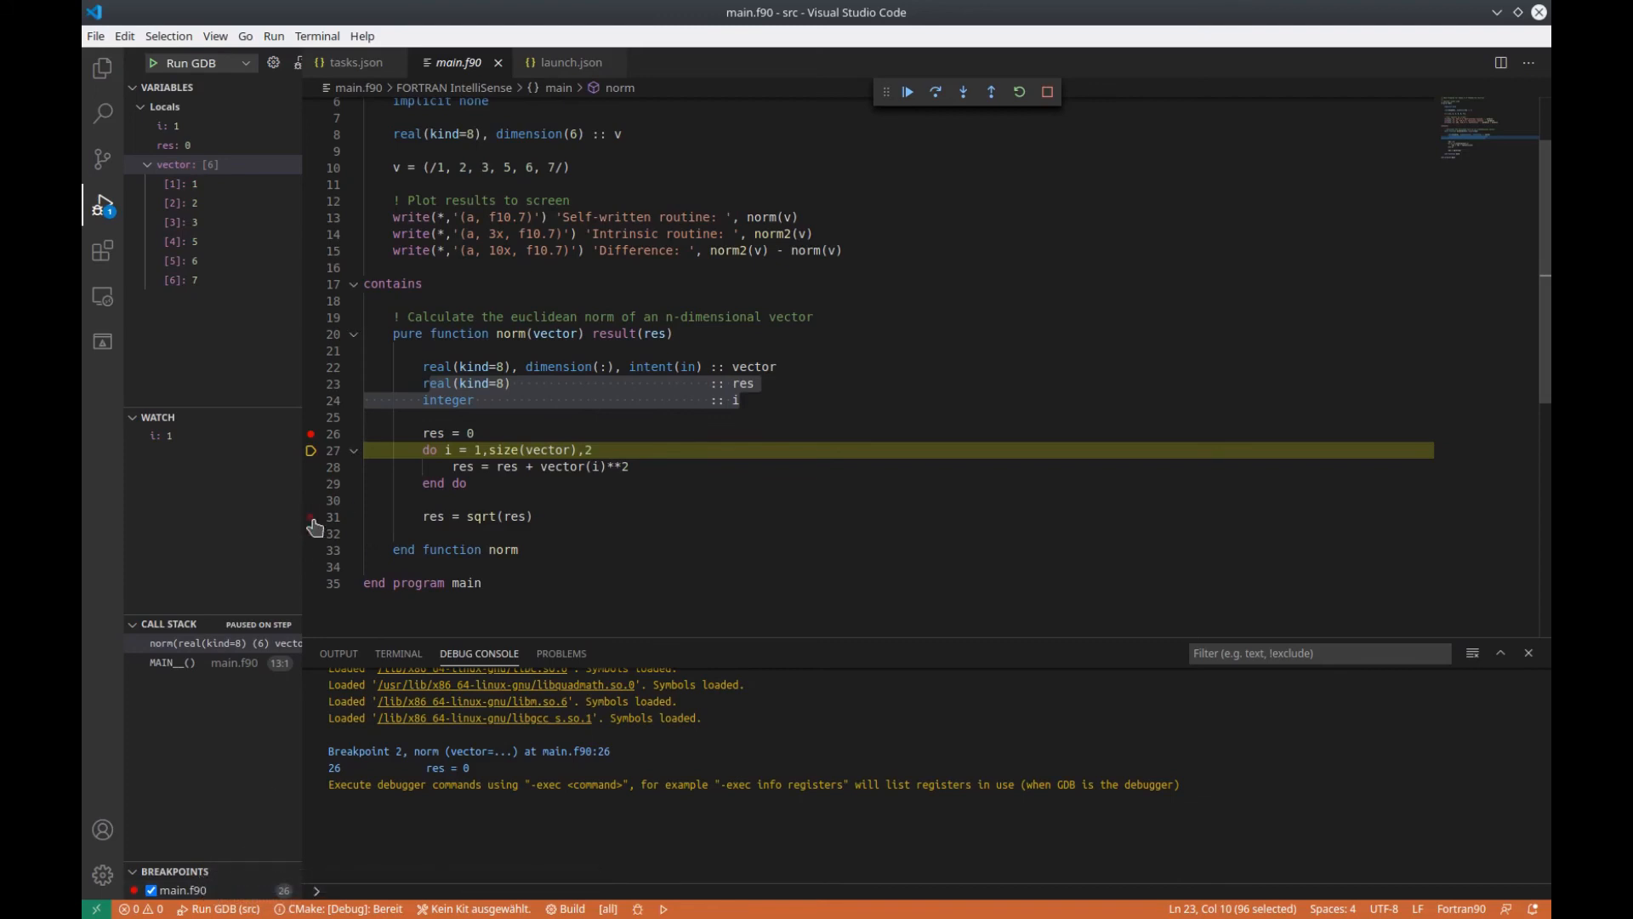
Set a second breakpoint on line 31, res = sqrt(res)
left_click(312, 516)
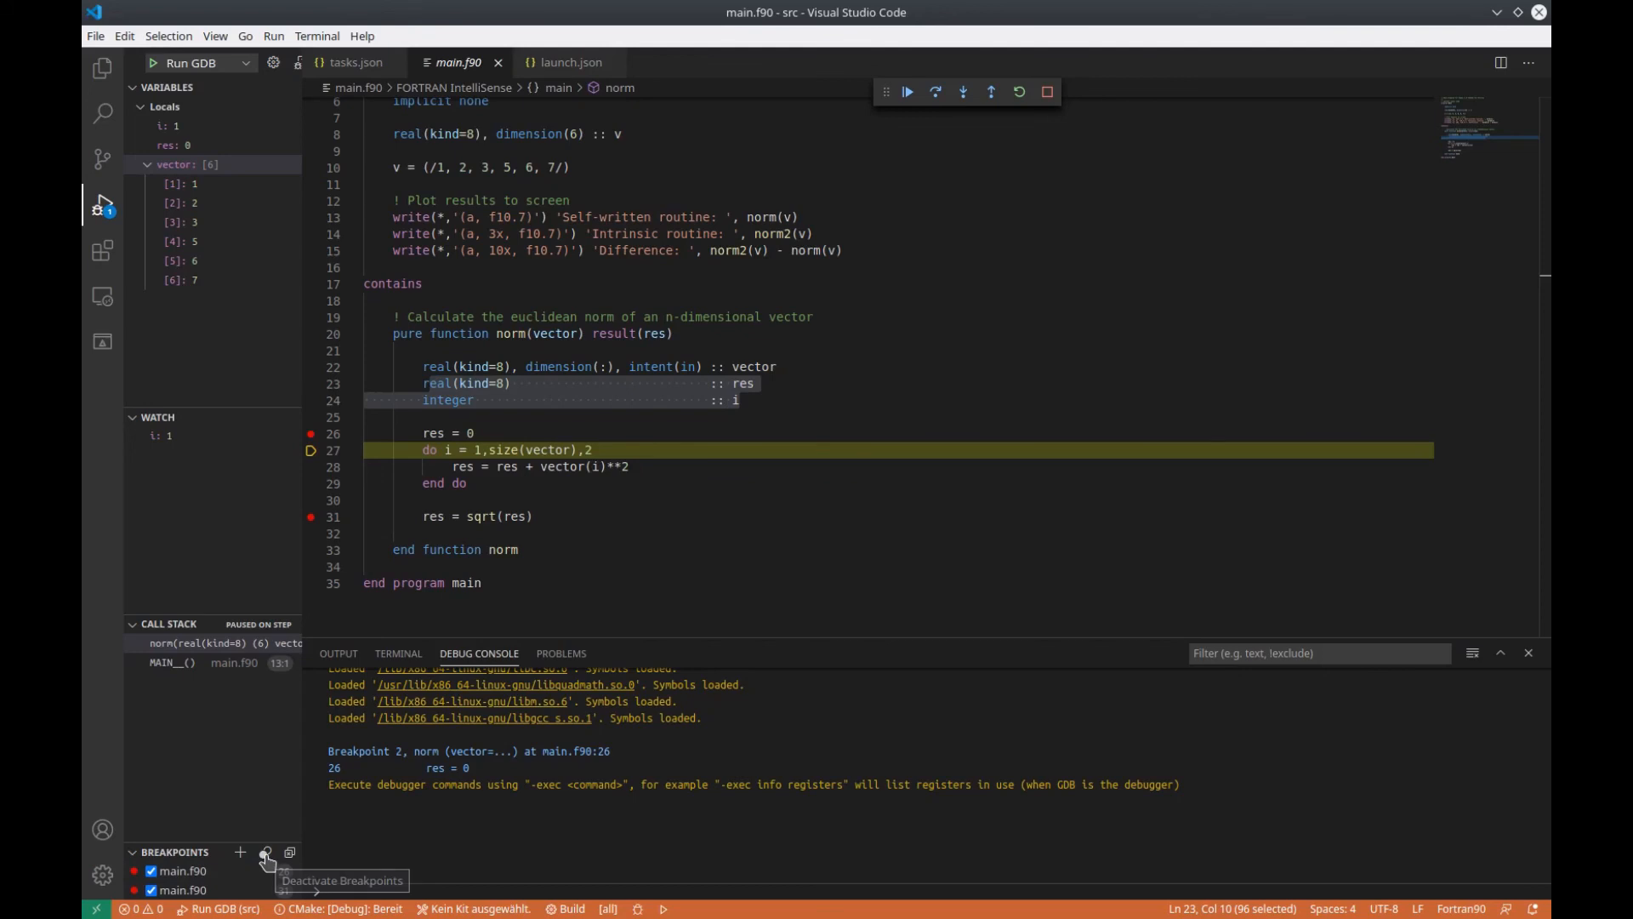
mouse_move(240, 852)
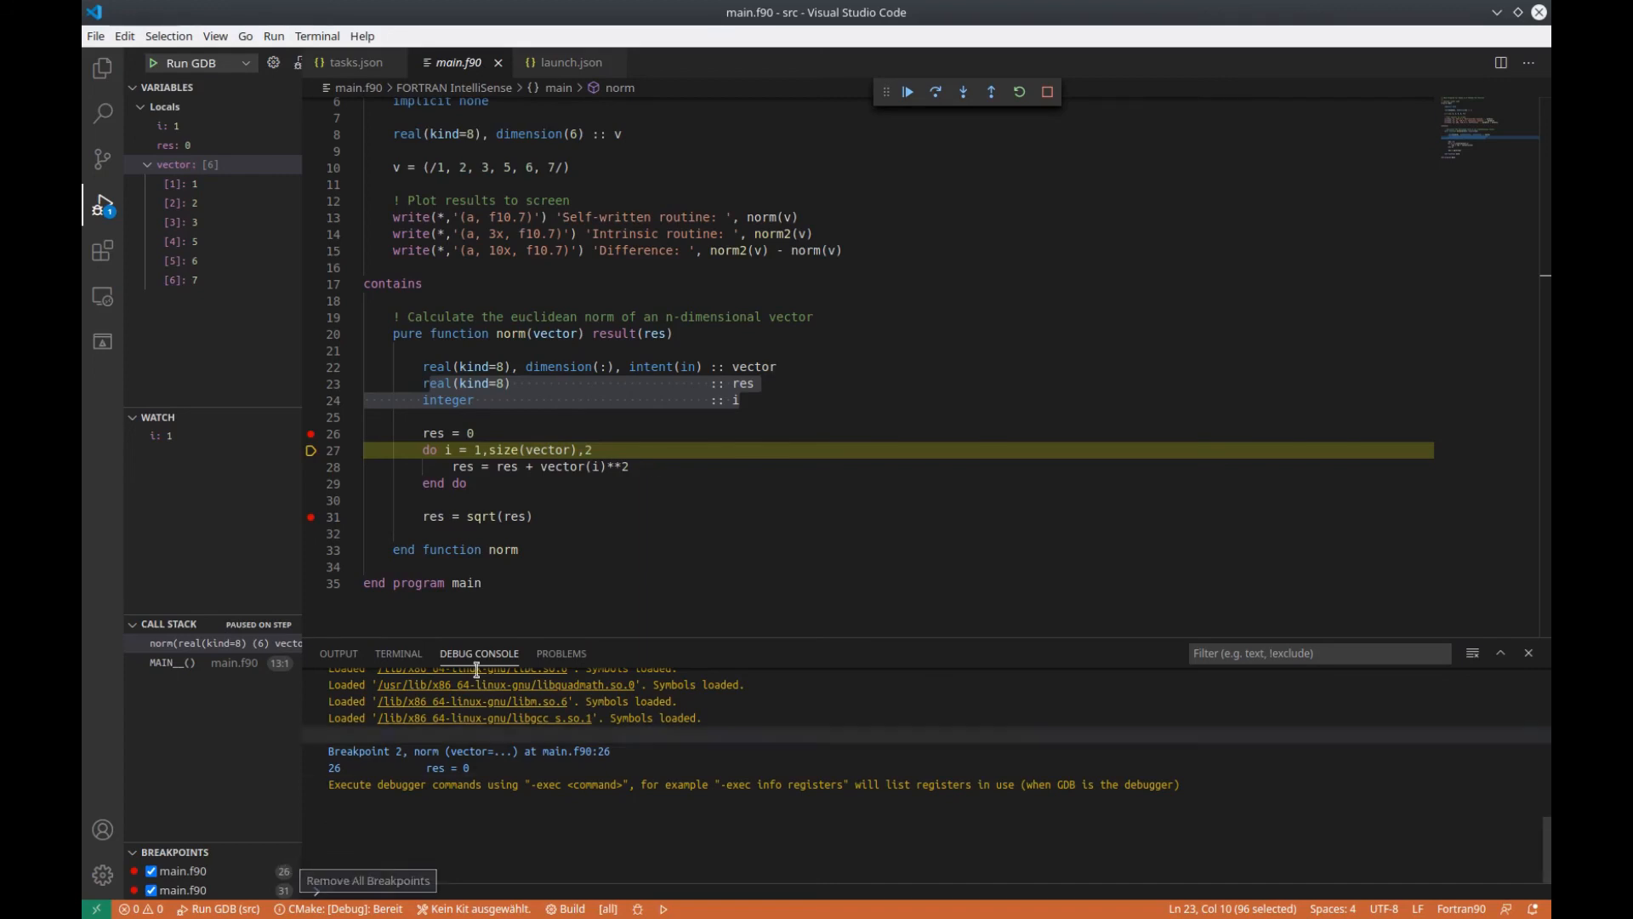
mouse_move(961, 178)
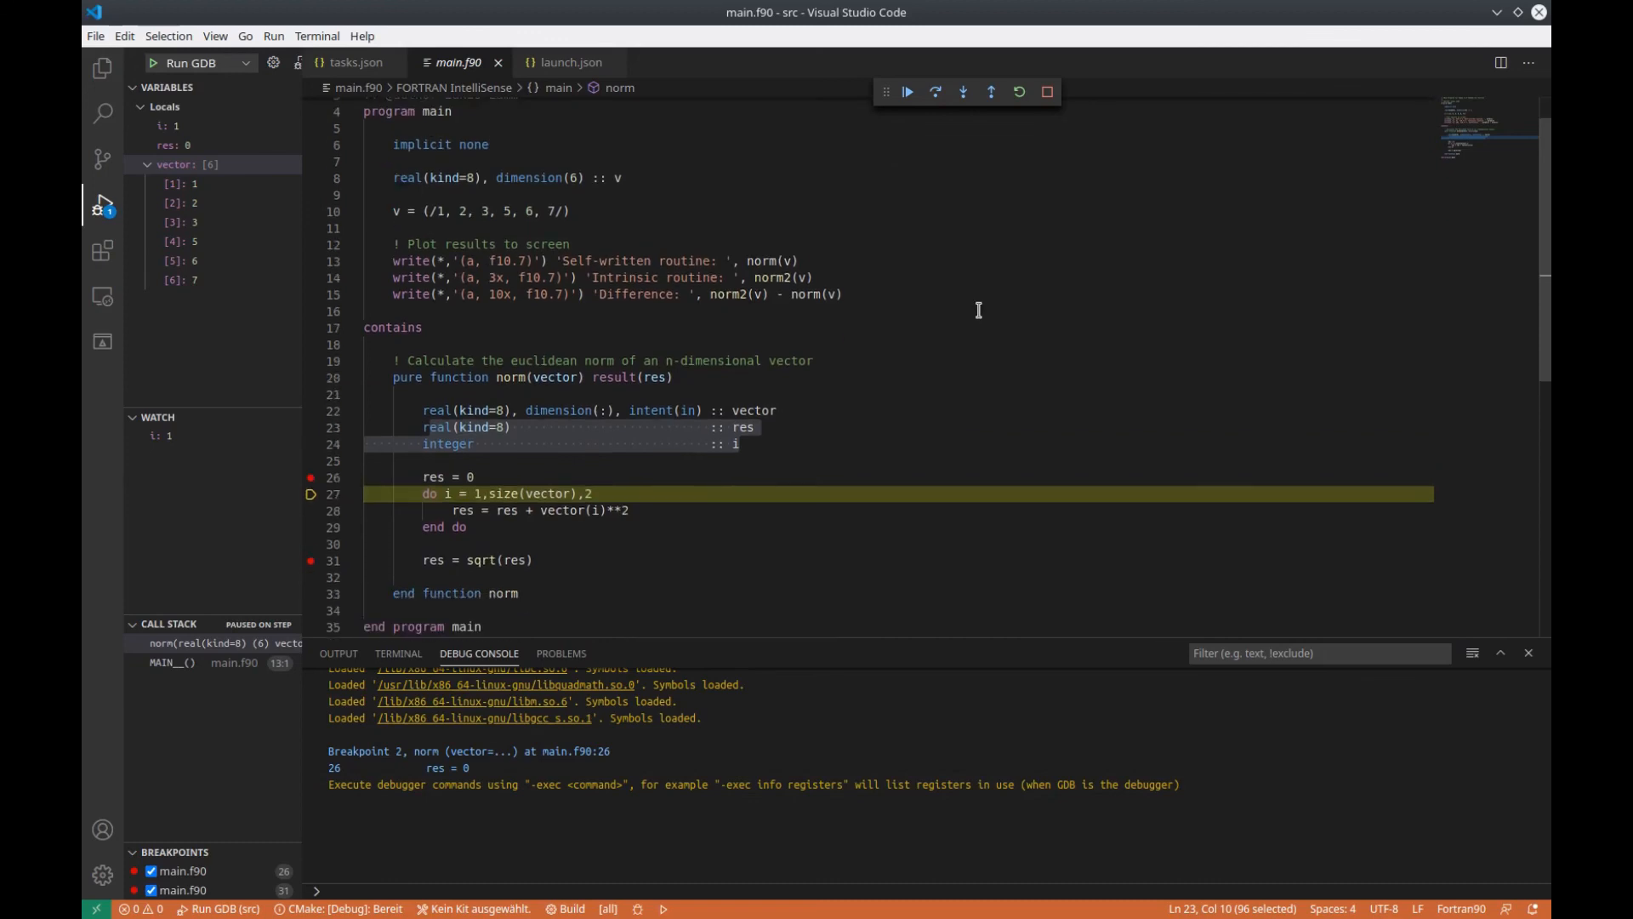
mouse_move(747, 413)
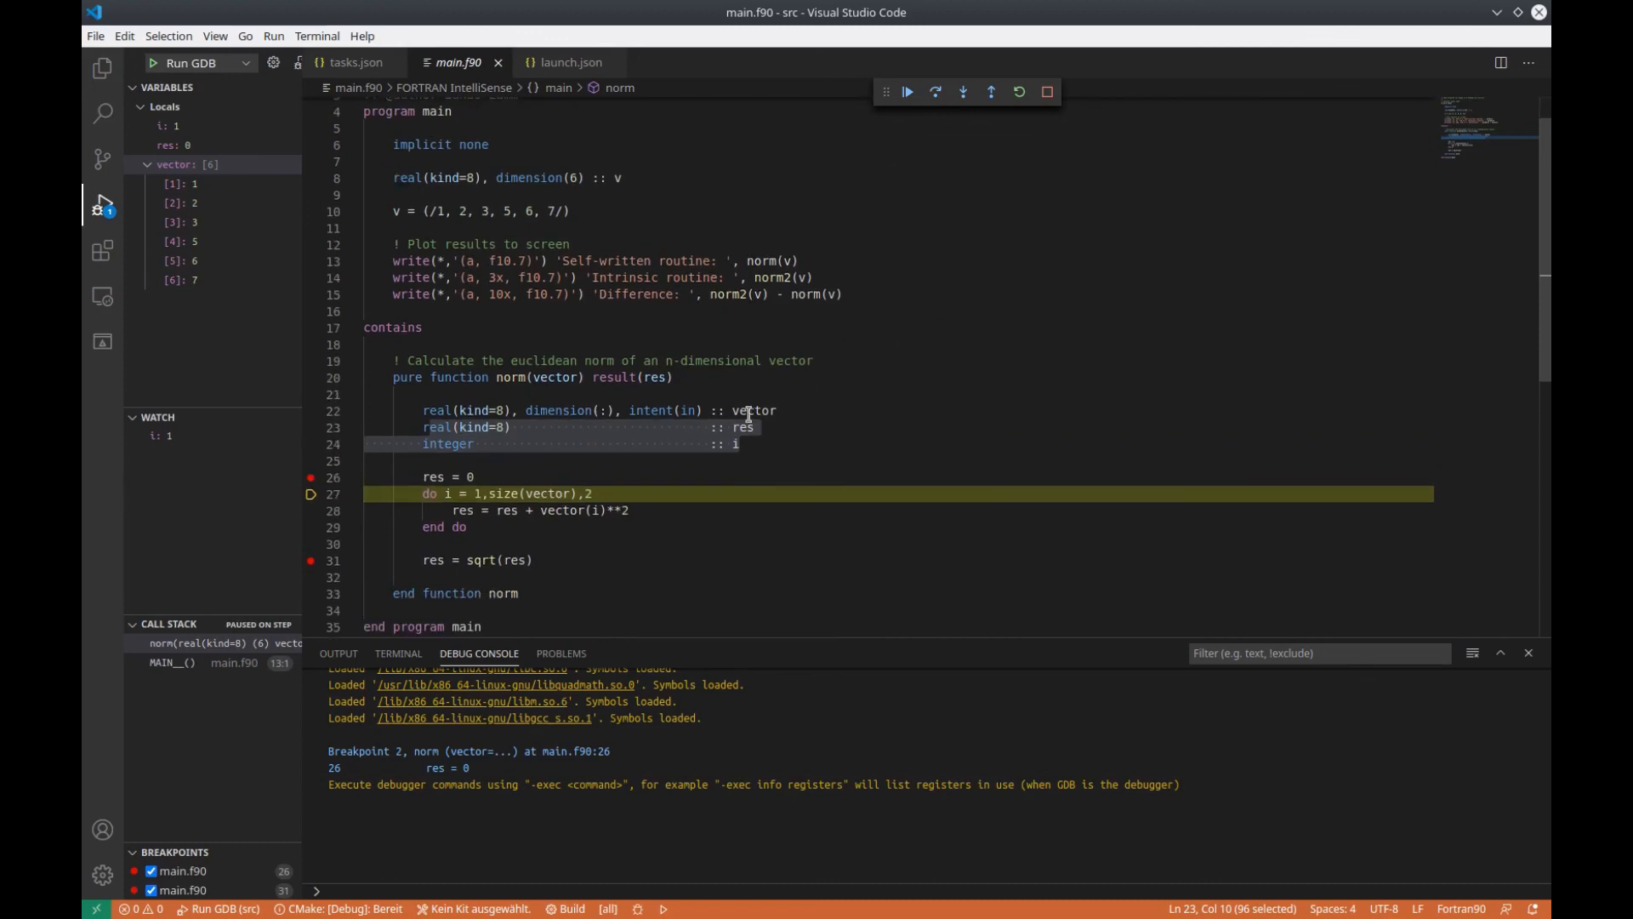
Step through the loop and see i jump from 1 to 3 with res at 1; put the caret after the step value
left_click(534, 492)
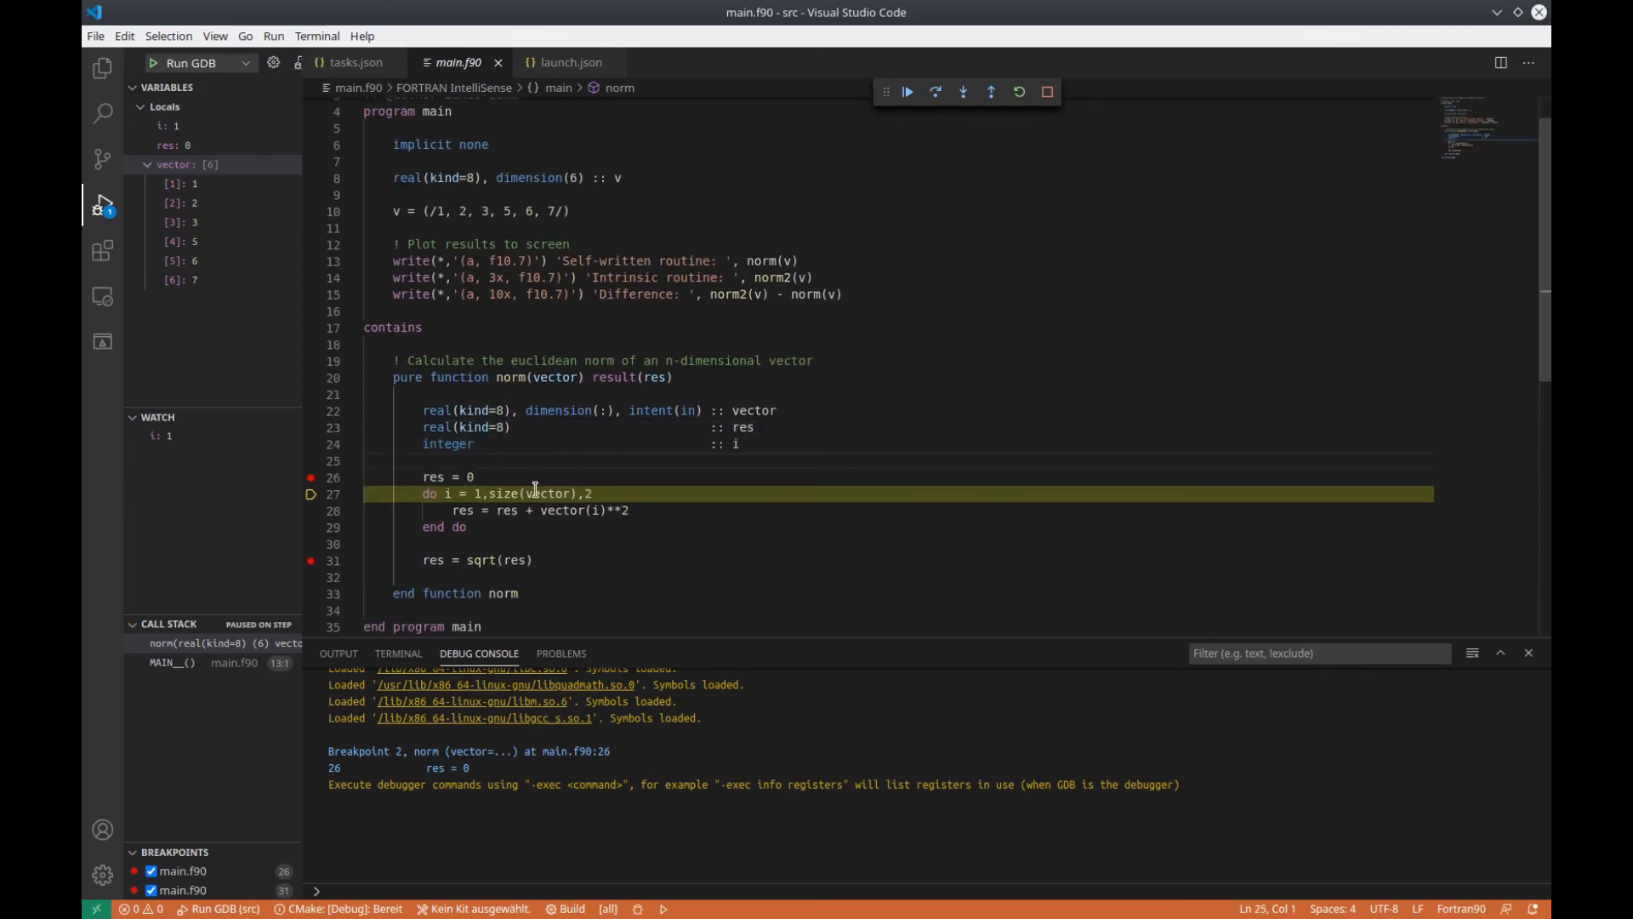
scroll("down", 3)
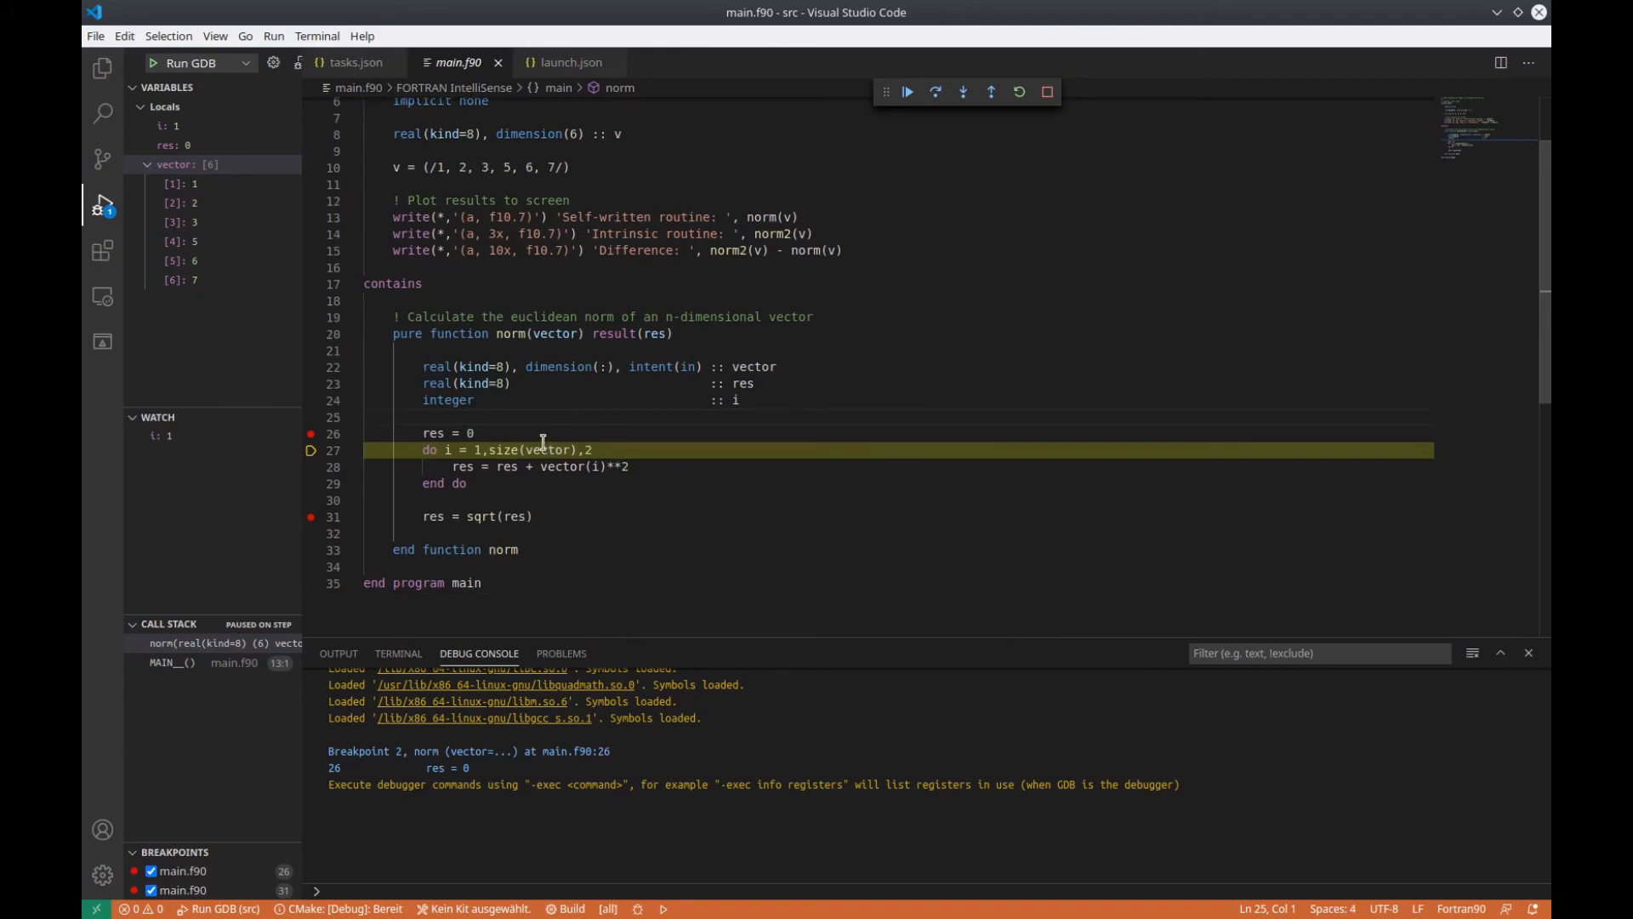
mouse_move(532, 382)
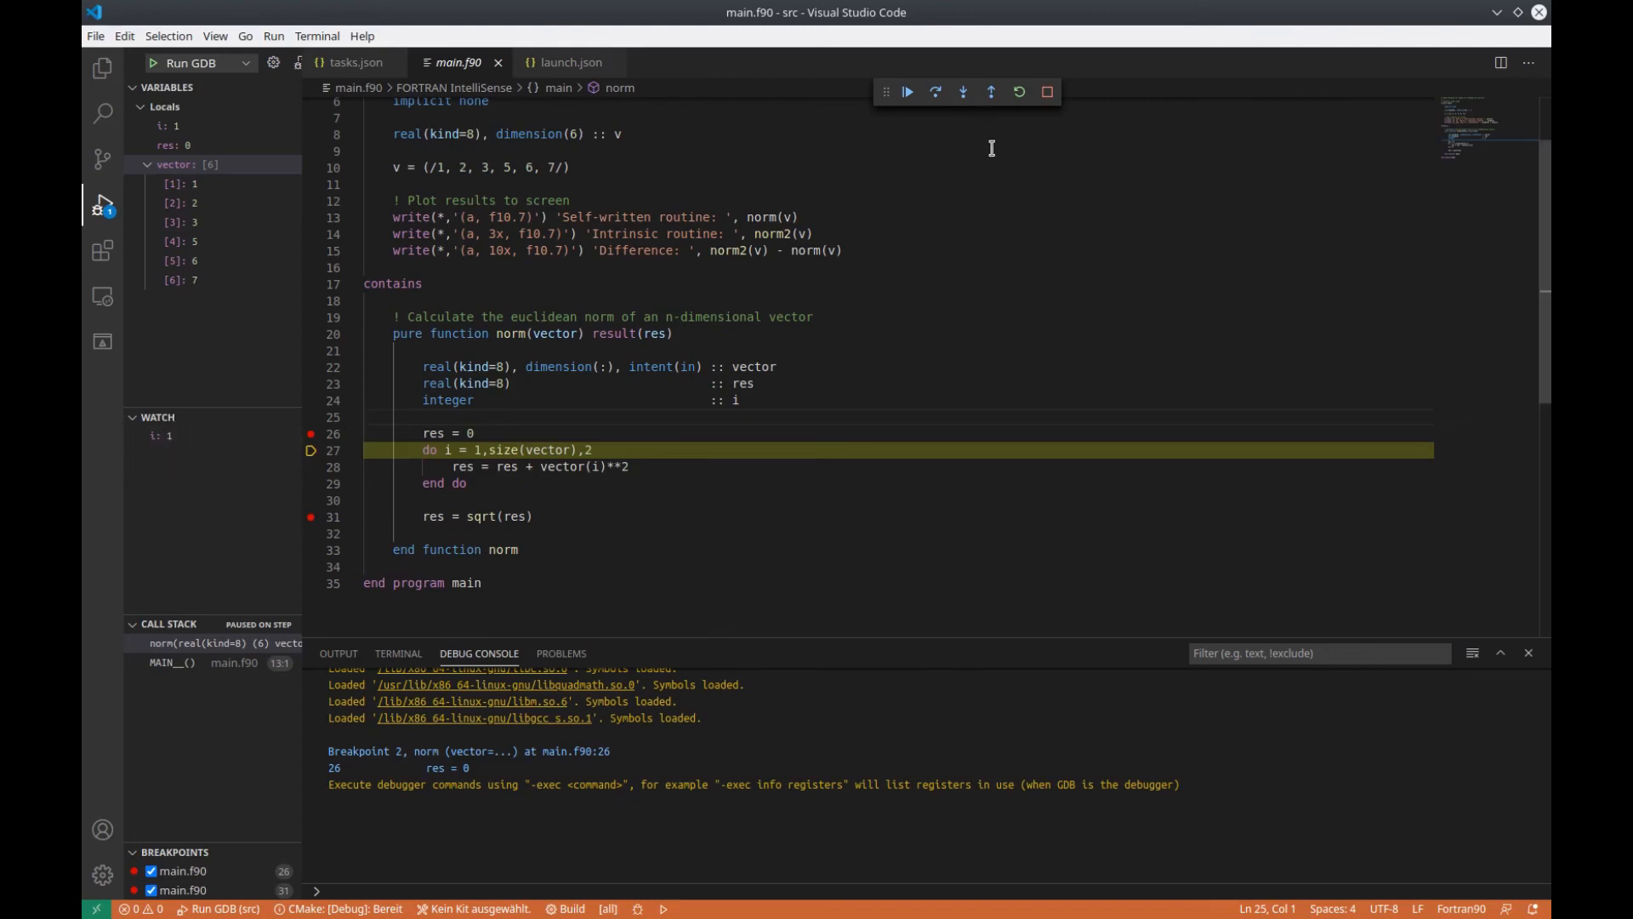
left_click(960, 92)
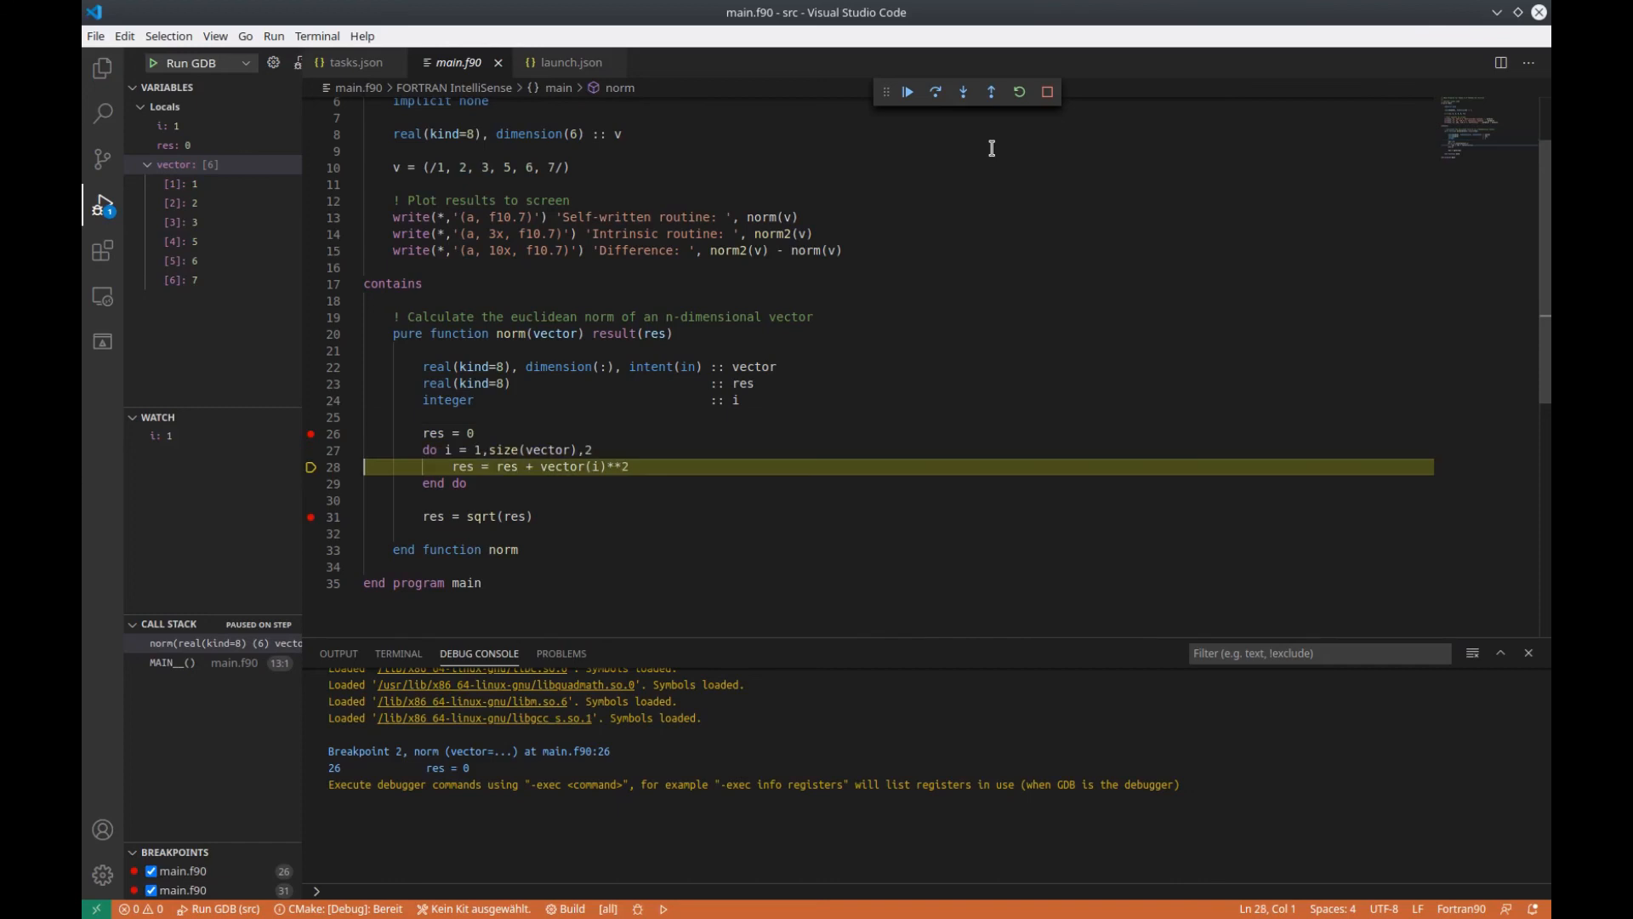
left_click(962, 92)
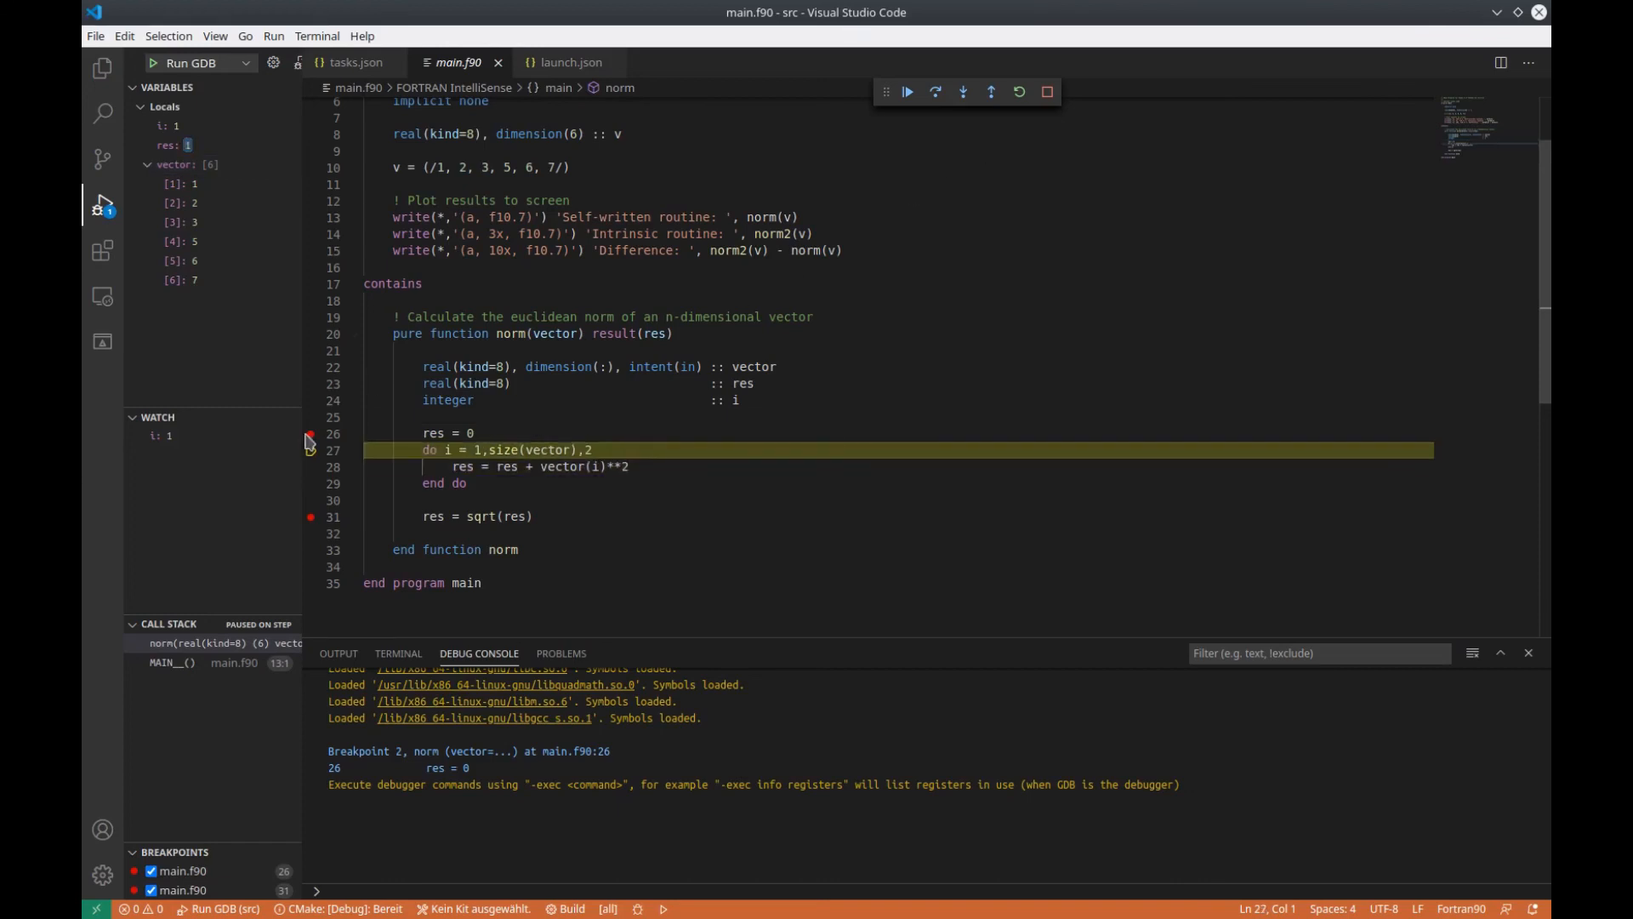
left_click(961, 92)
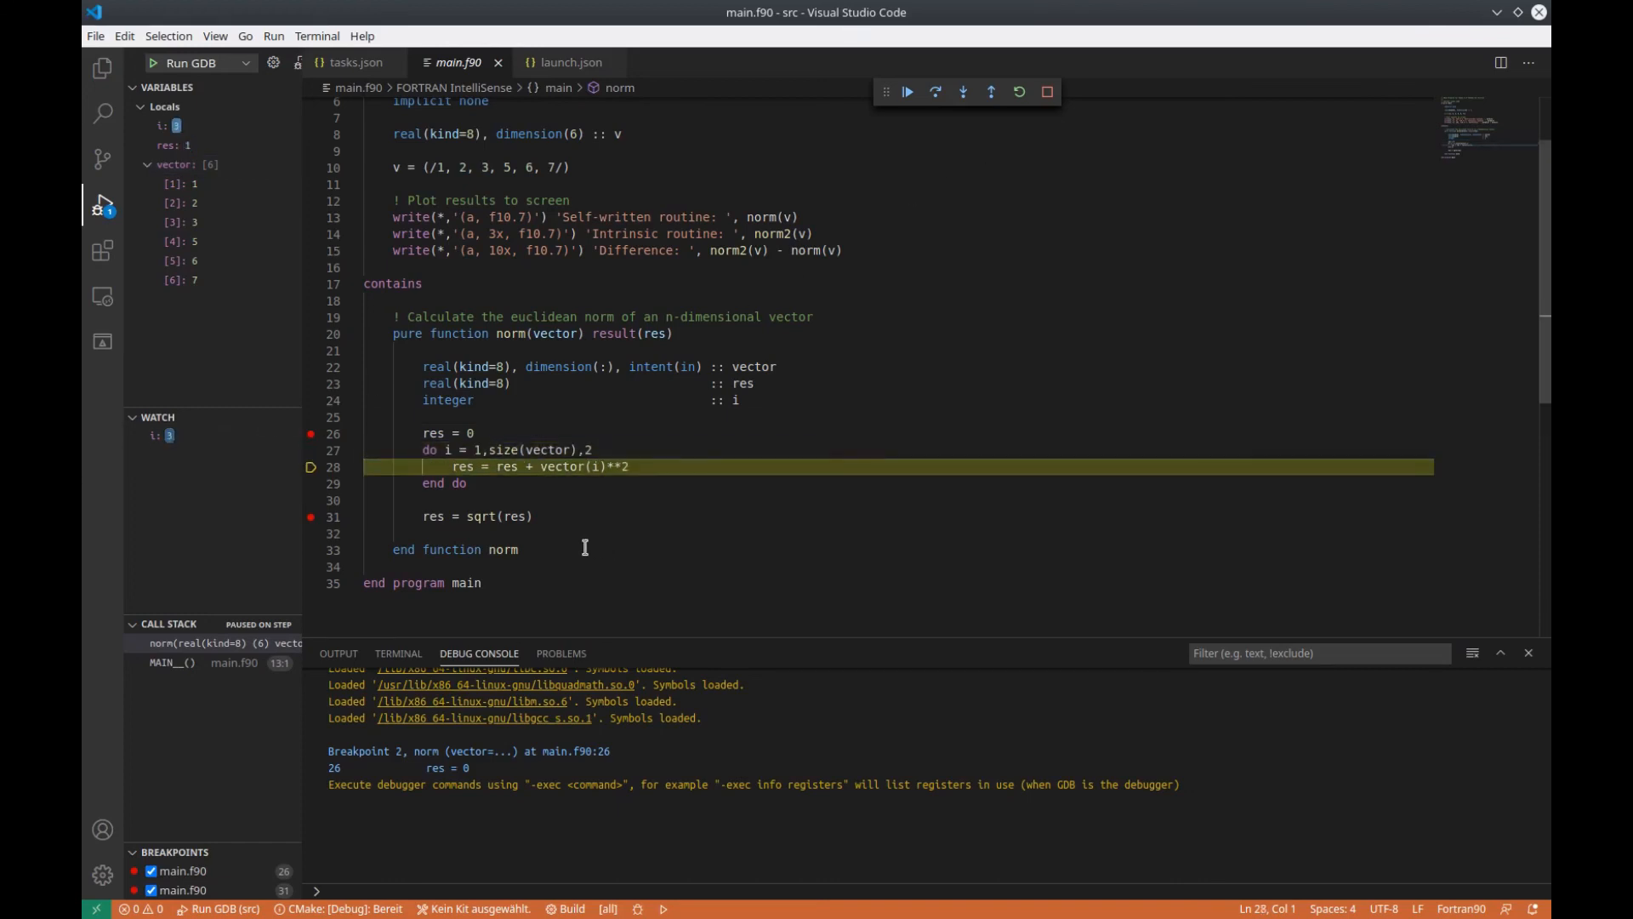
mouse_move(166, 448)
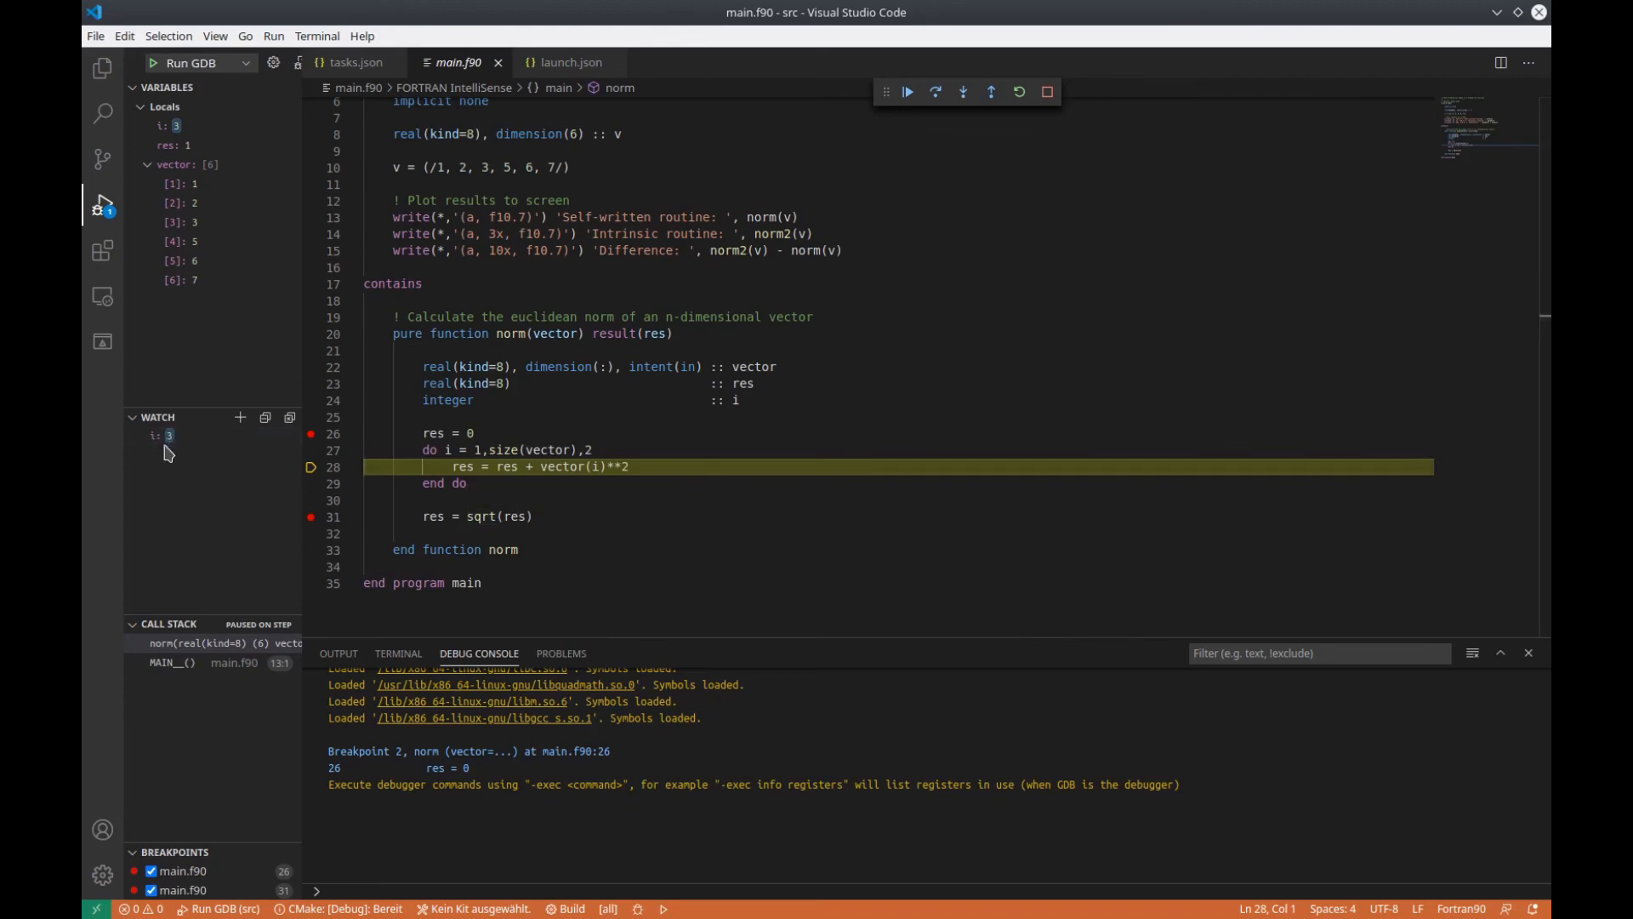
mouse_move(198, 471)
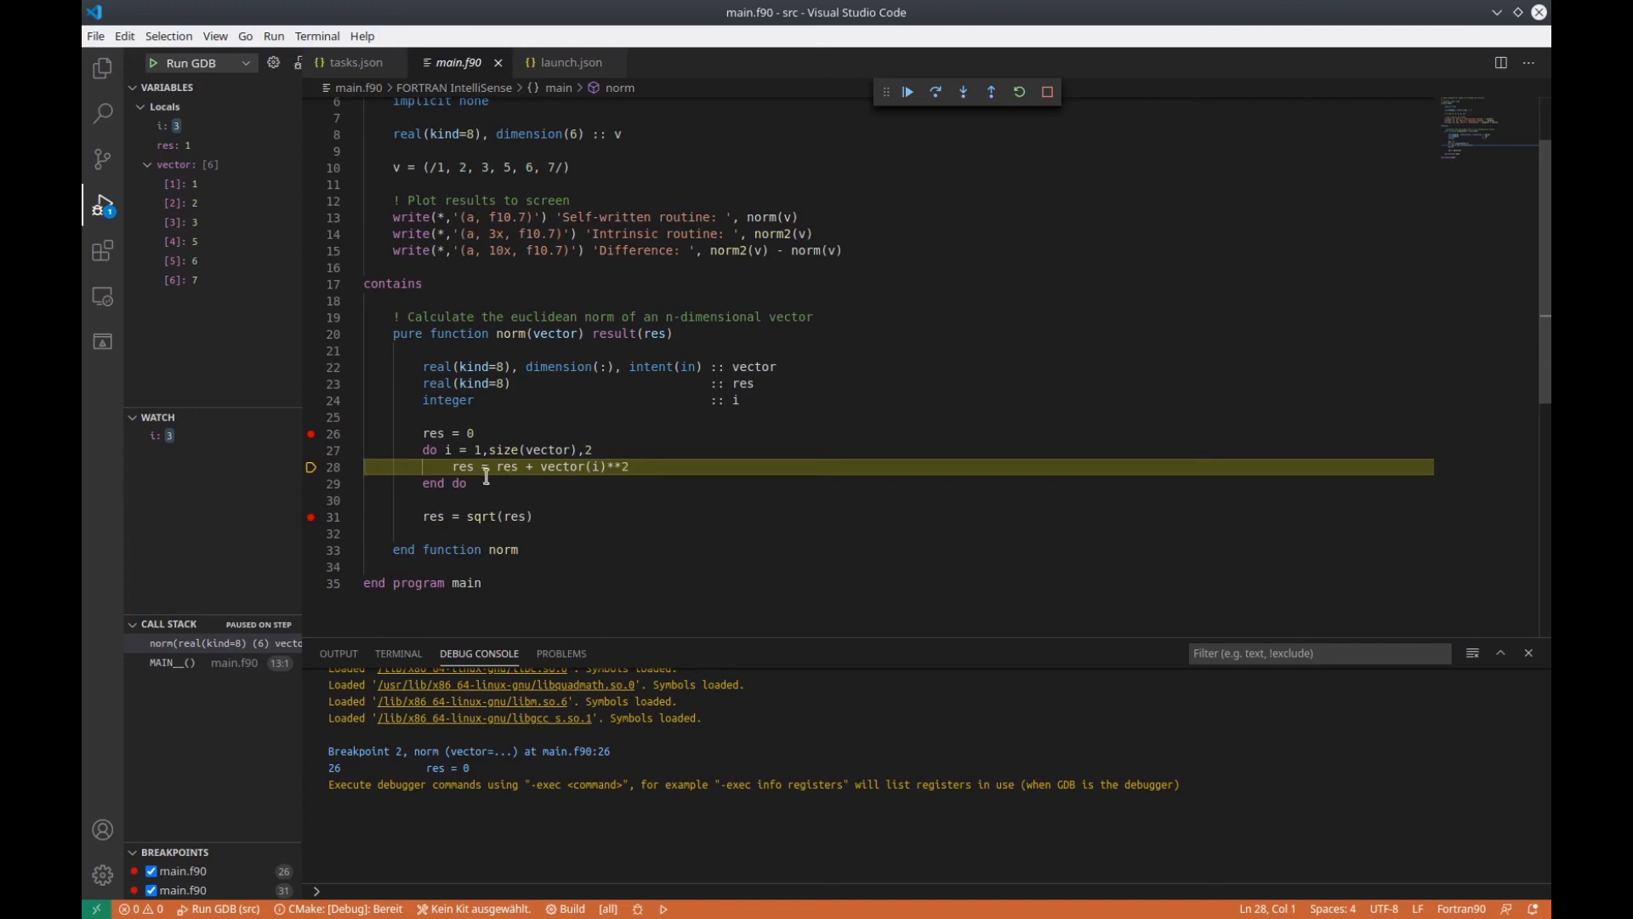
left_click(592, 449)
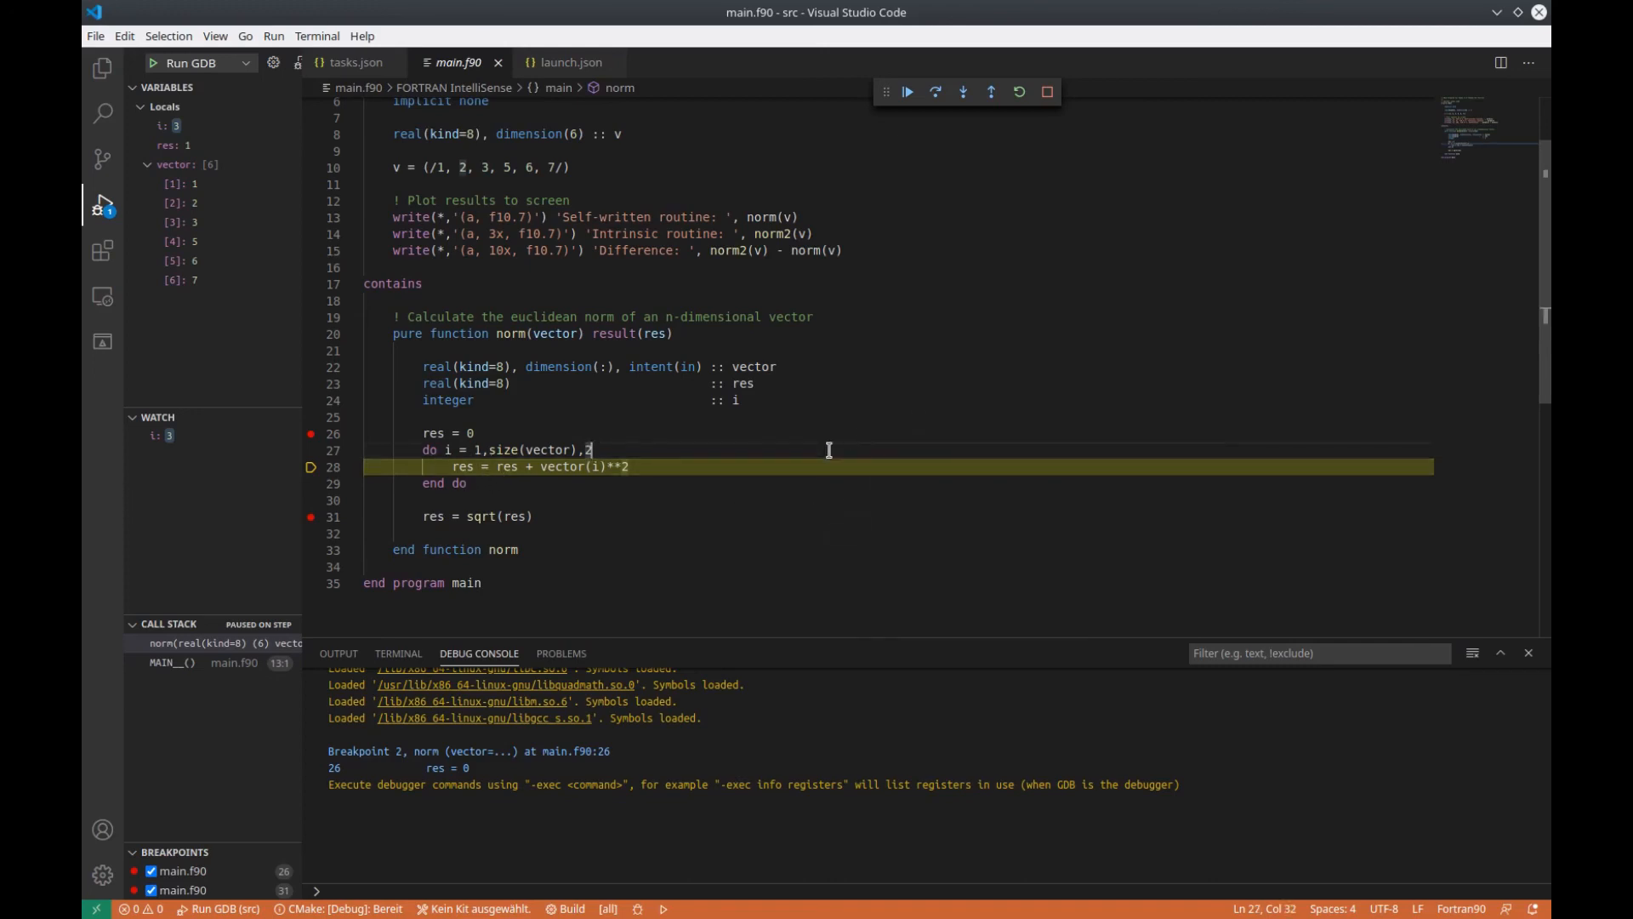
Change the loop step from 2 to 1, rerun and step through iterations with i counting 1, 2, 3 up to 5, res reaching 39
type("1")
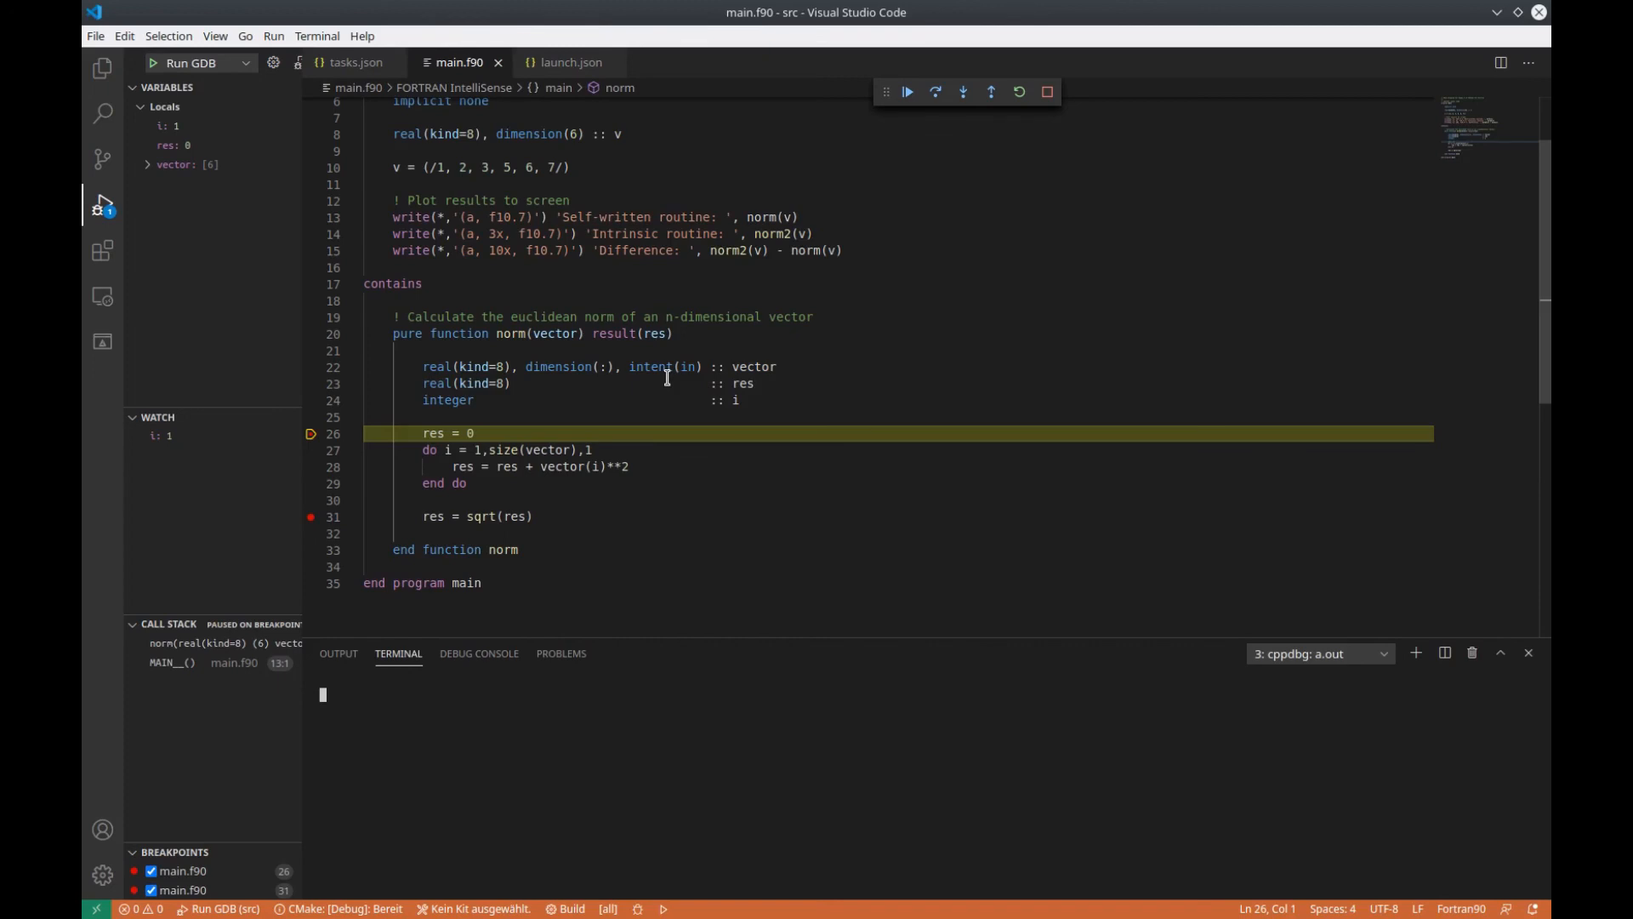
left_click(961, 92)
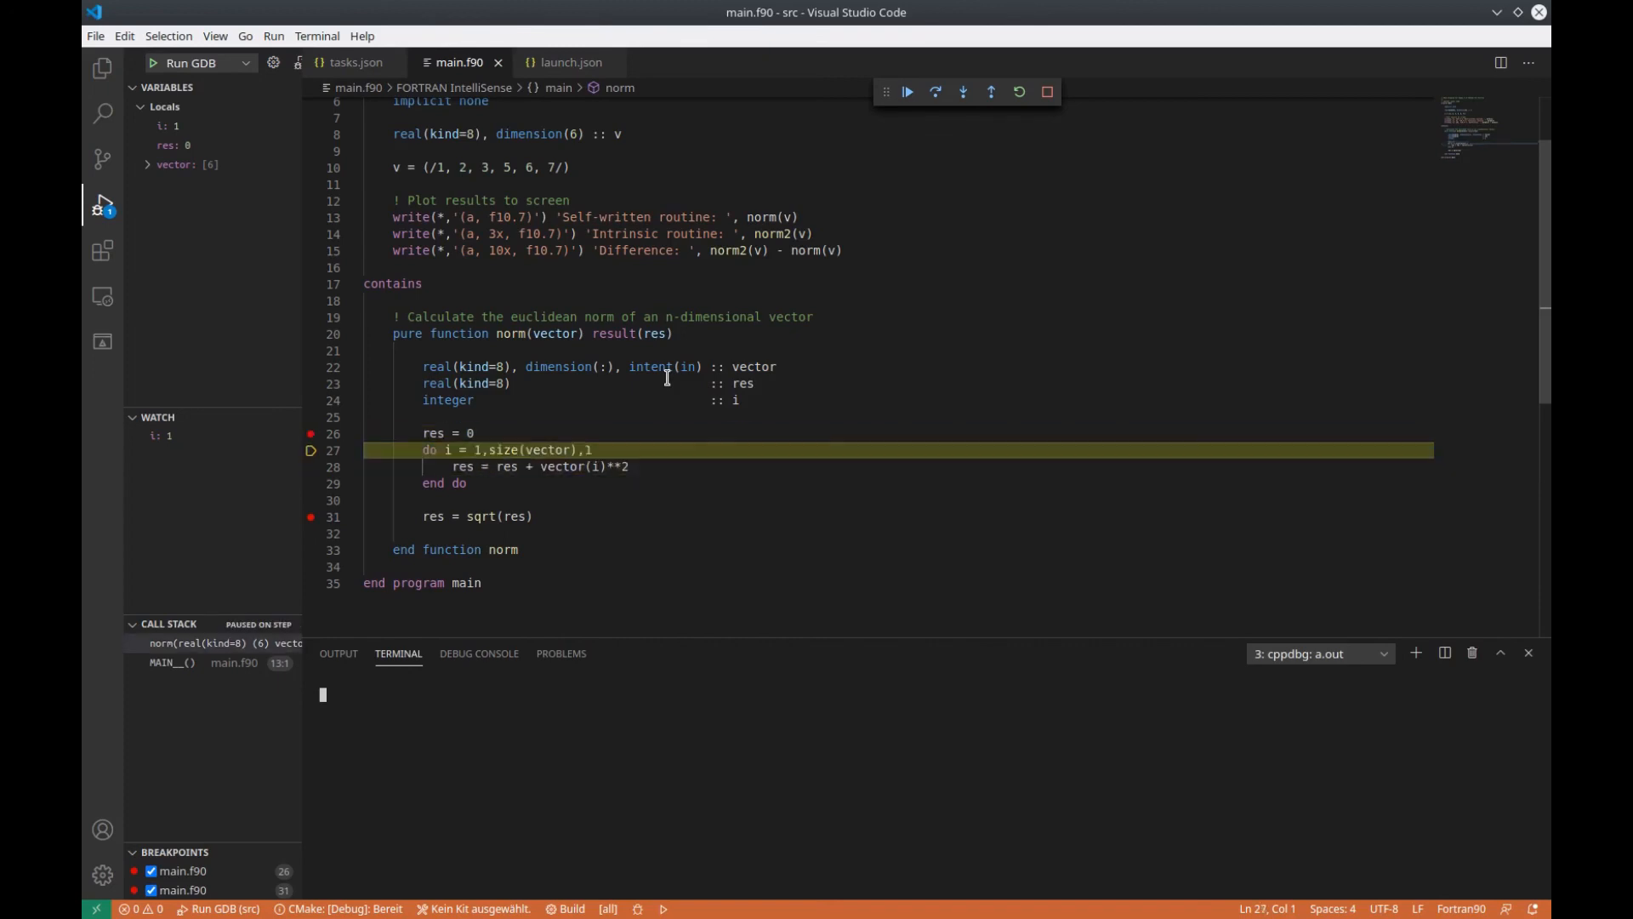
left_click(961, 92)
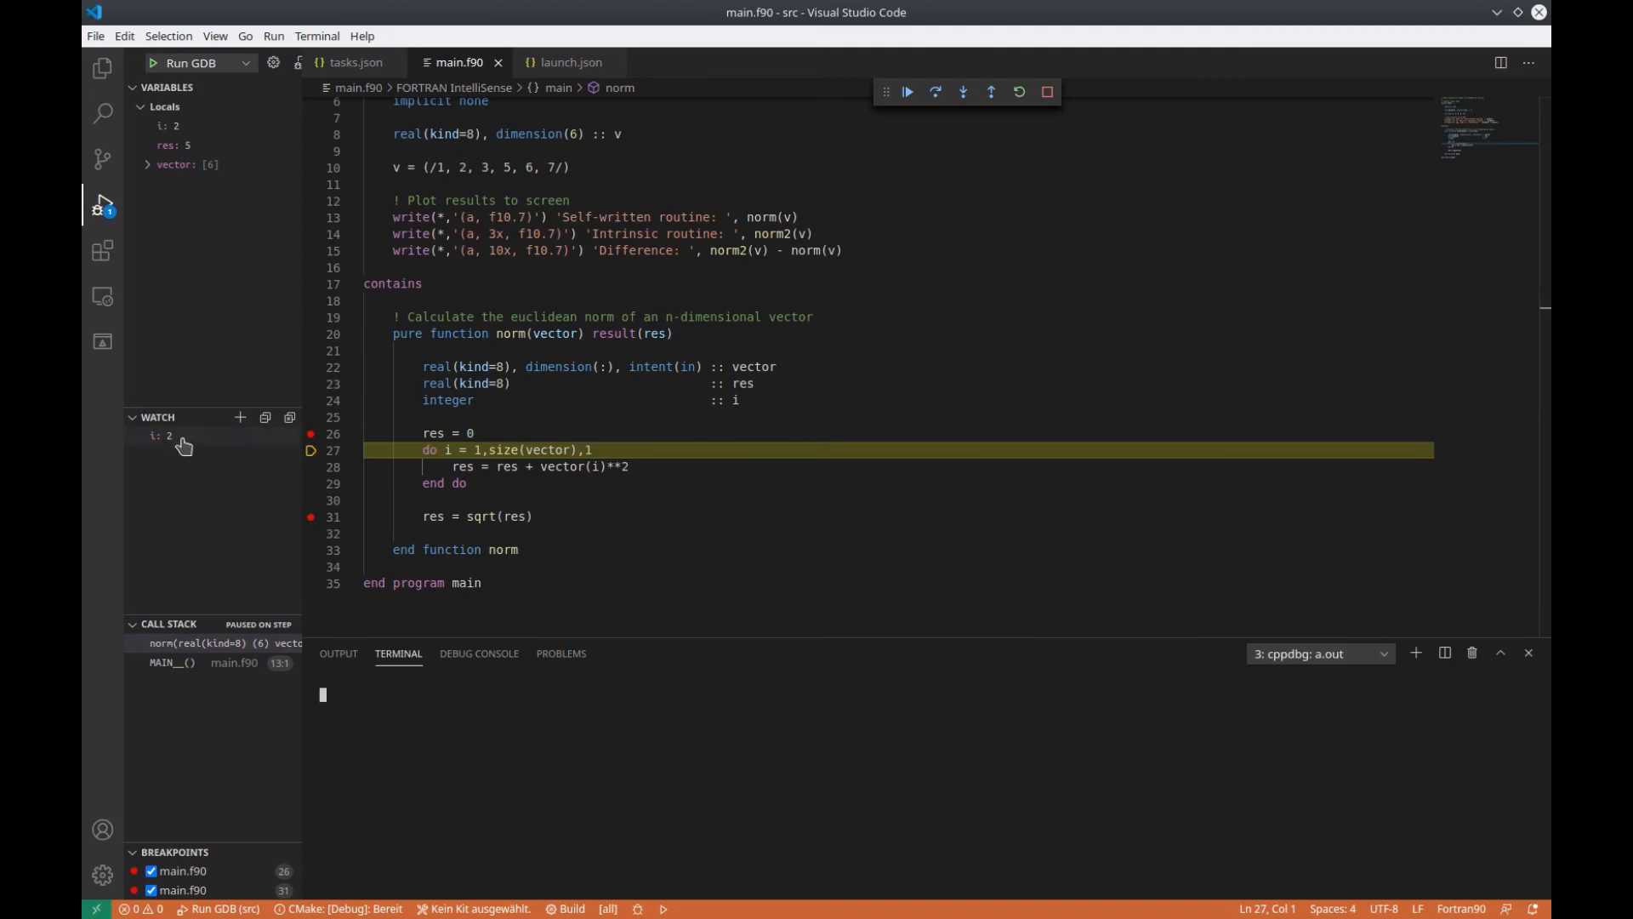
left_click(962, 92)
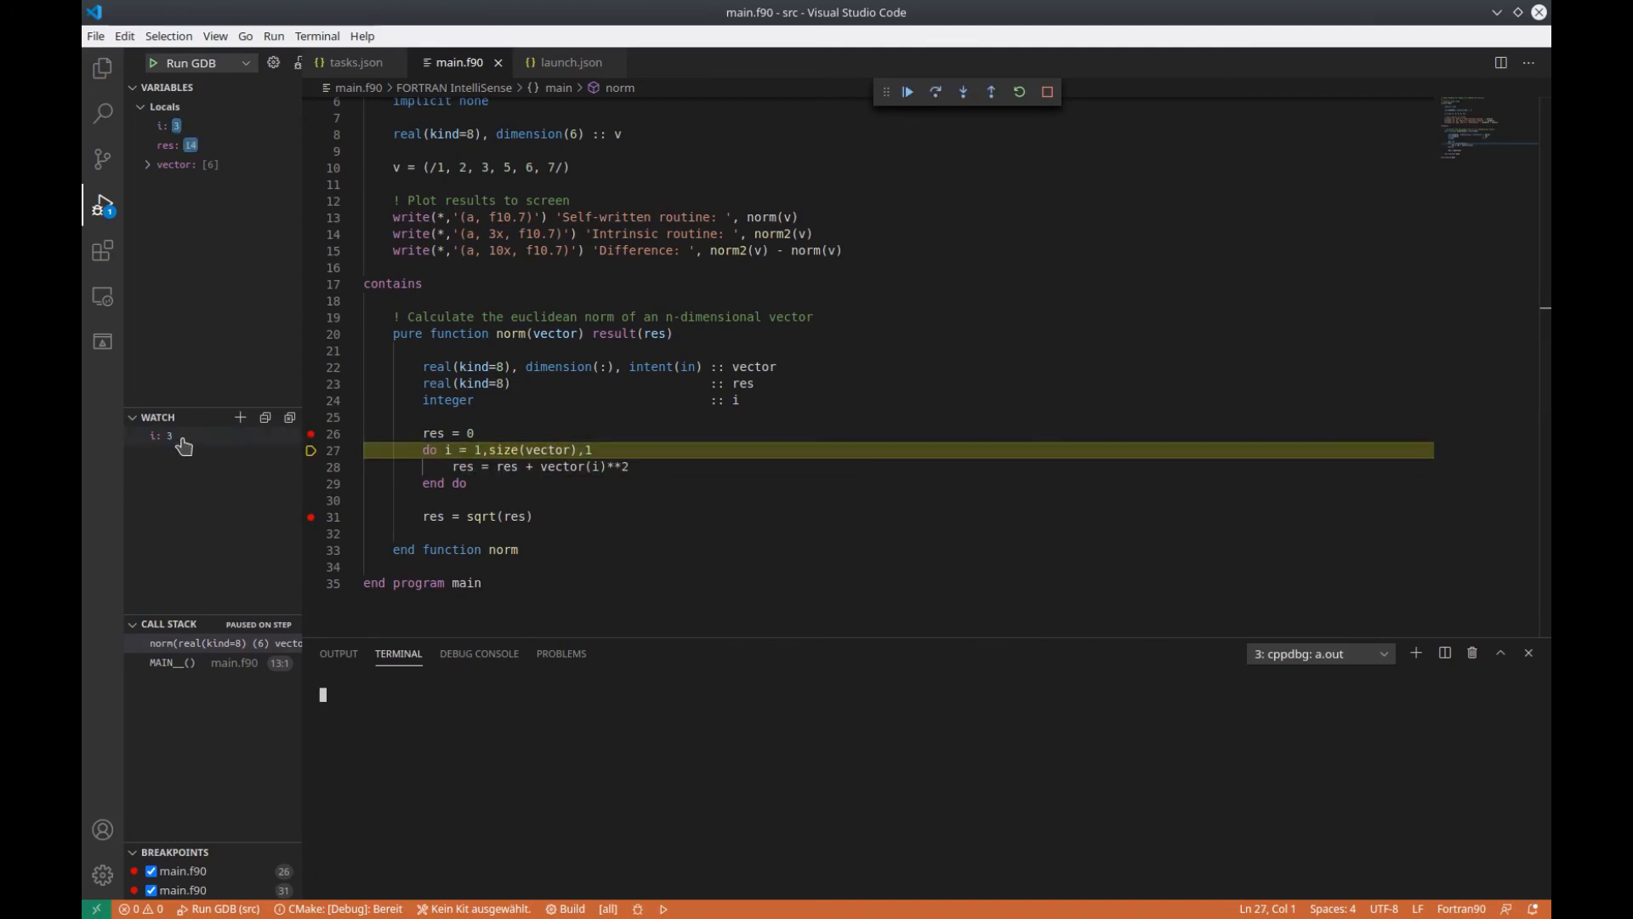
left_click(961, 92)
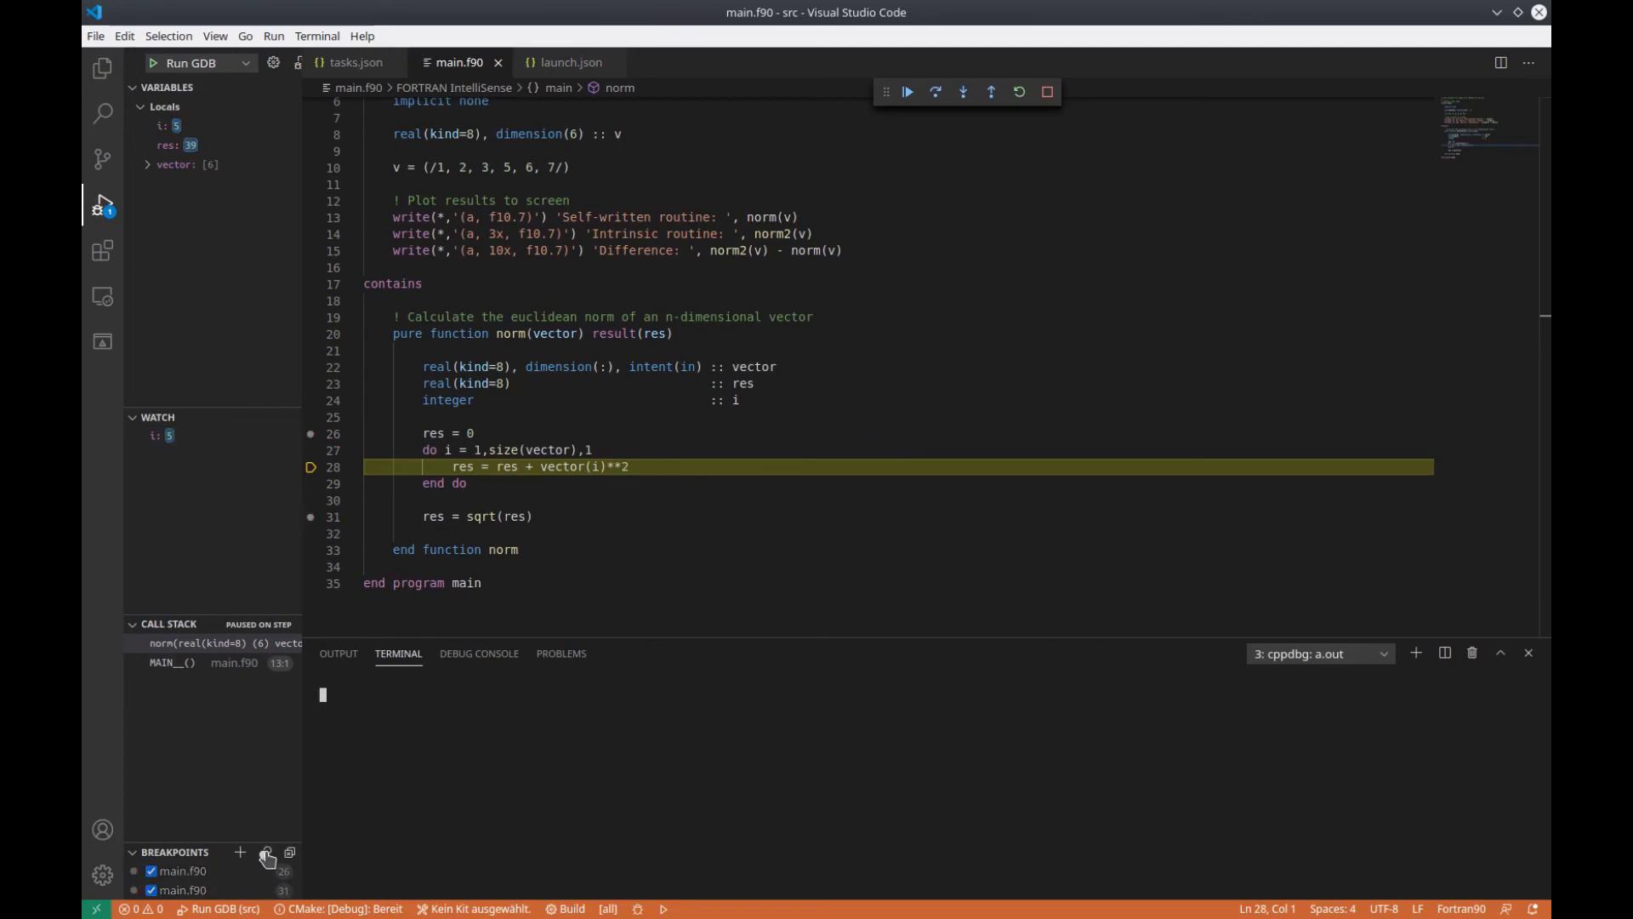
mouse_move(266, 853)
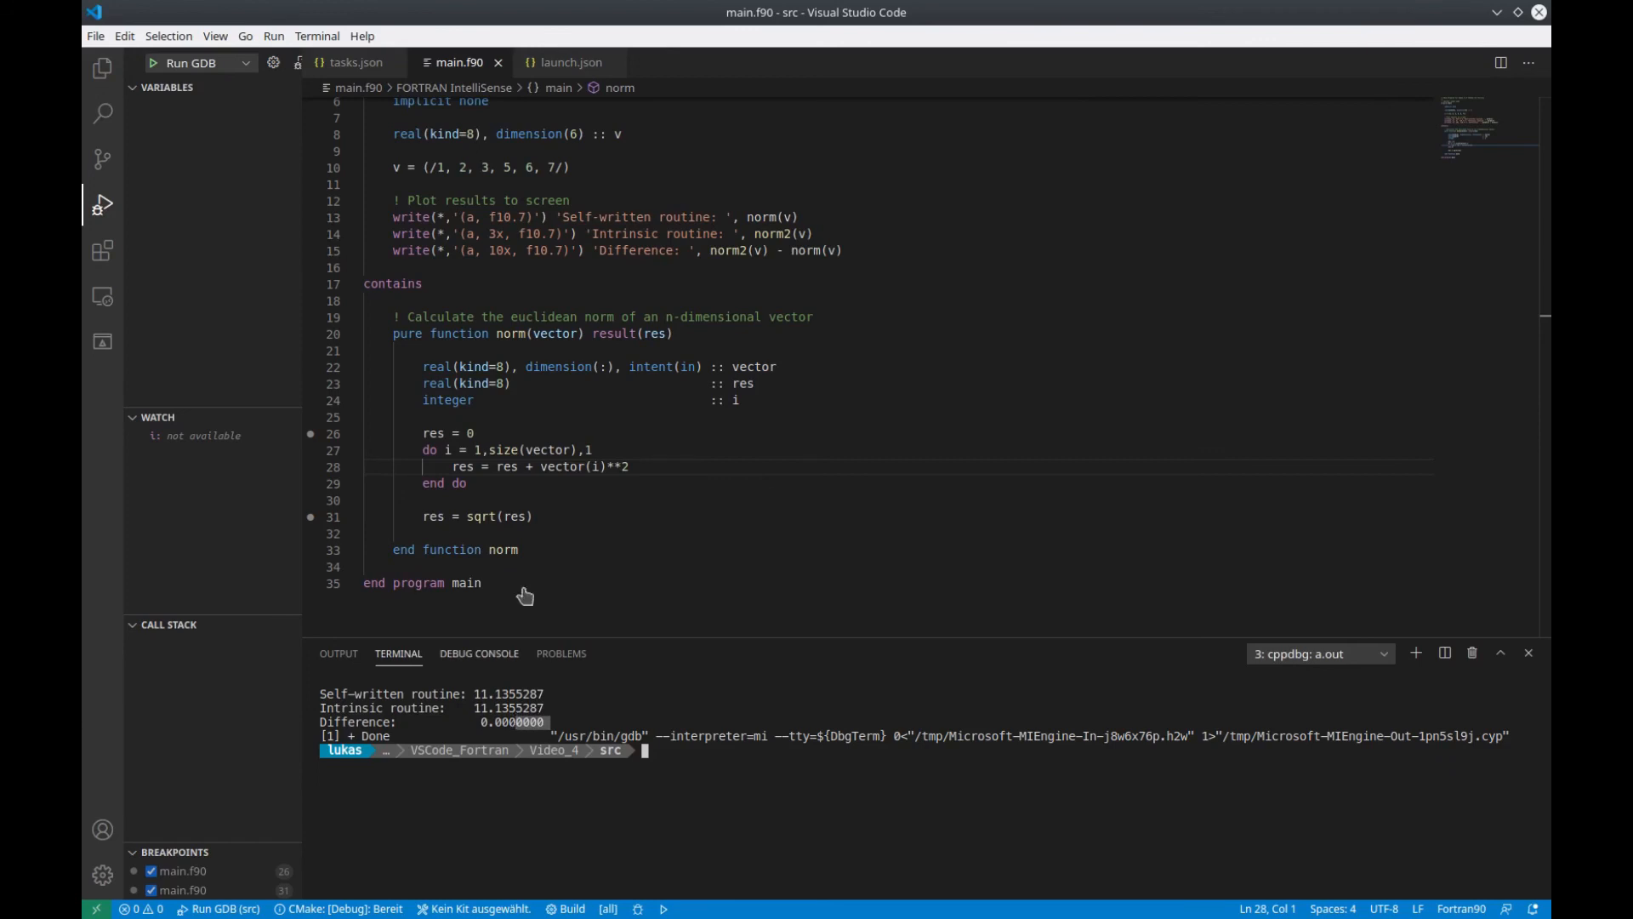
mouse_move(525, 419)
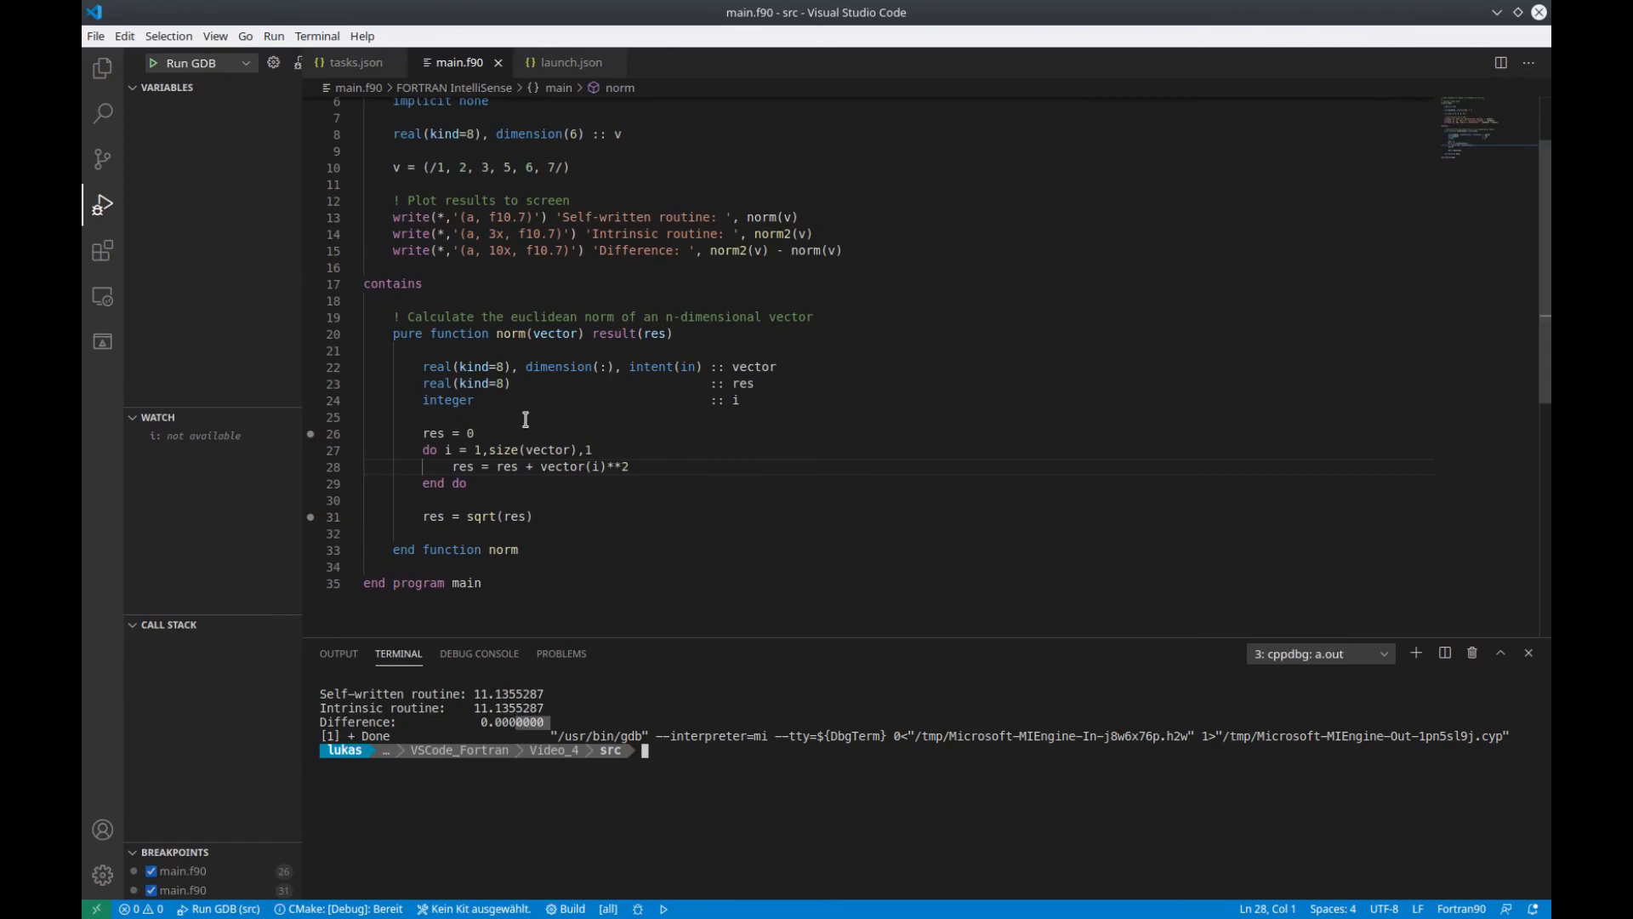